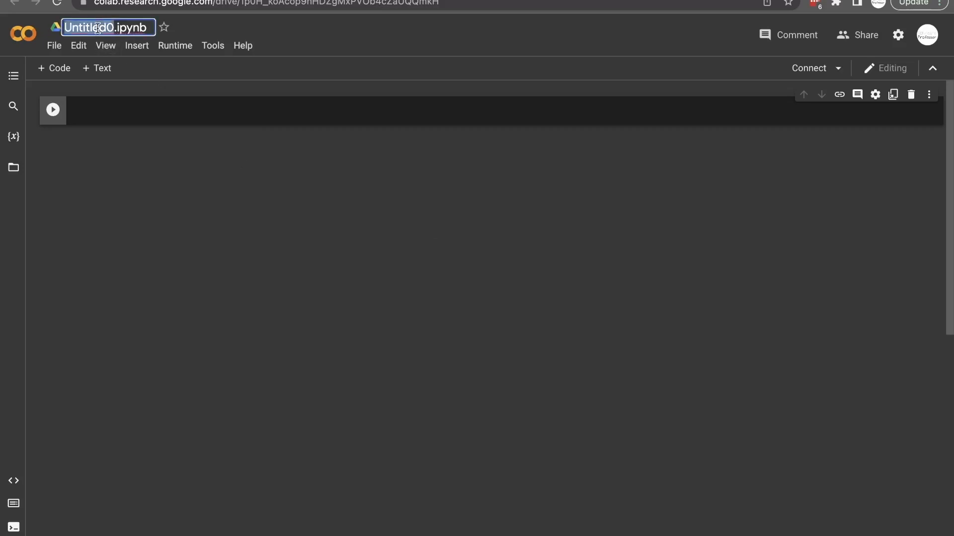
# - Rename the notebook 'Basic CoolProp Tutorial' and run !pip install CoolProp in the first cell
pyautogui.write('Basic CoolP')
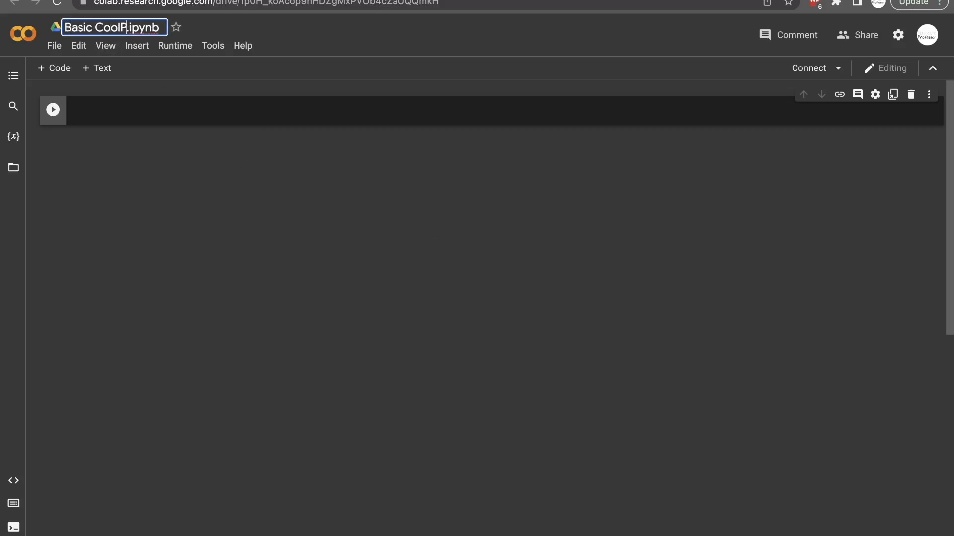
pyautogui.write('rop Tutorial')
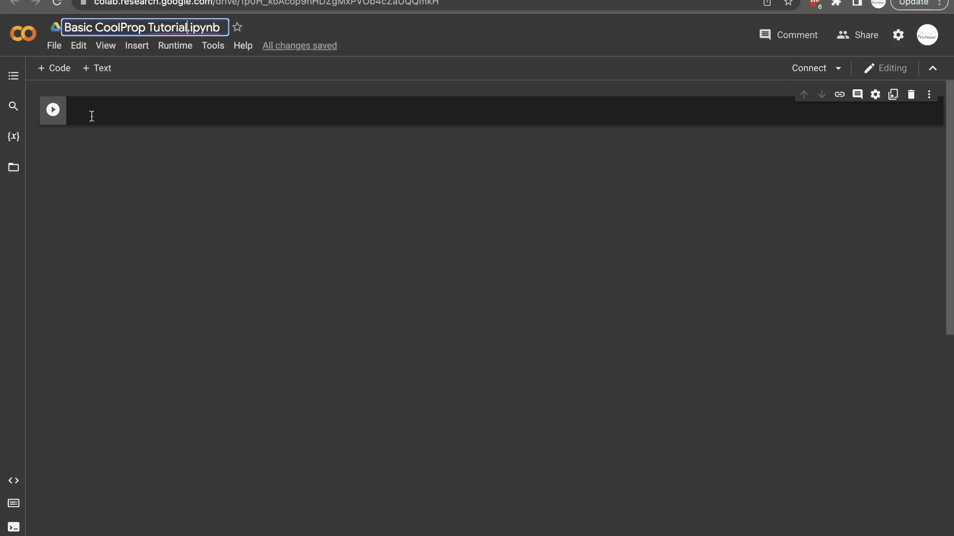
pyautogui.write('!pip install CoolProp')
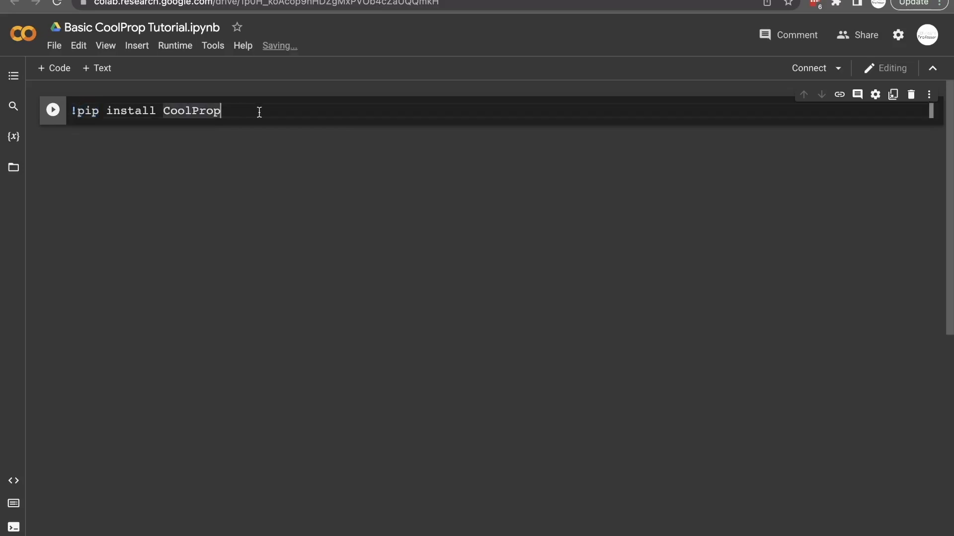
pyautogui.click(52, 110)
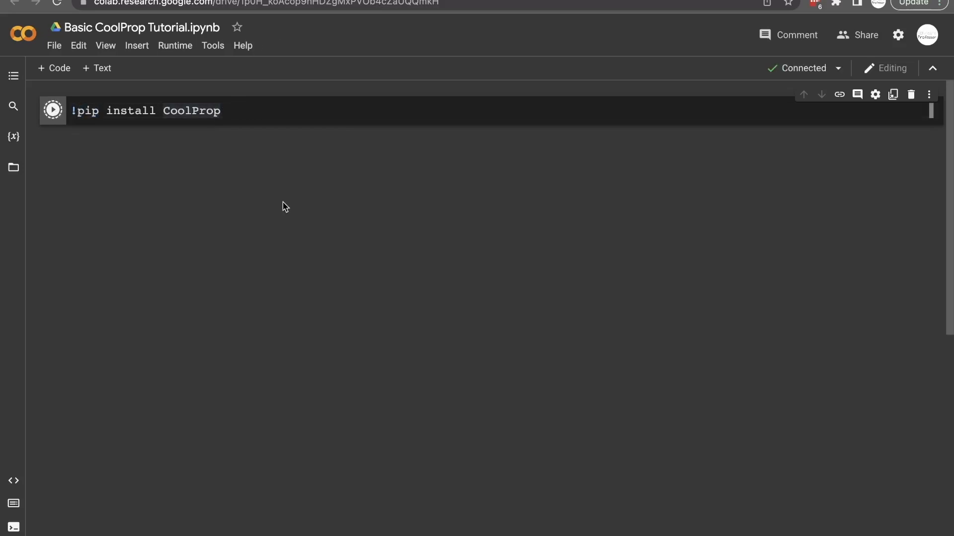
pyautogui.click(52, 111)
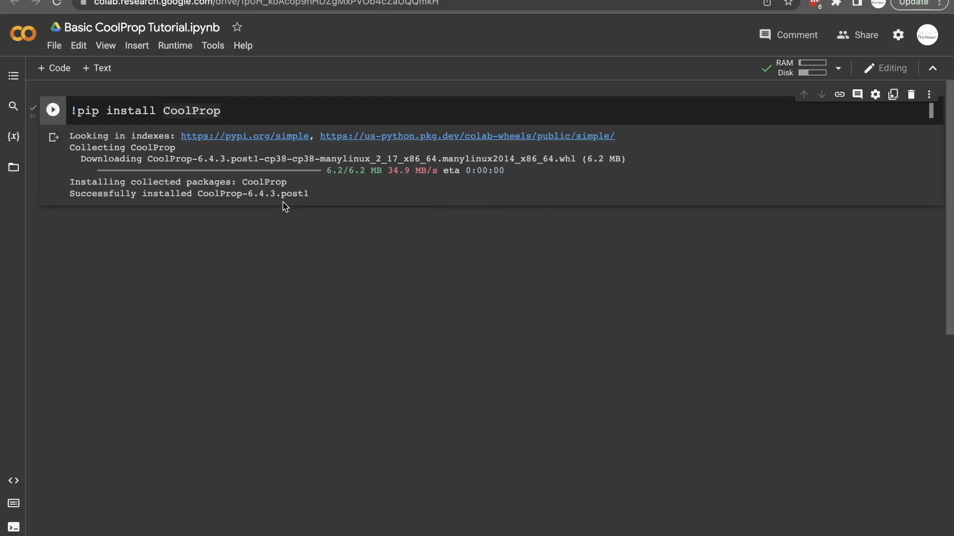
pyautogui.moveTo(461, 215)
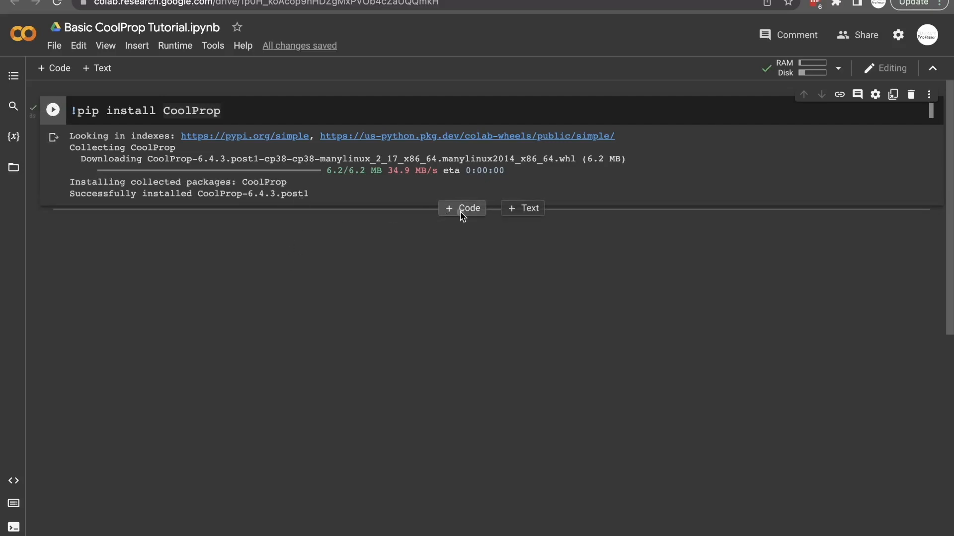
# - Add a code cell with %reset -f and imports of numpy, matplotlib.pyplot and CoolProp as CP
pyautogui.click(462, 208)
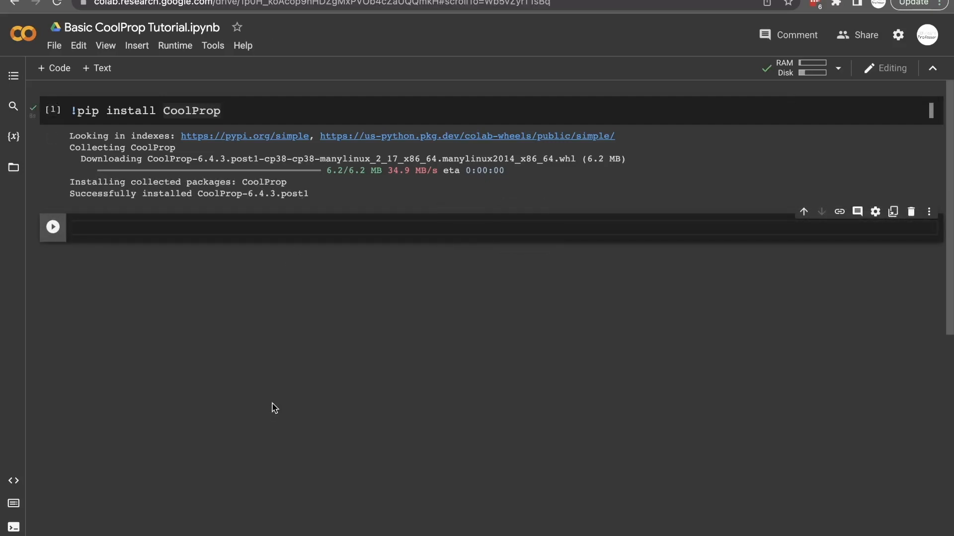
pyautogui.write('%rest')
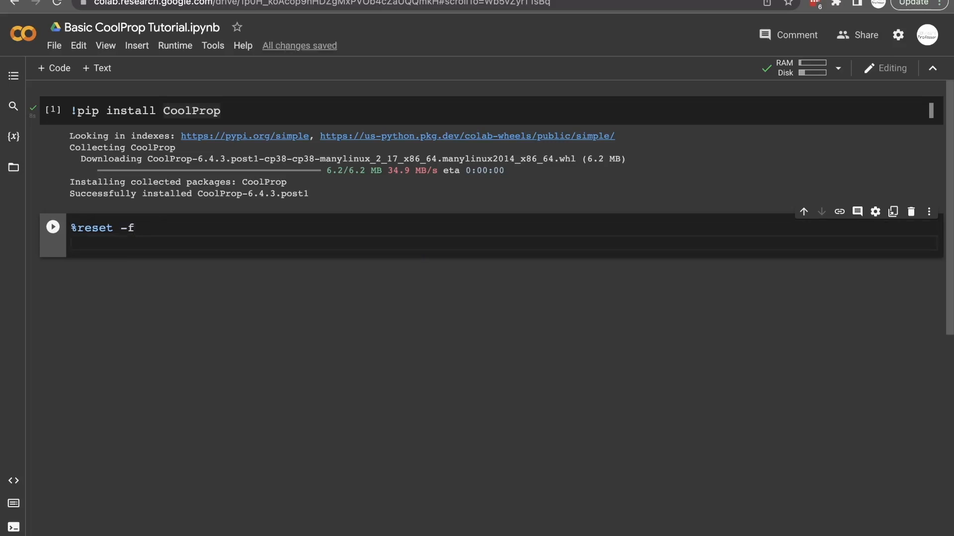
pyautogui.write('fr')
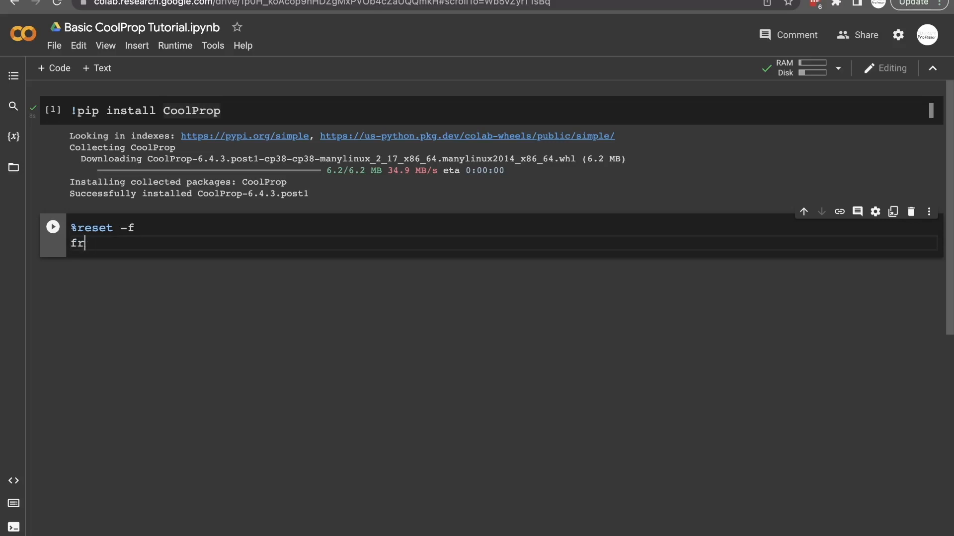
pyautogui.write('om numpy i')
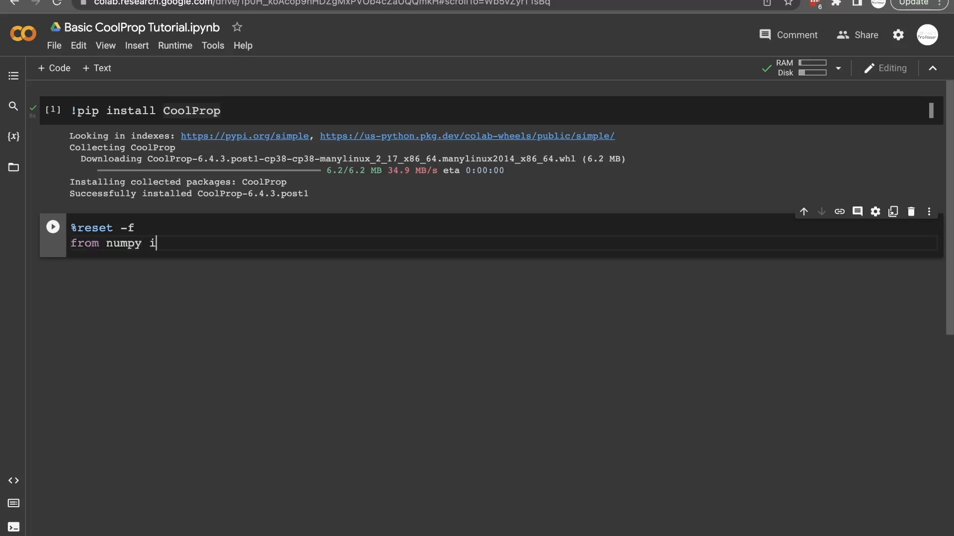
pyautogui.write('mport *')
pyautogui.write('from mat')
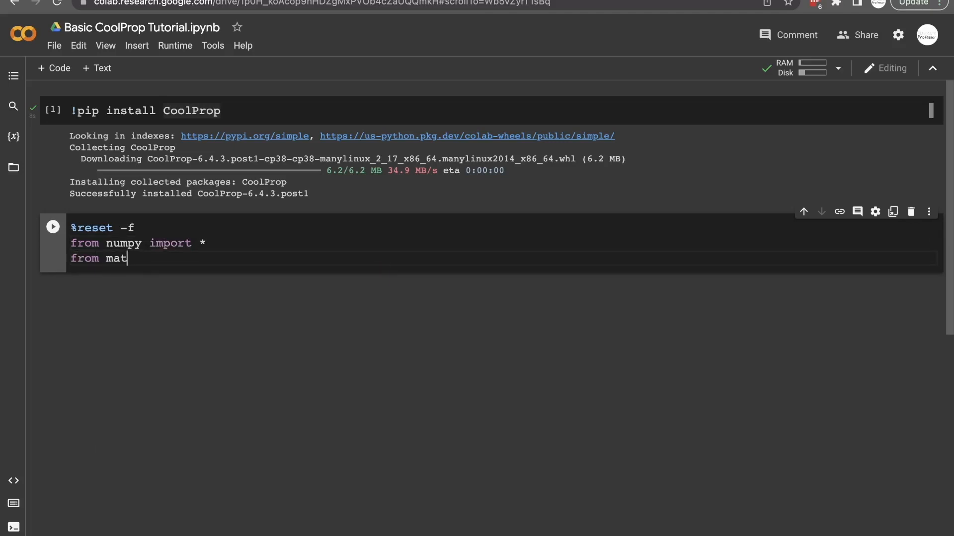
pyautogui.write('plotlib.pyplot import *')
pyautogui.write('import CoolProp.CoolProp')
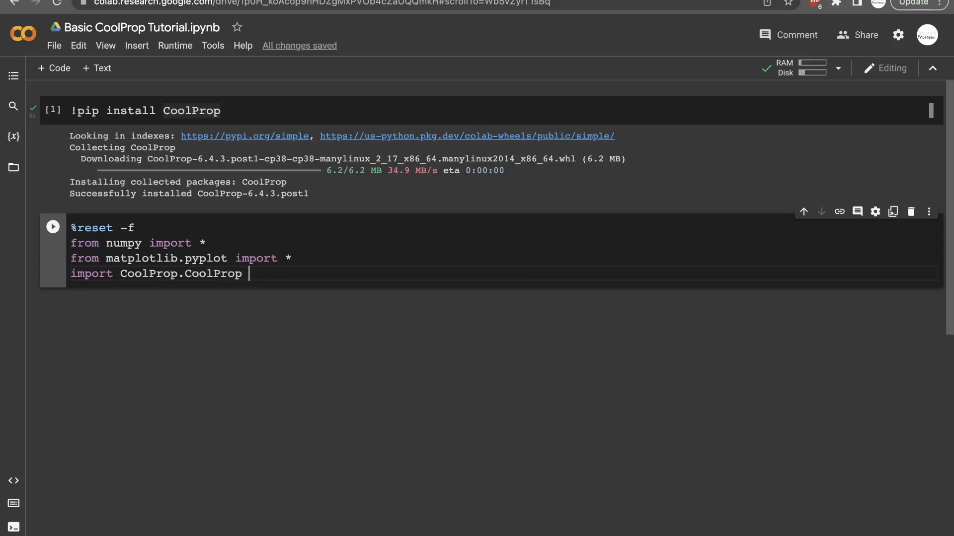
pyautogui.write('as CP')
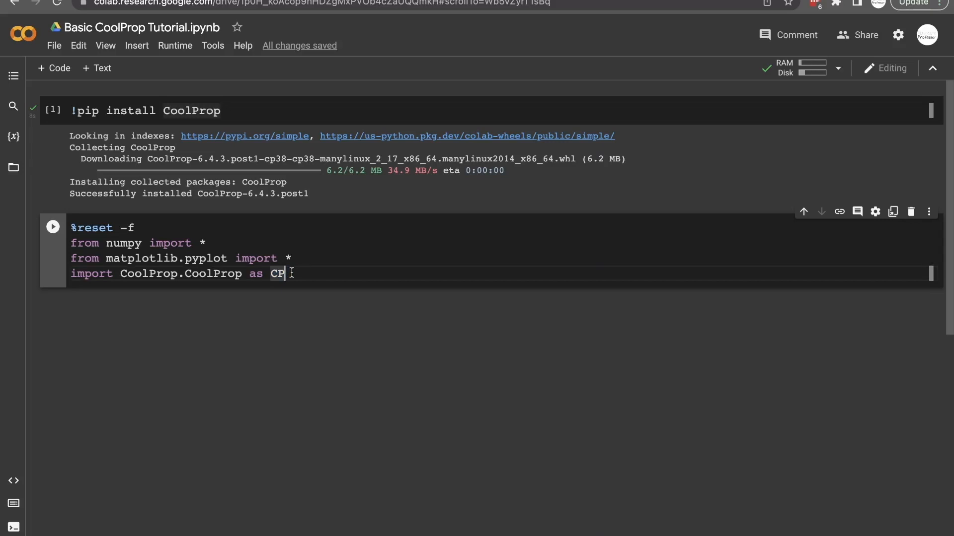
pyautogui.press('enter')
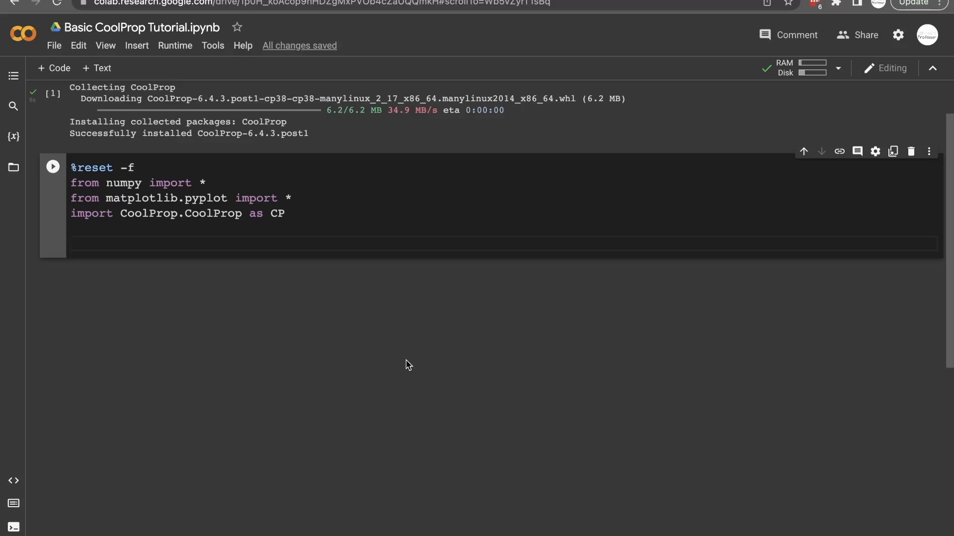
# - Comment 'Find the density of water at 300 K and 100 kPa' and start the density assignment
pyautogui.write('# Find t')
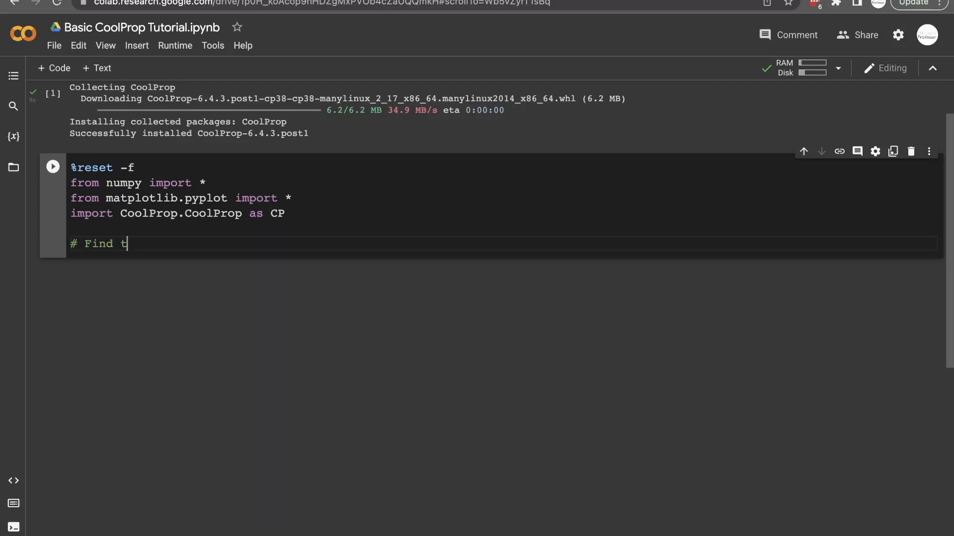
pyautogui.write('he density of water at 300 K')
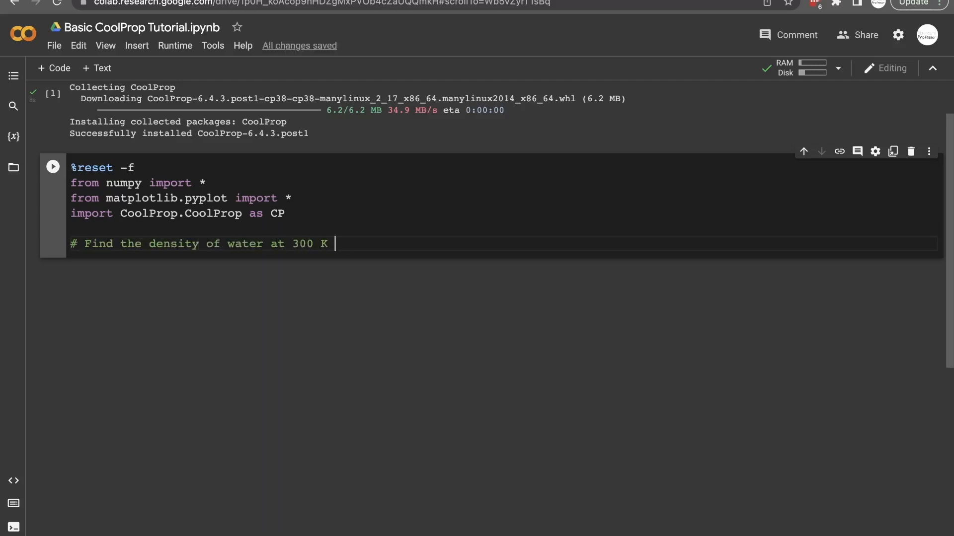
pyautogui.write('and 100 kPa')
pyautogui.write('densit')
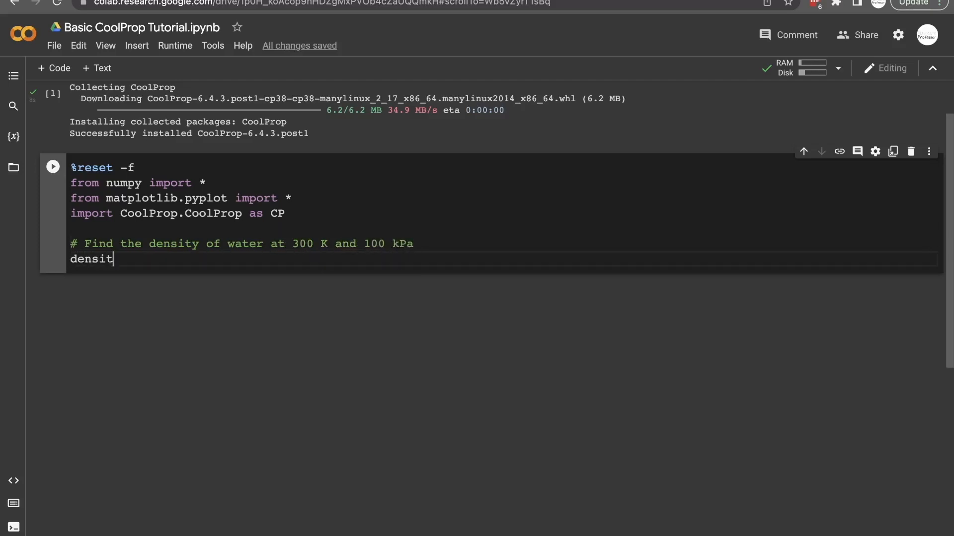
pyautogui.write('y =')
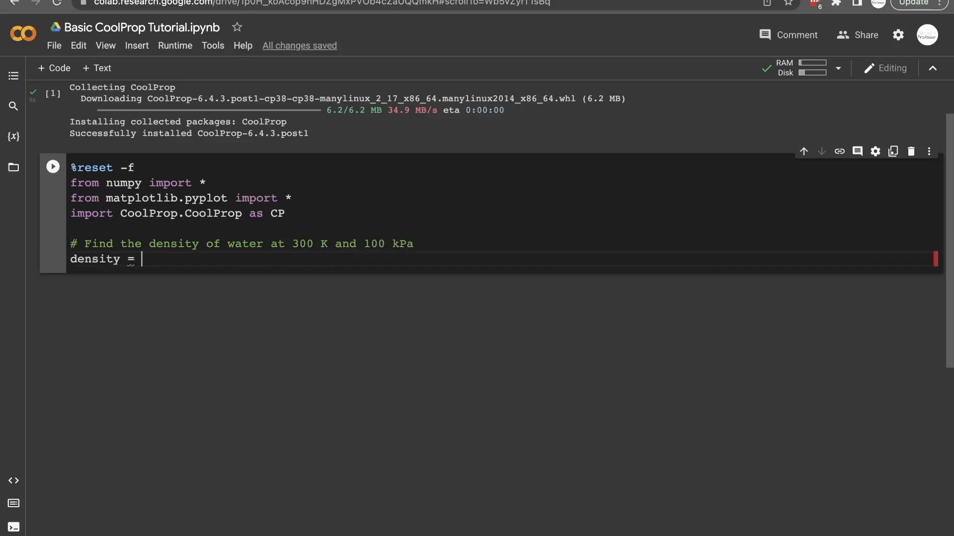
# - Write CP.PropsSI('D','T',300,'P',100e3 as the density call
pyautogui.write('CP.')
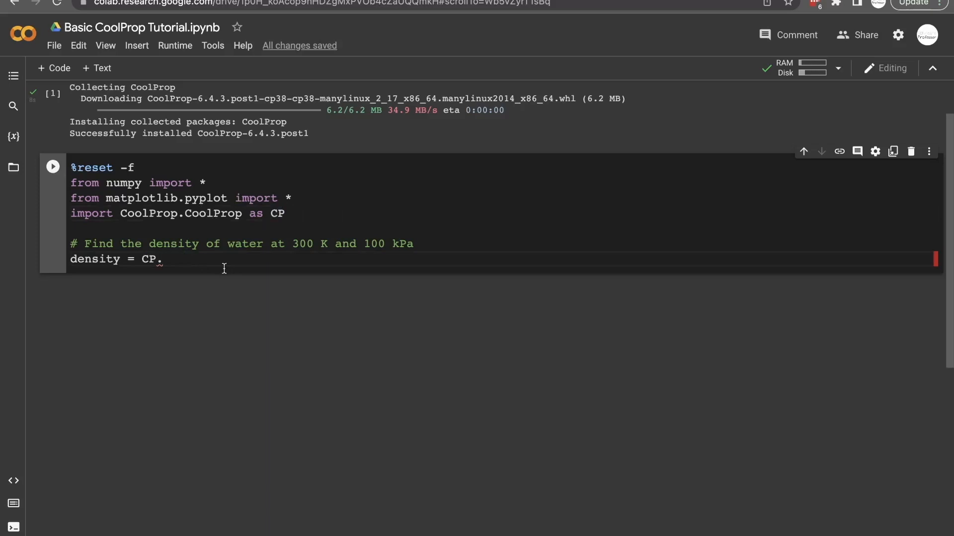
pyautogui.write('Prop')
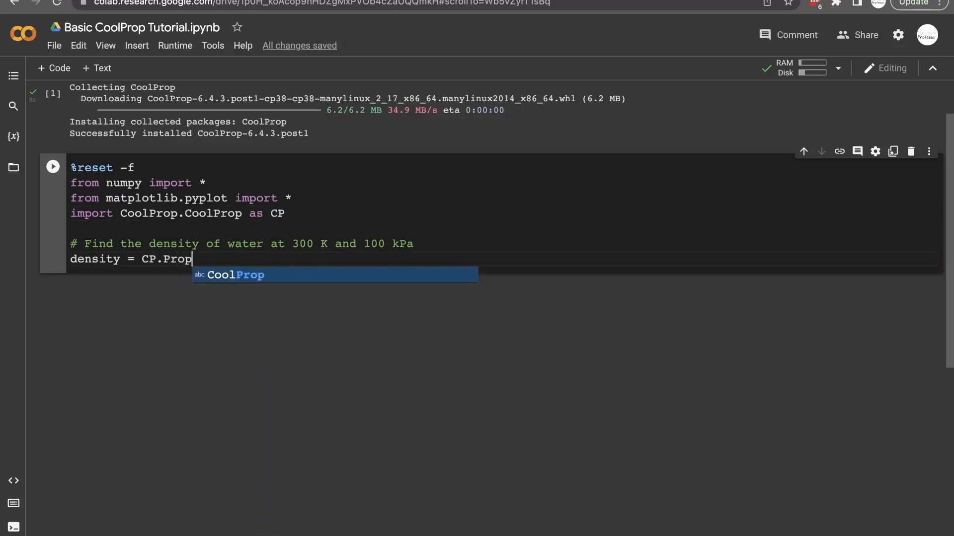
pyautogui.write('sSI')
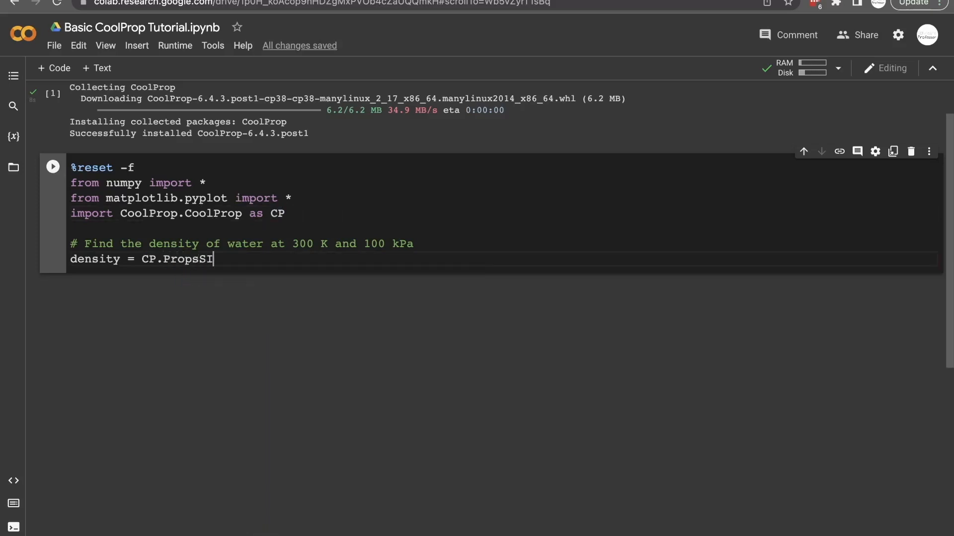
pyautogui.write('()')
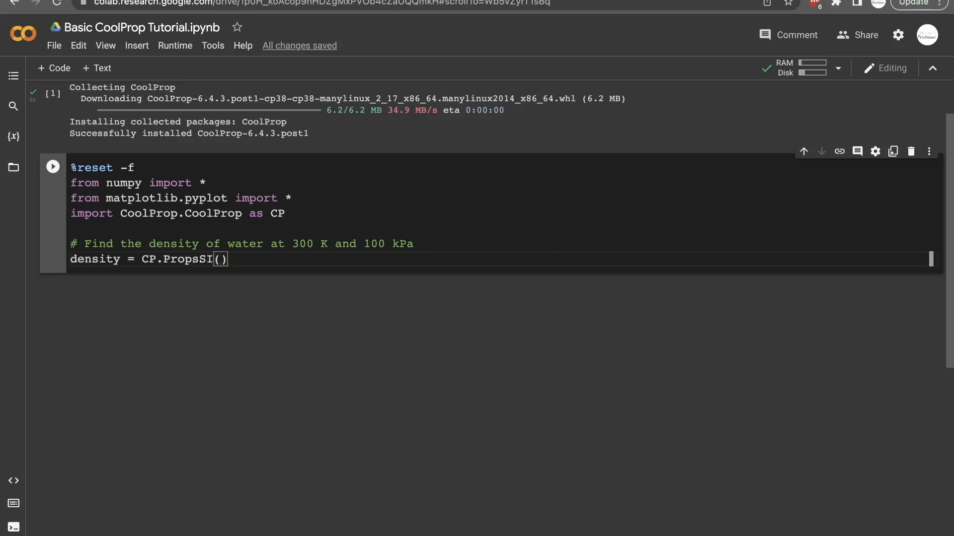
pyautogui.write("''")
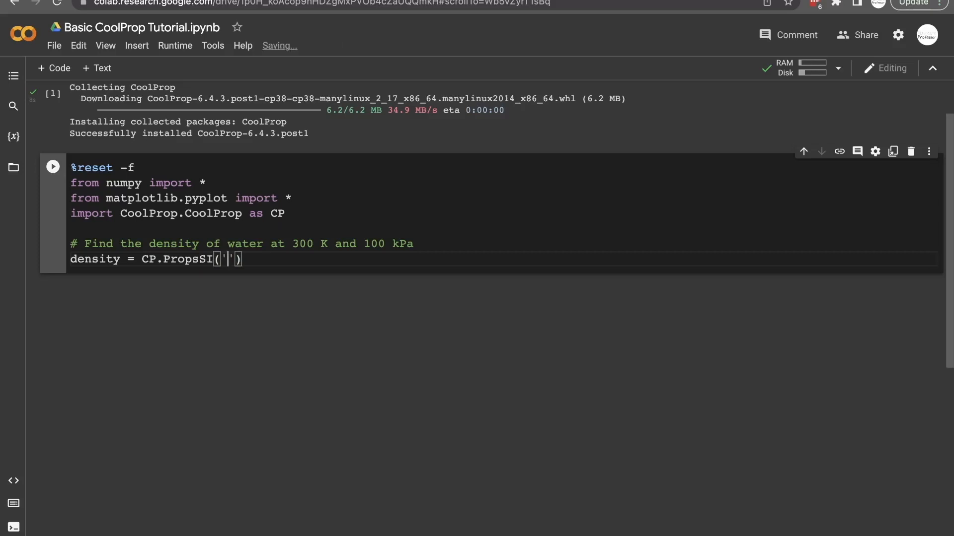
pyautogui.write('D')
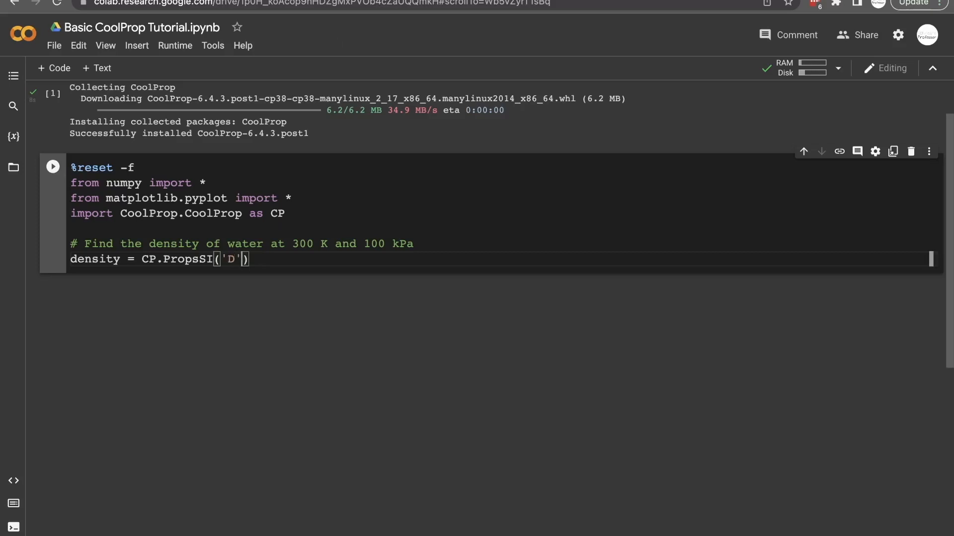
pyautogui.write(',')
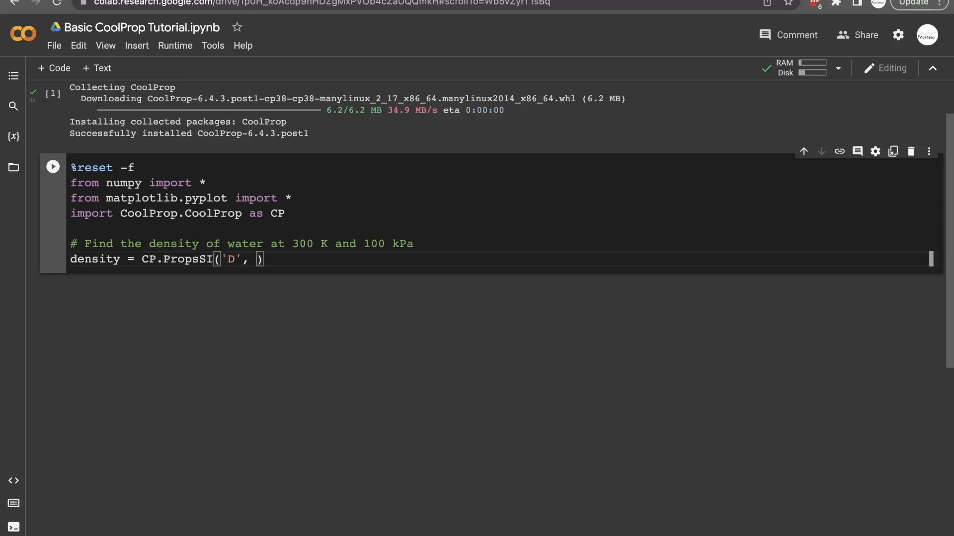
pyautogui.write("'T'")
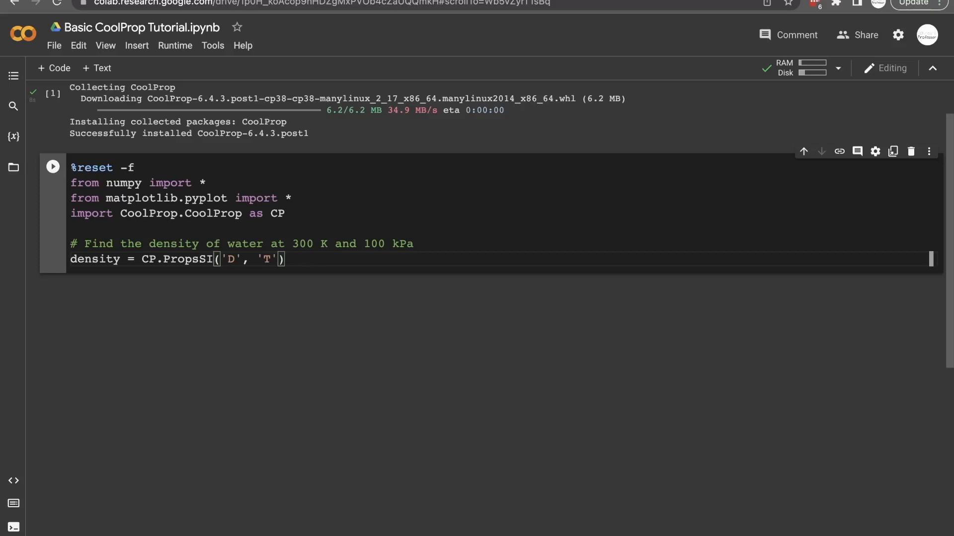
pyautogui.write(', 300')
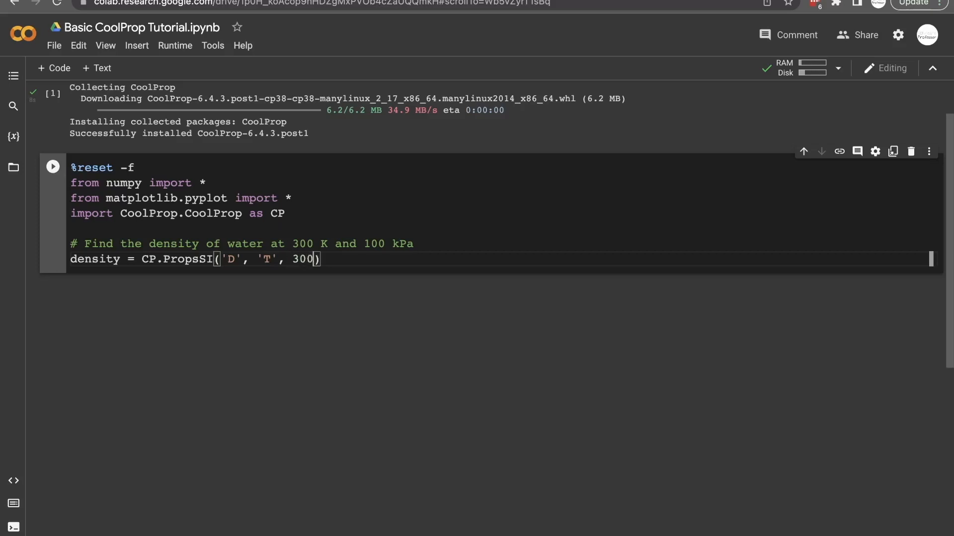
pyautogui.write(", ''")
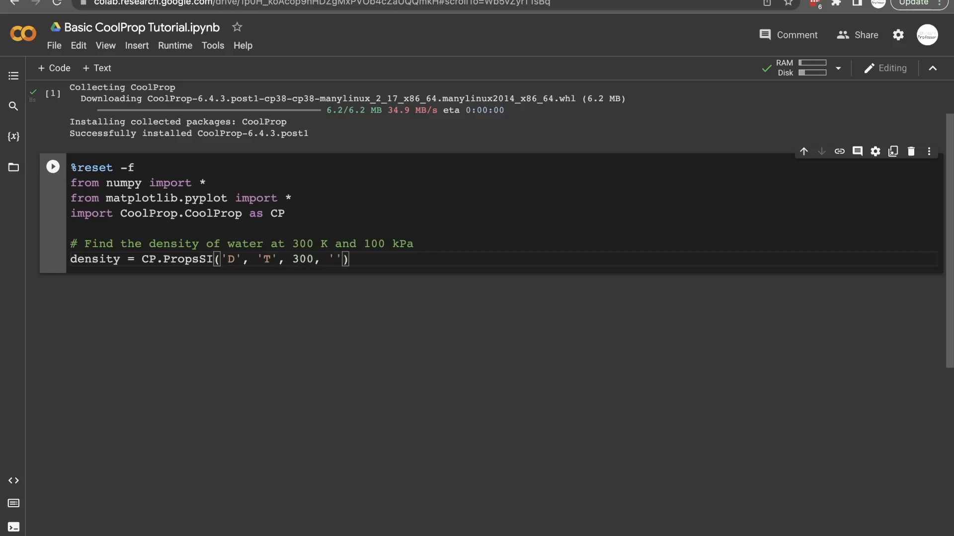
pyautogui.write("P', 100")
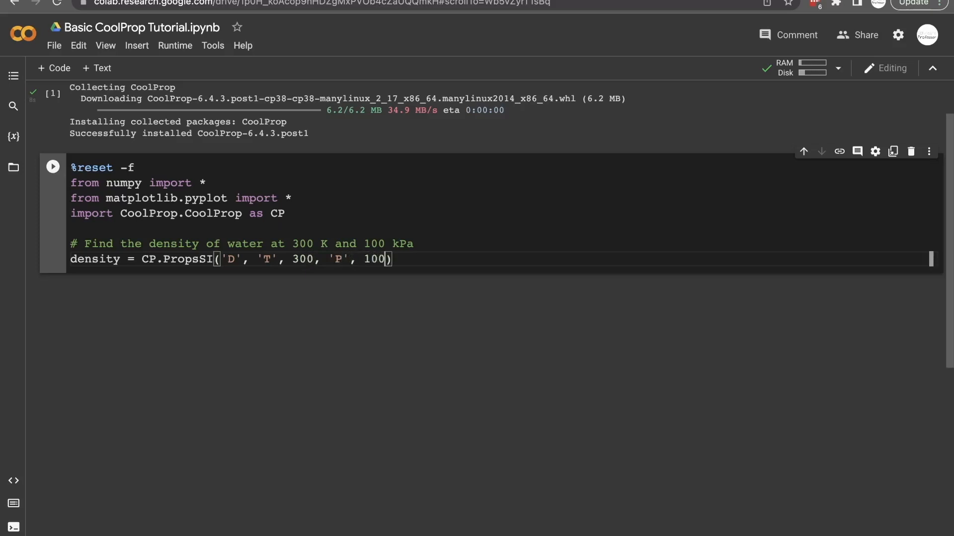
pyautogui.write('e3')
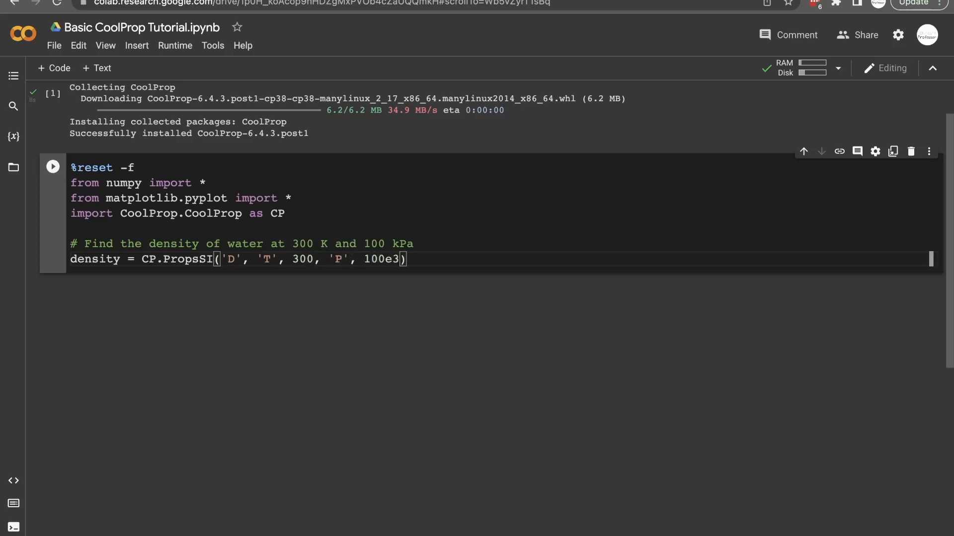
# - Fix the pressure exponent, set the fluid to 'water', and add print(density)
pyautogui.doubleClick(382, 259)
pyautogui.write('*10')
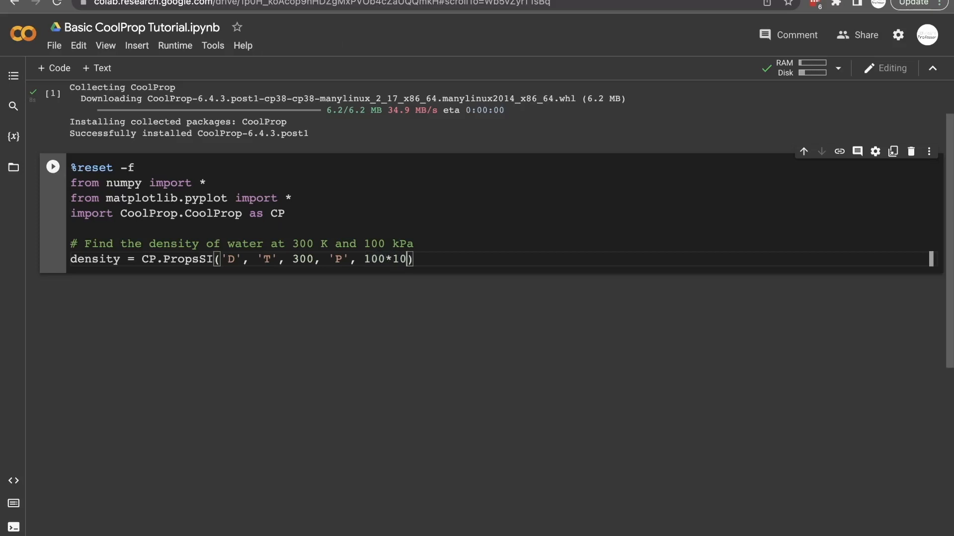
pyautogui.write('*')
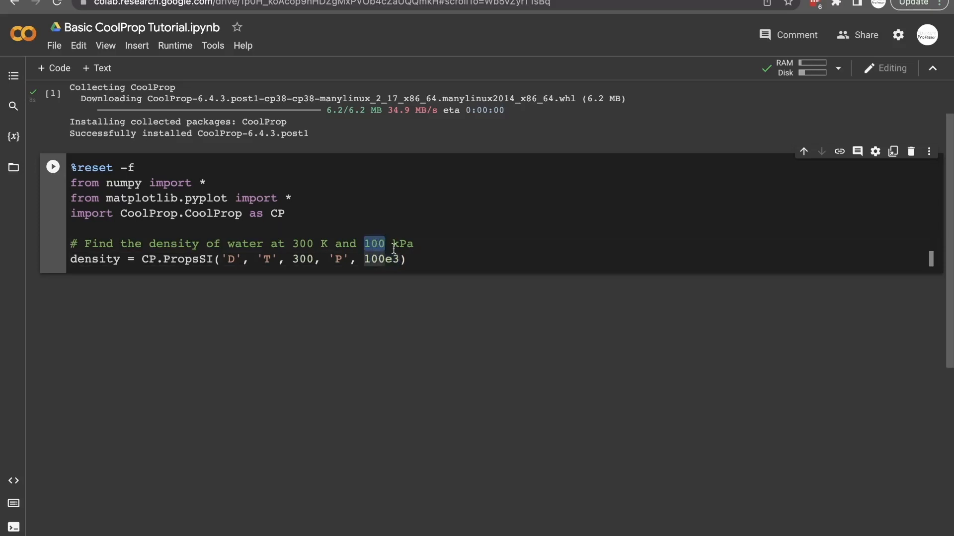
pyautogui.click(396, 259)
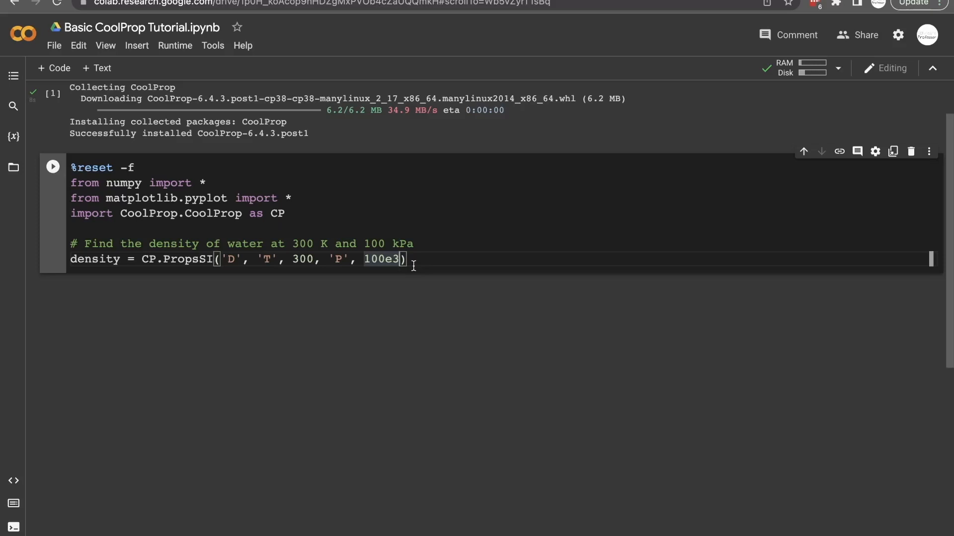
pyautogui.write(", ''")
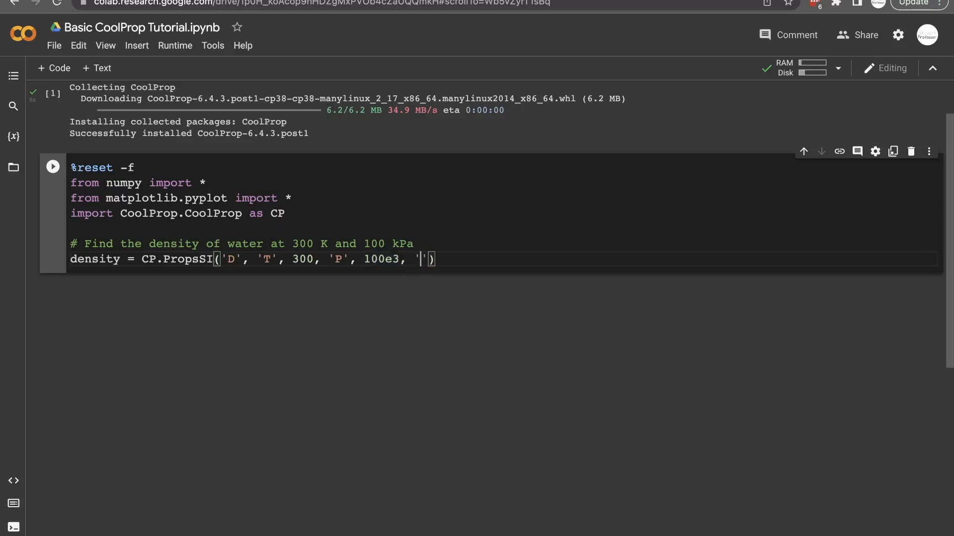
pyautogui.write('wate')
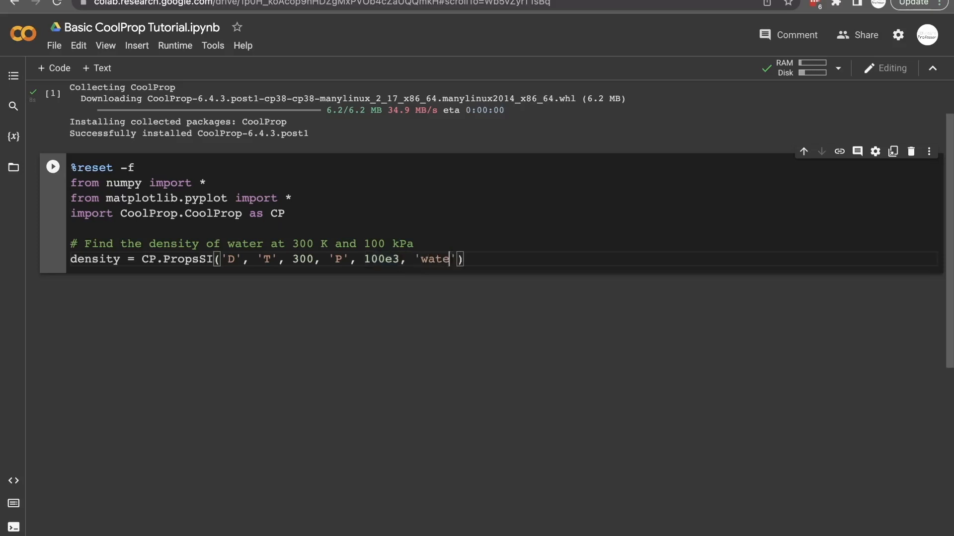
pyautogui.write('r')
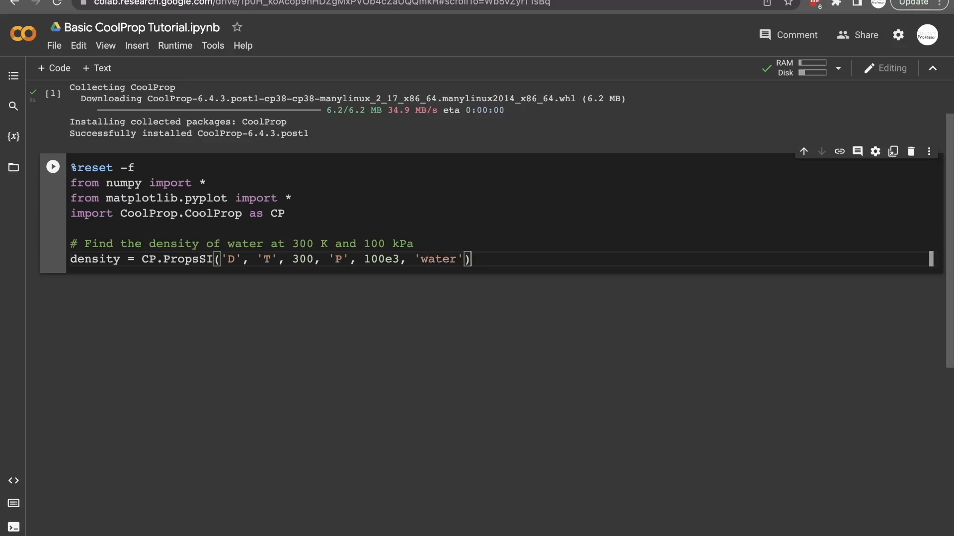
pyautogui.write('print(density)')
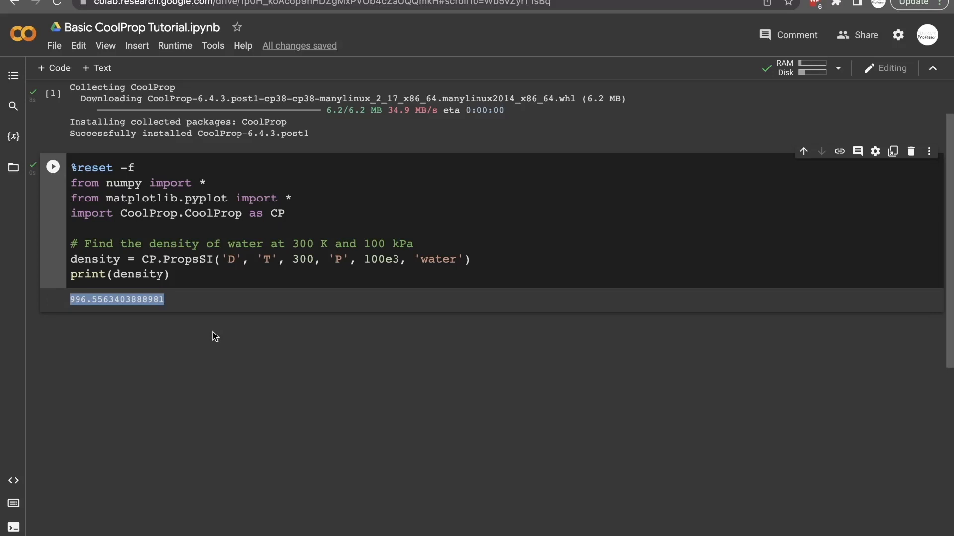
pyautogui.moveTo(208, 327)
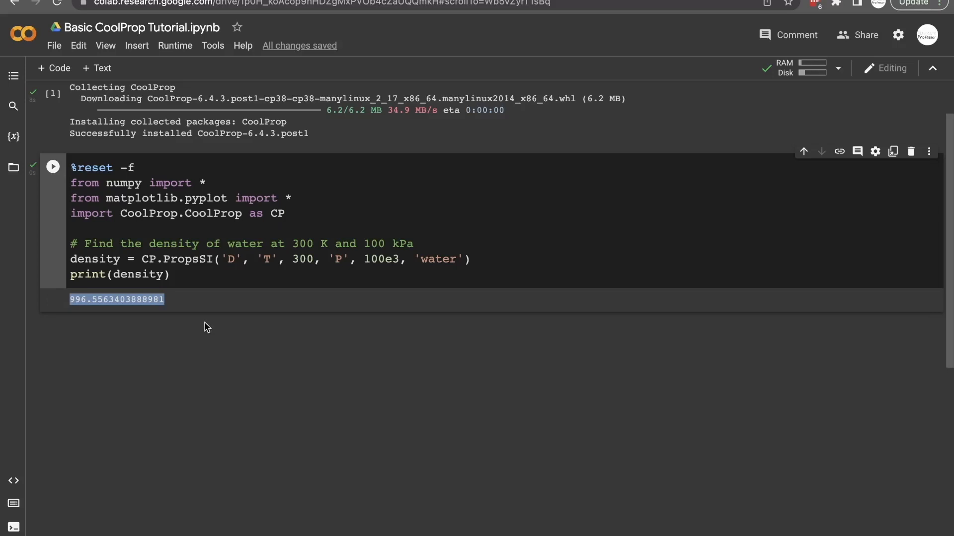
pyautogui.moveTo(193, 307)
pyautogui.write("'Denis")
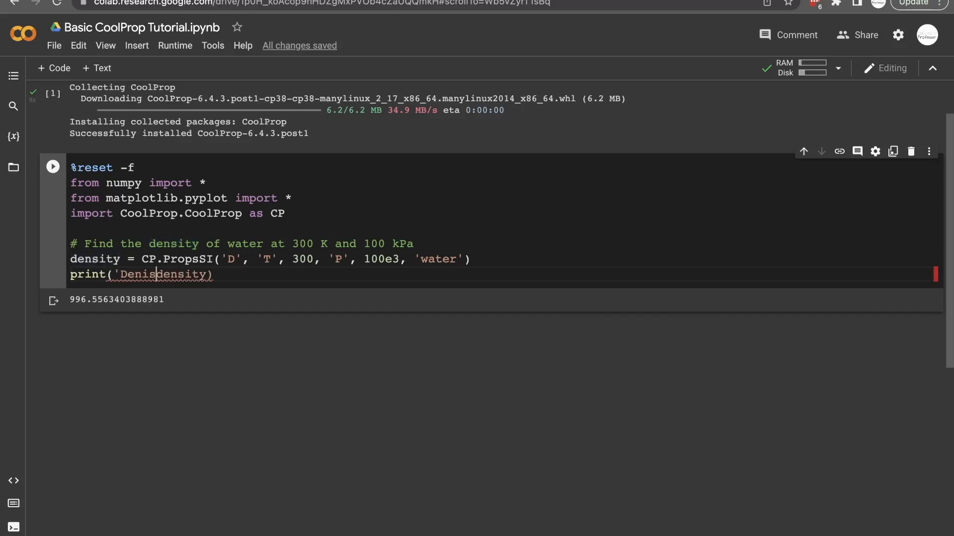
# - Label the density print 'Density of water at 300 K and 100 kPa:' with 'kg/m^3' units
pyautogui.write('Density of water')
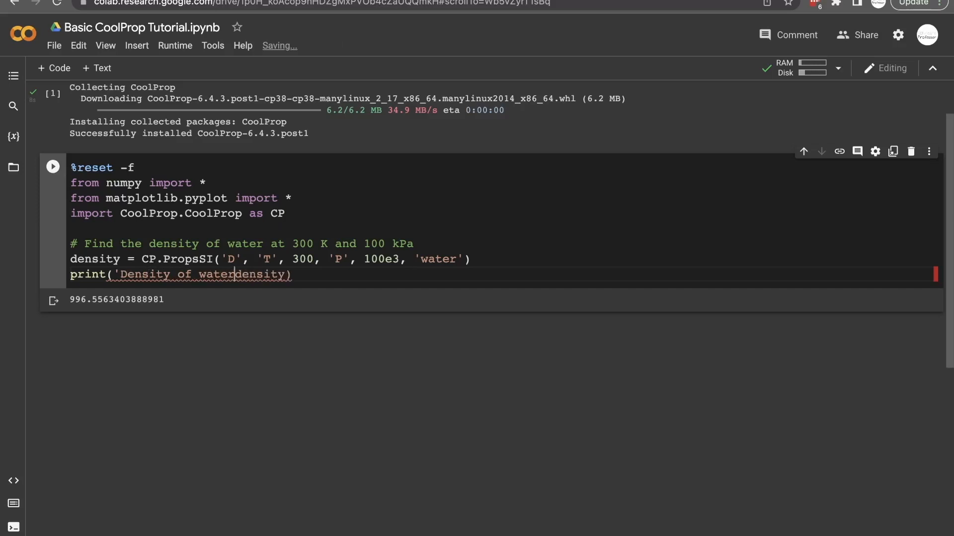
pyautogui.write('at 300 K and')
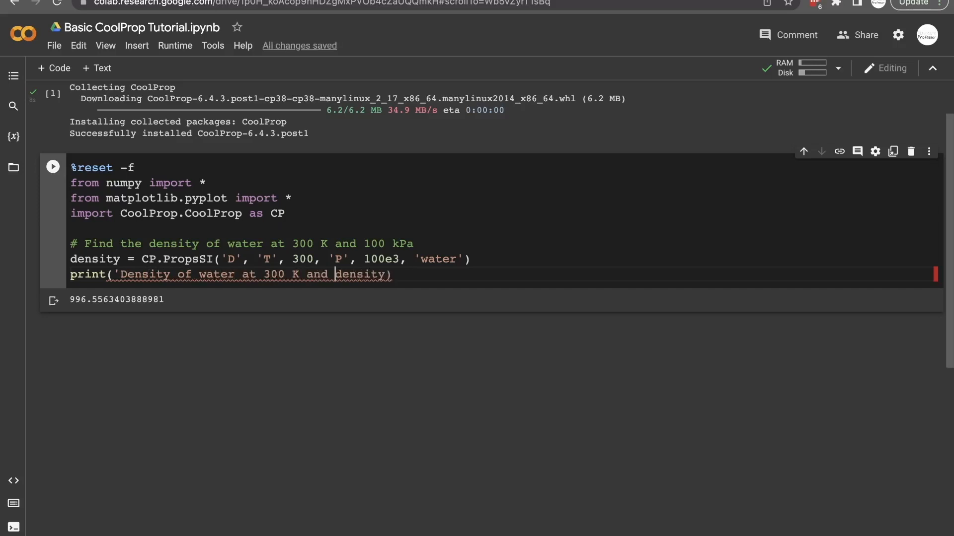
pyautogui.write("100 kPa:'")
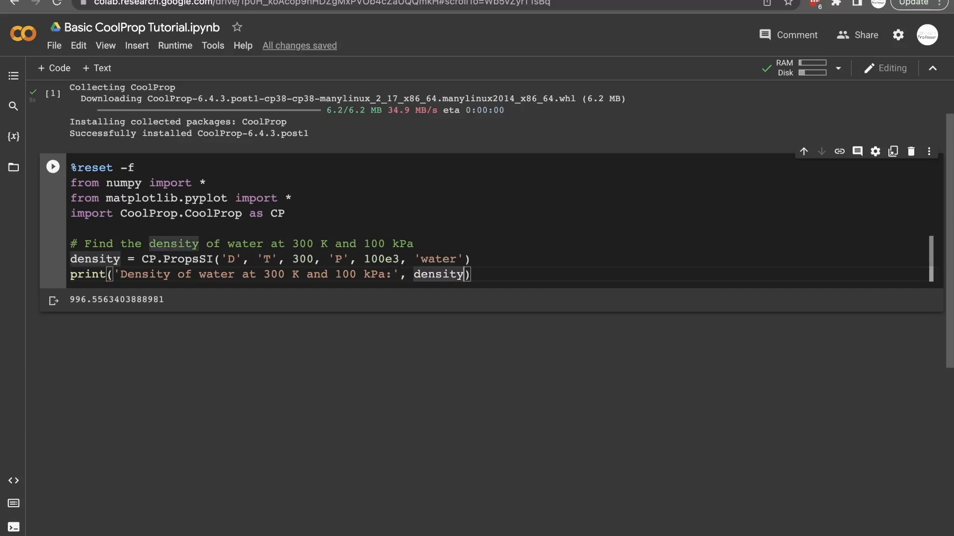
pyautogui.write(", 'k'")
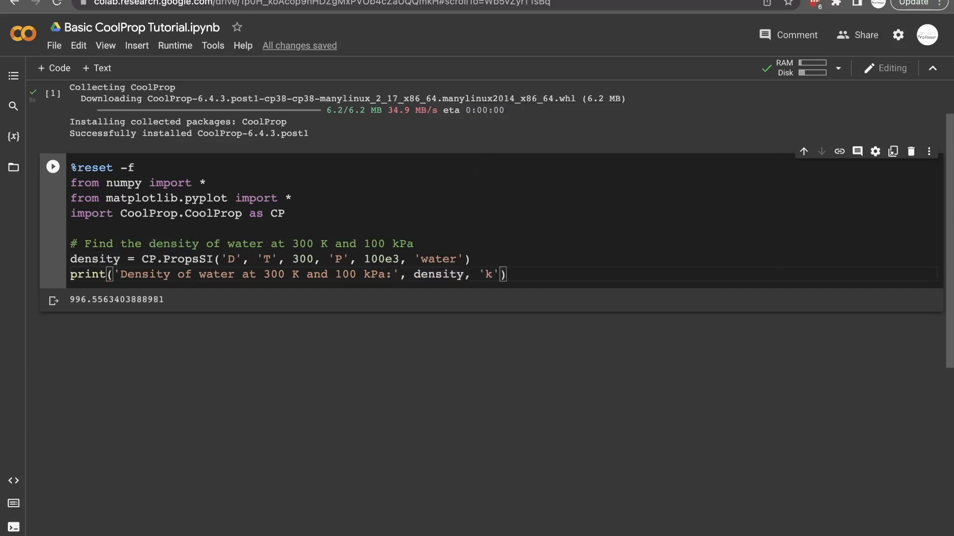
pyautogui.write('g/m^3')
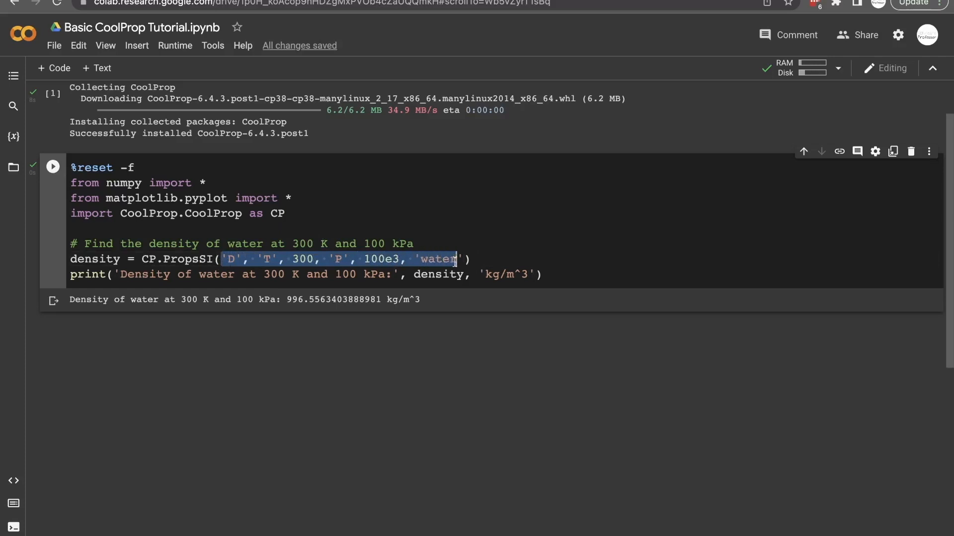
# - Insert a docstring table of CoolProp symbols D, H, P, Q, S, T, U with units below the imports
pyautogui.click(389, 228)
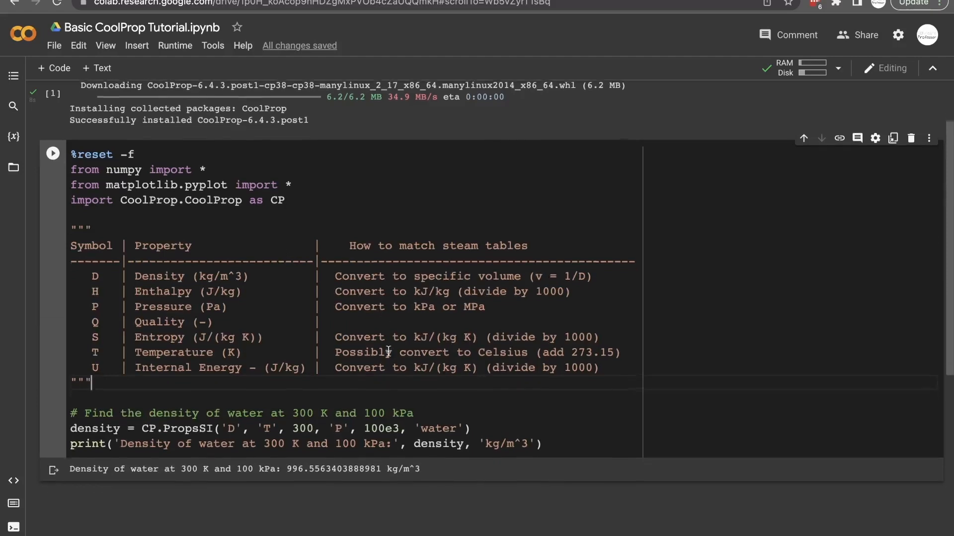
pyautogui.scroll(-3)
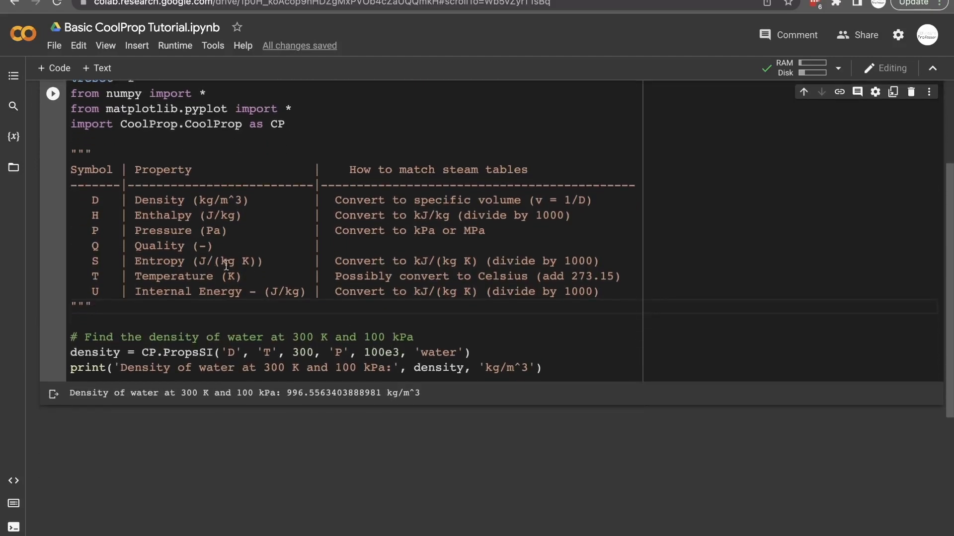
pyautogui.moveTo(612, 294)
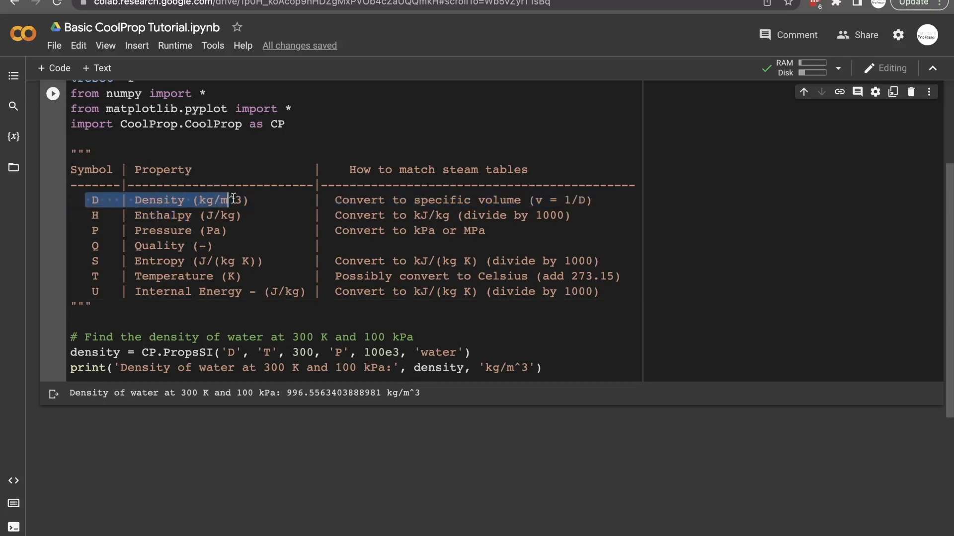
pyautogui.click(84, 230)
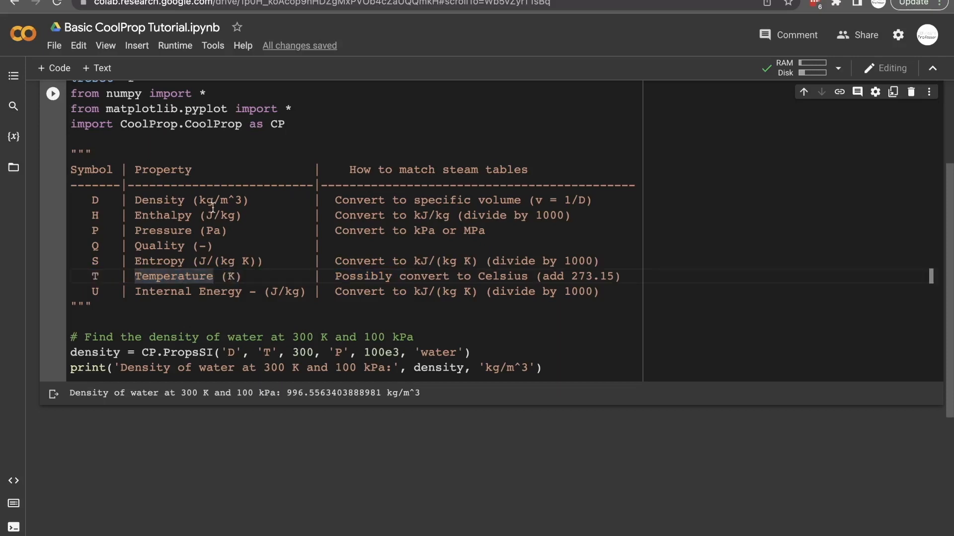
pyautogui.moveTo(210, 262)
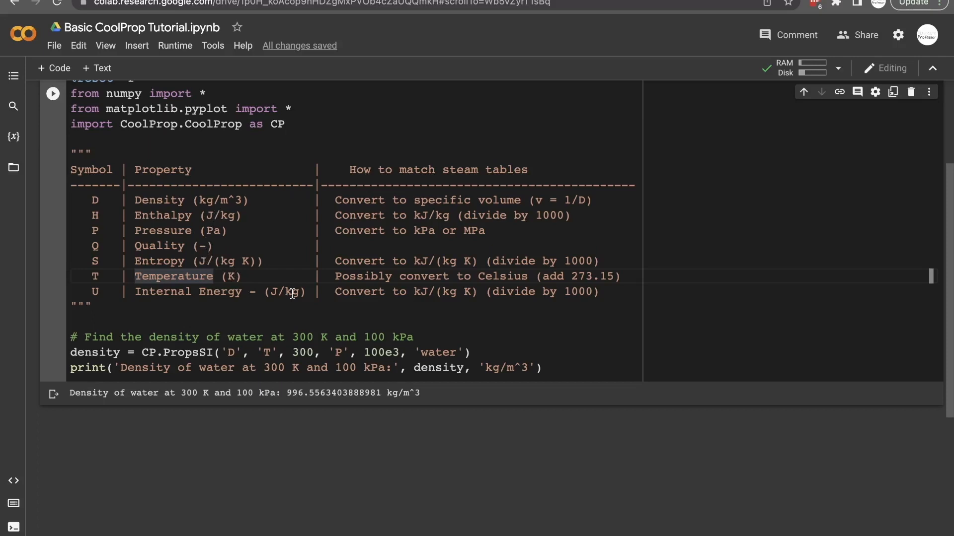
pyautogui.moveTo(214, 230)
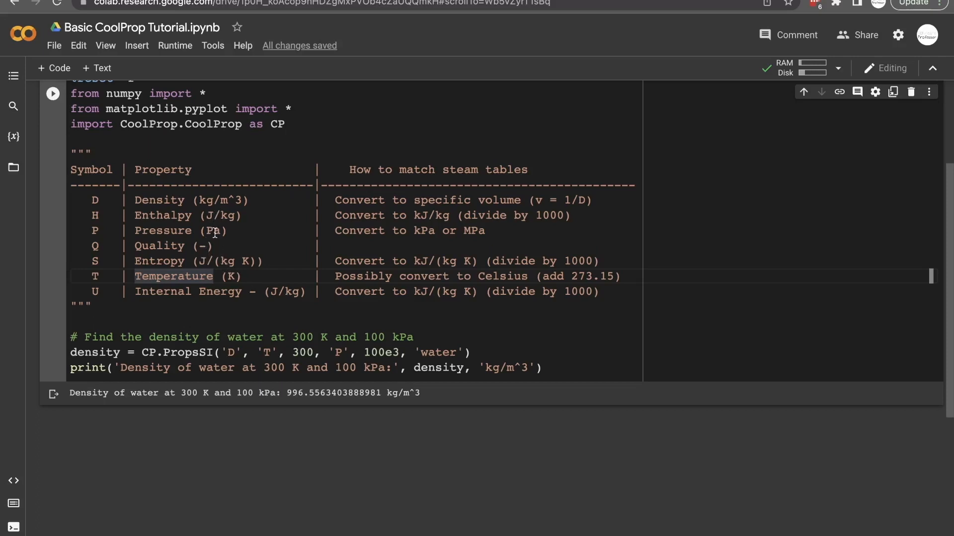
pyautogui.doubleClick(212, 230)
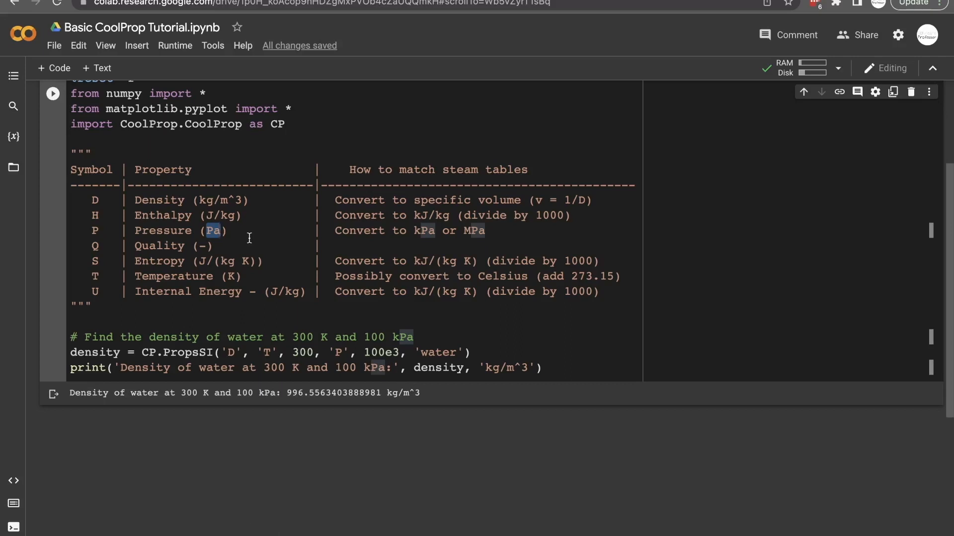
pyautogui.moveTo(416, 231)
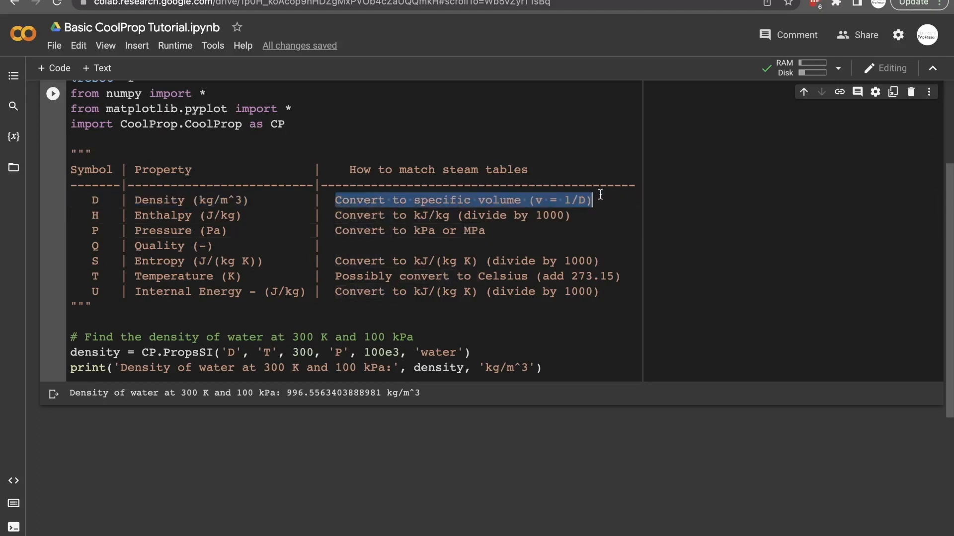
pyautogui.click(599, 201)
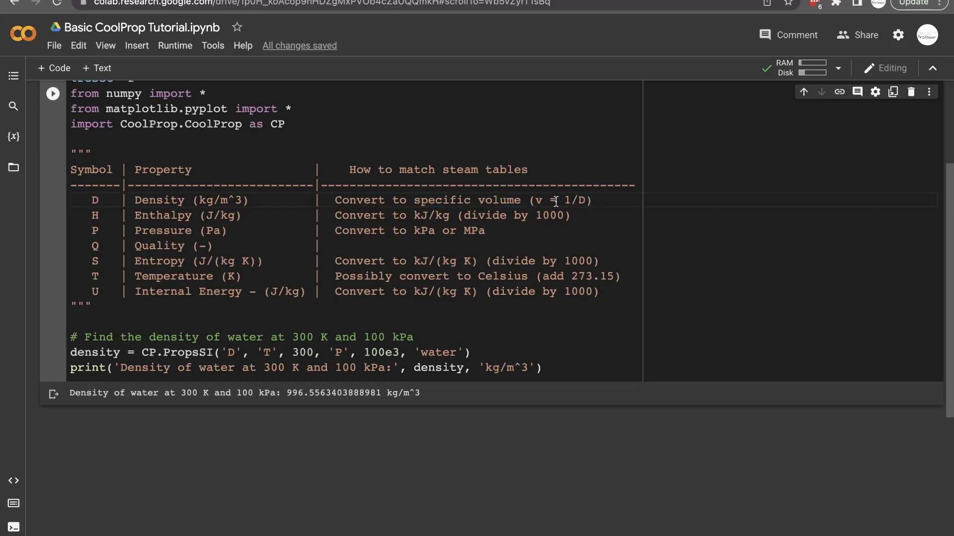
pyautogui.doubleClick(537, 200)
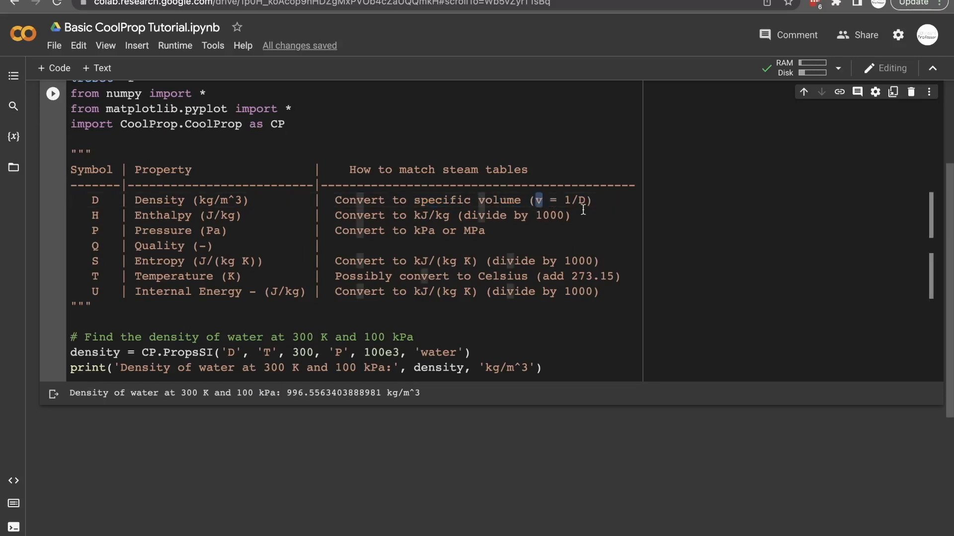
pyautogui.click(593, 200)
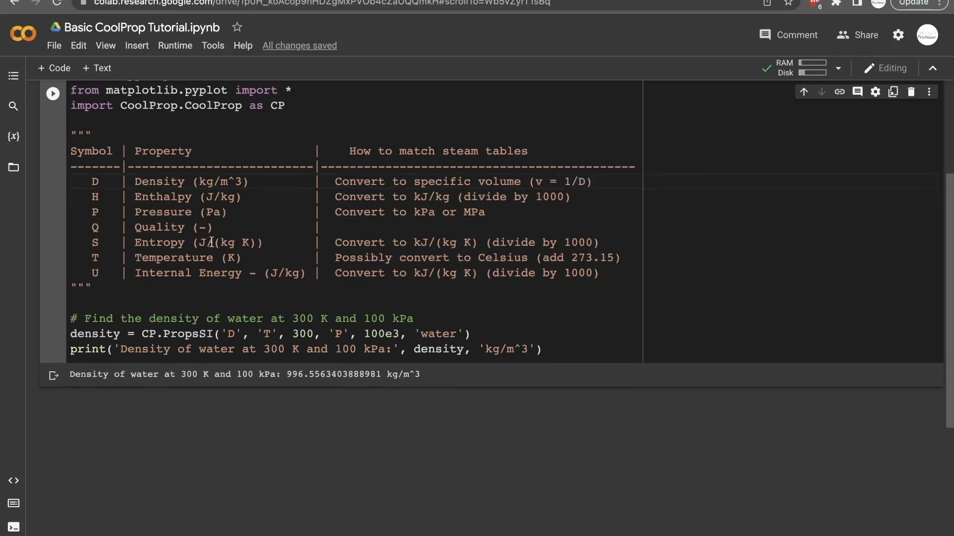
pyautogui.doubleClick(267, 334)
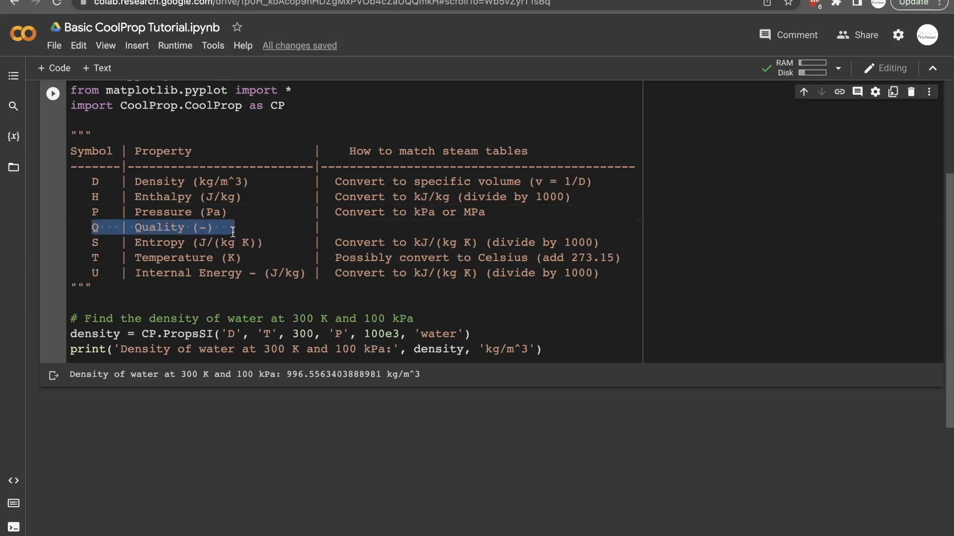
pyautogui.click(266, 228)
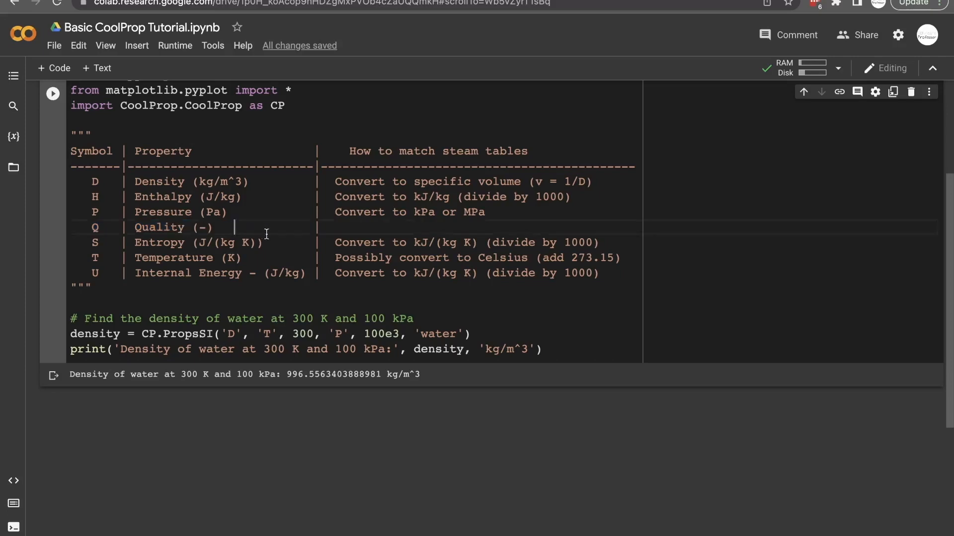
# - Add an empty print() line and begin a '# Find' comment
pyautogui.scroll(3)
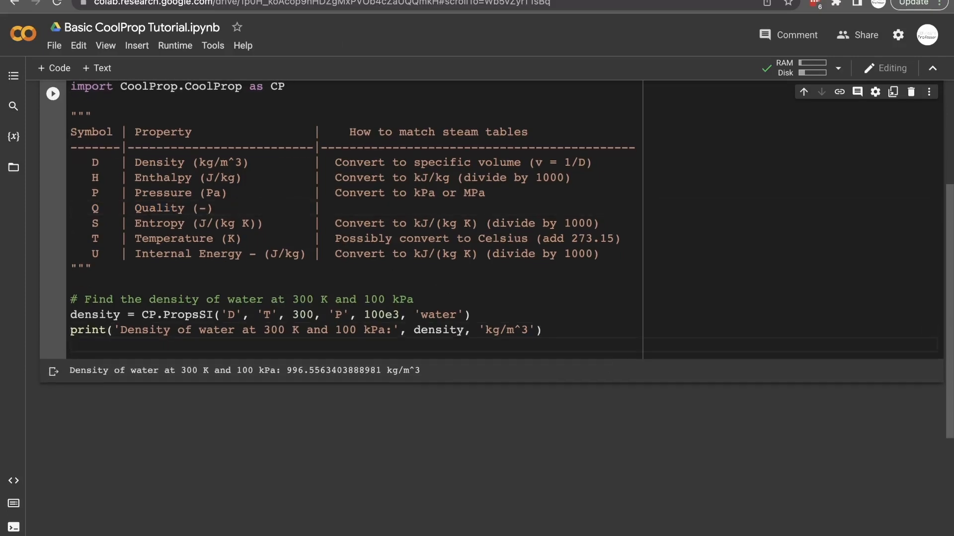
pyautogui.write('prin')
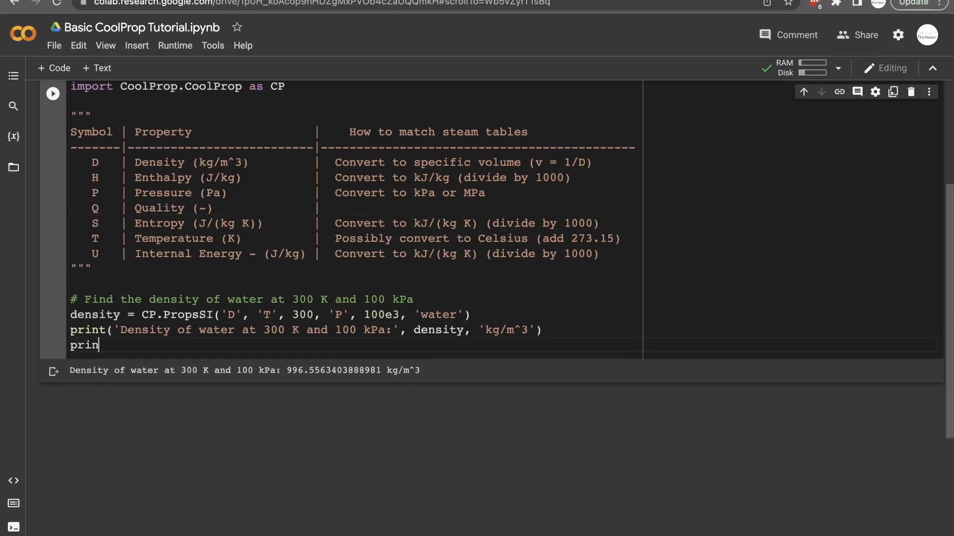
pyautogui.write('t()')
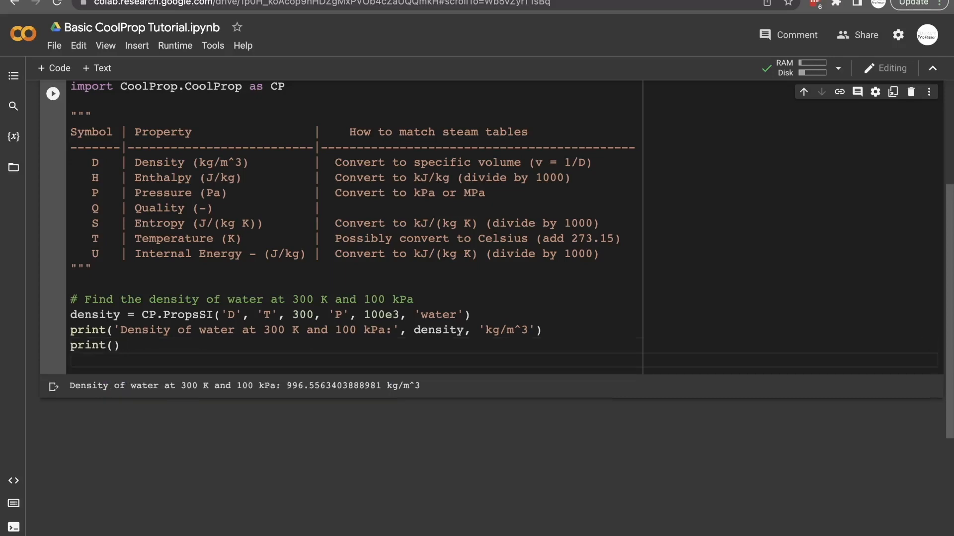
pyautogui.write('#')
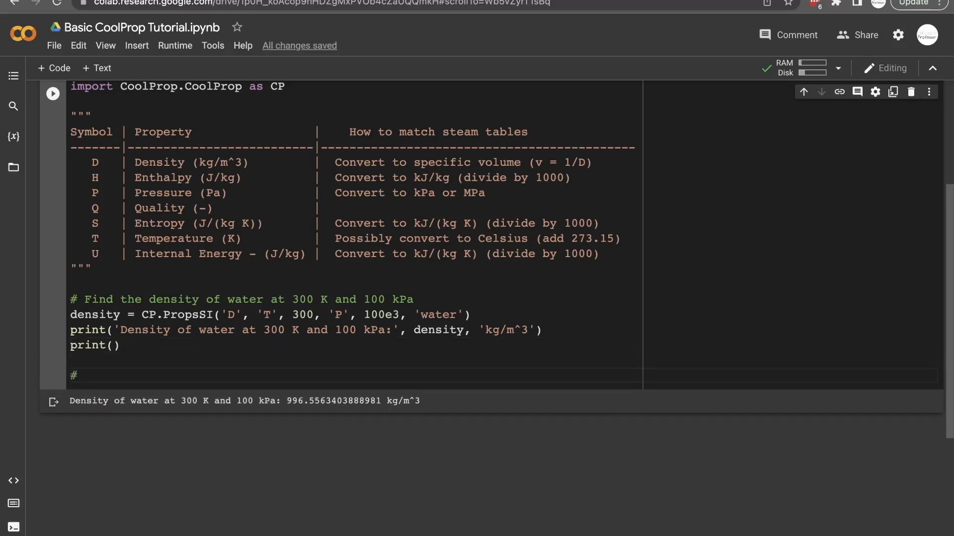
pyautogui.write('Find')
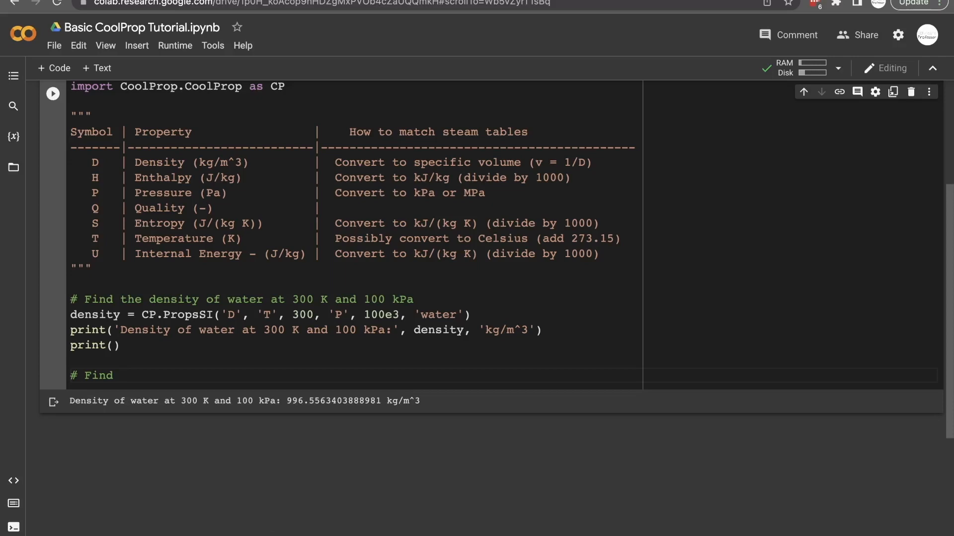
# - Finish the comment: find air pressure at specific volume 0.3 m^3/kg and 20°C
pyautogui.click(120, 375)
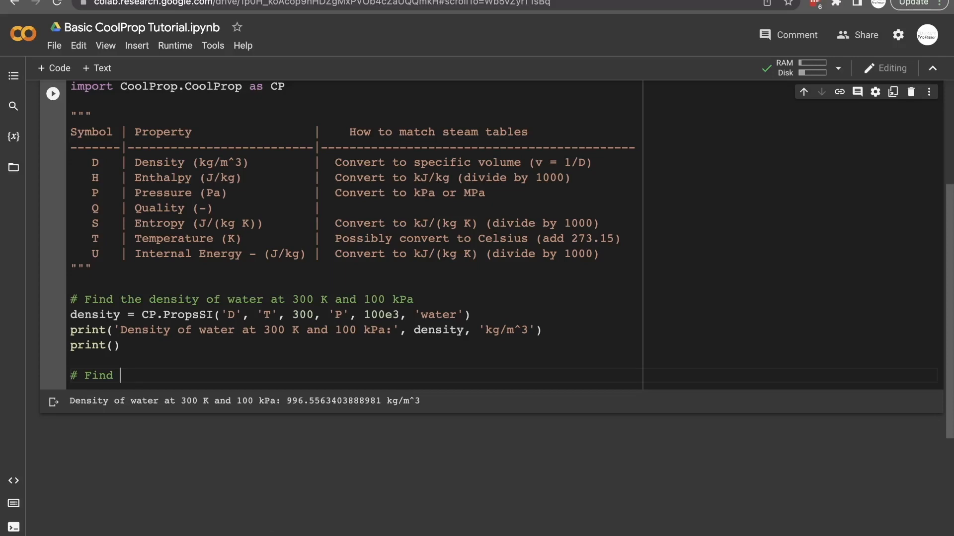
pyautogui.write('the pr')
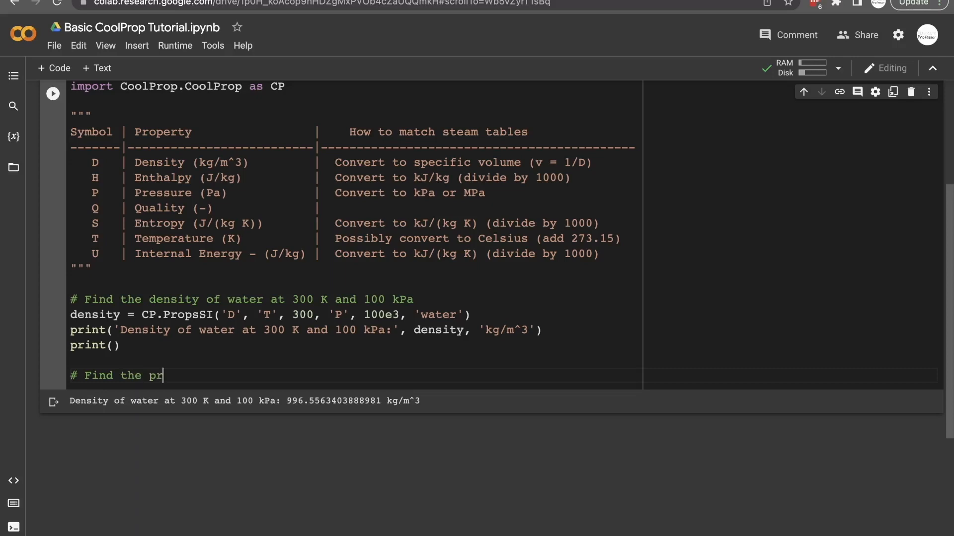
pyautogui.write('essure')
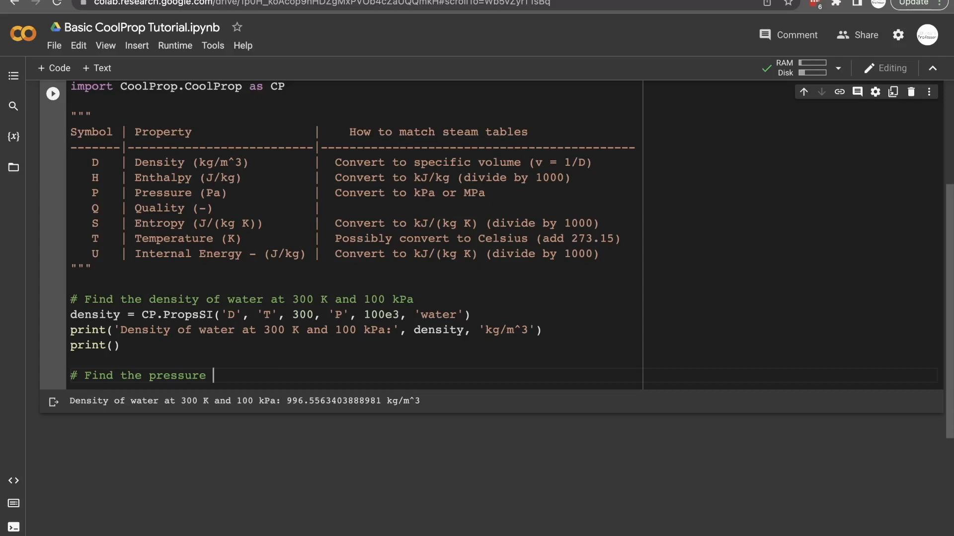
pyautogui.write('of a')
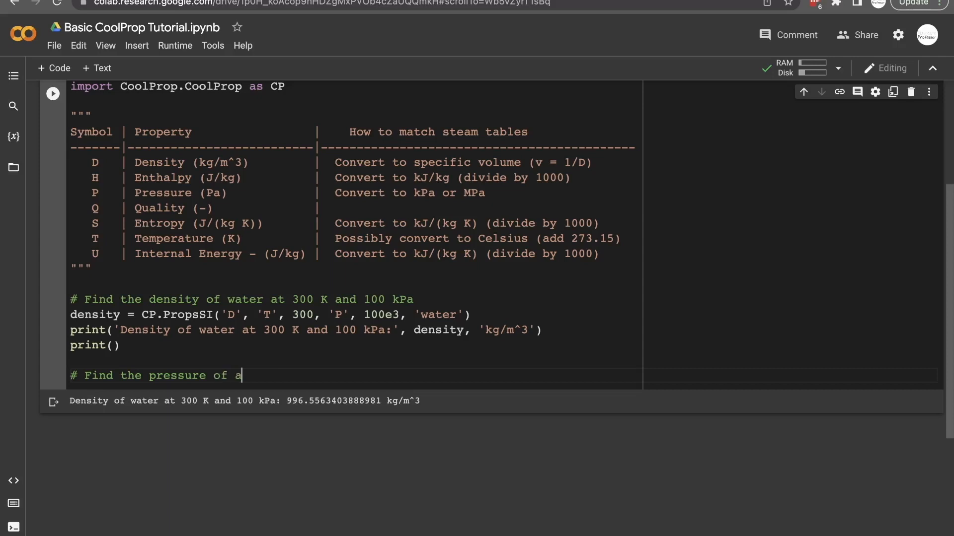
pyautogui.write('ir at a specific o')
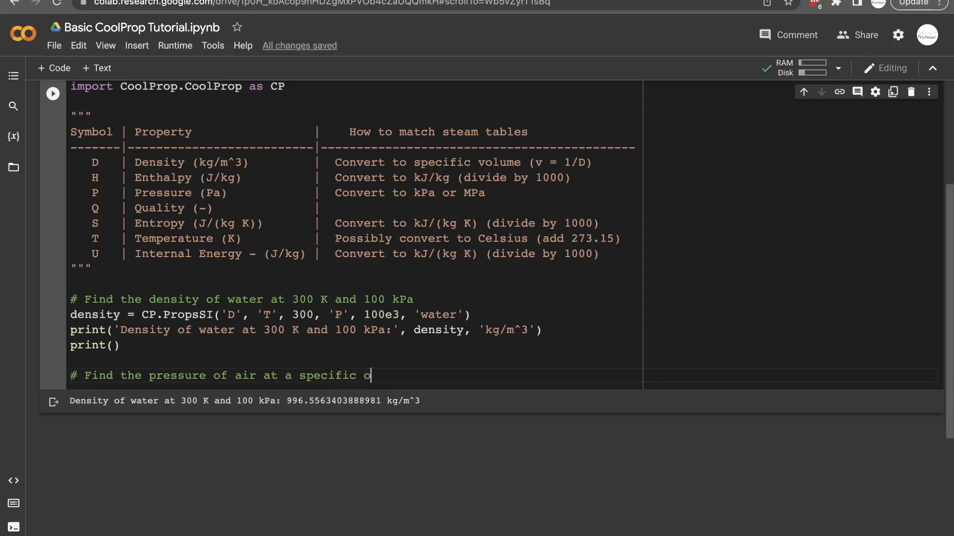
pyautogui.write('volume of 0.3 m')
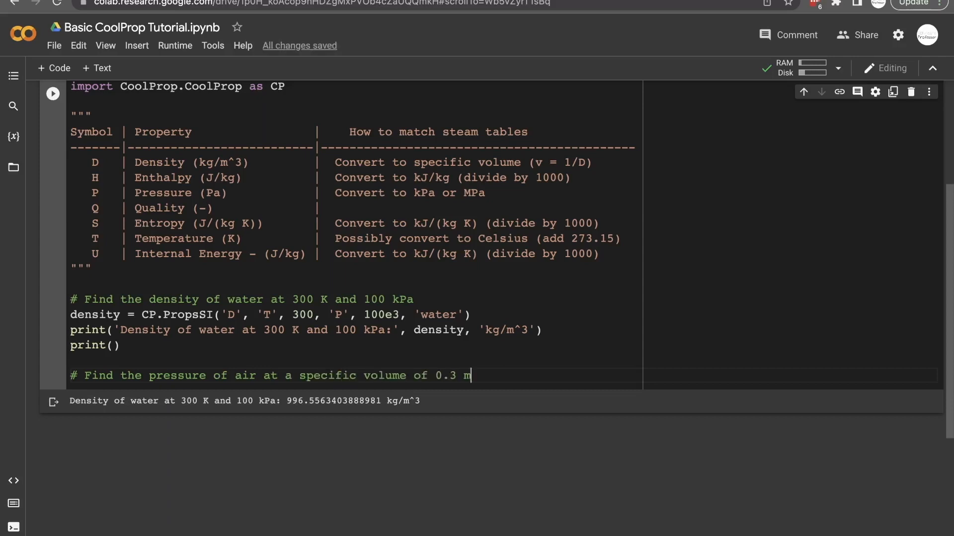
pyautogui.write('^3/kg and a')
pyautogui.write('#   t')
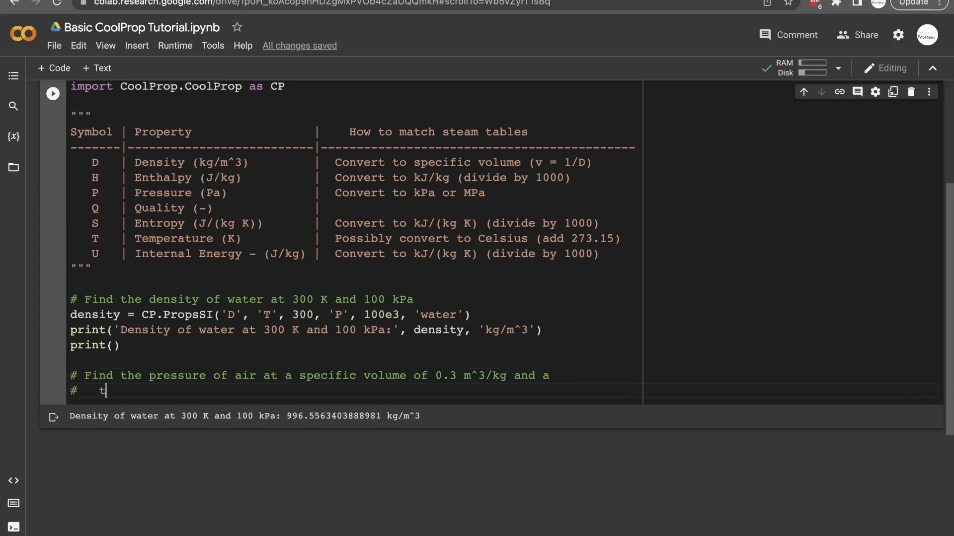
pyautogui.write('emperature of 20')
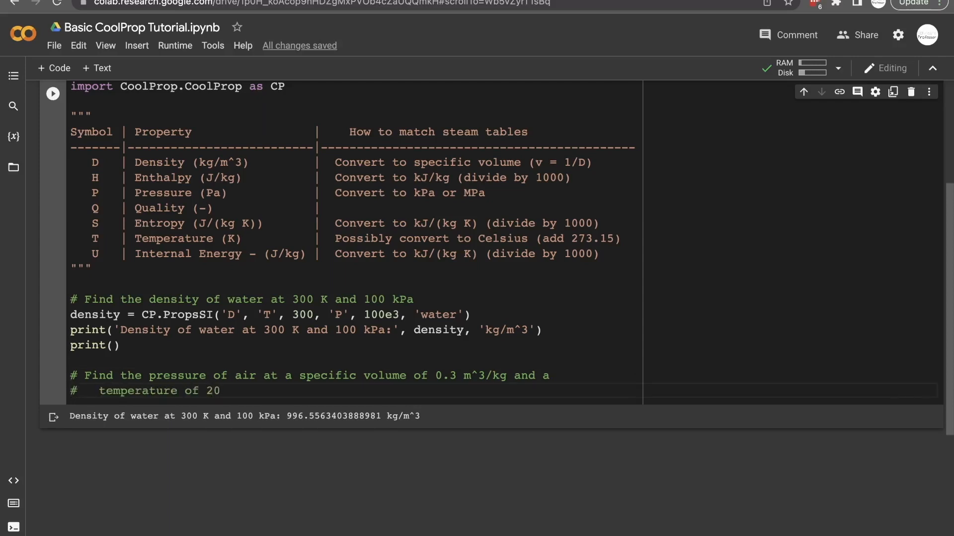
pyautogui.write('°C')
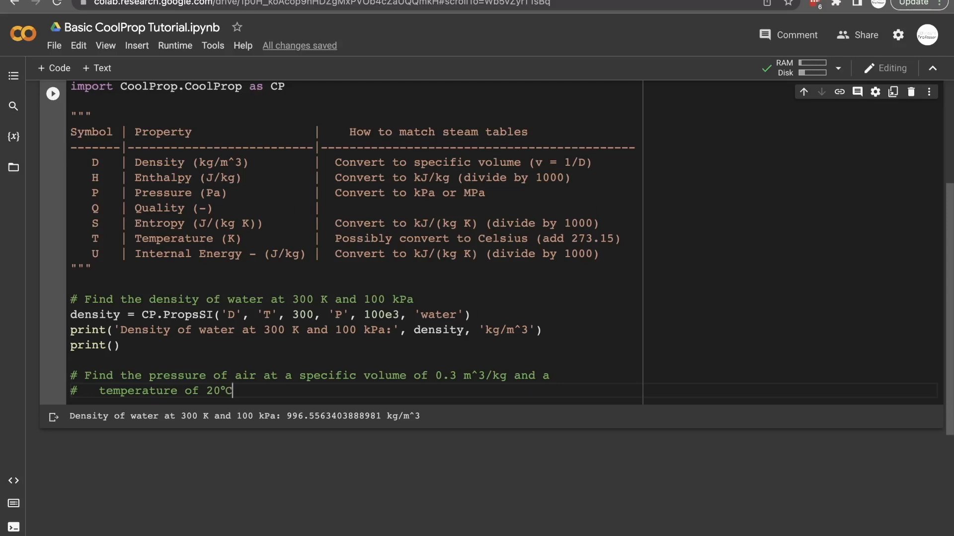
pyautogui.moveTo(264, 394)
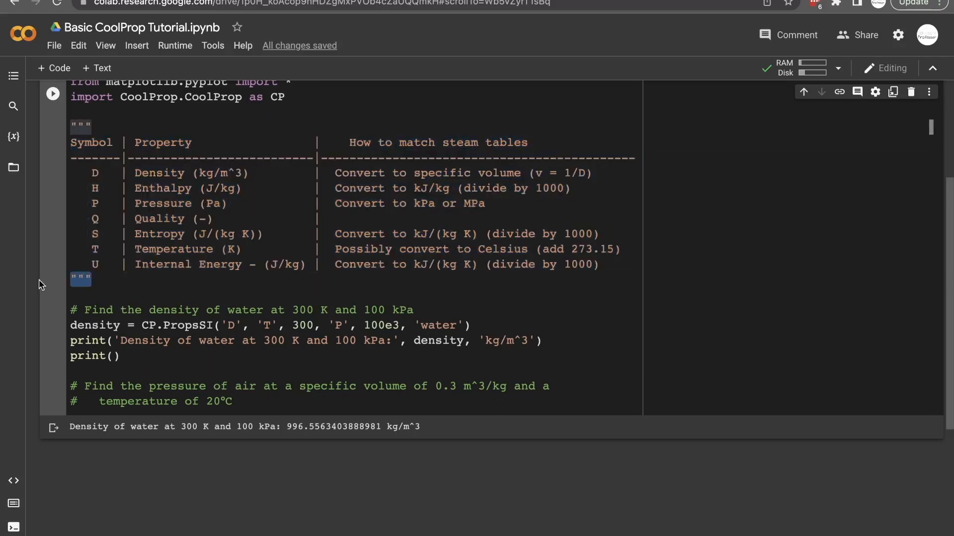
# - Define density_of_air = 1/0.3 with a kg/m^3 comment
pyautogui.scroll(3)
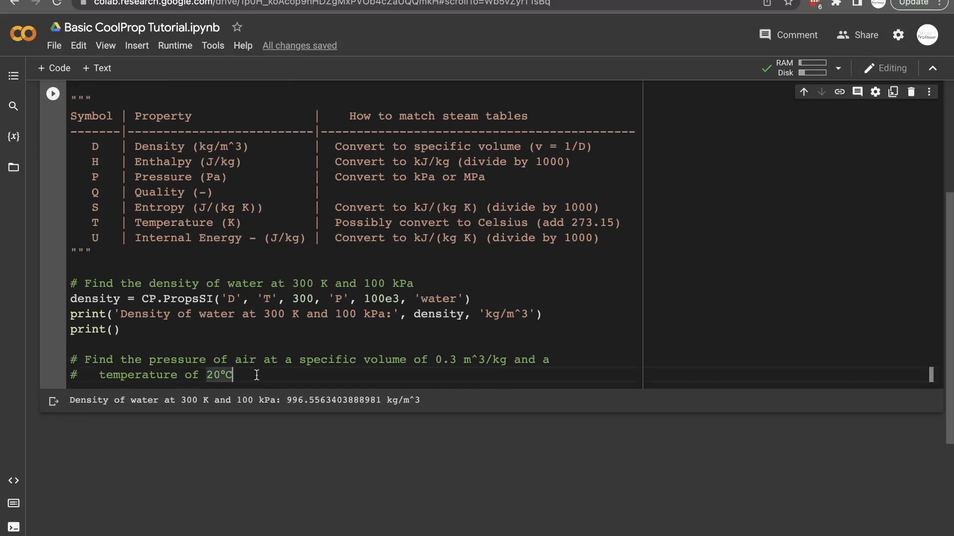
pyautogui.write('density_')
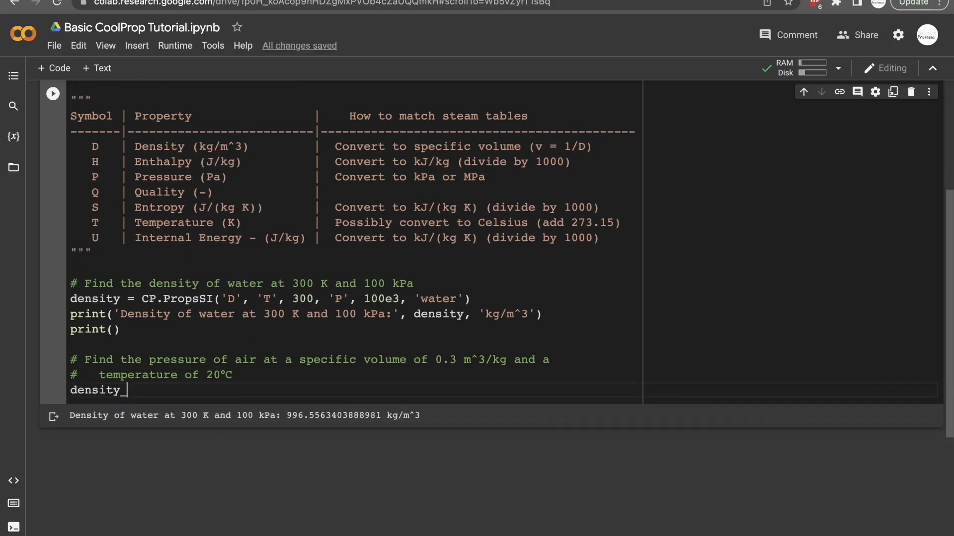
pyautogui.write('of_air =')
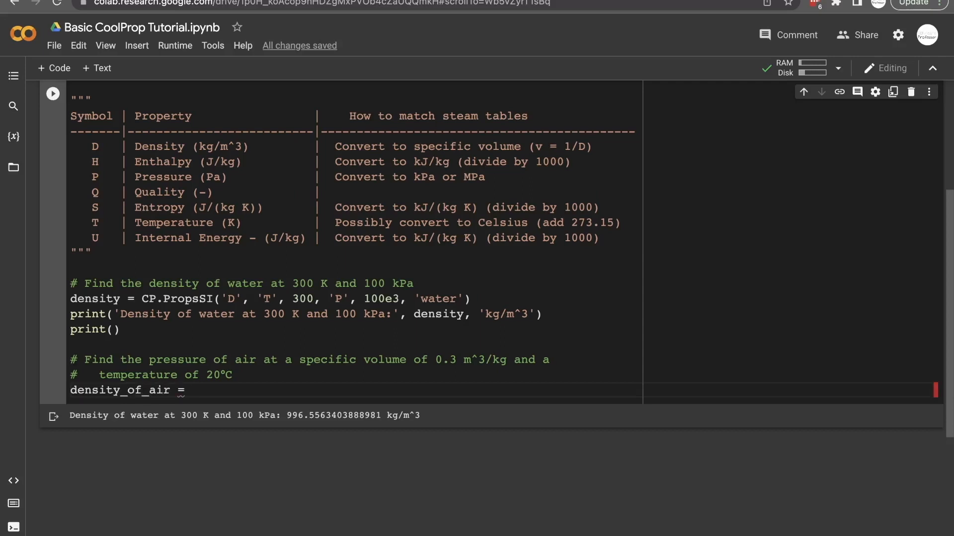
pyautogui.write('1/0.3')
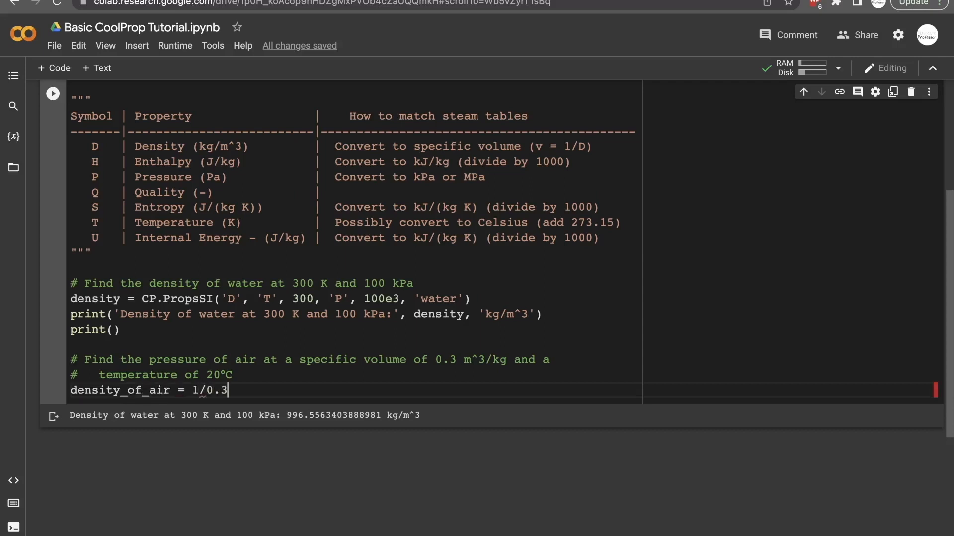
pyautogui.write('#')
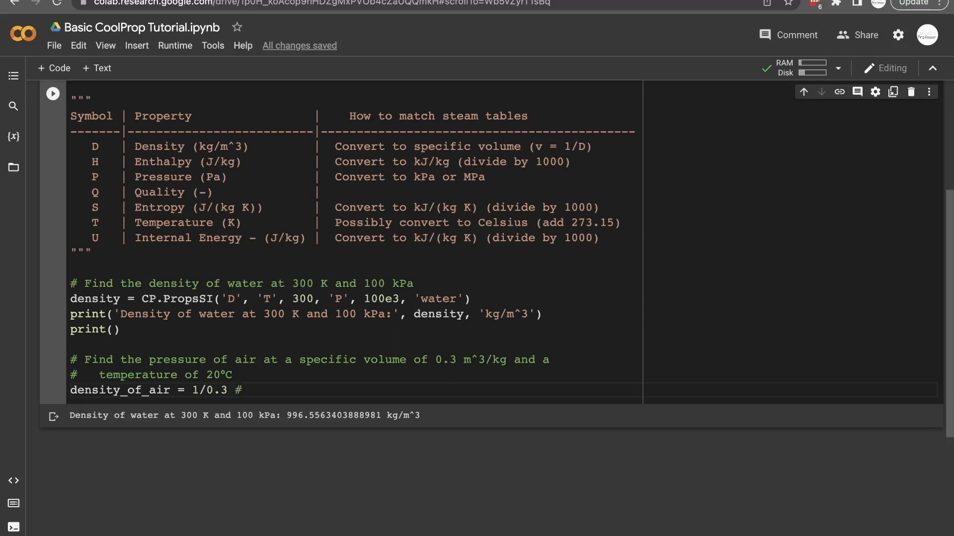
pyautogui.write('kg/m')
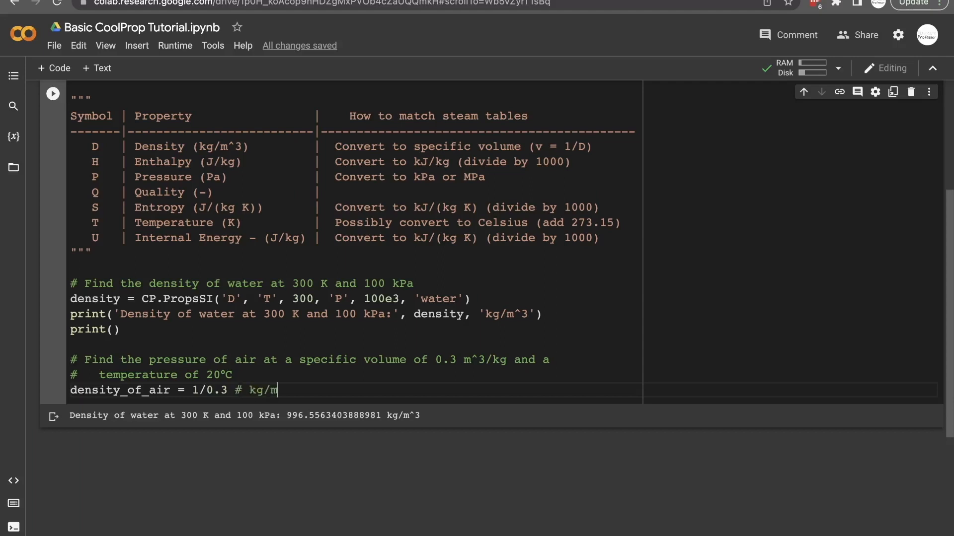
pyautogui.write('^3')
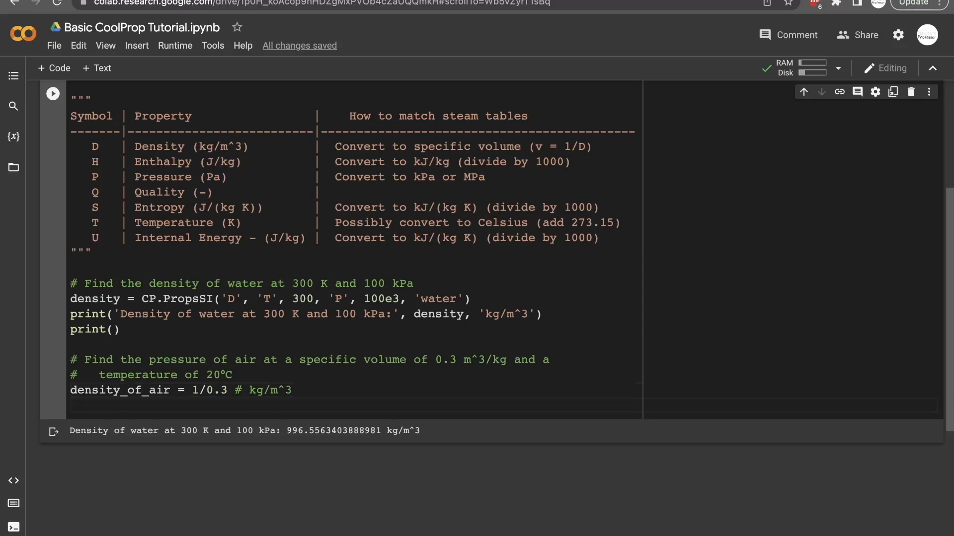
# - Define temperature_of_air = 20+273.15 with a °C -> K comment and start pressure_of_air
pyautogui.write('t')
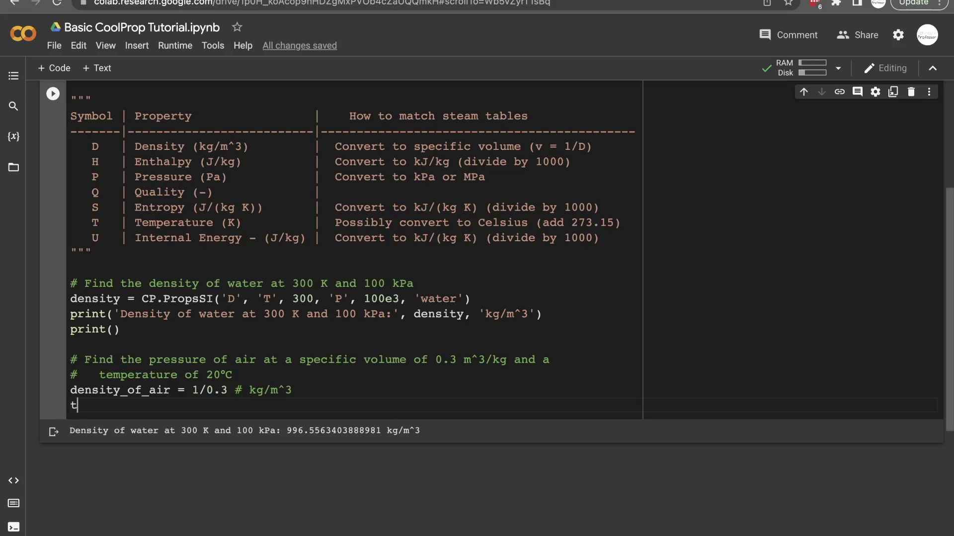
pyautogui.write('emperature_of_air =')
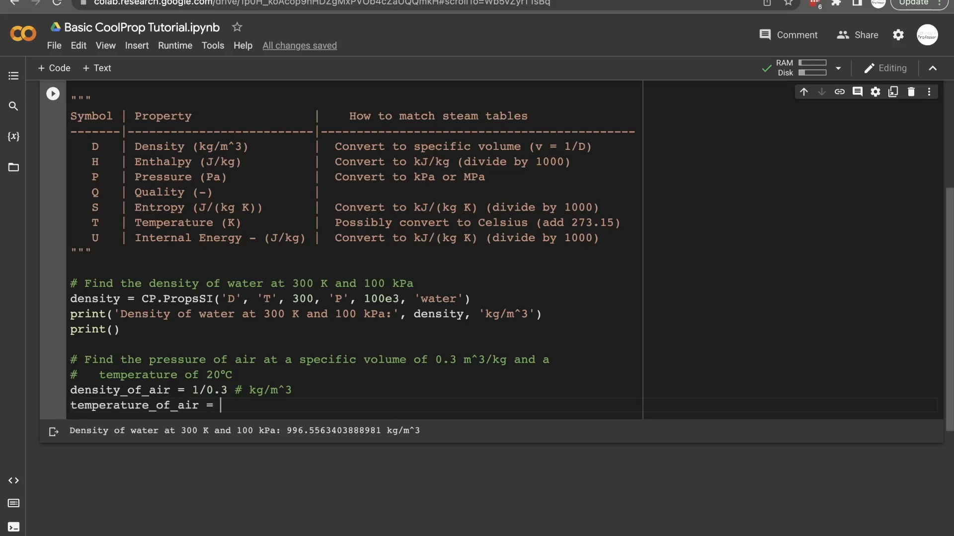
pyautogui.write('20')
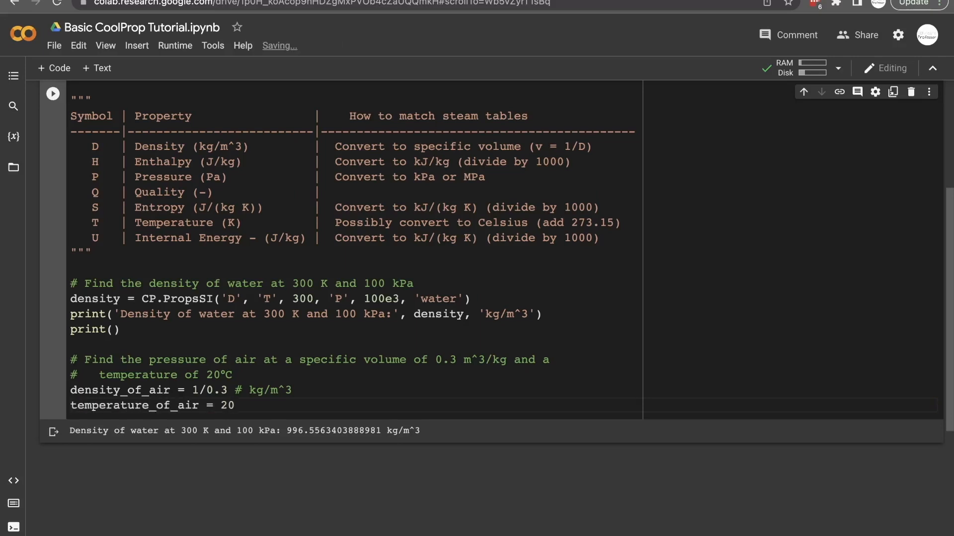
pyautogui.write('+2')
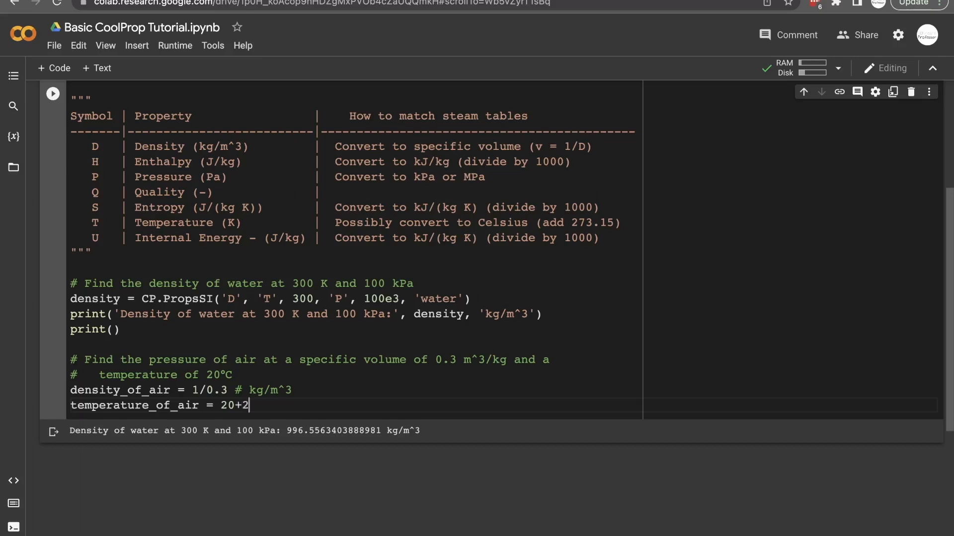
pyautogui.write('73.15')
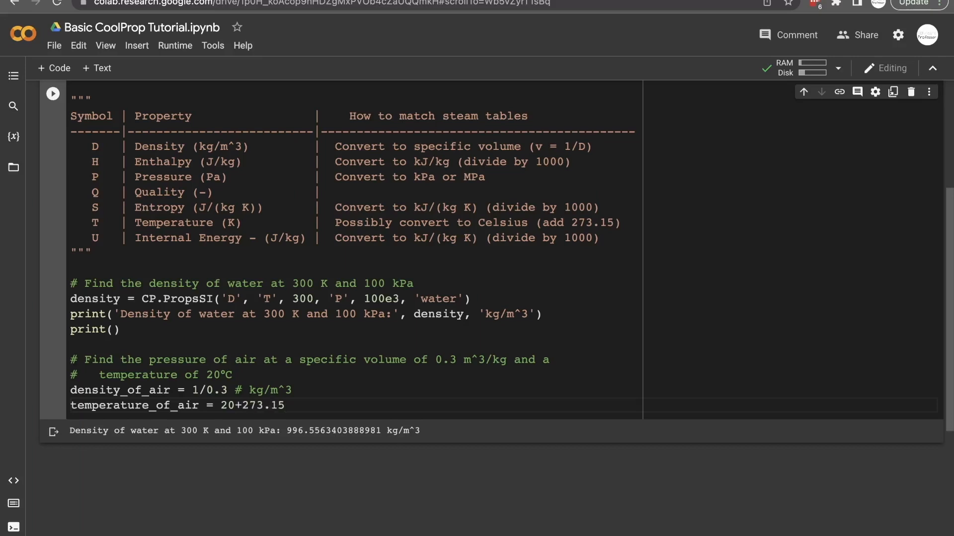
pyautogui.write('# °C -> K')
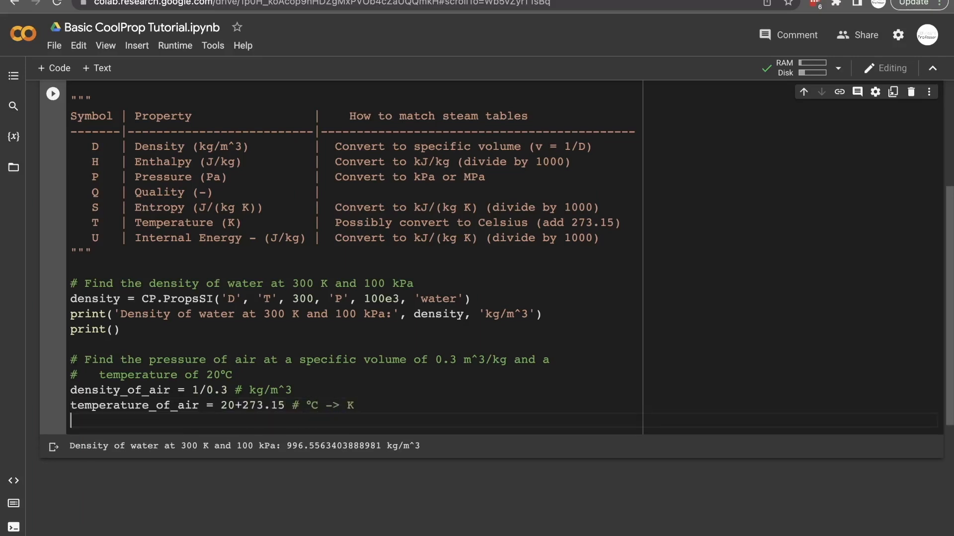
pyautogui.write('pressute')
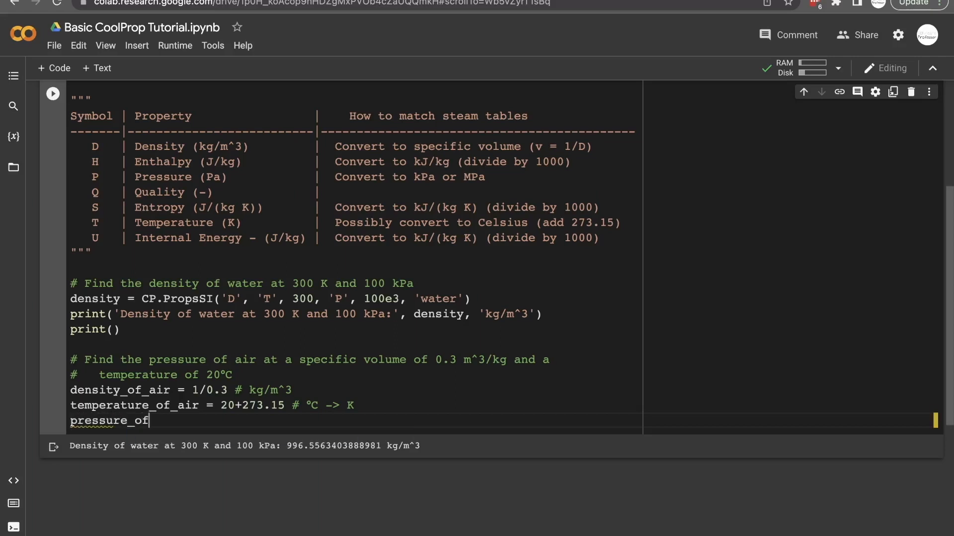
pyautogui.write("air = CP.PropsSI('P', 'T', 300, 'P', 100e3, 'water")
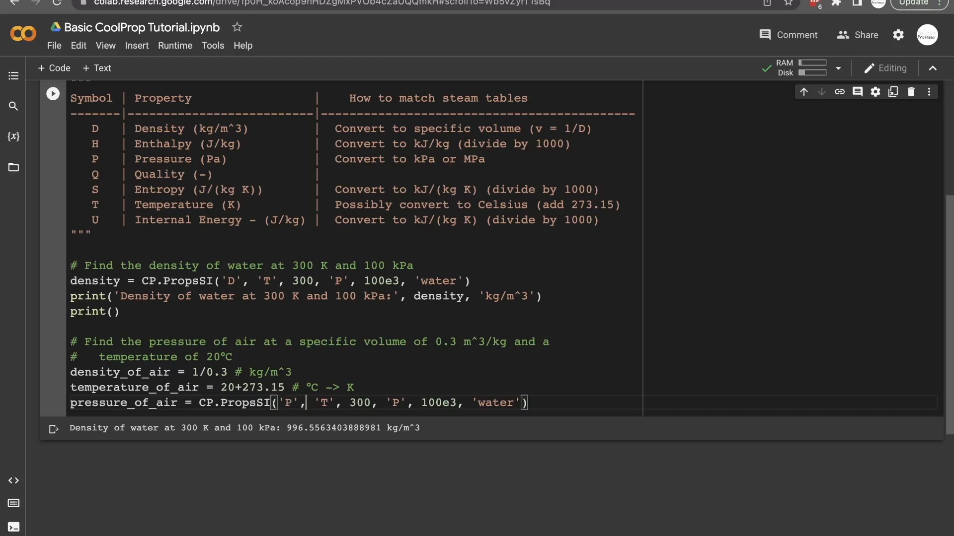
# - Make PropsSI compute 'P' from density_of_air and temperature_of_air for air
pyautogui.doubleClick(360, 403)
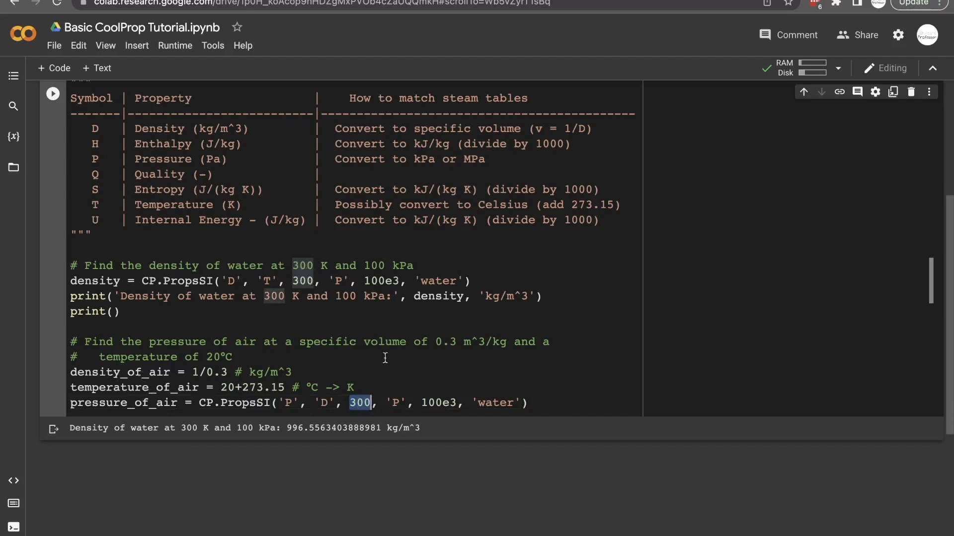
pyautogui.write('density_of_air')
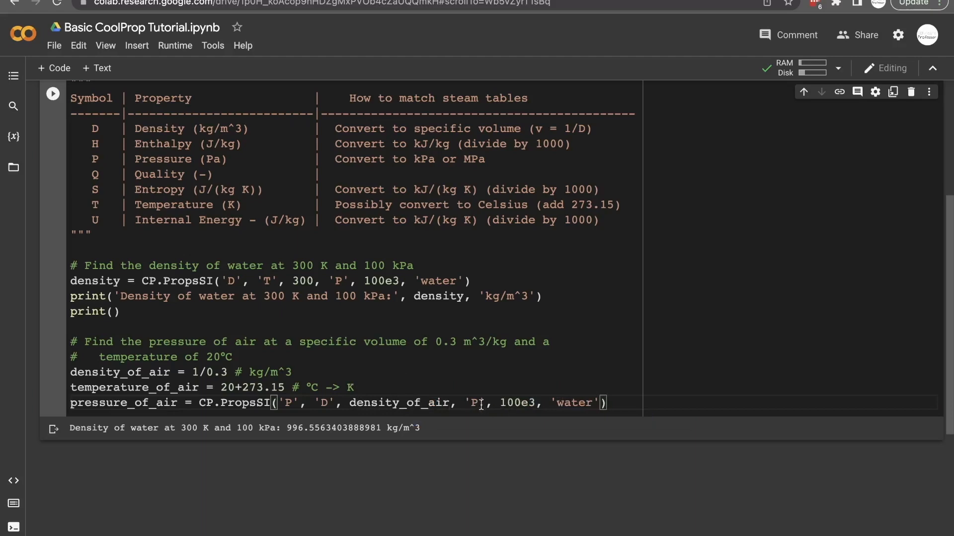
pyautogui.write('T')
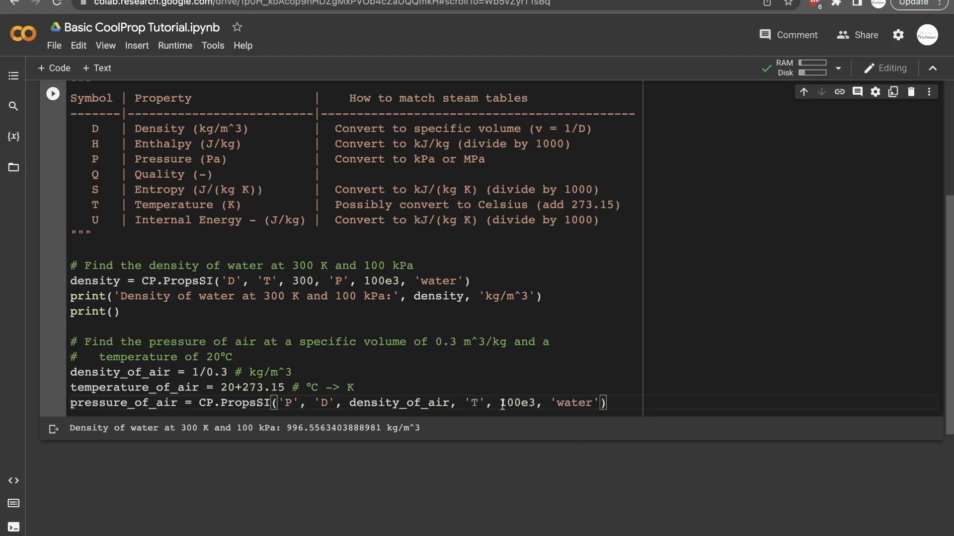
pyautogui.write('tem')
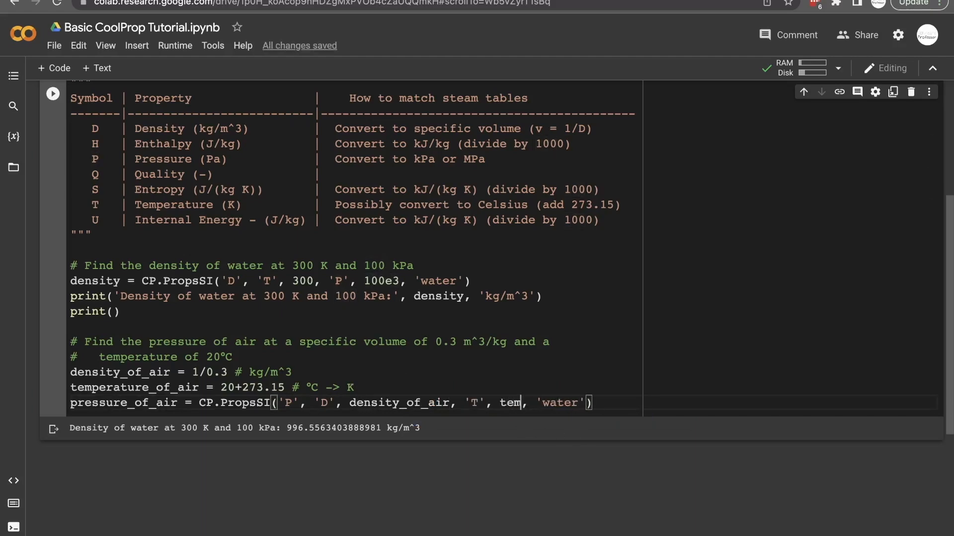
pyautogui.write('perature_of_air')
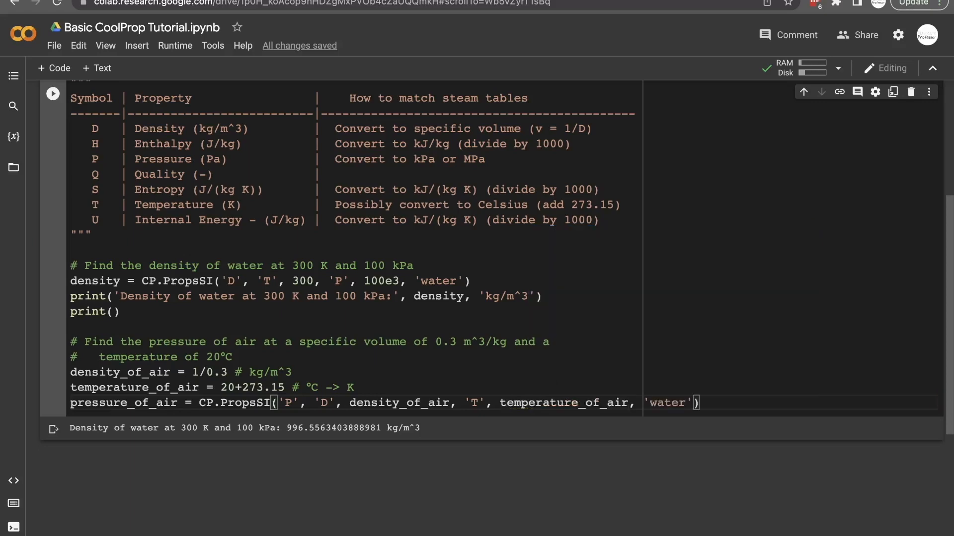
pyautogui.doubleClick(667, 403)
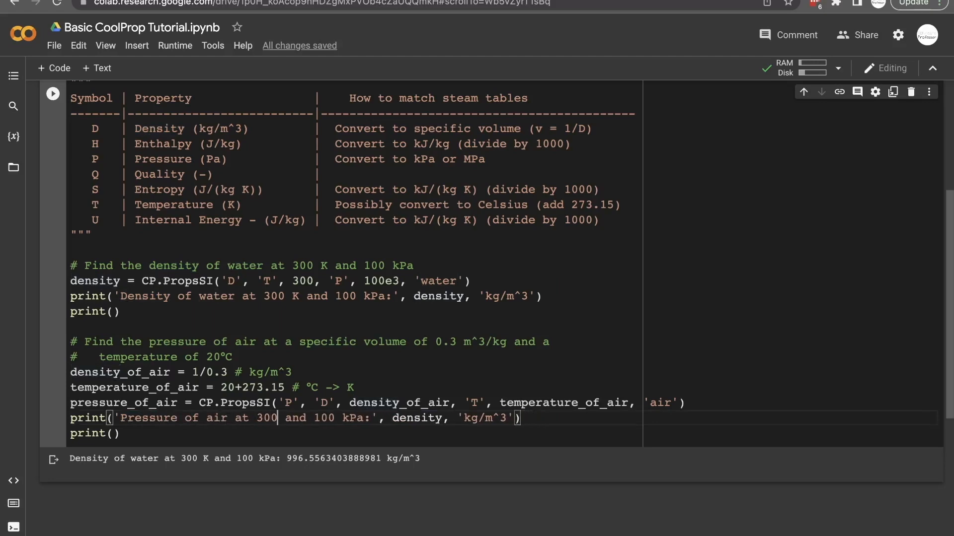
# - Print the air pressure in kPa (divided by 1000) for 20°C and 0.3 m^3/kg
pyautogui.write('20°C')
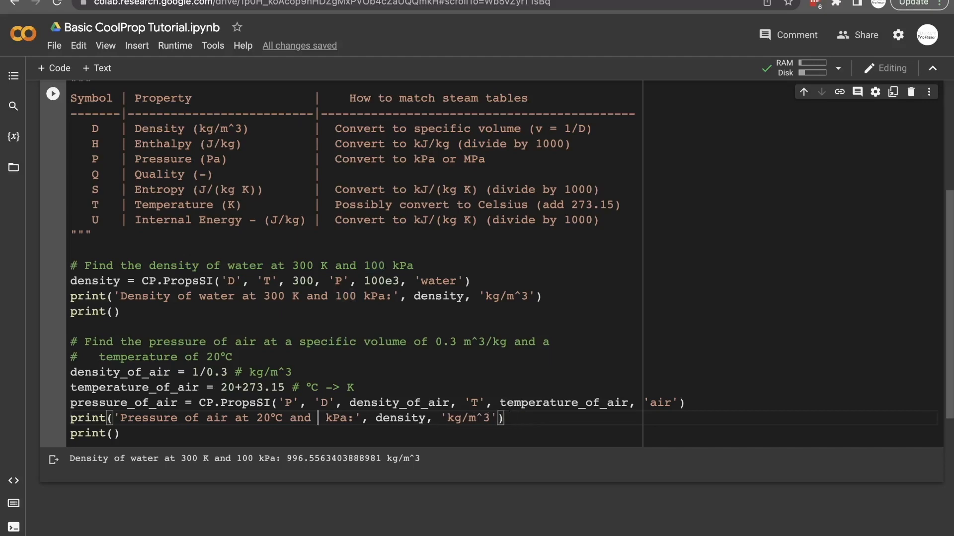
pyautogui.write('0.3 m^3/kg')
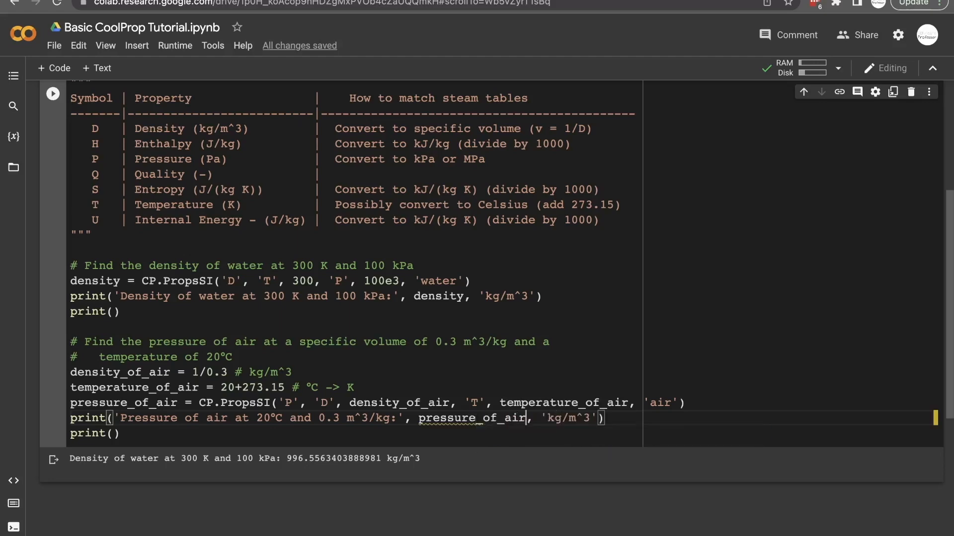
pyautogui.write('Pa')
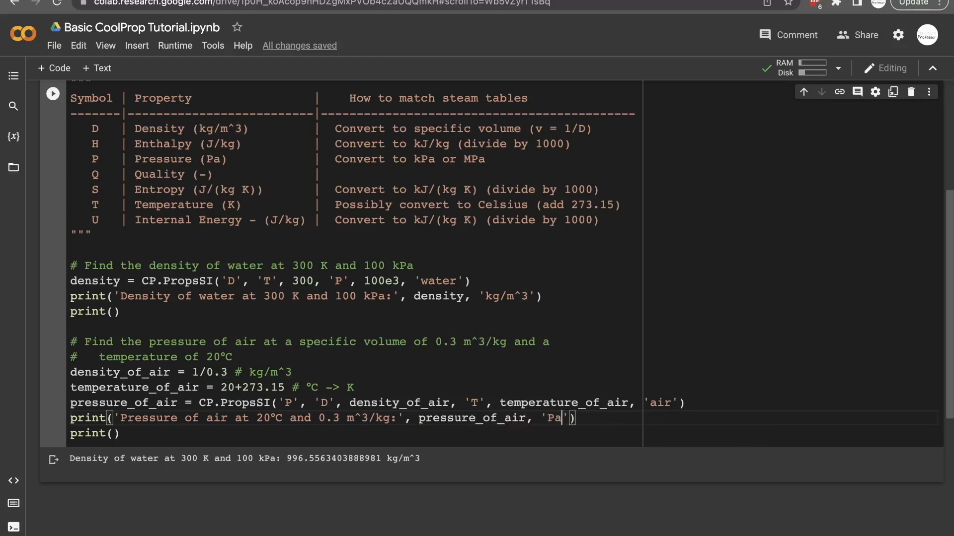
pyautogui.click(52, 94)
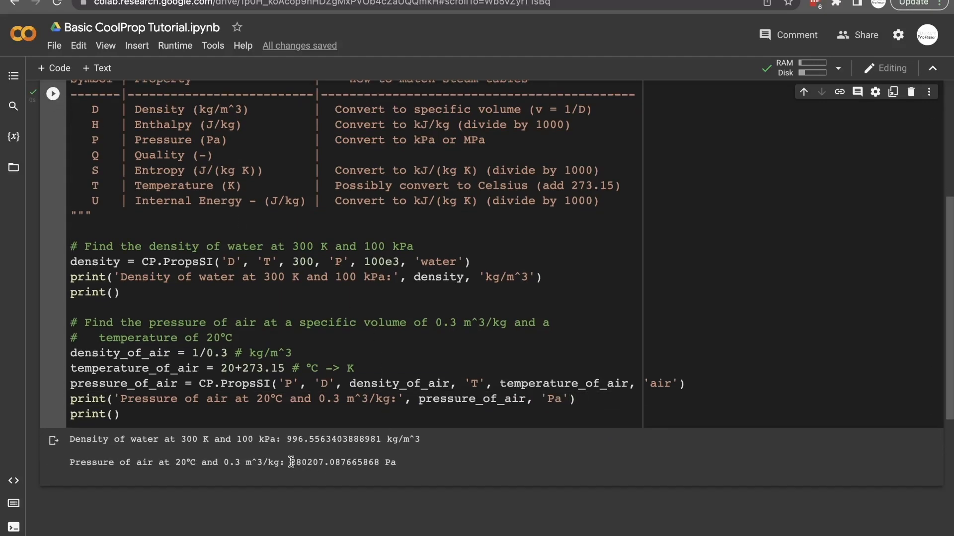
pyautogui.doubleClick(307, 462)
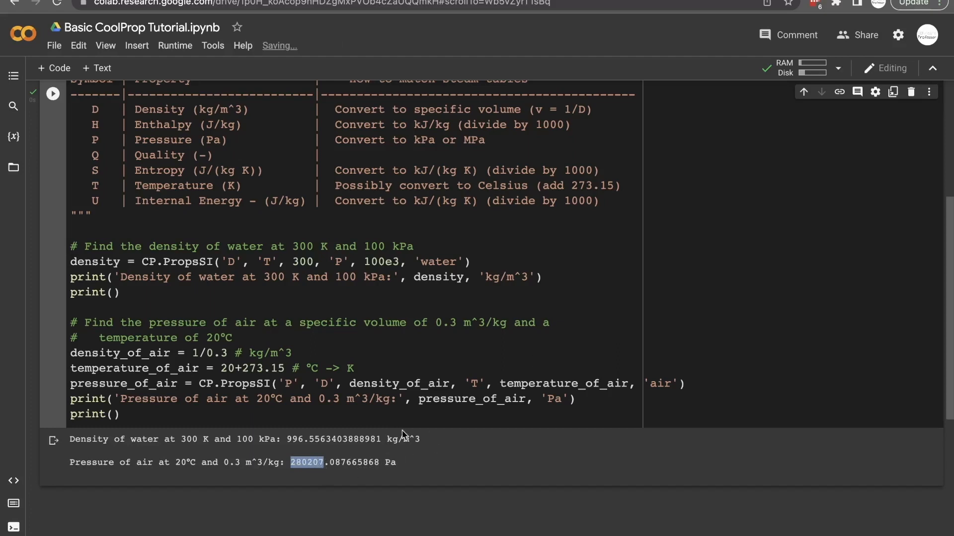
pyautogui.write('/1000')
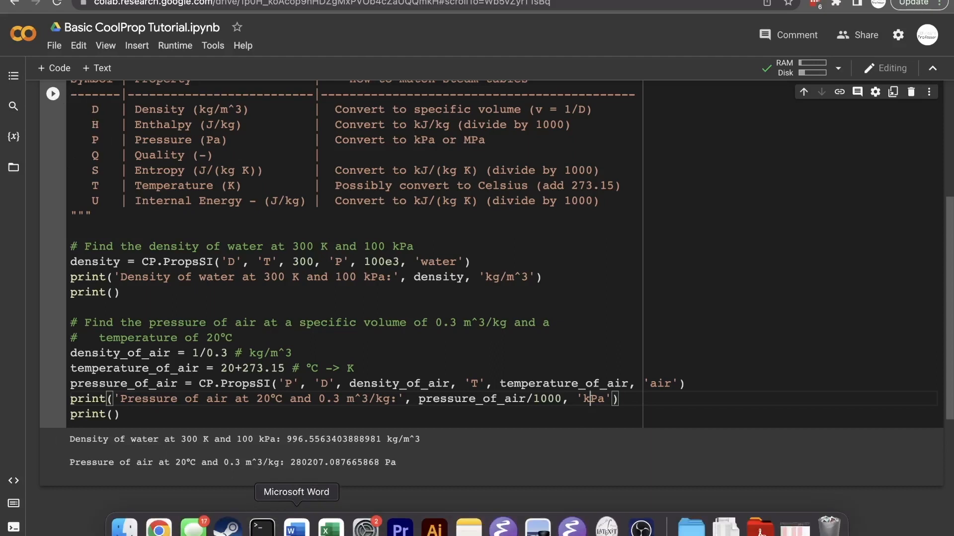
pyautogui.moveTo(367, 483)
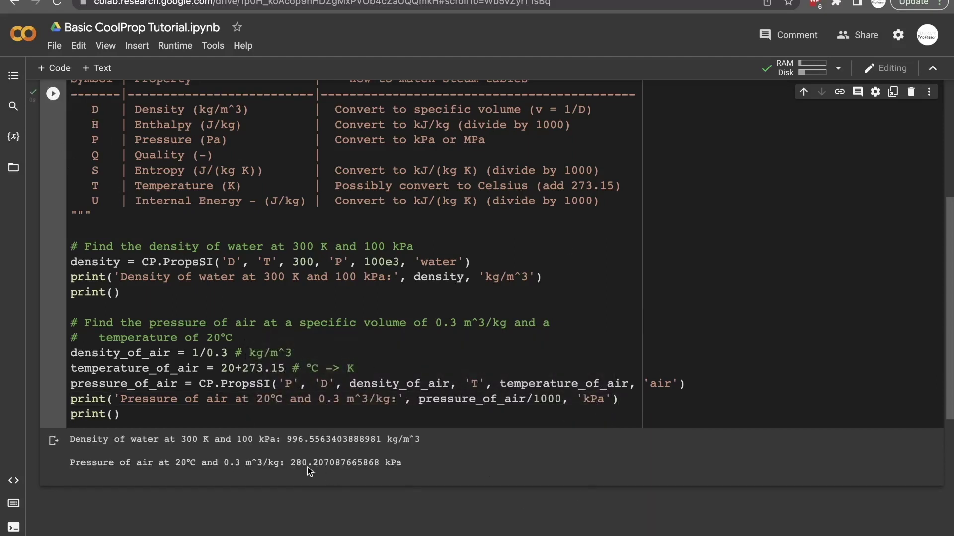
pyautogui.doubleClick(298, 462)
pyautogui.write('#')
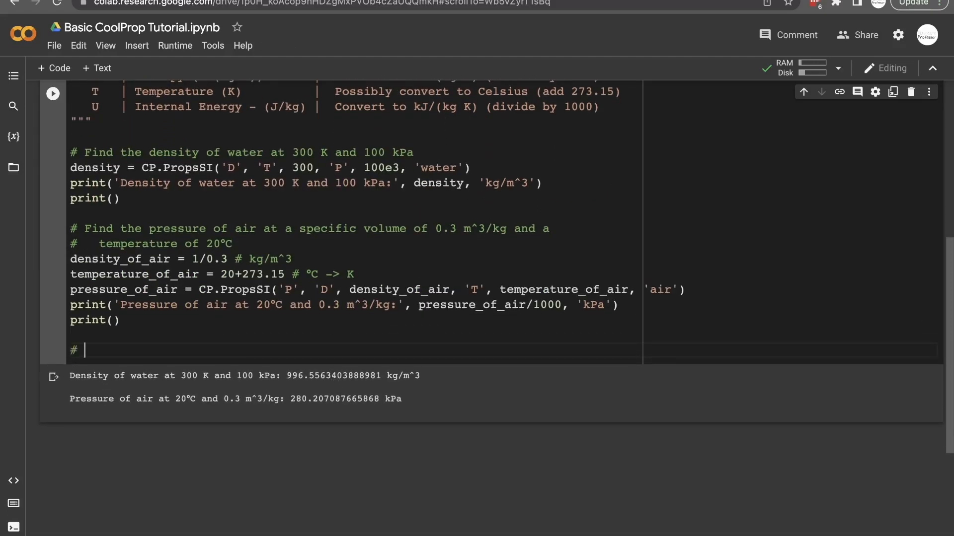
# - Comment on finding boiling water temperature and set pressure = 10e6 (MPa -> Pa)
pyautogui.write('Find')
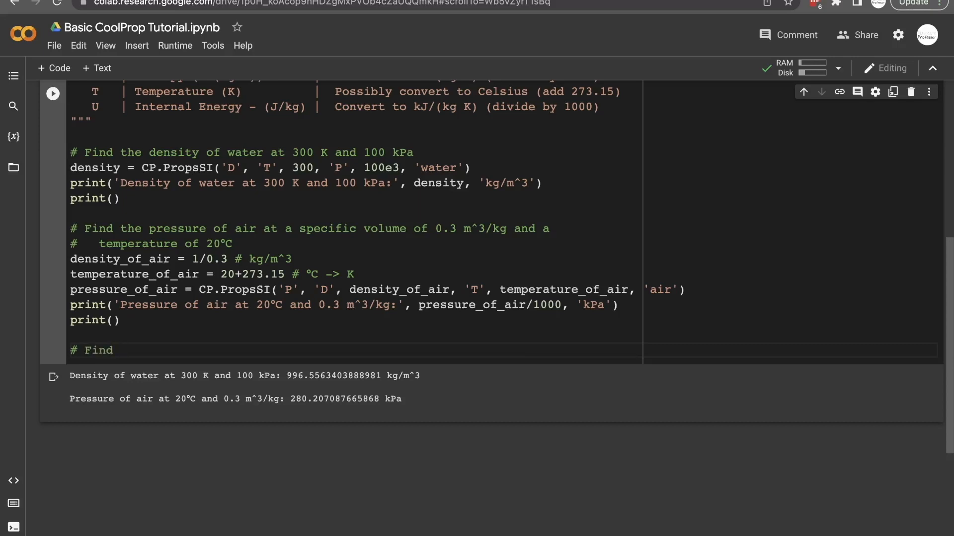
pyautogui.write('the temperat')
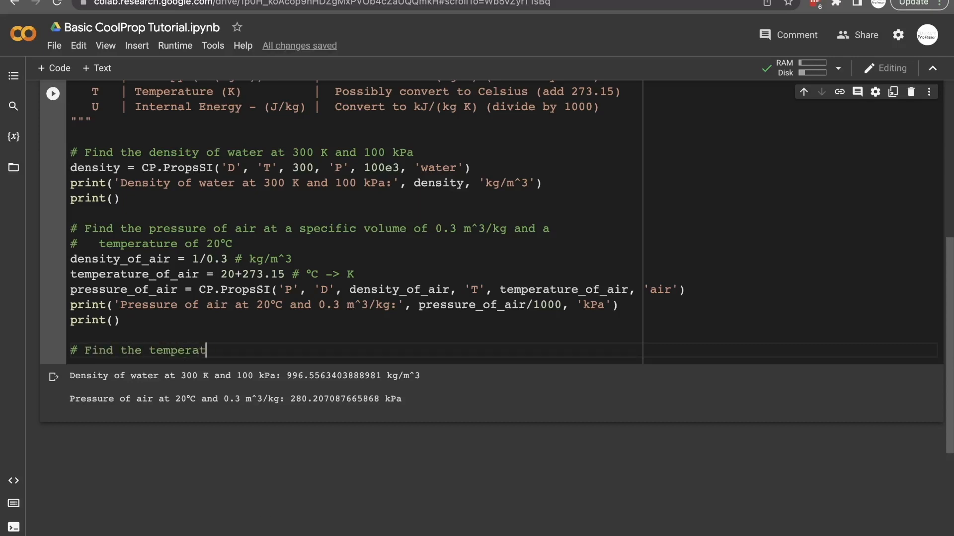
pyautogui.write('ure of boiling water at a pressure of 10 MPa')
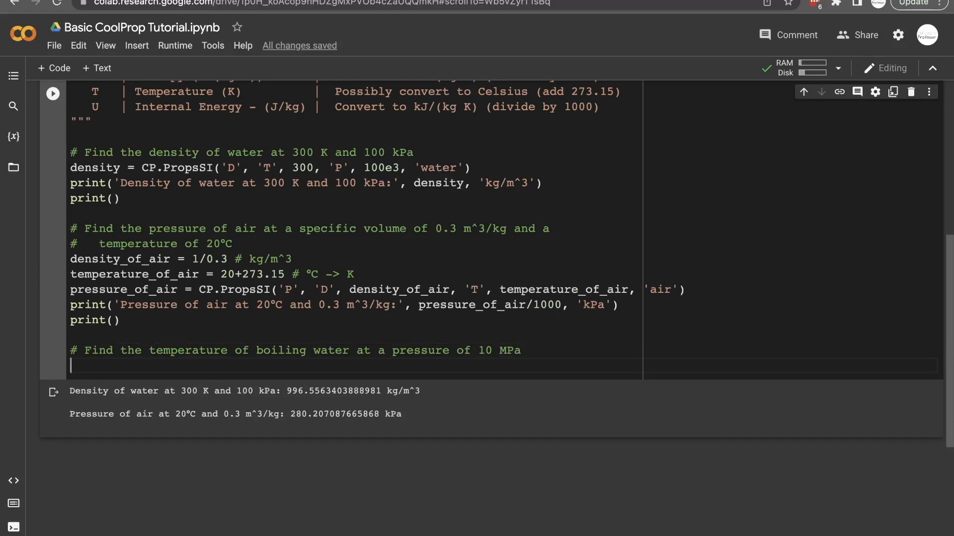
pyautogui.write('pressure =')
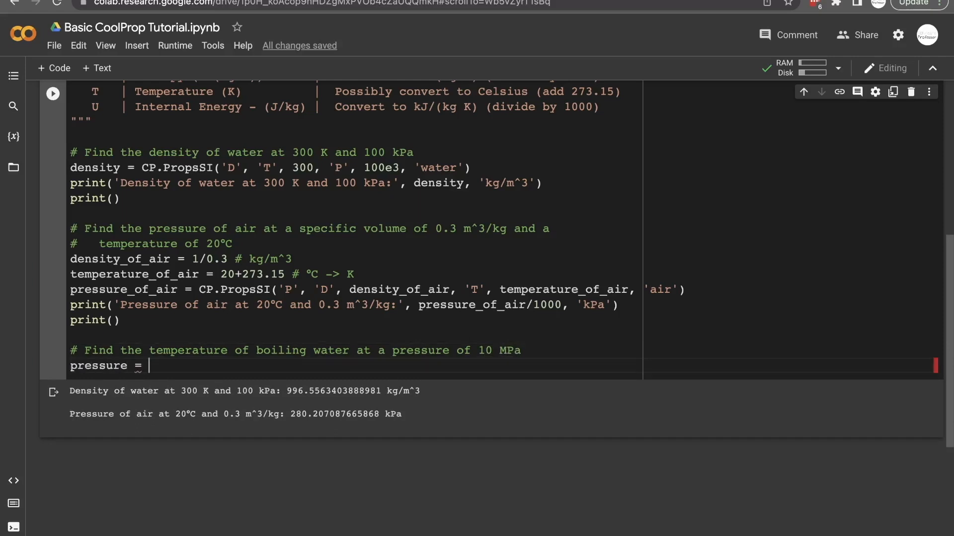
pyautogui.write('10')
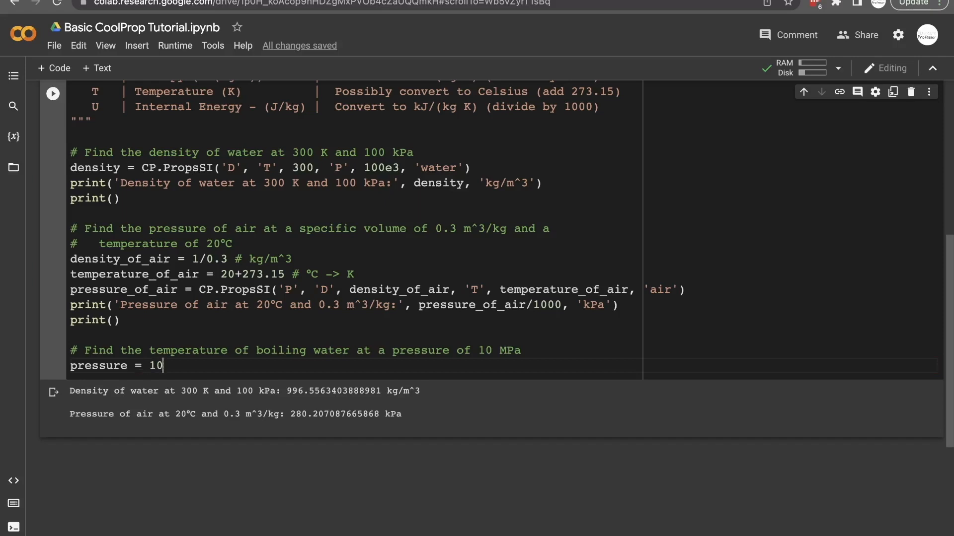
pyautogui.write('e6')
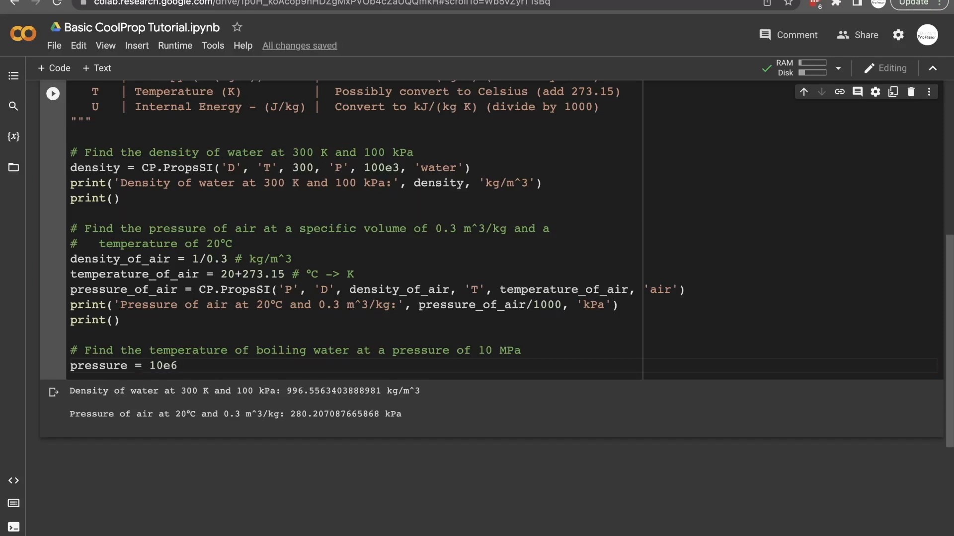
pyautogui.write('#')
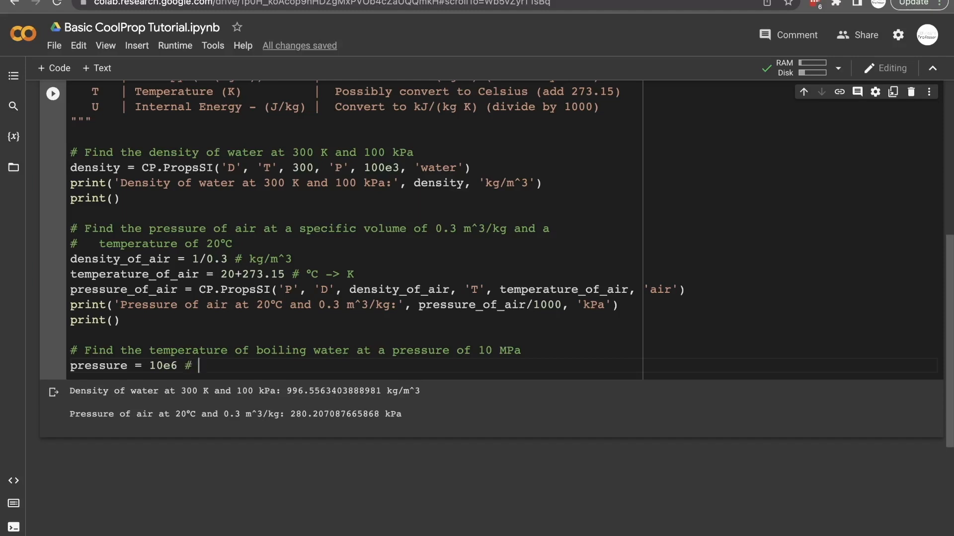
pyautogui.write('MPa -> P')
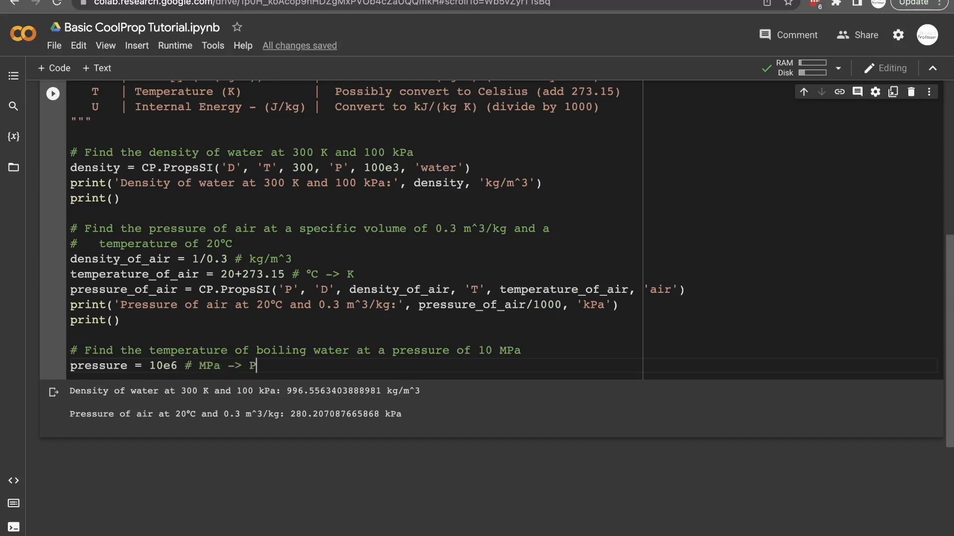
# - Compute temp with PropsSI for water at quality 0.5 and add a 'Temperature' print
pyautogui.write('=')
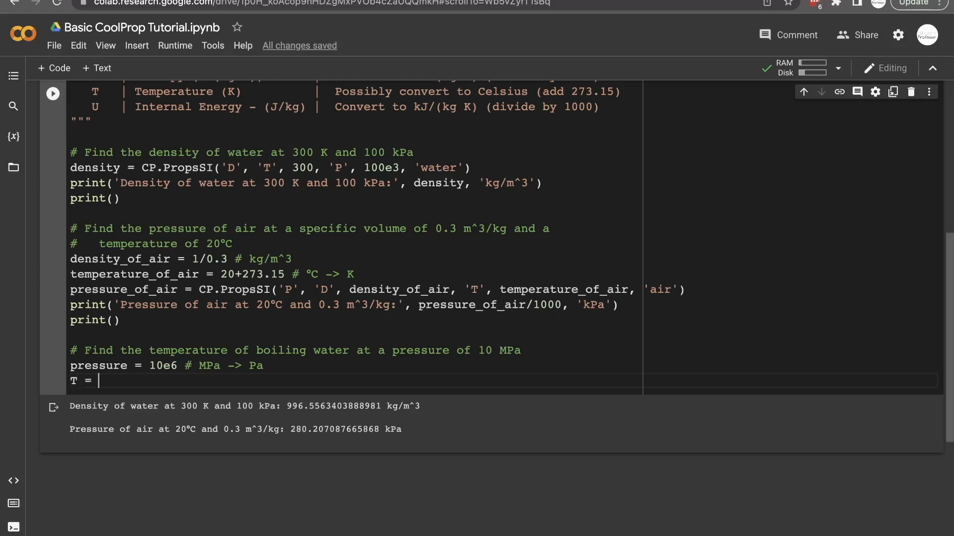
pyautogui.write('te')
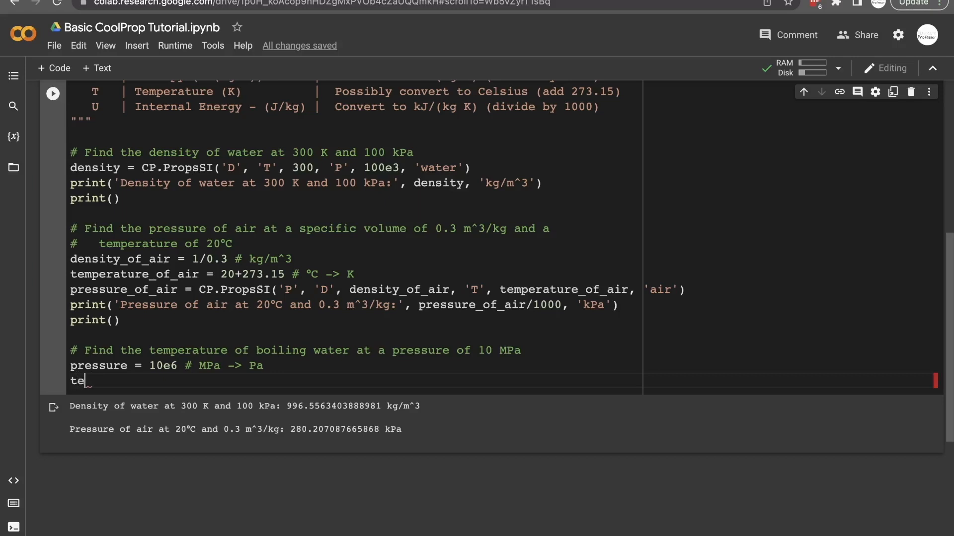
pyautogui.write('mp =')
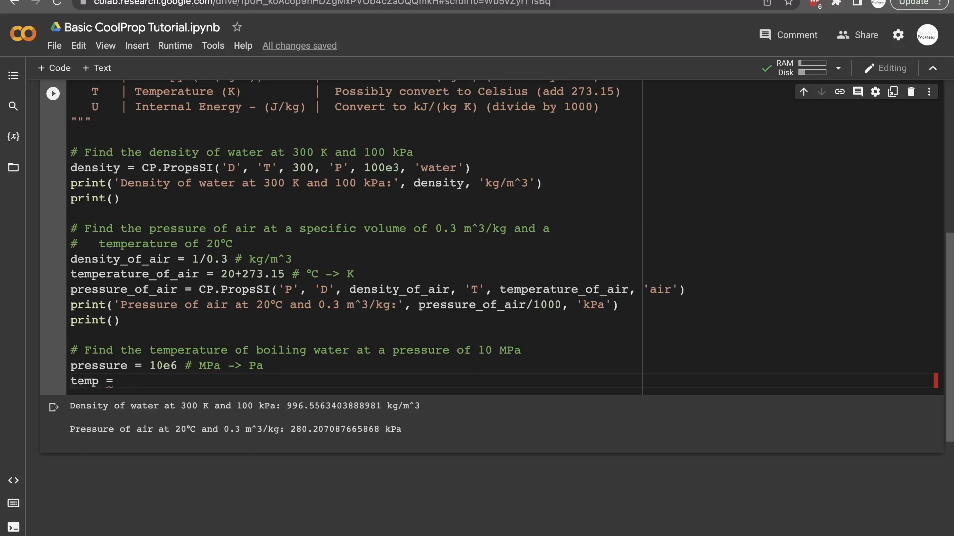
pyautogui.click(120, 381)
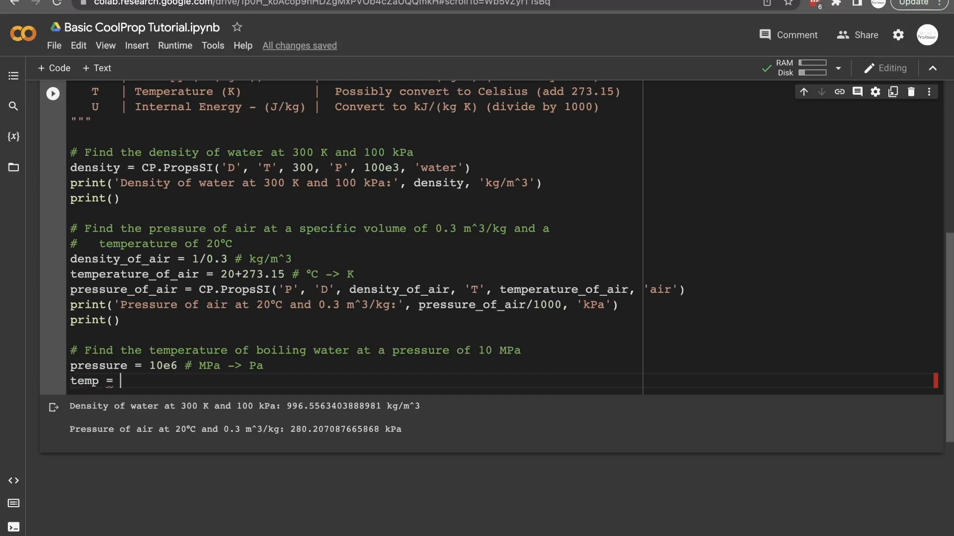
pyautogui.write('()')
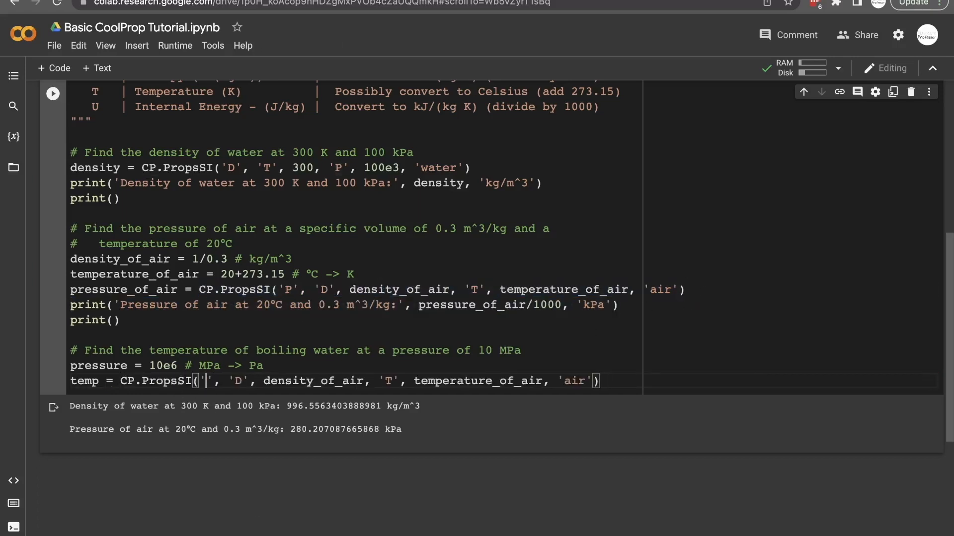
pyautogui.doubleClick(319, 381)
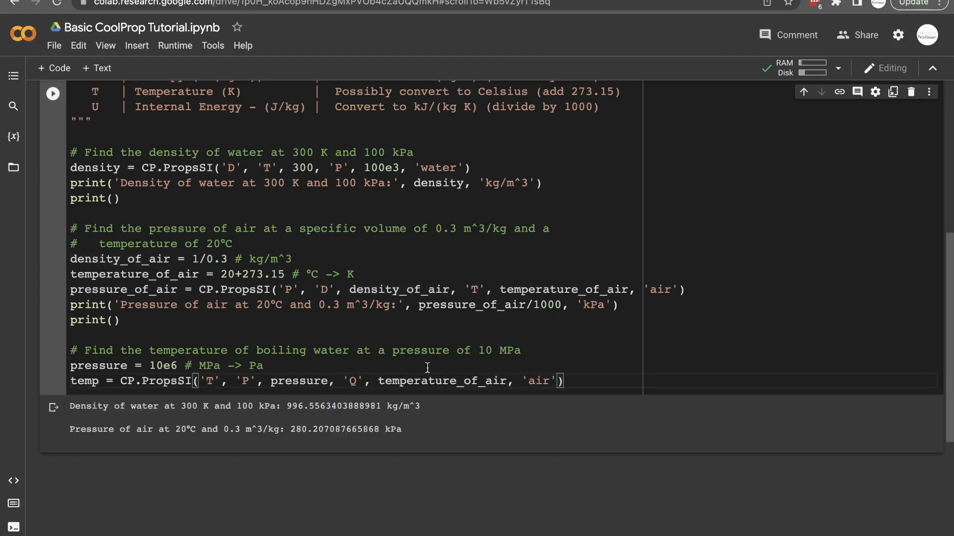
pyautogui.write('.5')
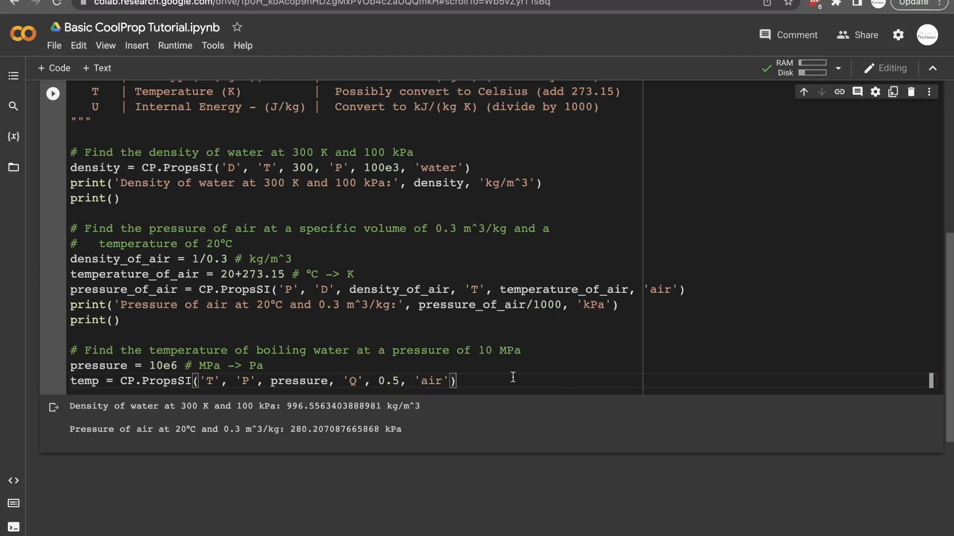
pyautogui.write('water')
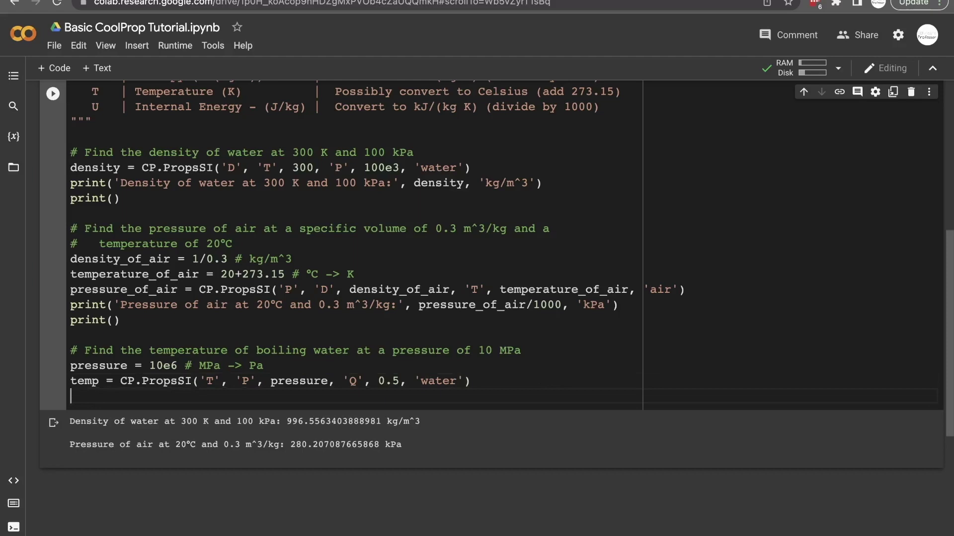
pyautogui.write("print('Temperature')")
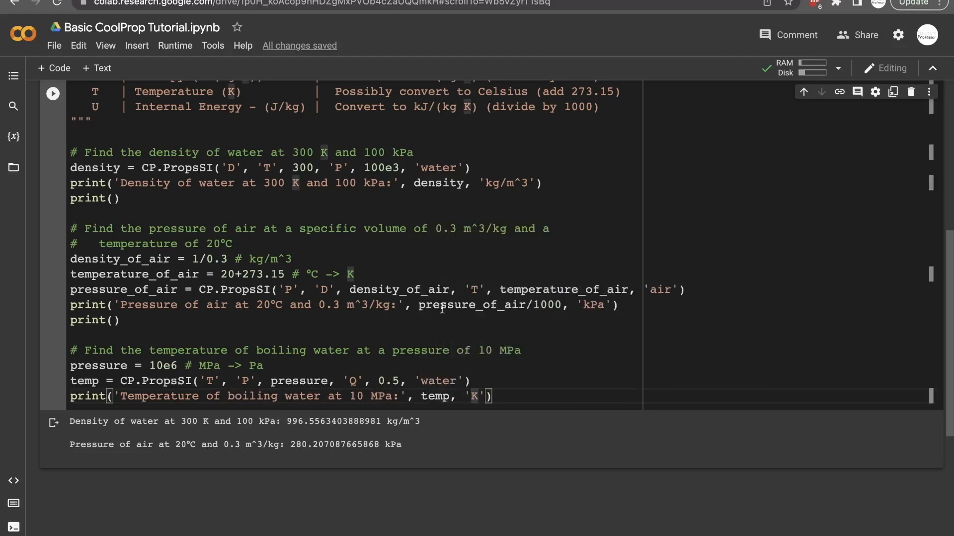
# - Print boiling temperature as temp-273.15 °C, then rerun for 1 MPa, quality 0.1 (179.878 °C)
pyautogui.click(52, 94)
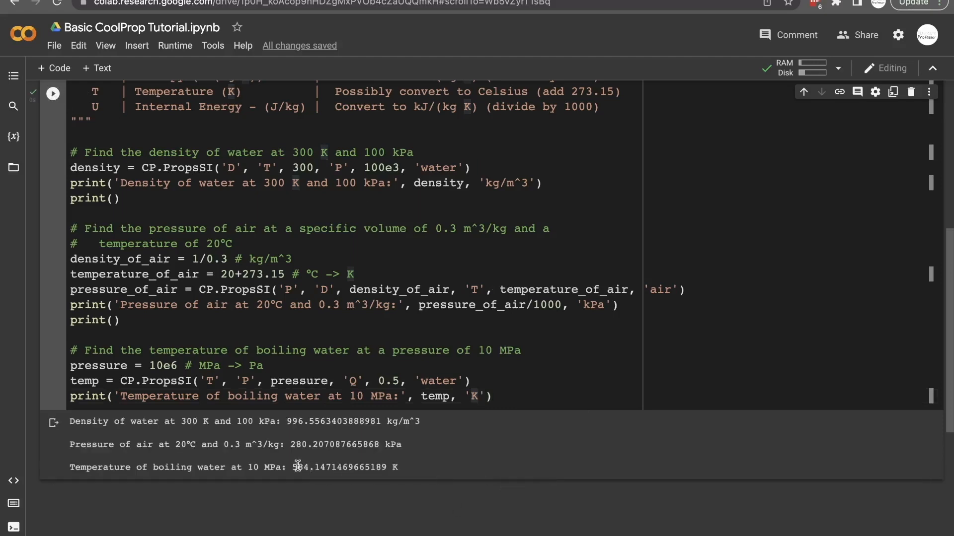
pyautogui.doubleClick(313, 467)
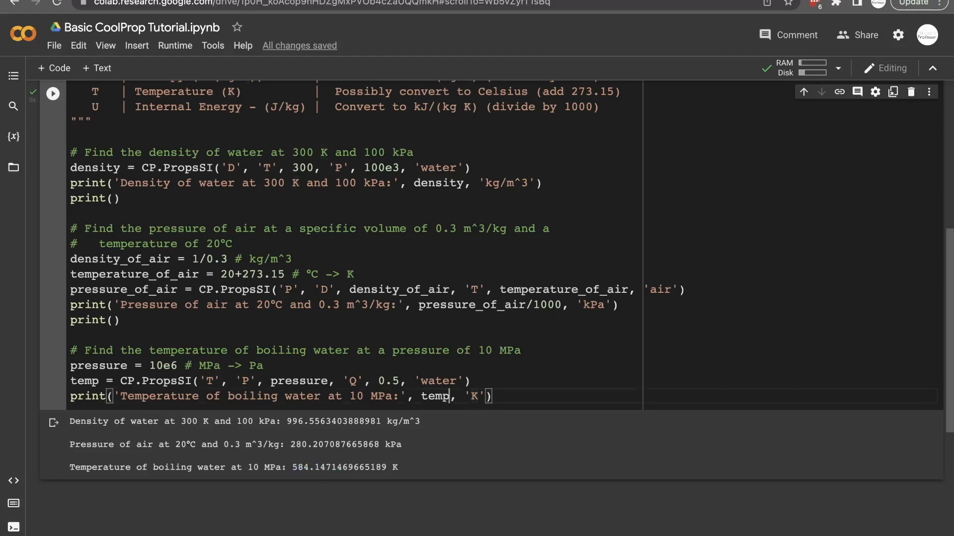
pyautogui.write('-273.15')
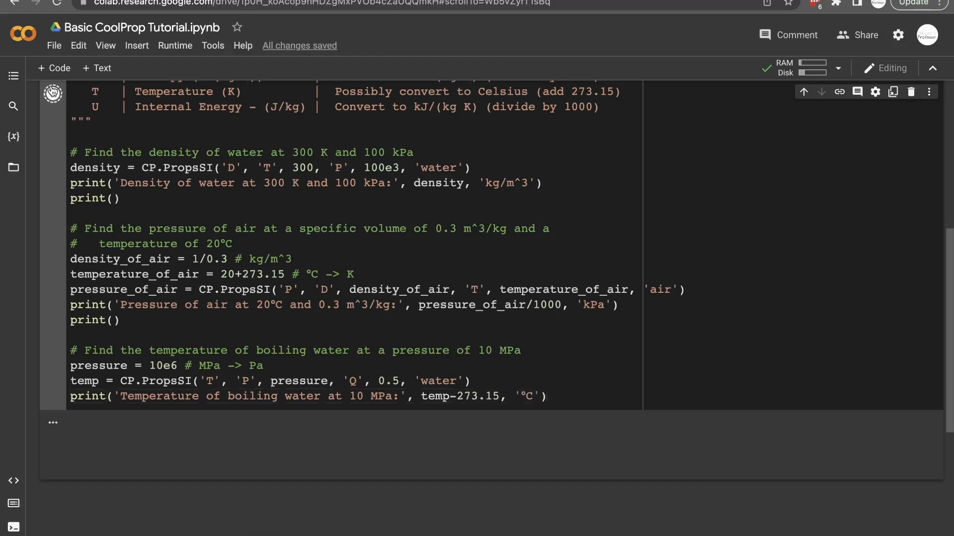
pyautogui.click(52, 93)
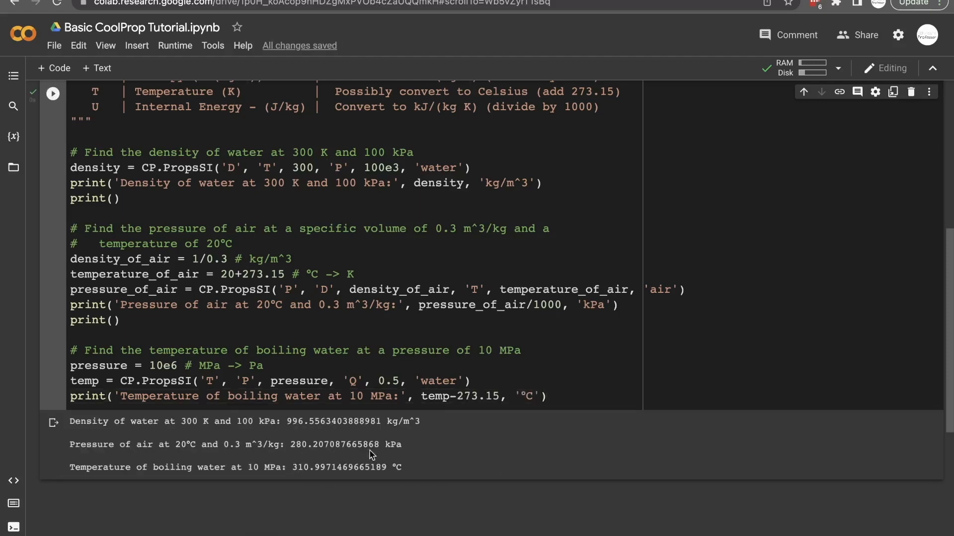
pyautogui.moveTo(526, 423)
pyautogui.write('1')
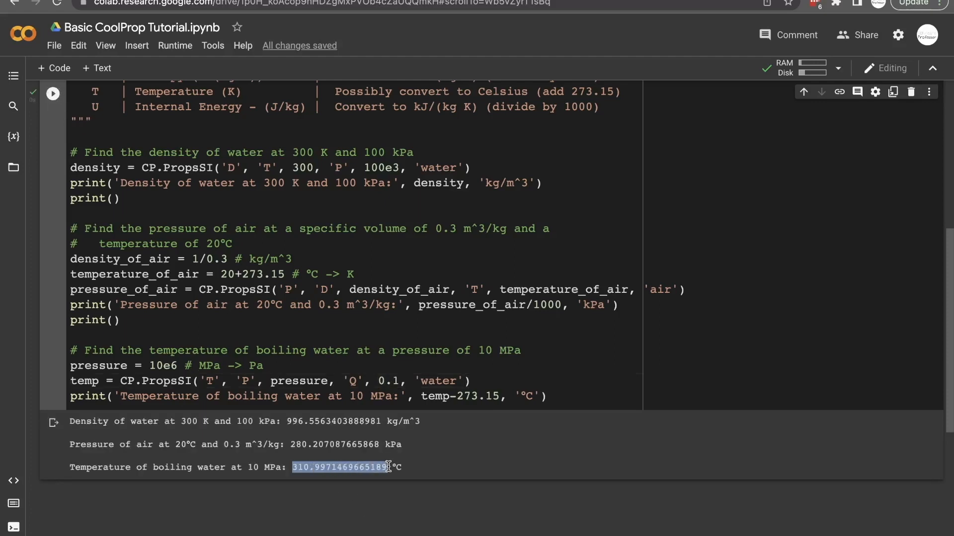
pyautogui.click(613, 368)
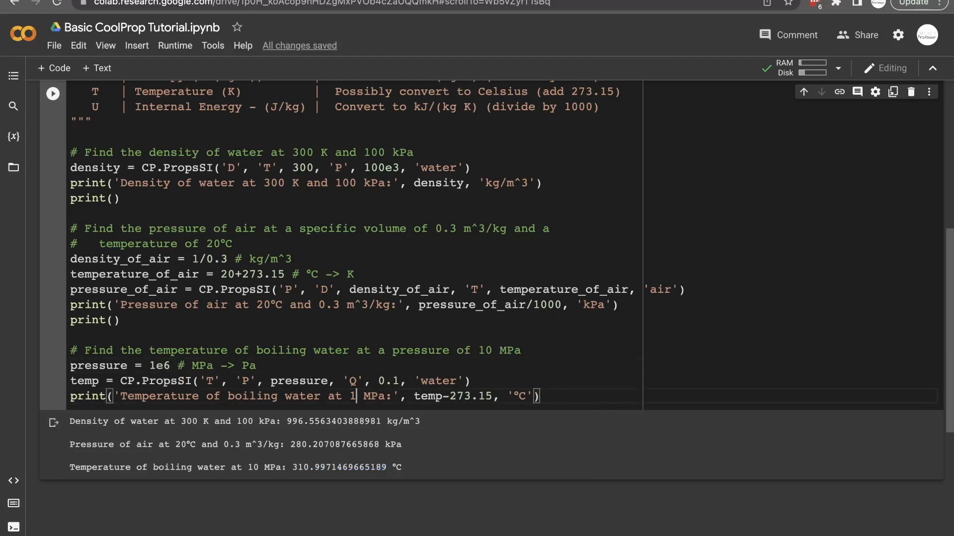
pyautogui.click(52, 94)
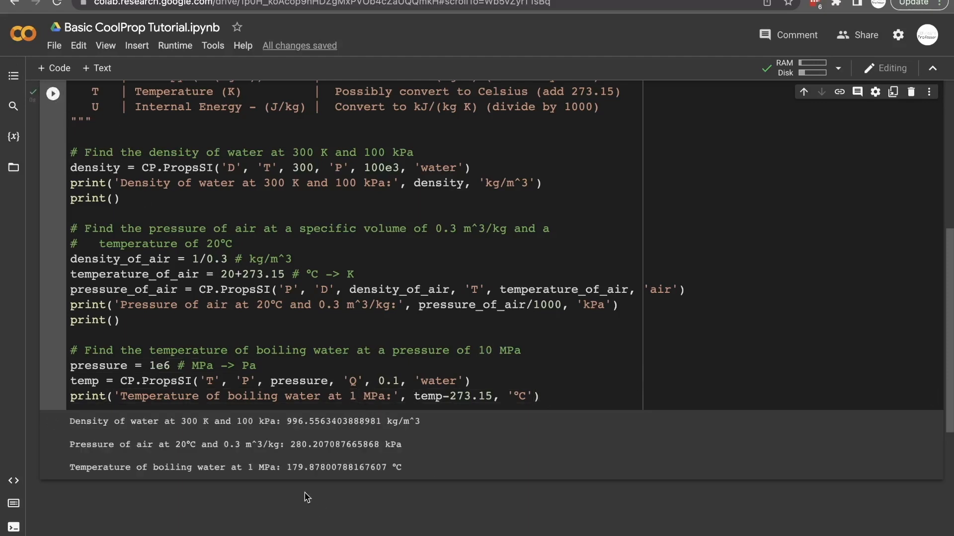
pyautogui.doubleClick(313, 467)
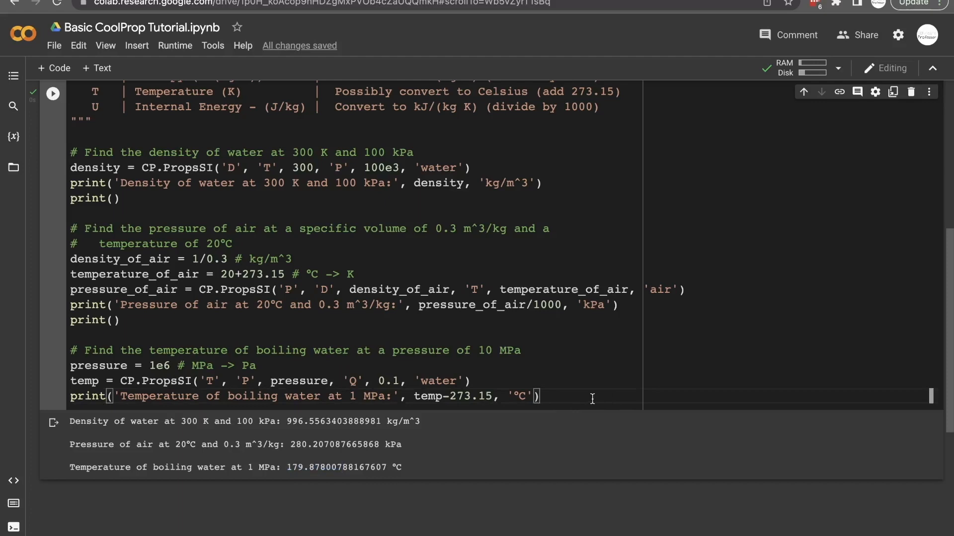
pyautogui.scroll(3)
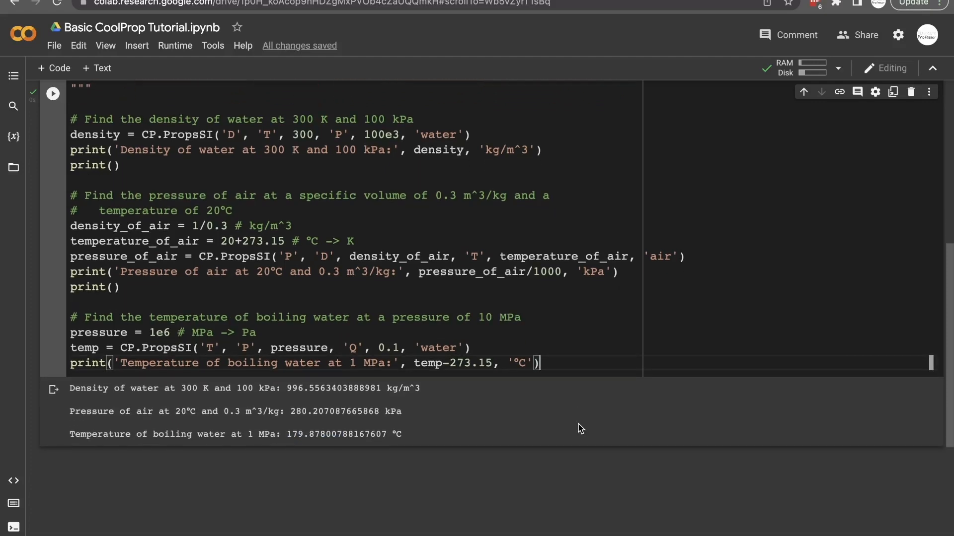
pyautogui.scroll(-3)
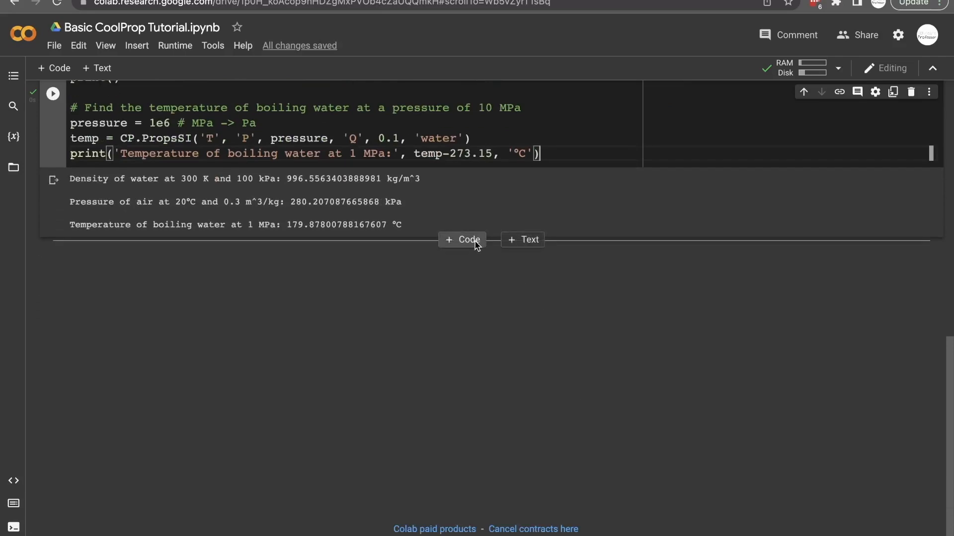
pyautogui.scroll(3)
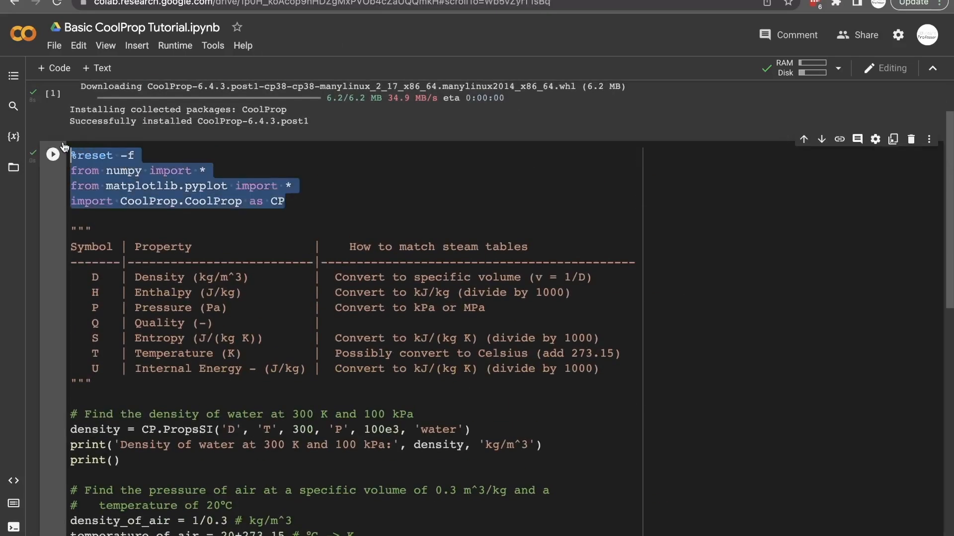
pyautogui.scroll(-3)
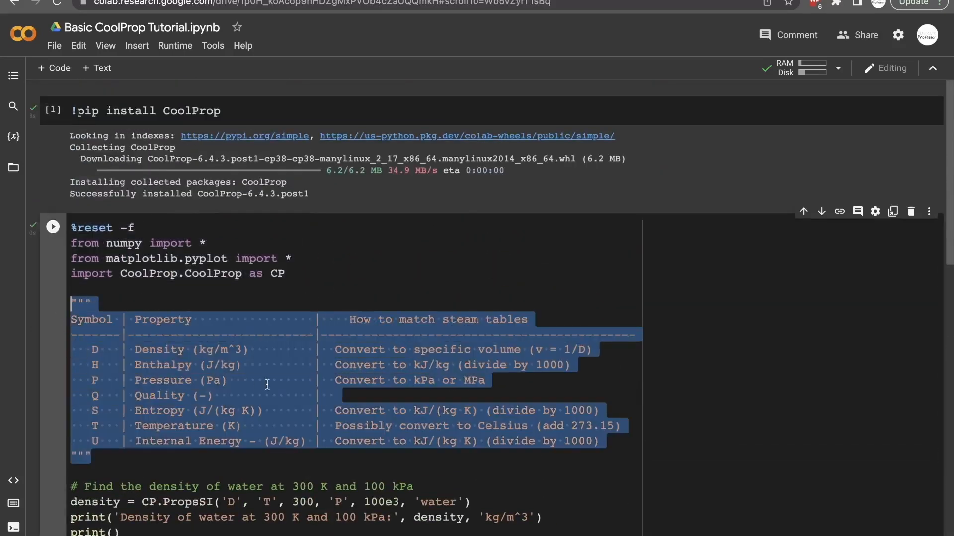
pyautogui.scroll(-3)
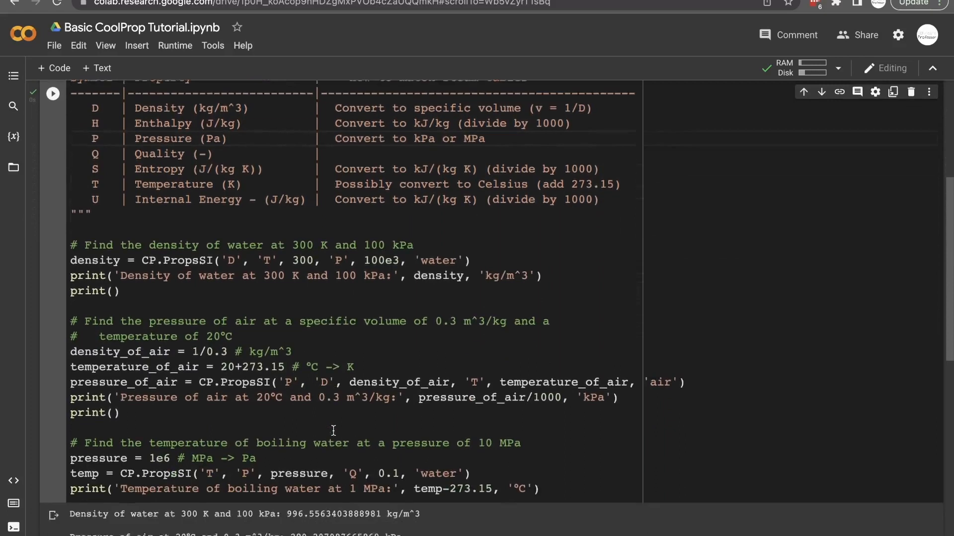
pyautogui.scroll(-3)
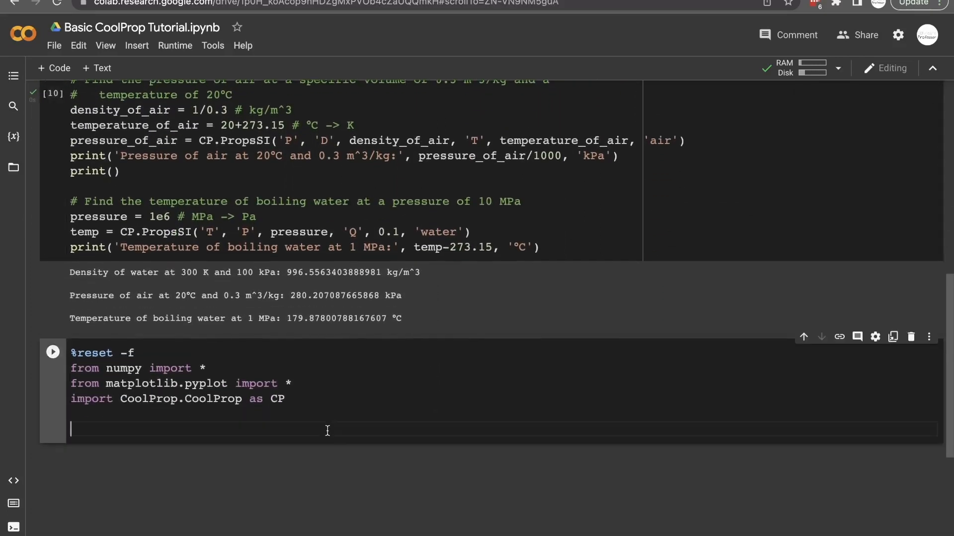
# - Add the comment '# Plot a constant temperature line for water in a p-v diagram'
pyautogui.write('# Plot')
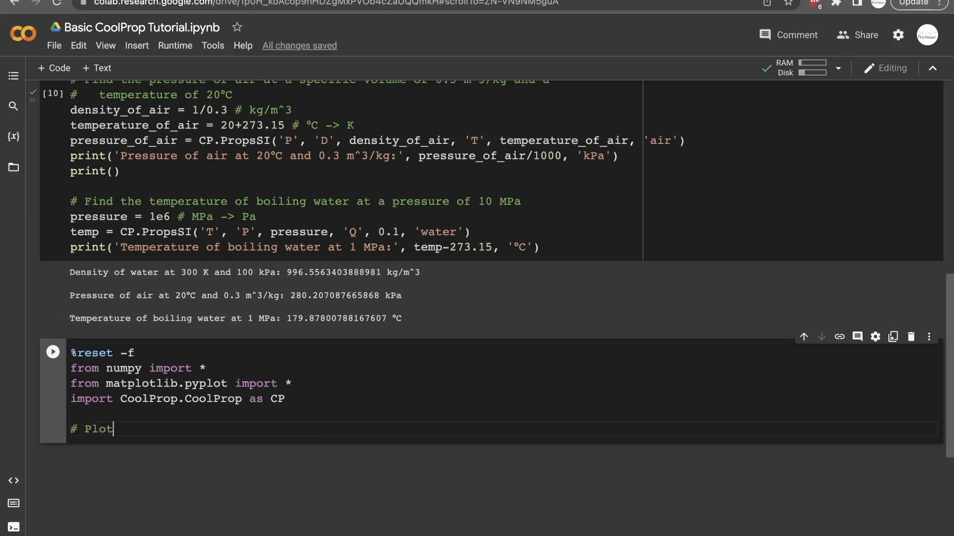
pyautogui.write('a constant temperature line')
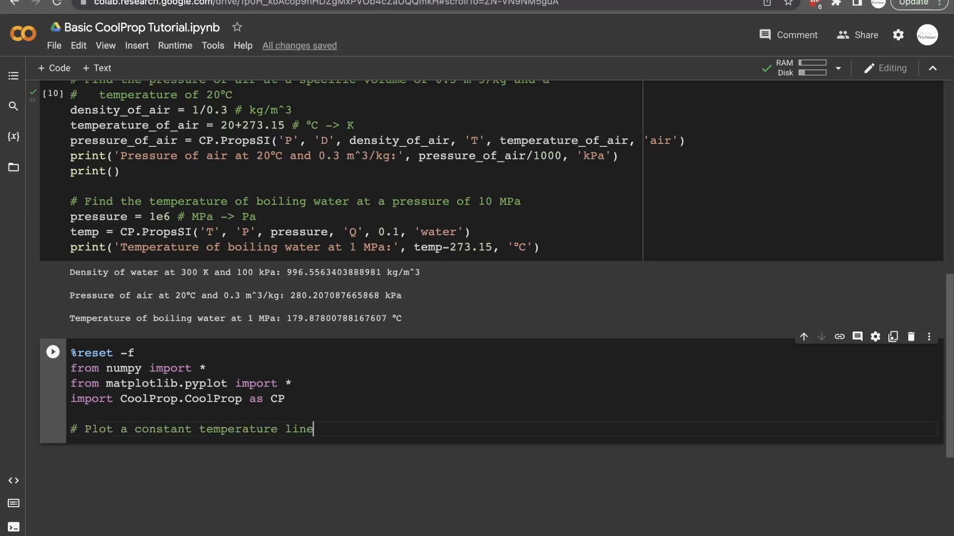
pyautogui.write('for water in a p-v d')
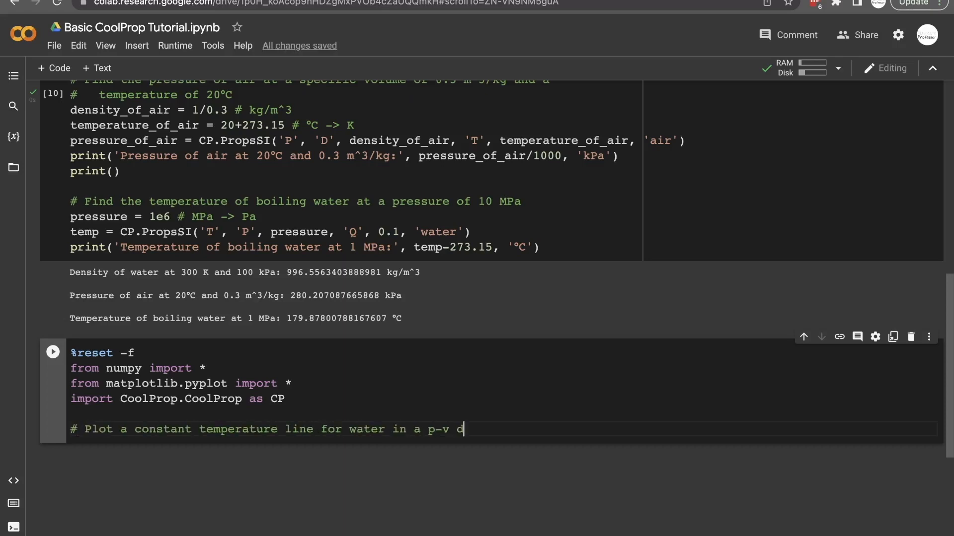
pyautogui.write('iagram')
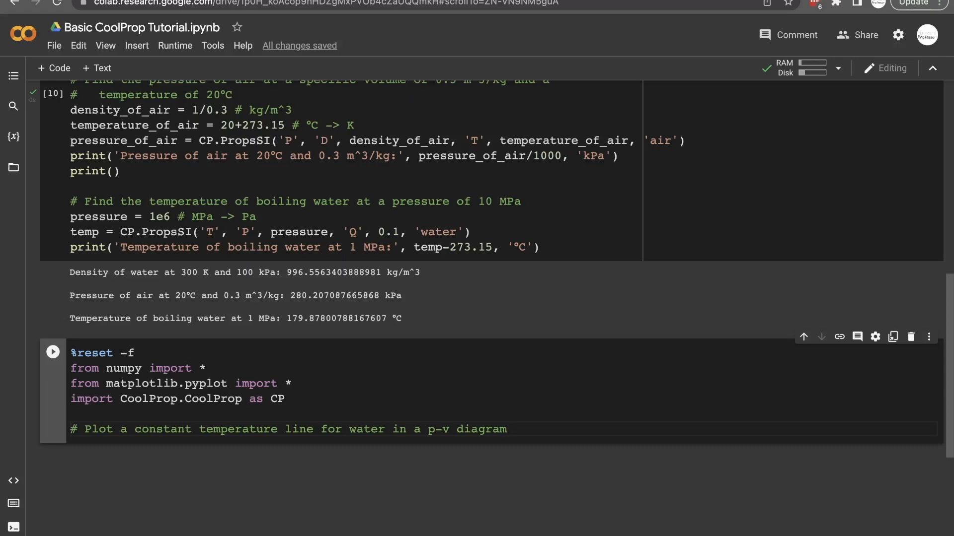
pyautogui.scroll(-3)
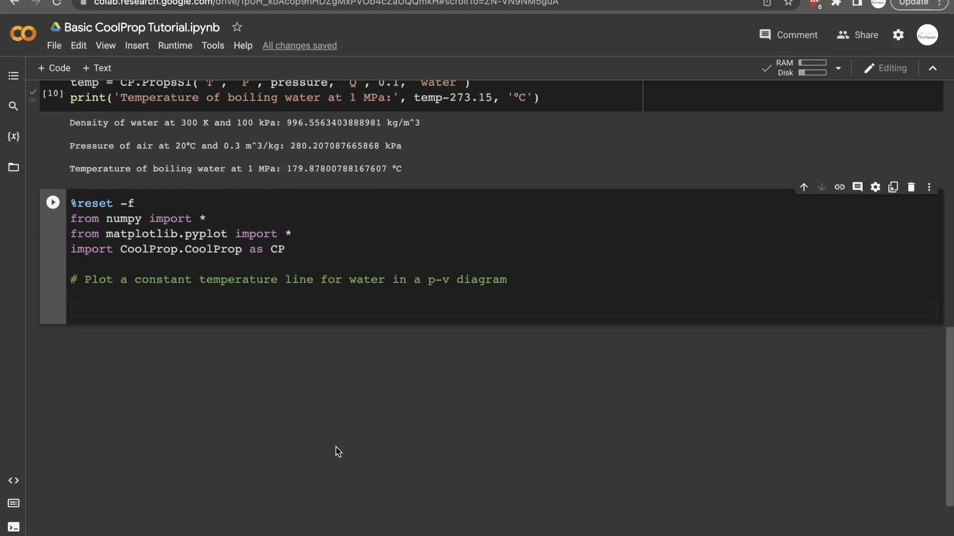
# - Define specific_volume = linspace(0.001, 3, 100) and density = 1/specific_volume, then begin a comment
pyautogui.write('specific')
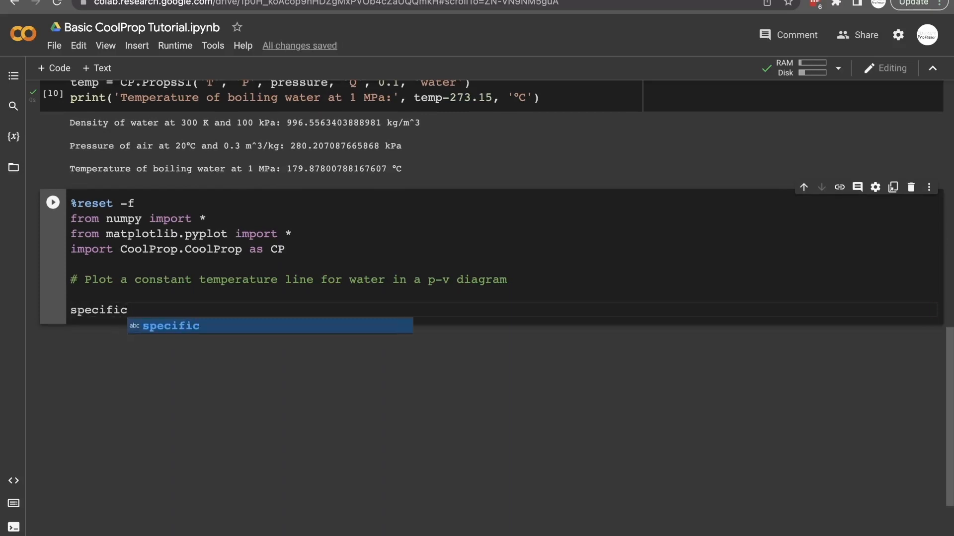
pyautogui.write('_volume =')
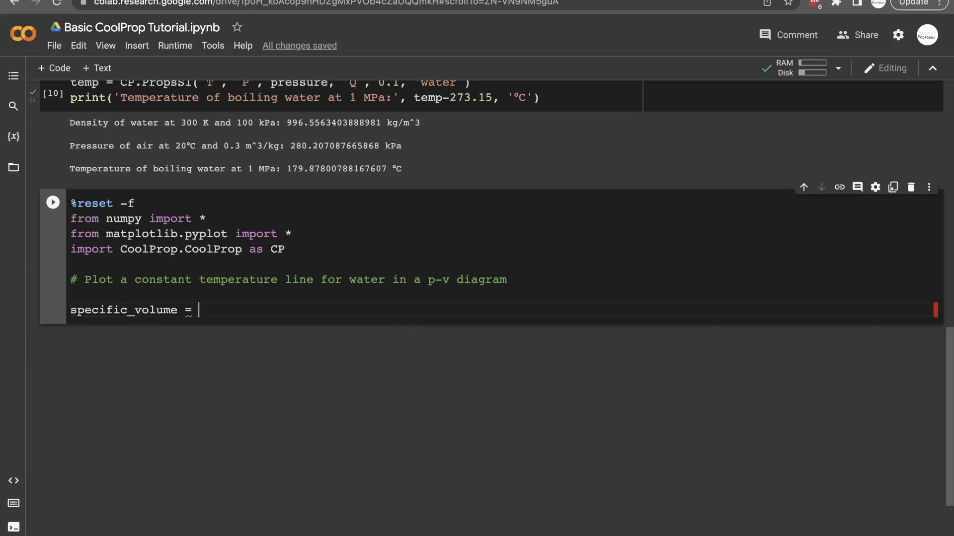
pyautogui.write('linspace(')
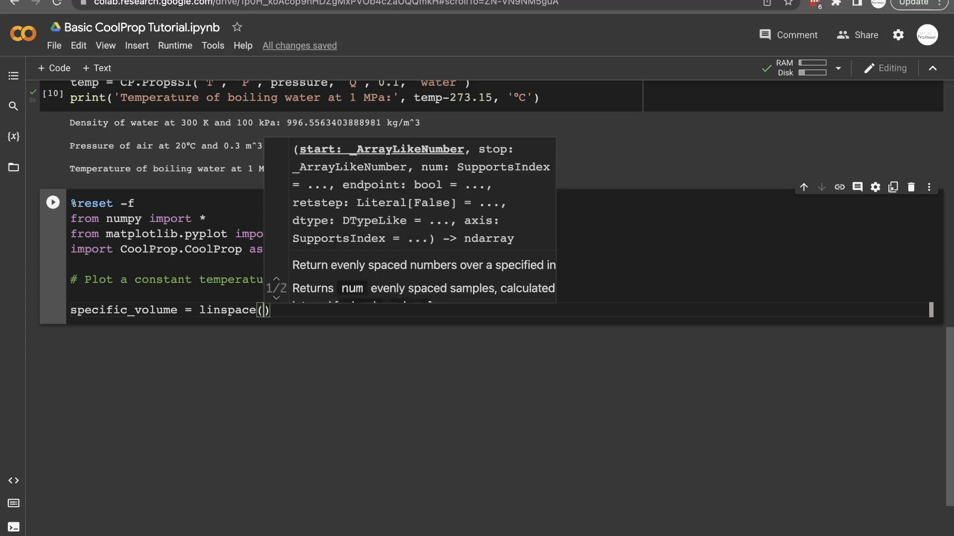
pyautogui.write('0.001, 3, 100')
pyautogui.write('density')
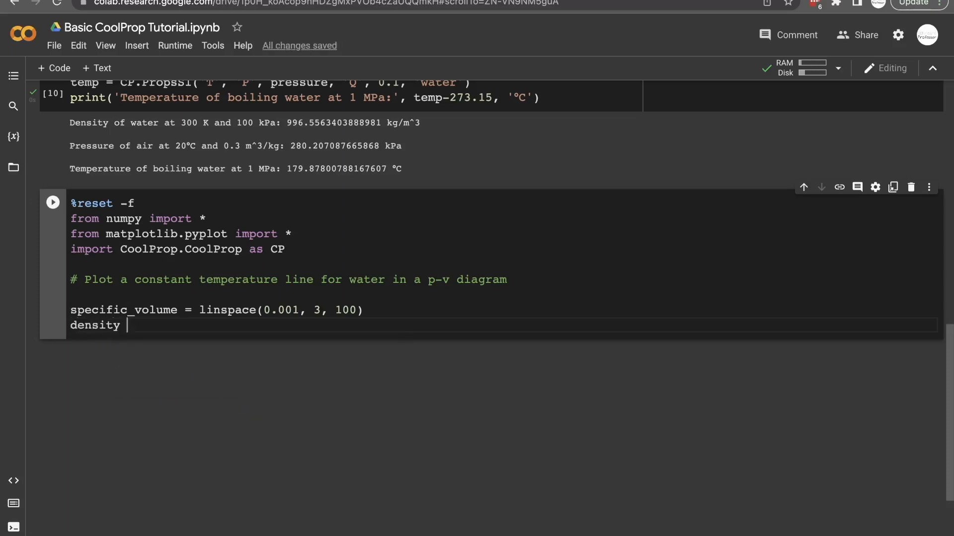
pyautogui.write('= 1/specific_volume')
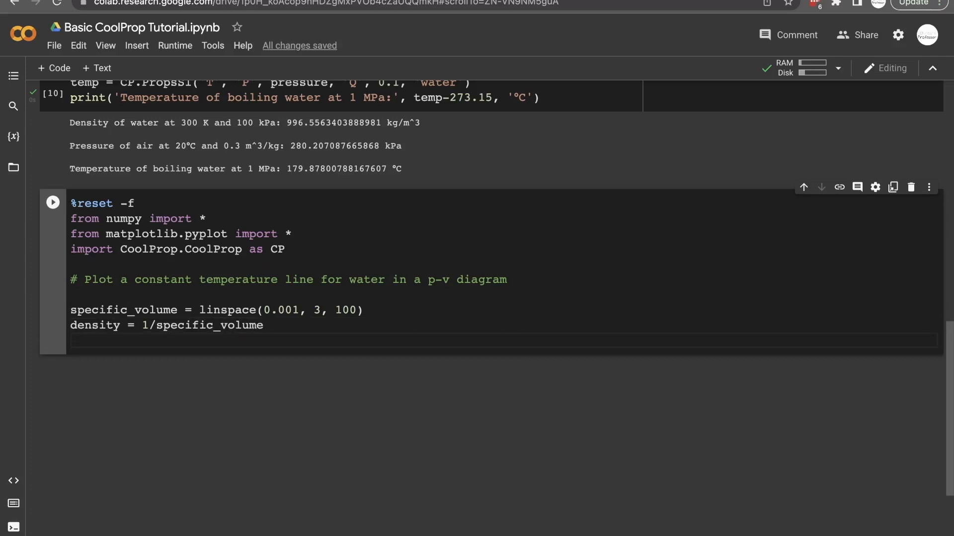
pyautogui.write('#')
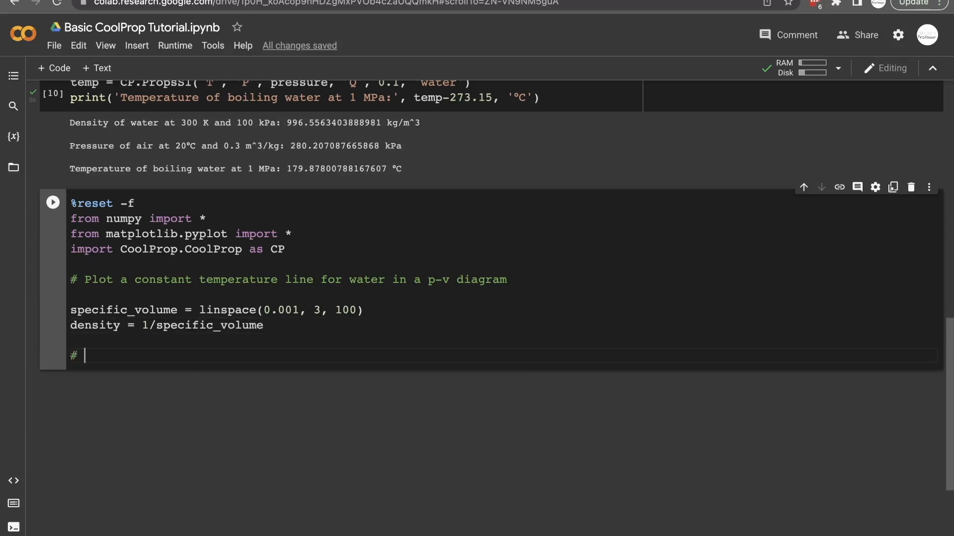
# - Add a 'Constant temperature line at 400°C' comment and set T1 = 400 + 273.15
pyautogui.write('Constant temperat')
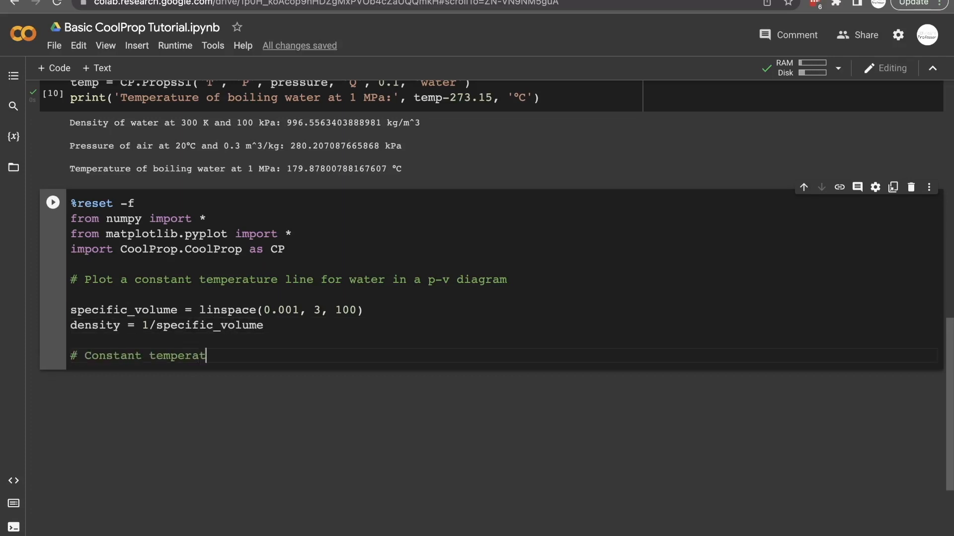
pyautogui.write('ure line at')
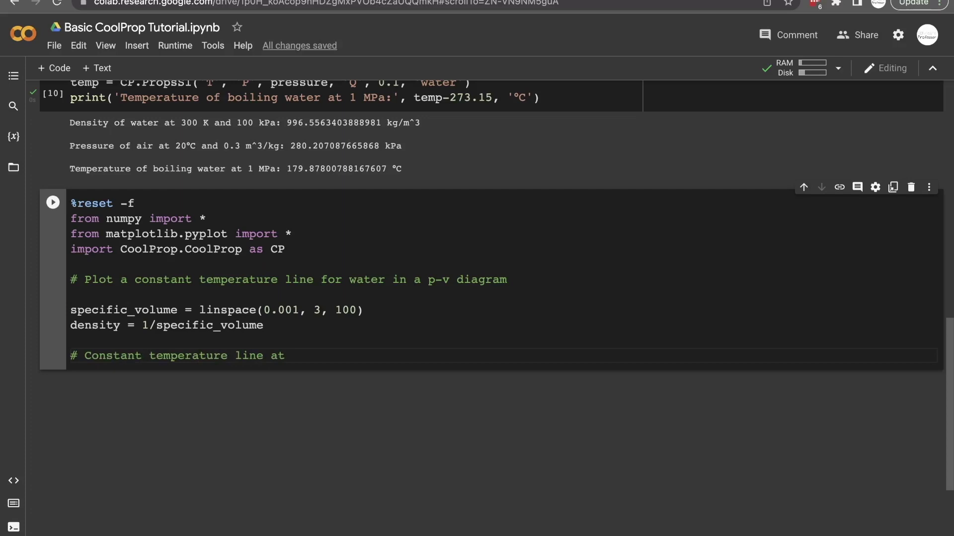
pyautogui.write('400')
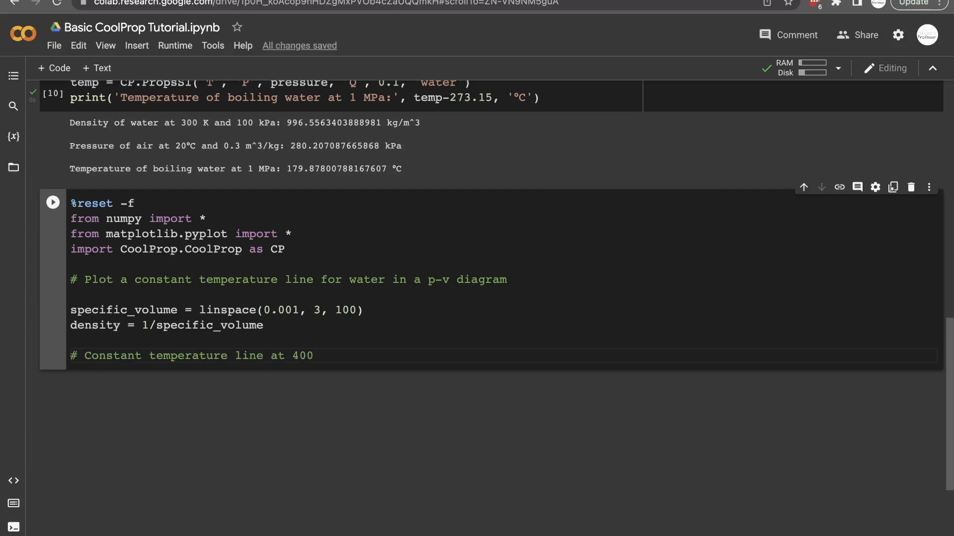
pyautogui.write('°C')
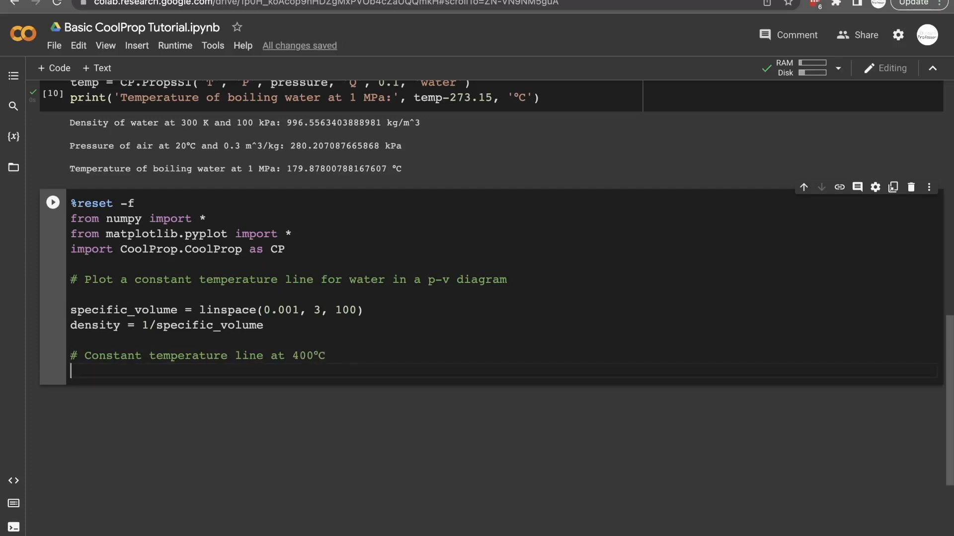
pyautogui.write('T1 =')
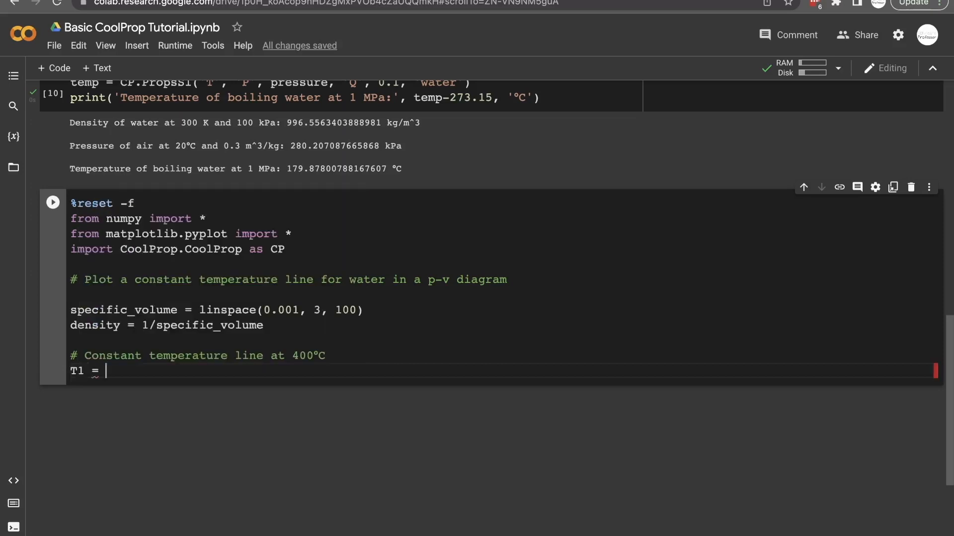
pyautogui.write('400 +')
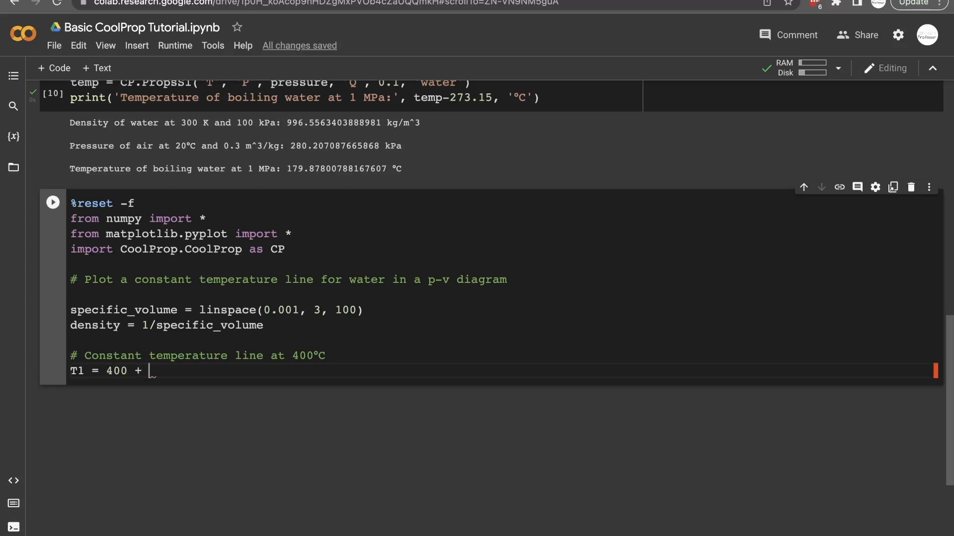
pyautogui.write('273.15 # °C -> K')
pyautogui.write('p')
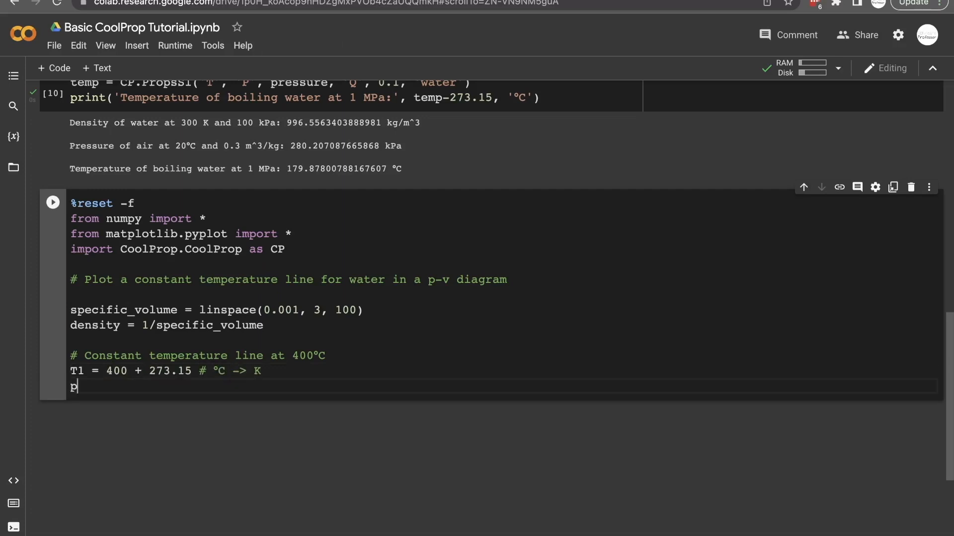
# - Compute p1 = CP.PropsSI('P','D',density,'T',T1,'water')
pyautogui.write('1 =')
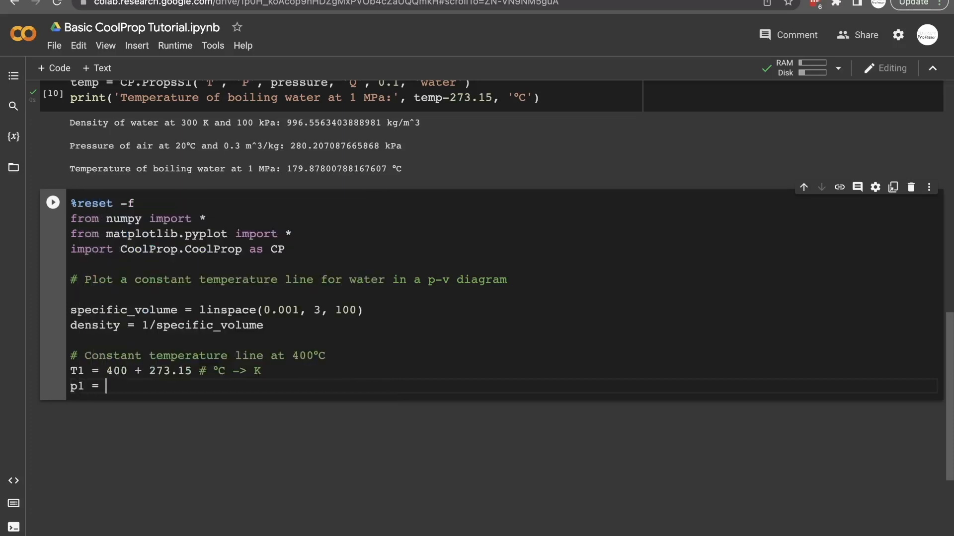
pyautogui.write("CP.PropsSI('P")
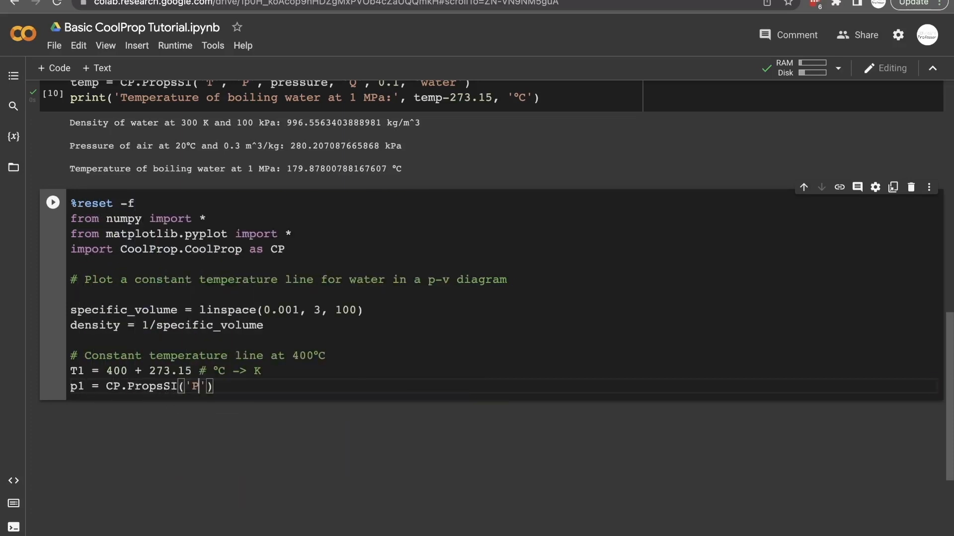
pyautogui.write("', density, ''")
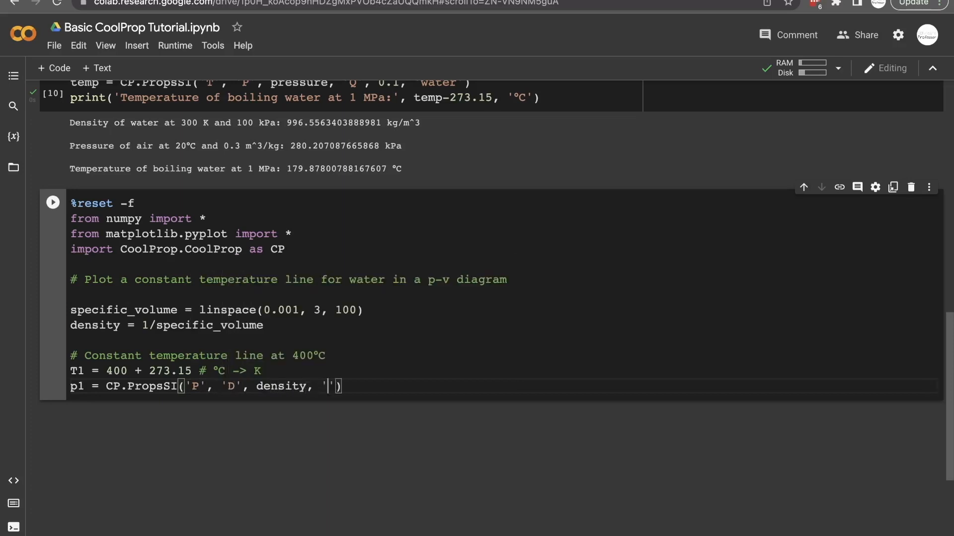
pyautogui.write("T',")
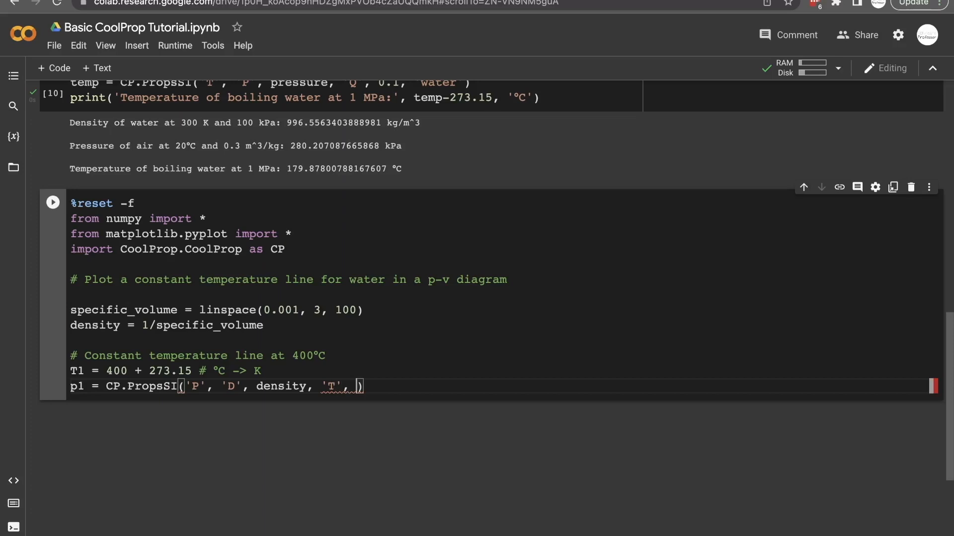
pyautogui.write("T1, 'water'")
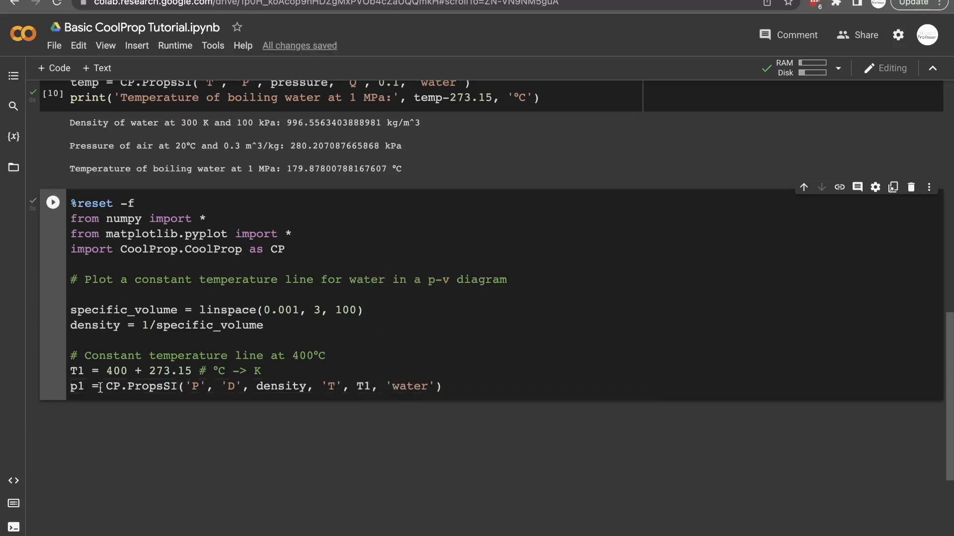
# - Add print(p1) and run the cell to show the pressure array
pyautogui.write('print(')
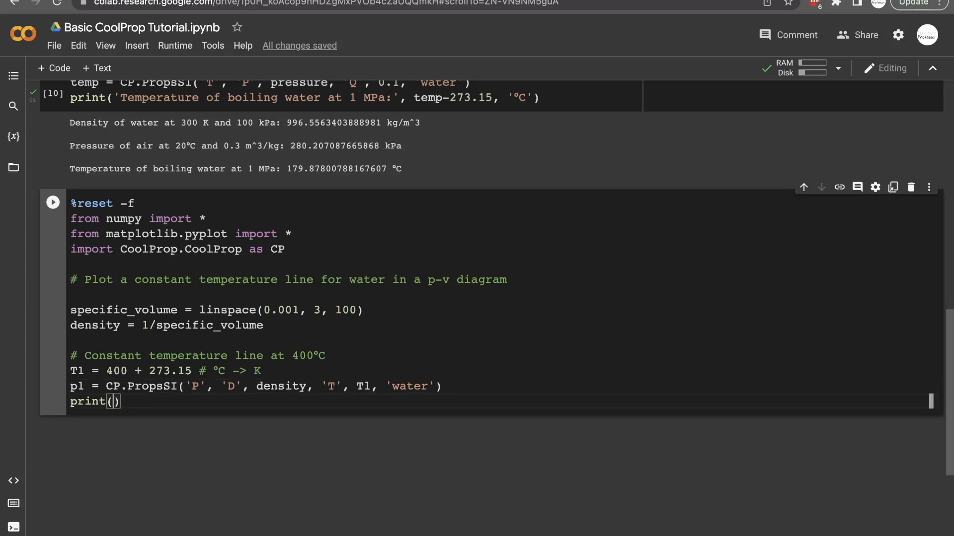
pyautogui.write('p1')
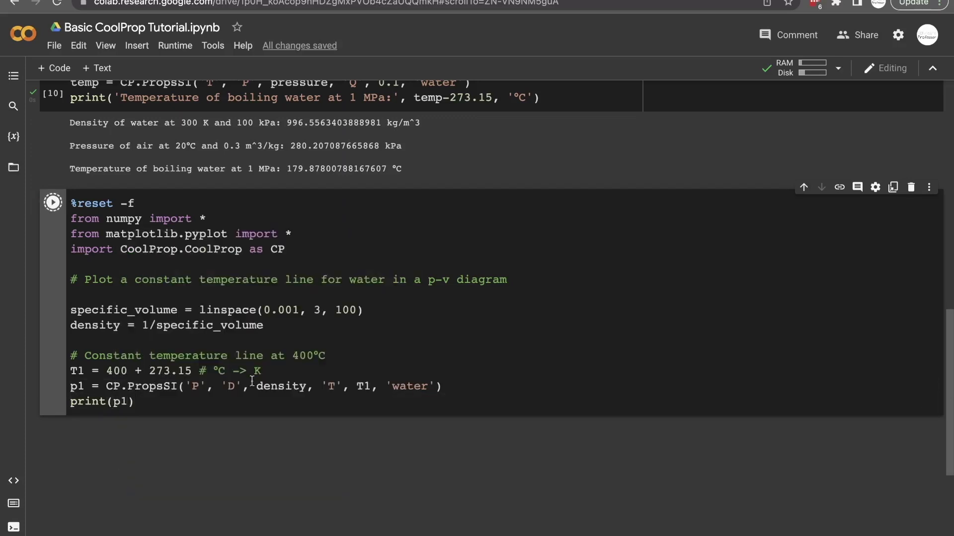
pyautogui.click(52, 202)
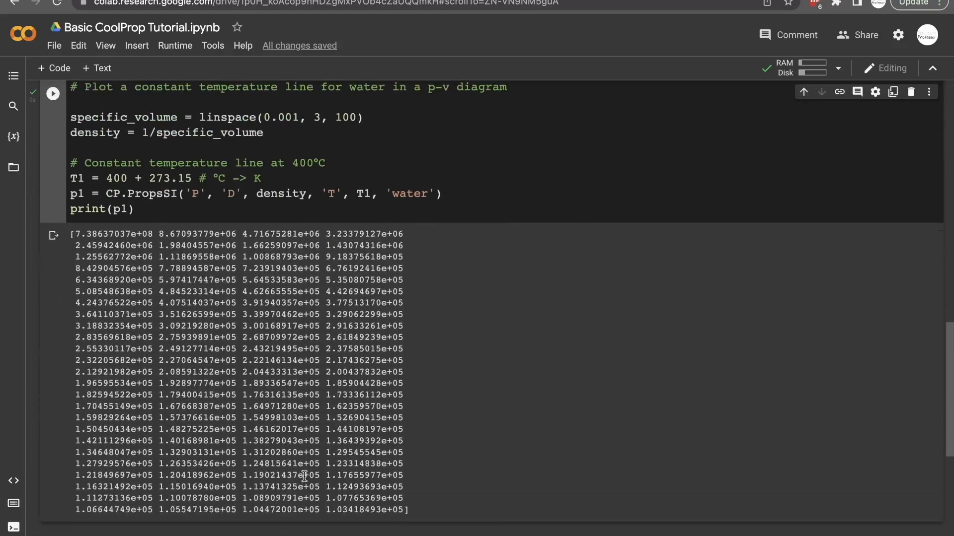
pyautogui.scroll(-3)
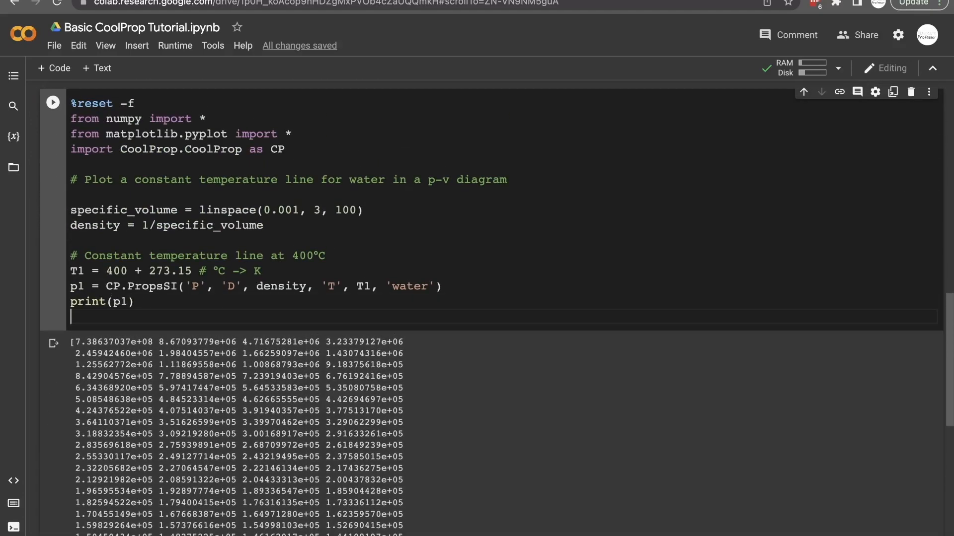
# - Replace print(p1) with plot(specific_volume, p1) and run it to draw the isotherm
pyautogui.press('Backspace')
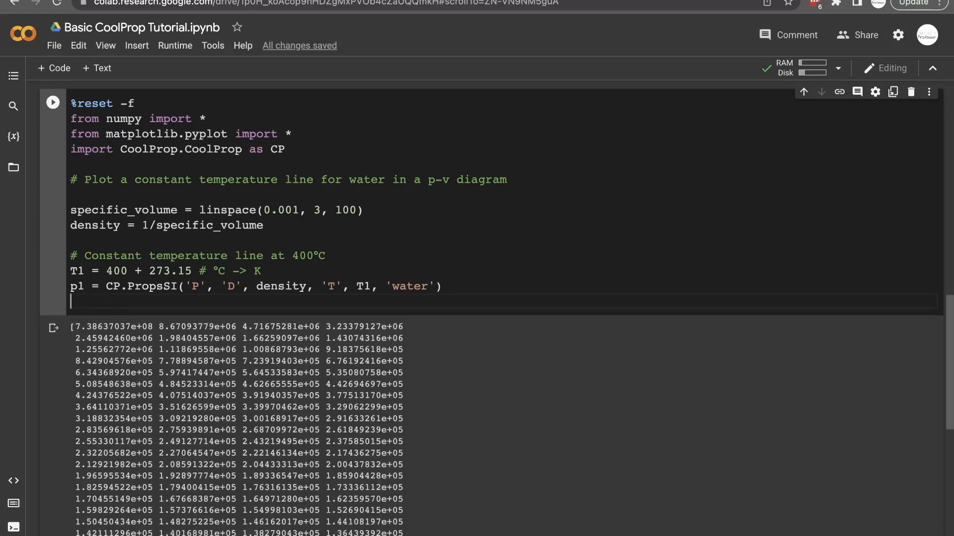
pyautogui.write('plot(')
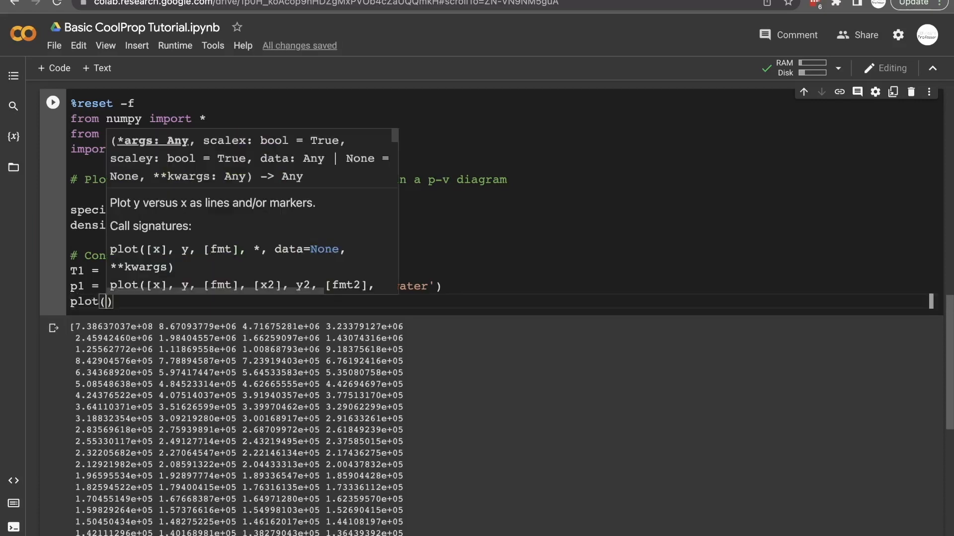
pyautogui.write('specific_volume, p1')
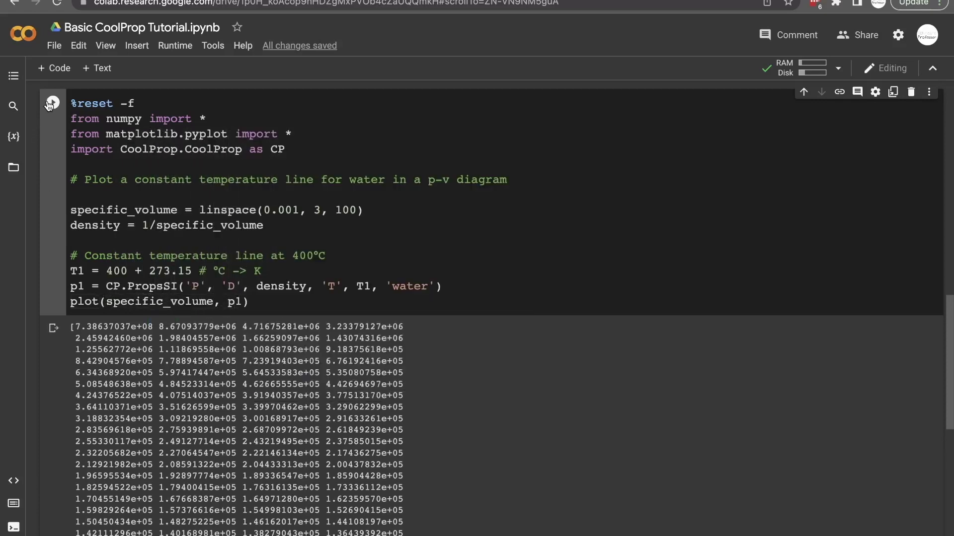
pyautogui.click(51, 102)
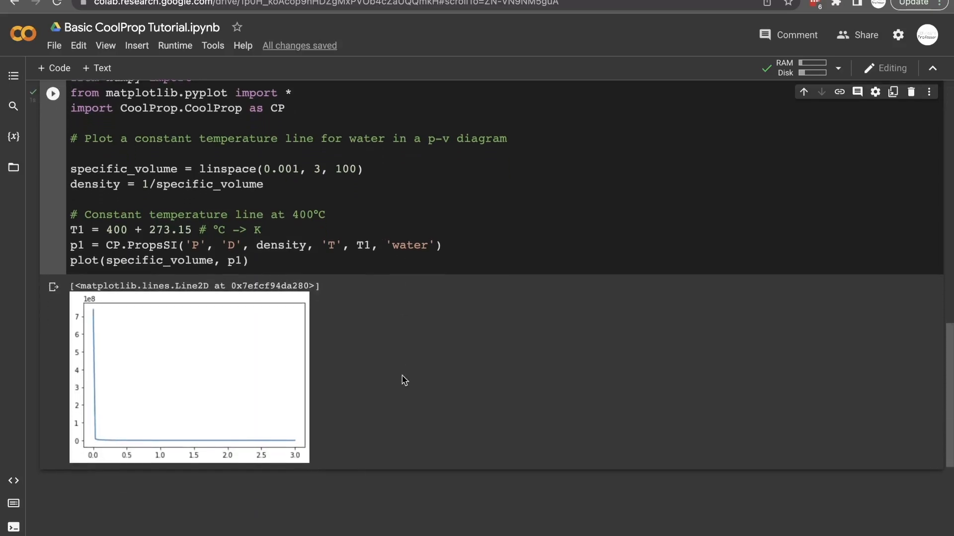
pyautogui.moveTo(290, 465)
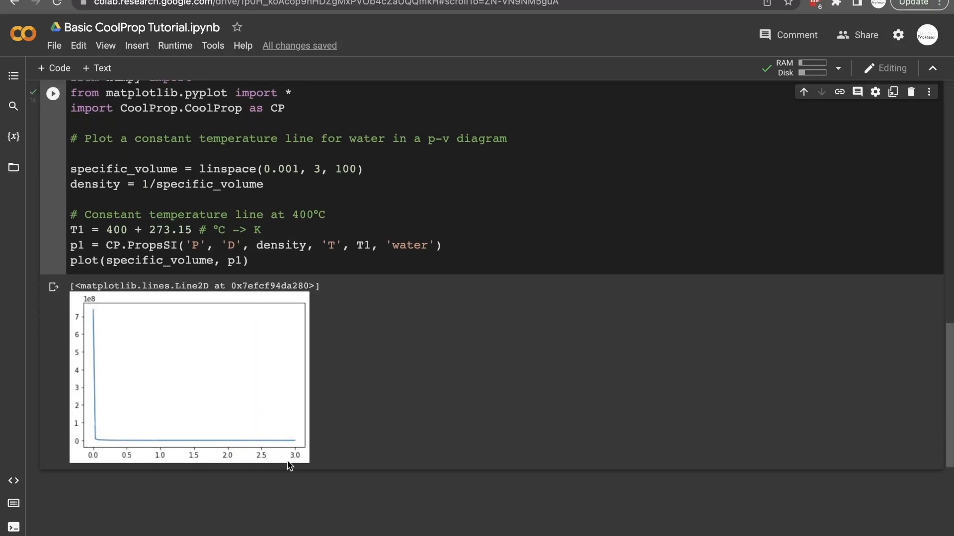
pyautogui.click(285, 266)
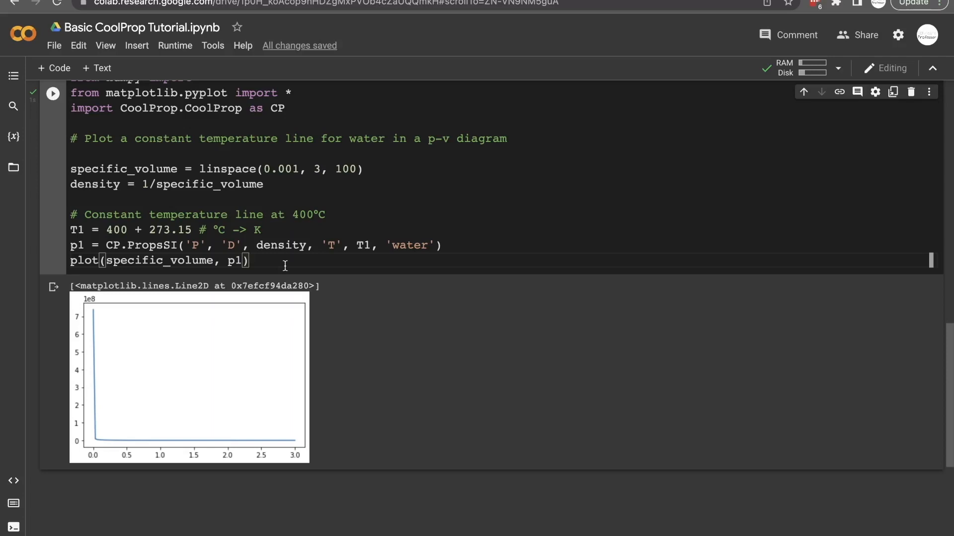
# - Change plot to semilogy and rerun with a logarithmic pressure axis
pyautogui.doubleClick(84, 260)
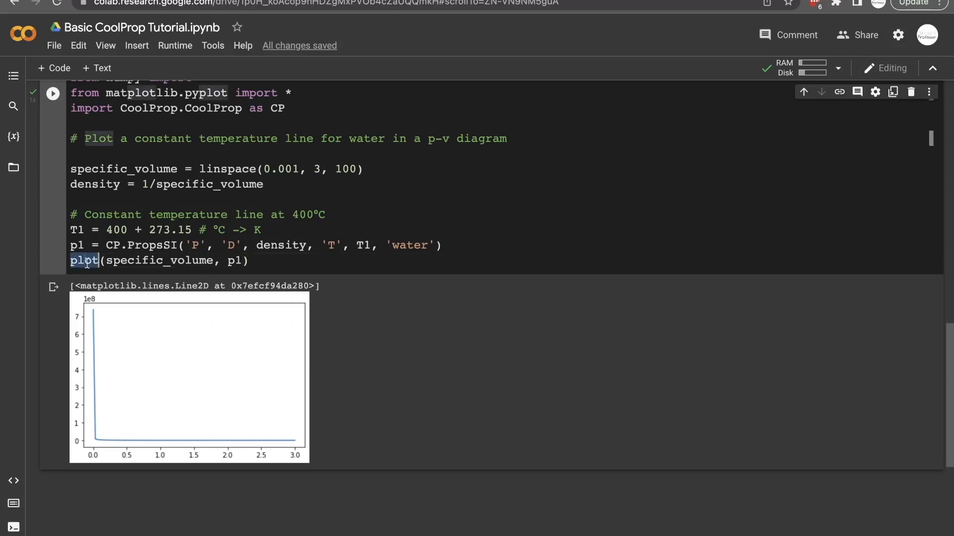
pyautogui.write('semilo')
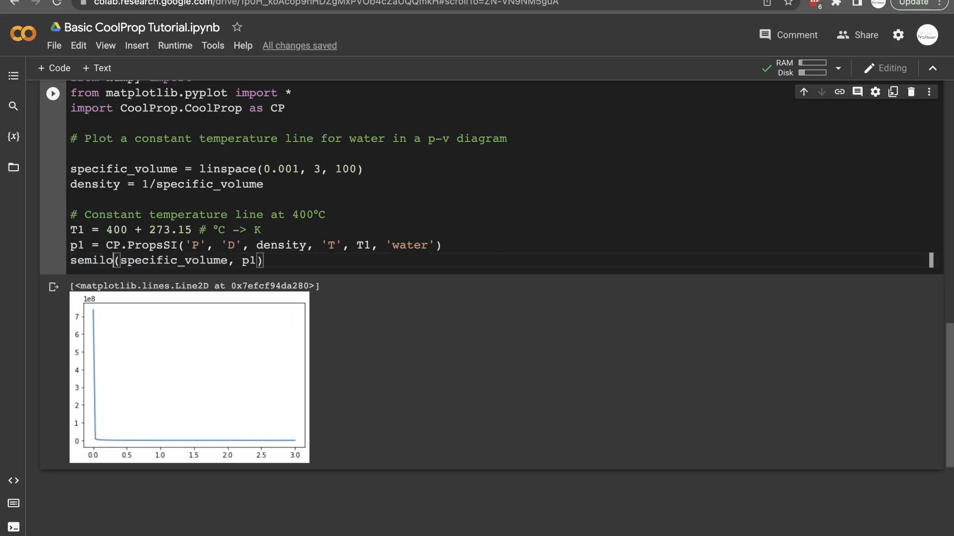
pyautogui.write('gy')
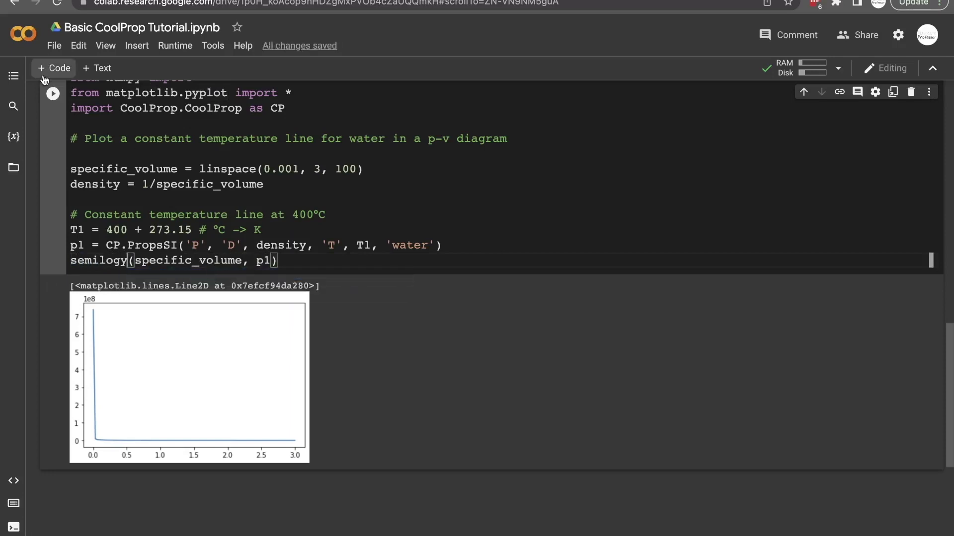
pyautogui.click(52, 93)
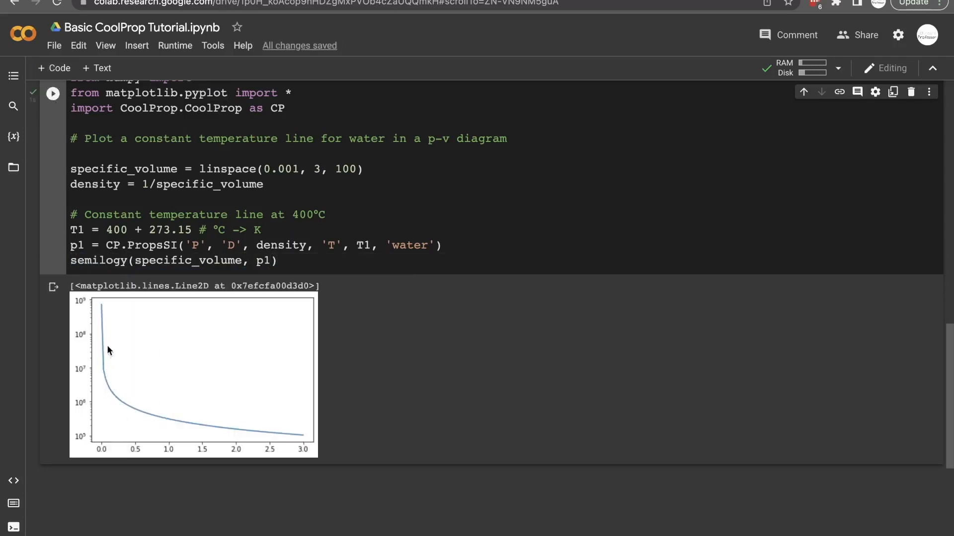
pyautogui.moveTo(84, 298)
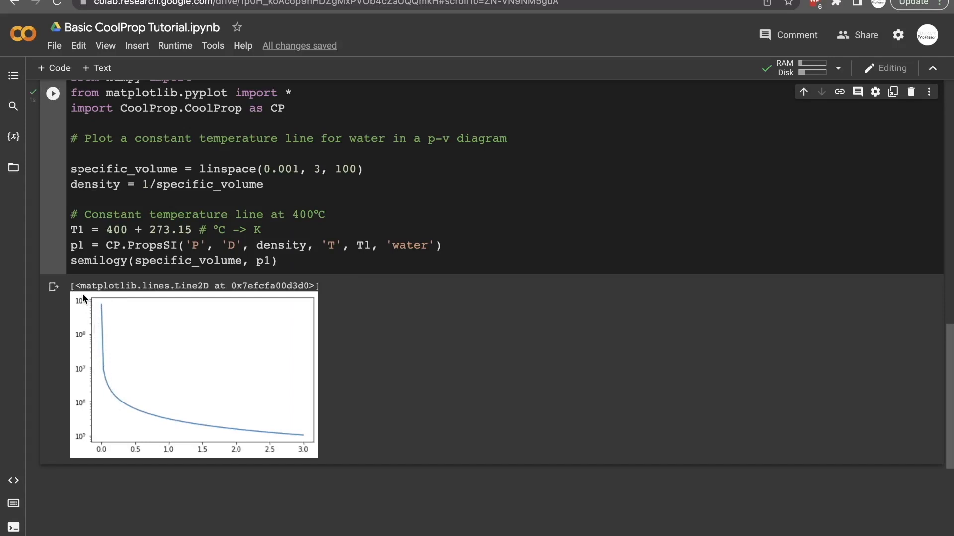
pyautogui.moveTo(74, 328)
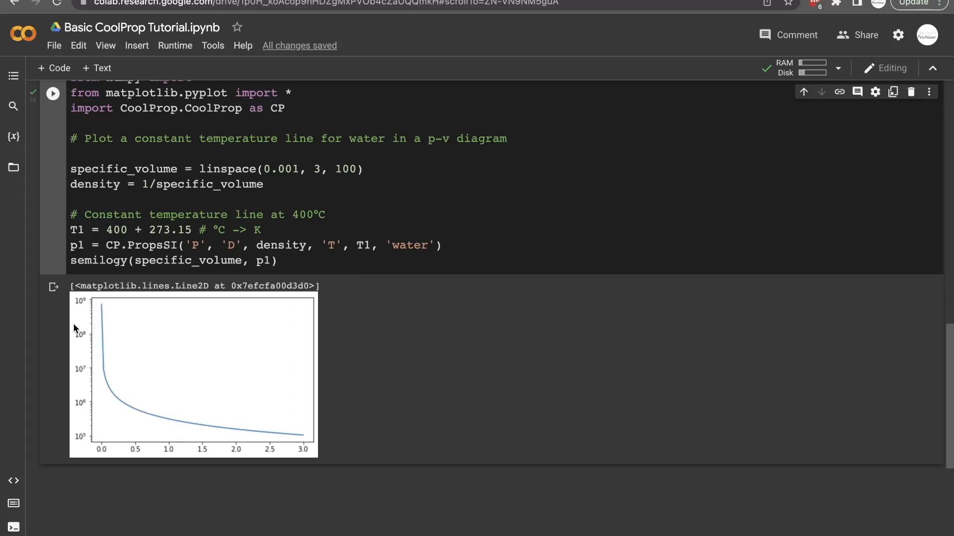
pyautogui.moveTo(83, 449)
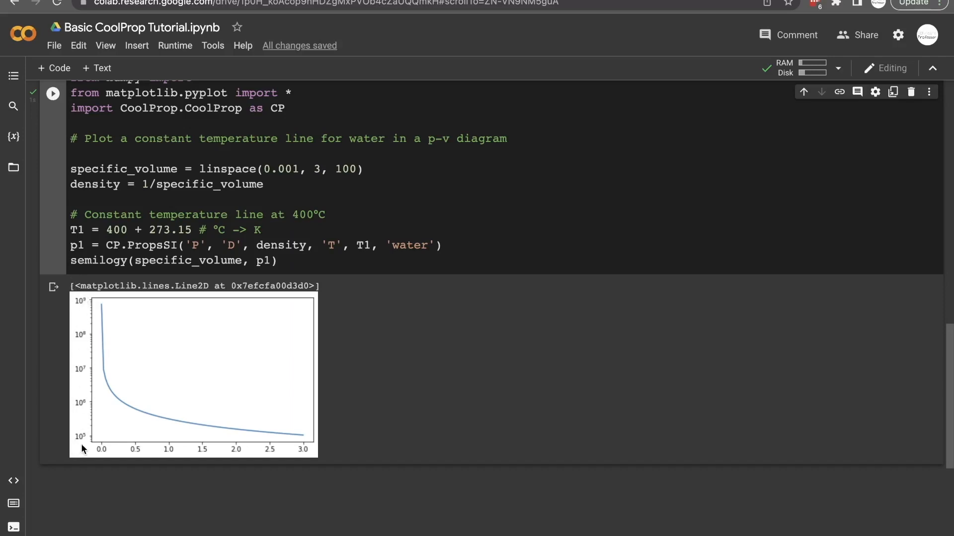
pyautogui.moveTo(79, 305)
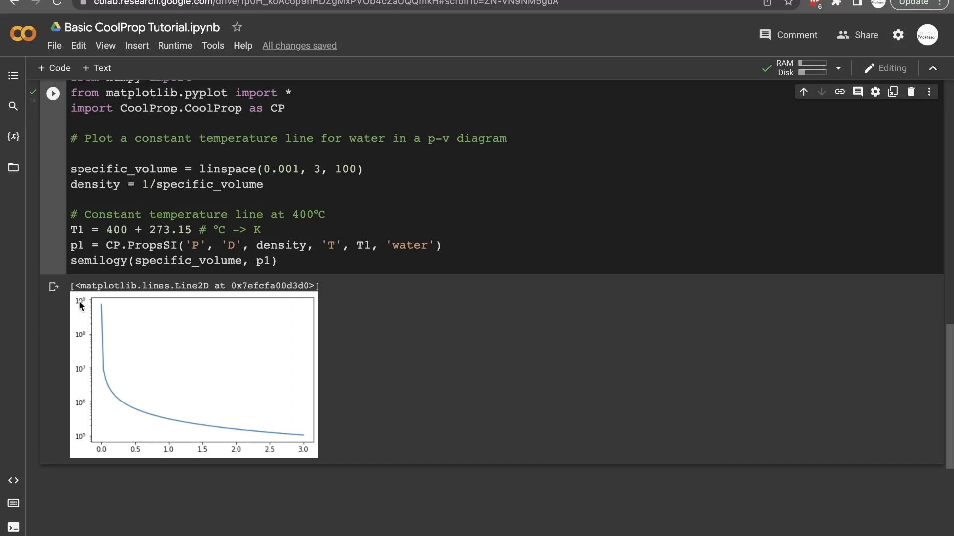
pyautogui.moveTo(106, 379)
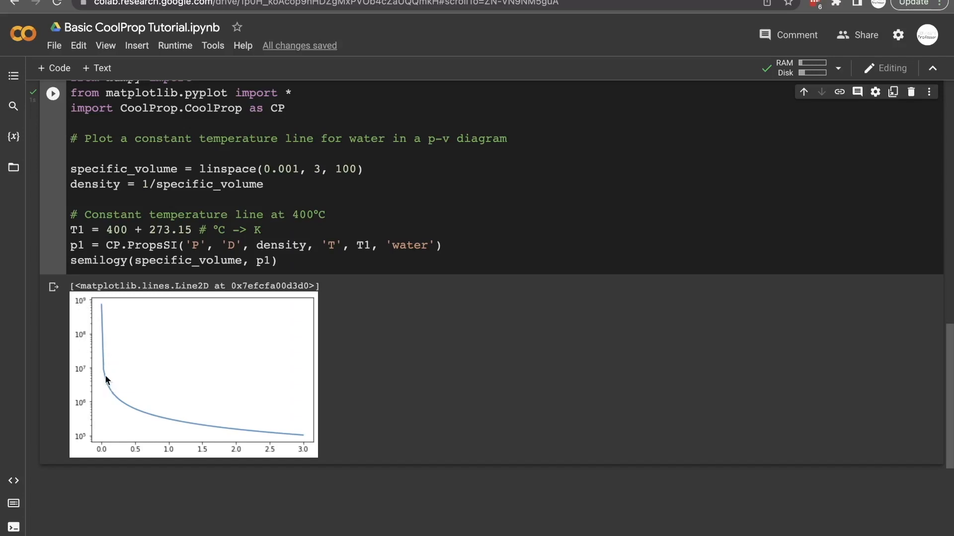
pyautogui.moveTo(105, 396)
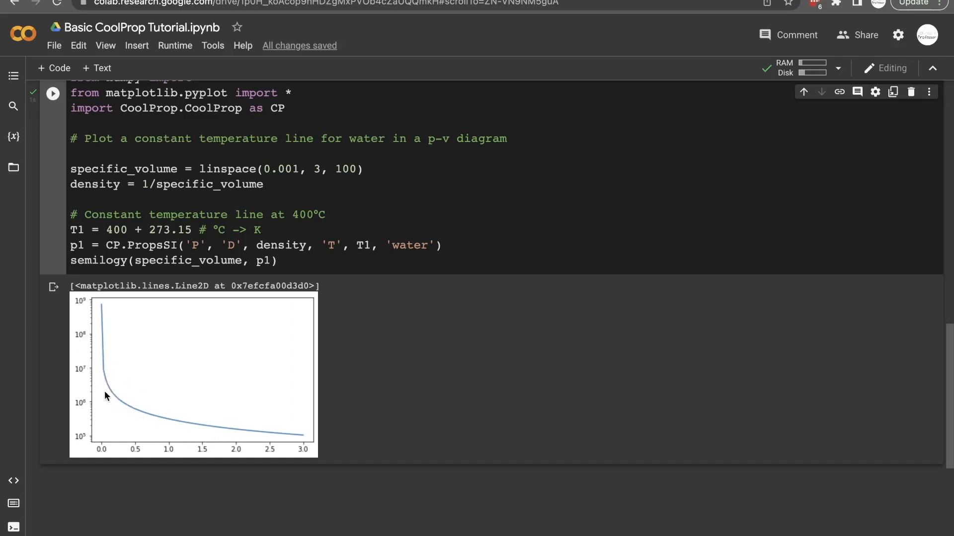
pyautogui.moveTo(87, 407)
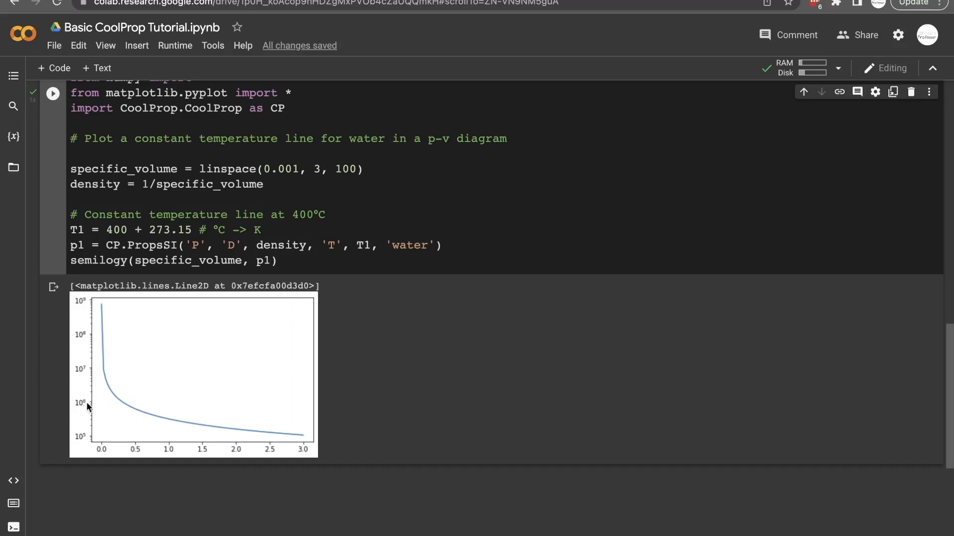
# - Change semilogy to loglog and rerun to get log-log axes
pyautogui.click(343, 262)
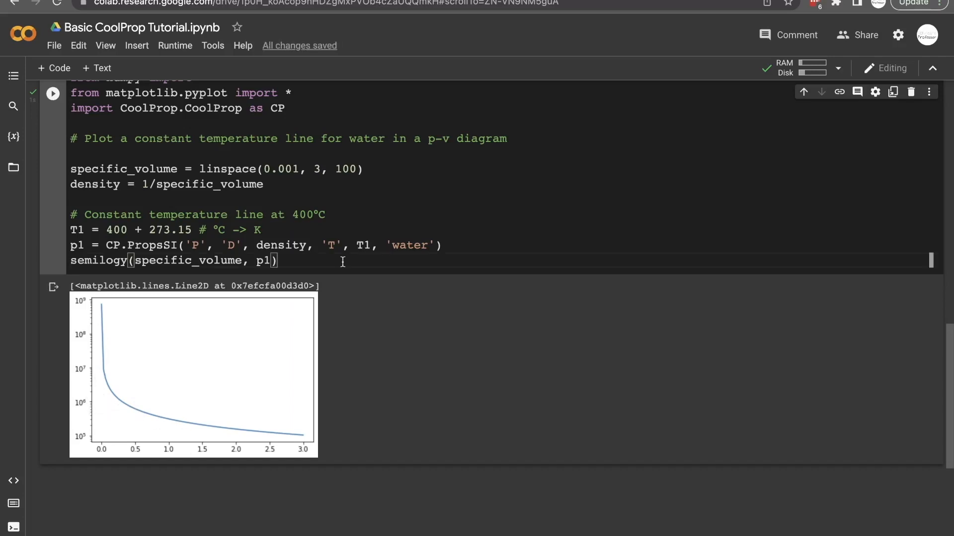
pyautogui.write('log')
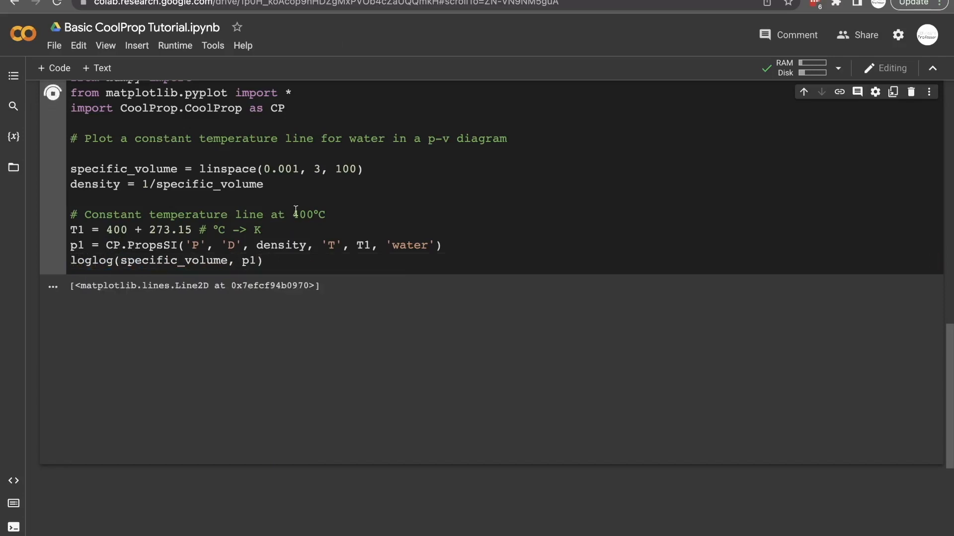
pyautogui.click(52, 93)
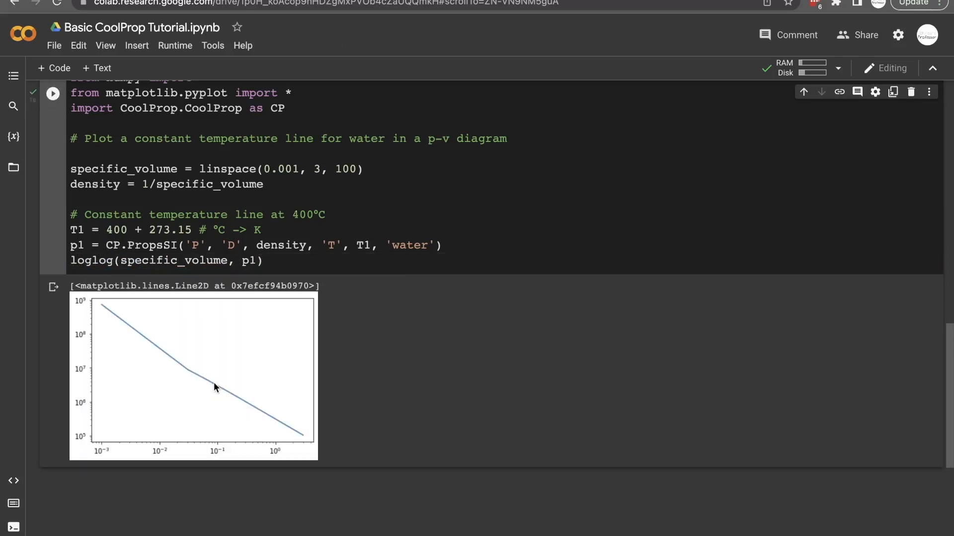
pyautogui.moveTo(101, 312)
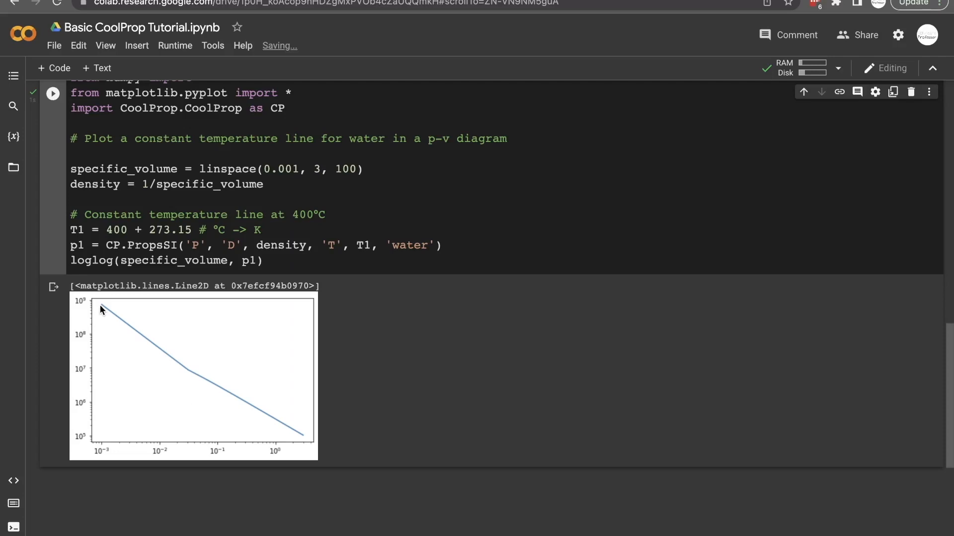
pyautogui.moveTo(83, 466)
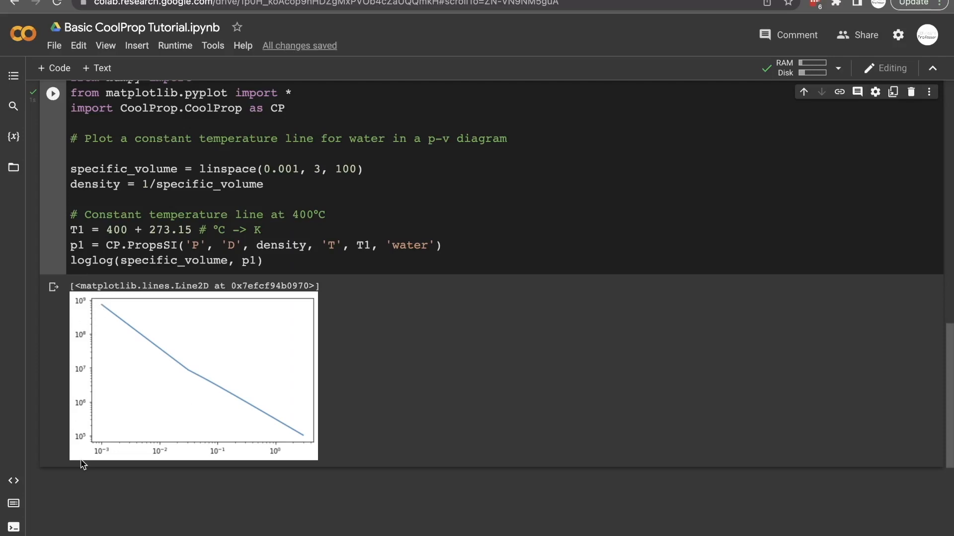
pyautogui.moveTo(230, 469)
pyautogui.write(", ''")
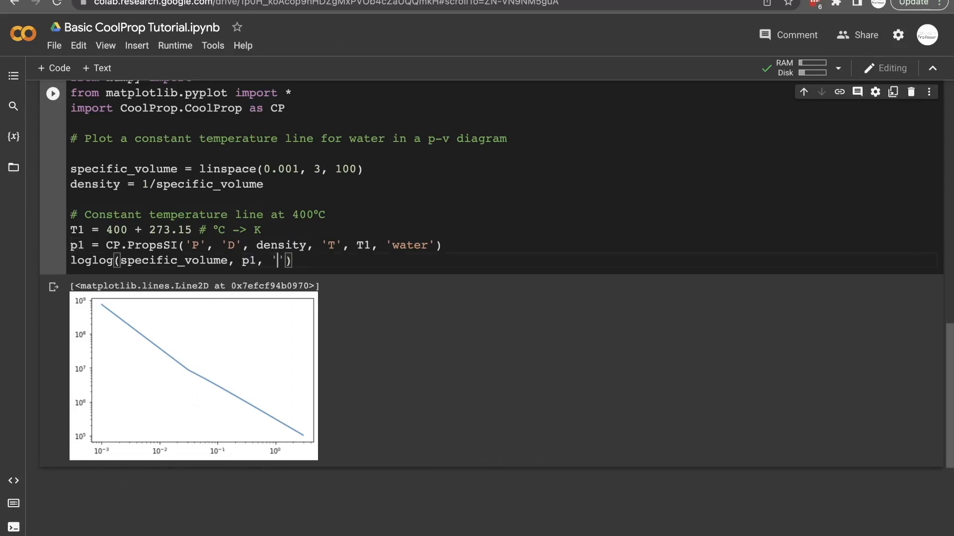
# - Rerun the cell so loglog draws the 400°C isotherm with '.' dot markers
pyautogui.click(52, 93)
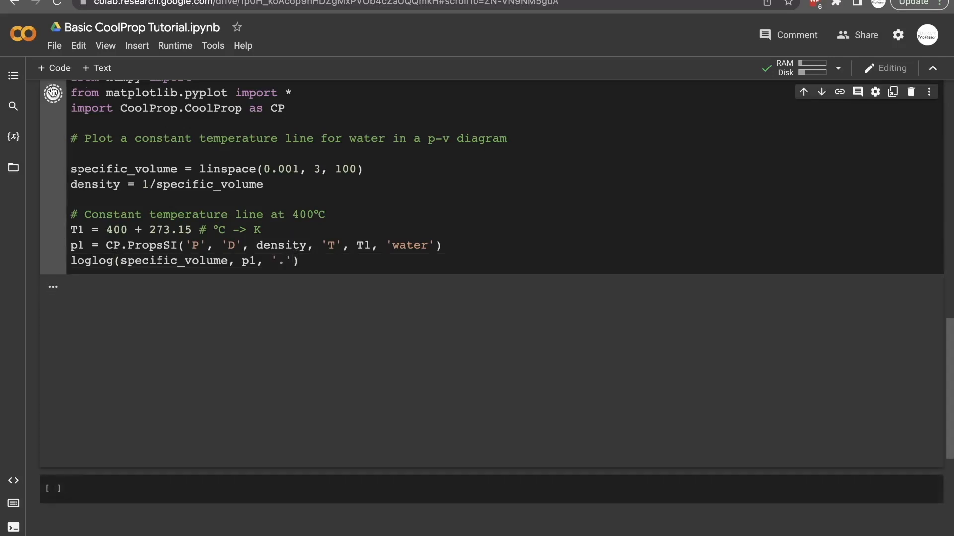
pyautogui.click(52, 93)
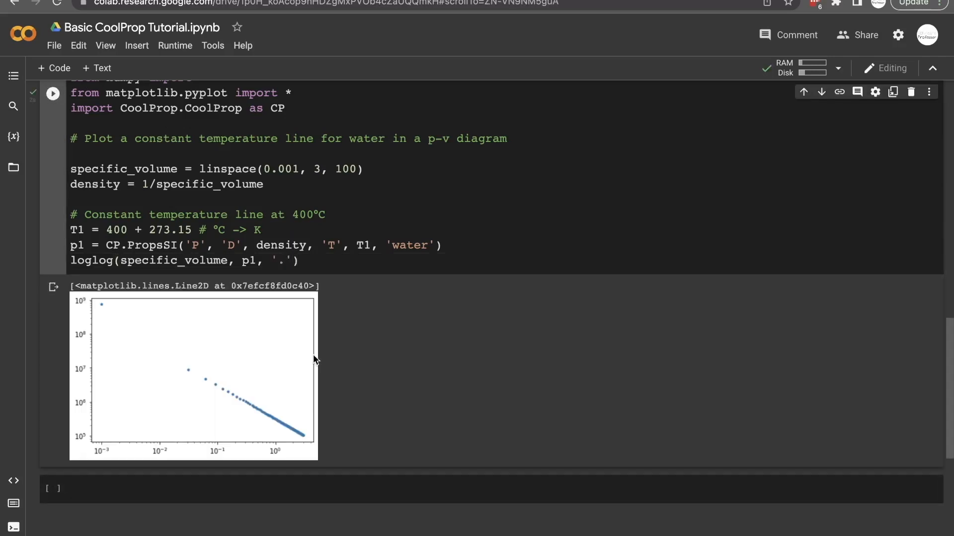
pyautogui.moveTo(105, 304)
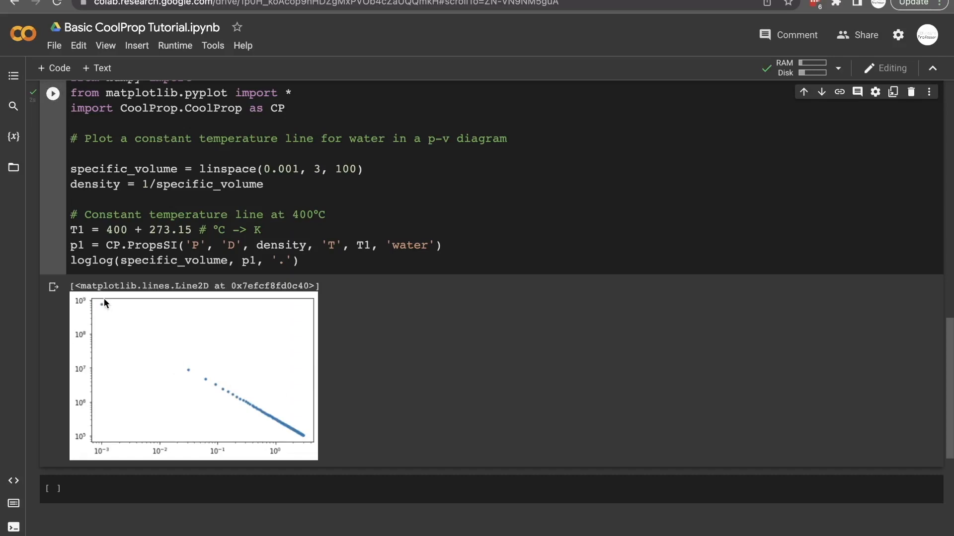
pyautogui.moveTo(189, 382)
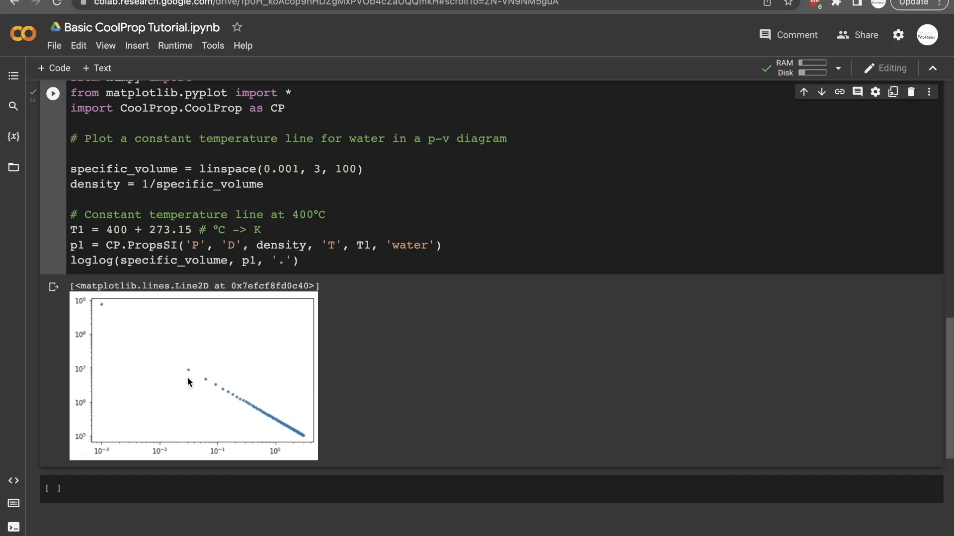
pyautogui.moveTo(190, 373)
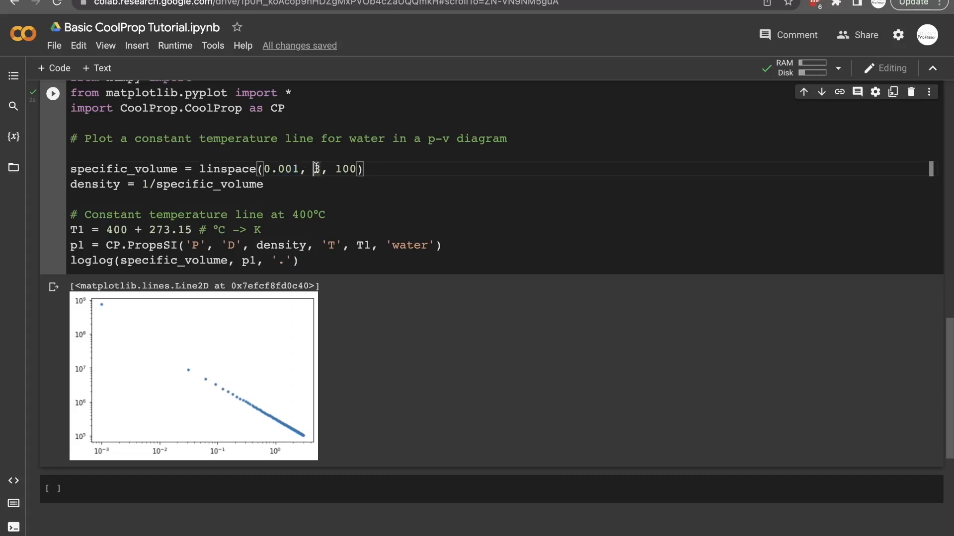
# - Comment out linspace and add specific_volume = logspace(-3, 1, 100), commented as 10^-3 to 10^1
pyautogui.write('3')
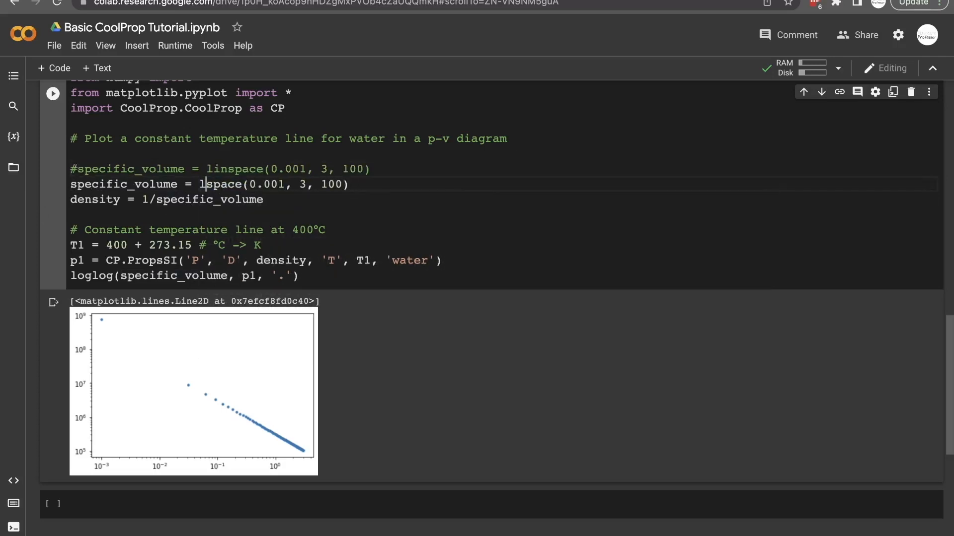
pyautogui.write('ogspace')
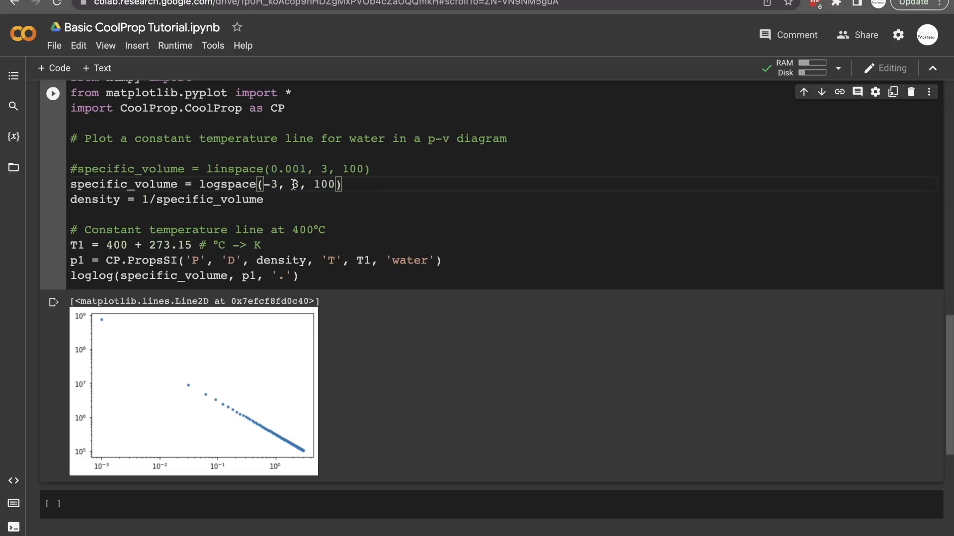
pyautogui.write('1')
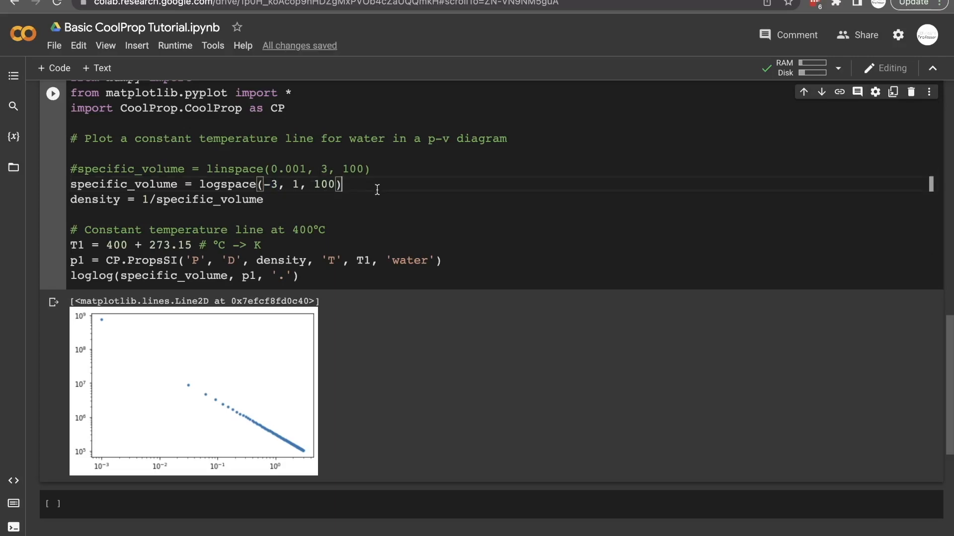
pyautogui.write('# from .')
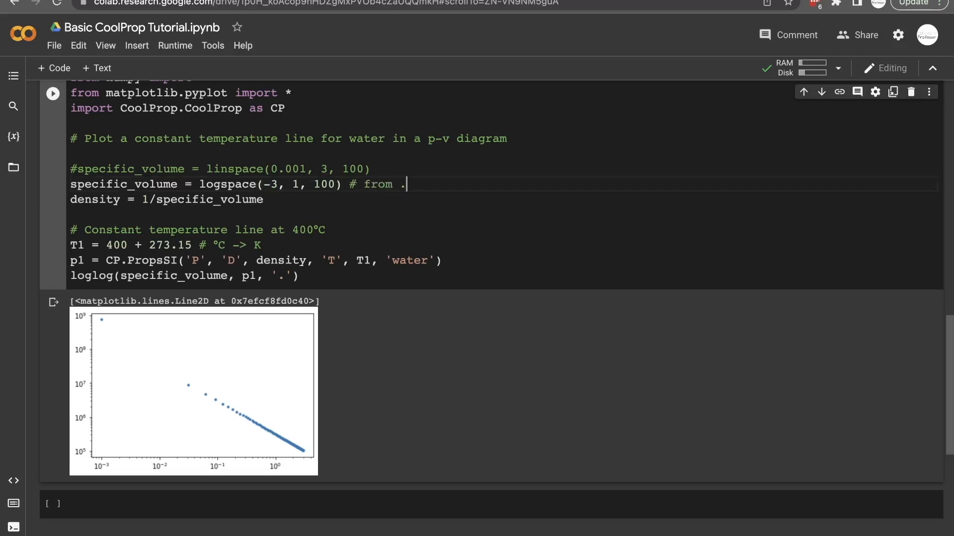
pyautogui.write('001 (10^')
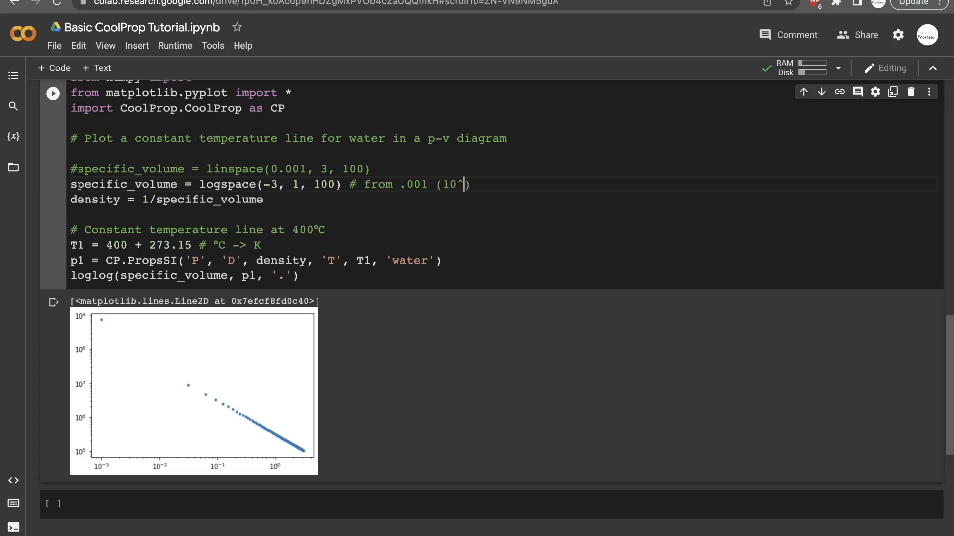
pyautogui.write('-3) to 10')
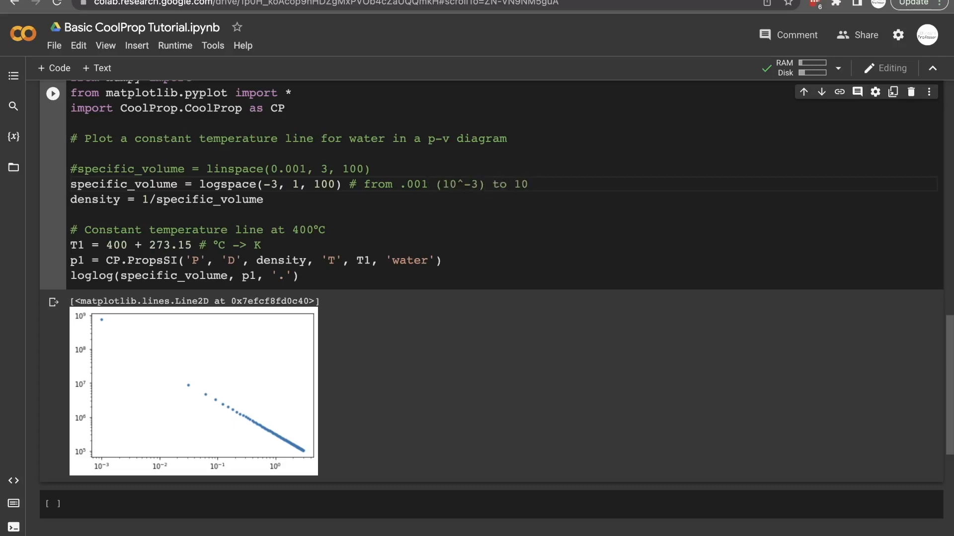
pyautogui.write('(10^1)')
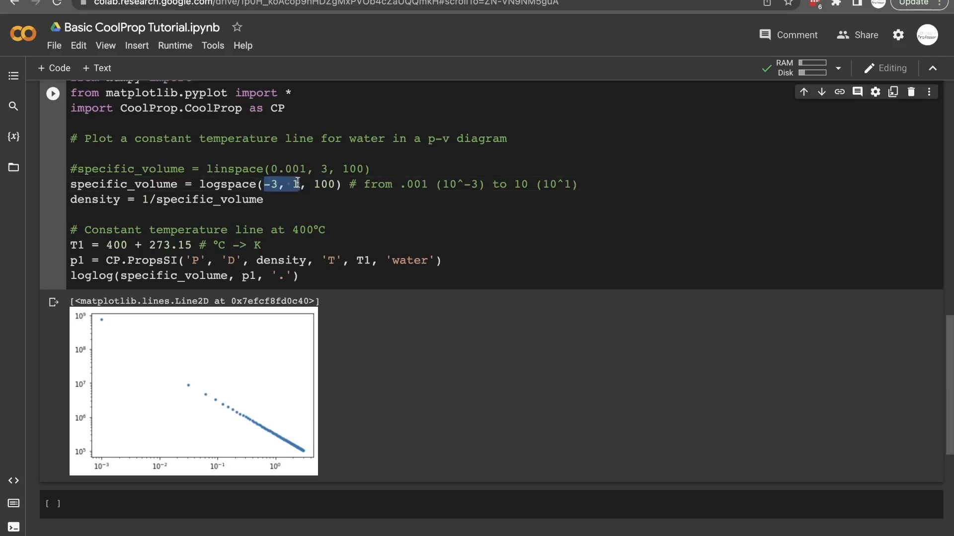
# - Rerun the cell to plot the isotherm with logarithmically spaced volumes
pyautogui.doubleClick(324, 184)
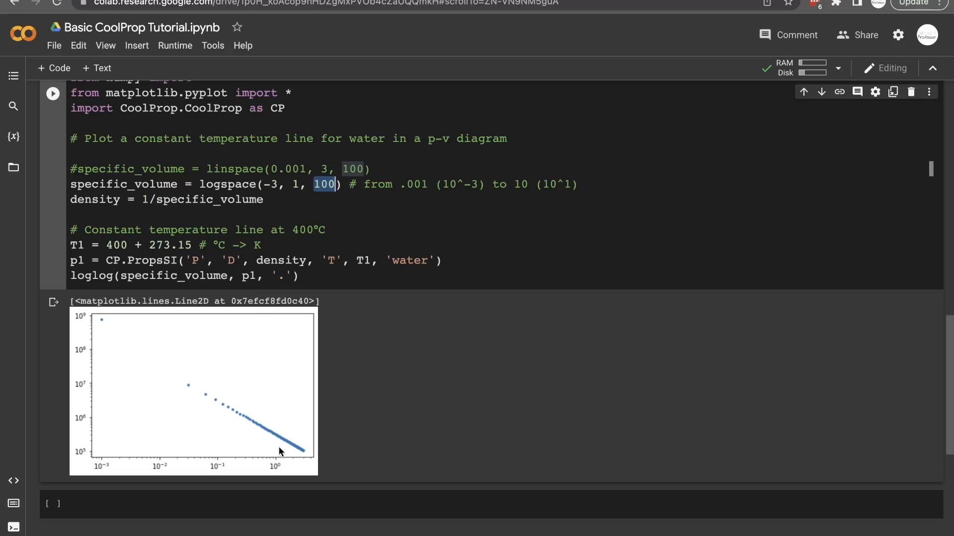
pyautogui.click(54, 93)
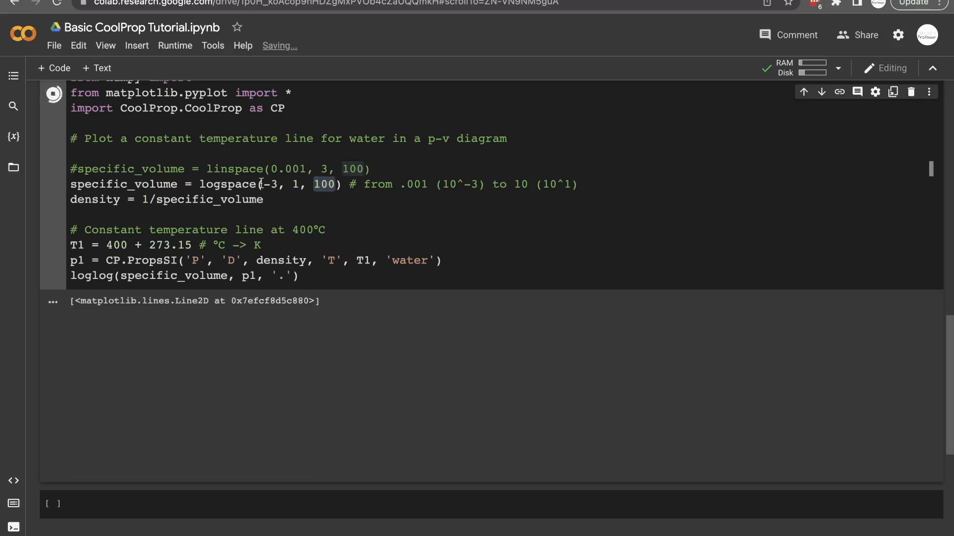
pyautogui.click(52, 93)
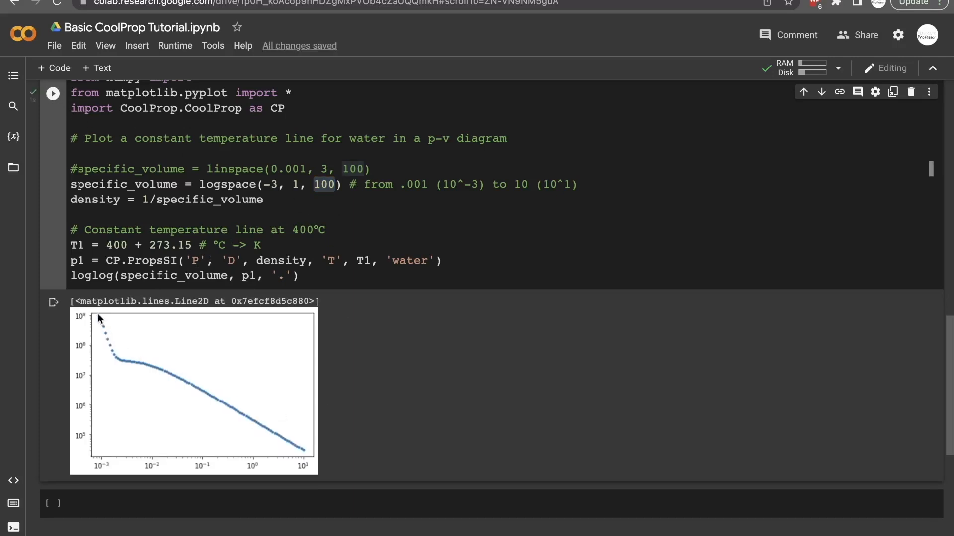
pyautogui.moveTo(289, 447)
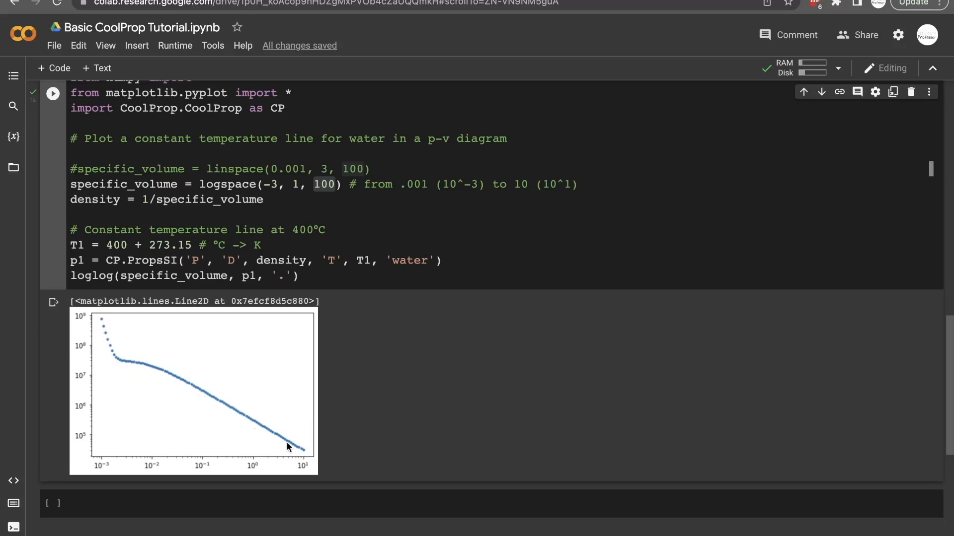
pyautogui.moveTo(54, 301)
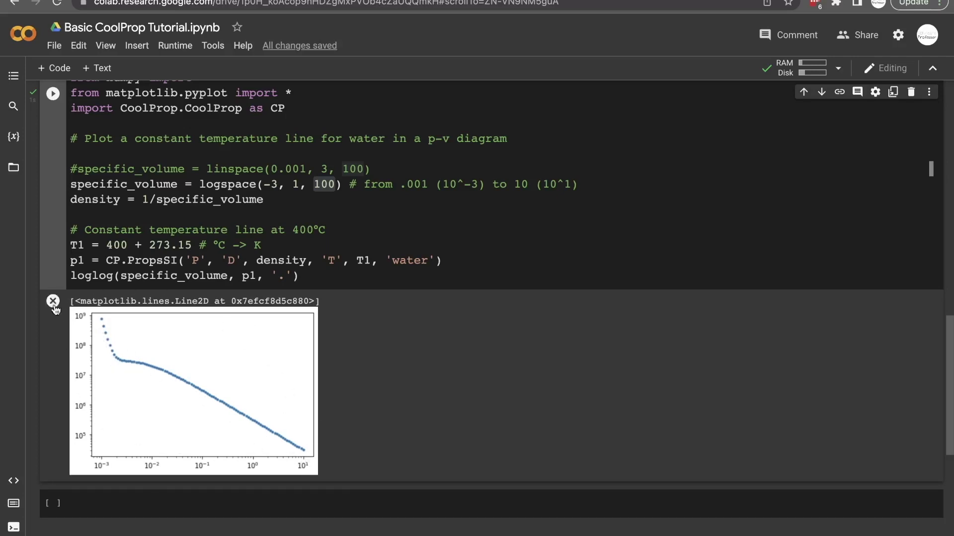
pyautogui.moveTo(100, 275)
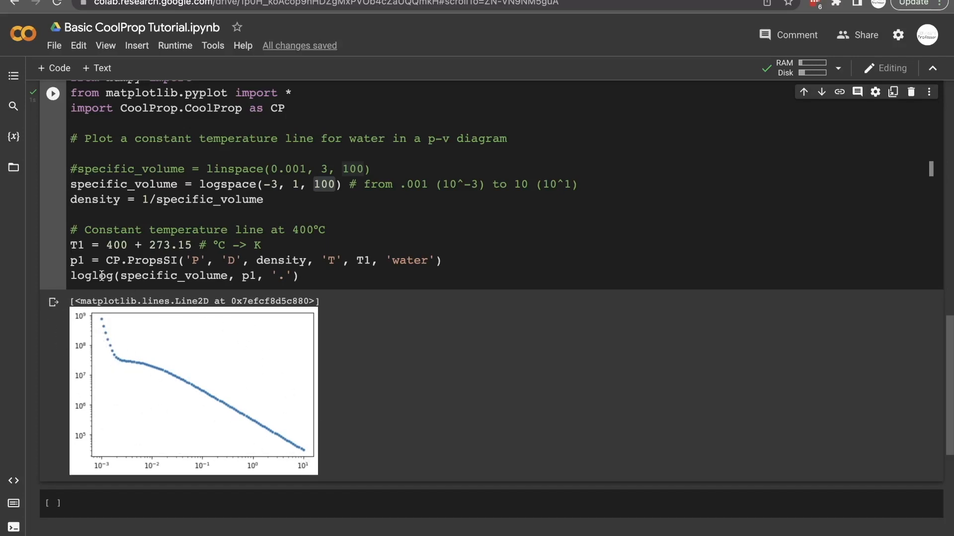
# - Drop the '.' marker from loglog, rerun for a smooth curve, and add a new line
pyautogui.doubleClick(92, 275)
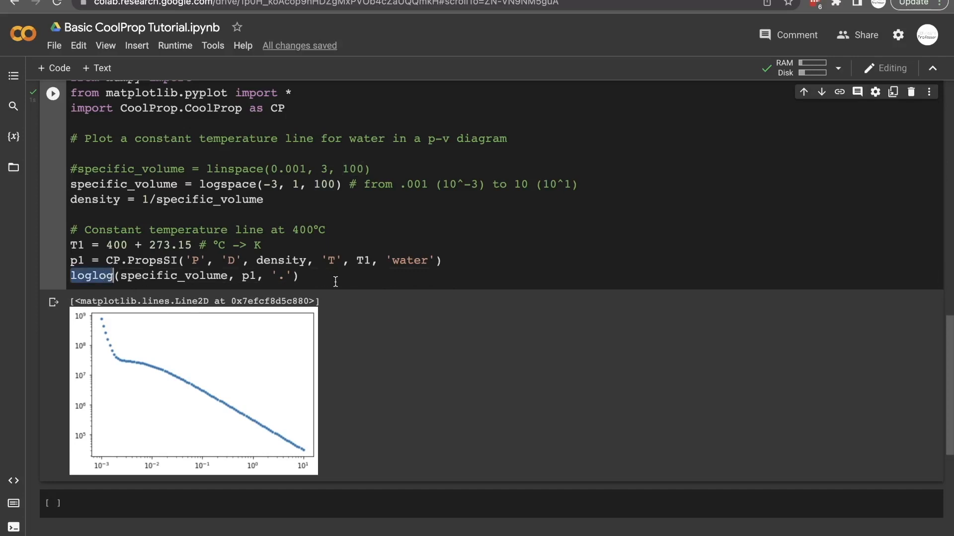
pyautogui.moveTo(210, 209)
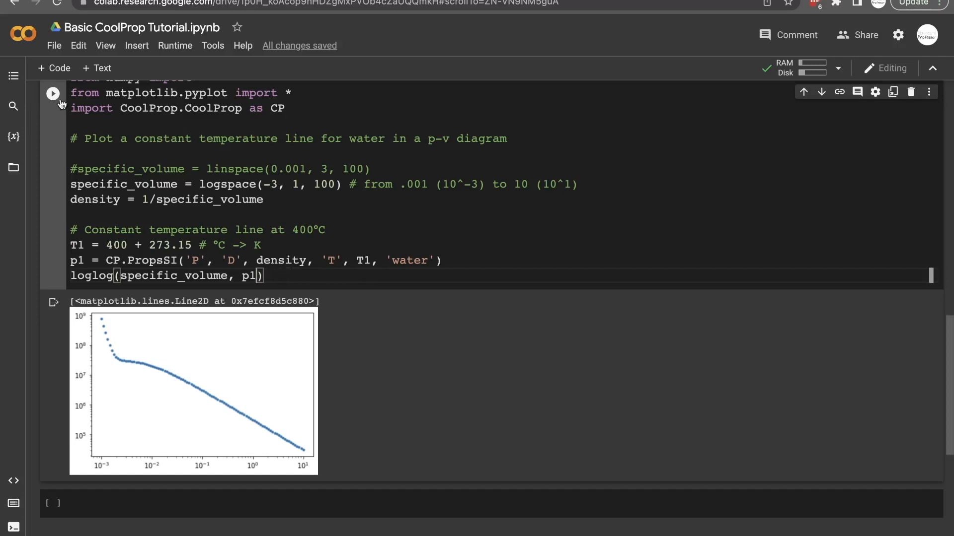
pyautogui.click(53, 93)
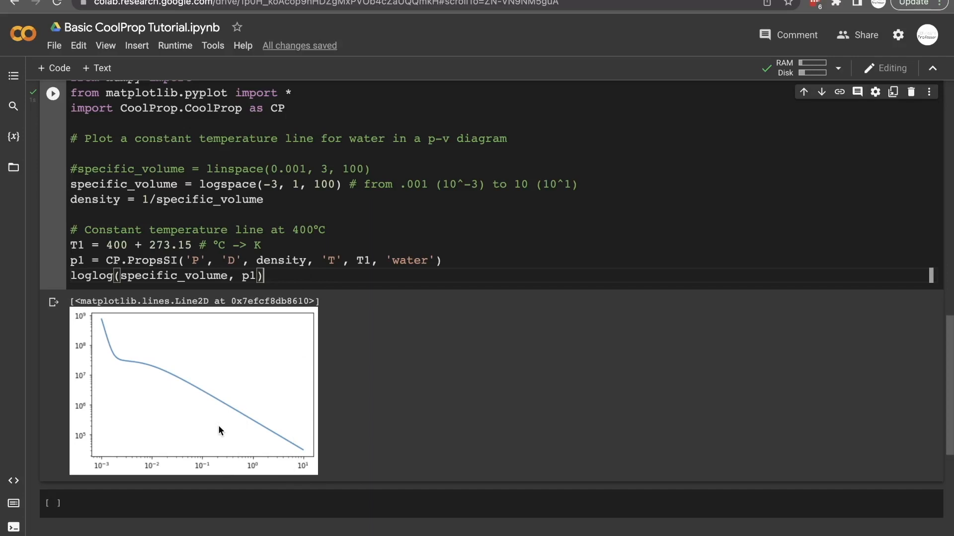
pyautogui.press('enter')
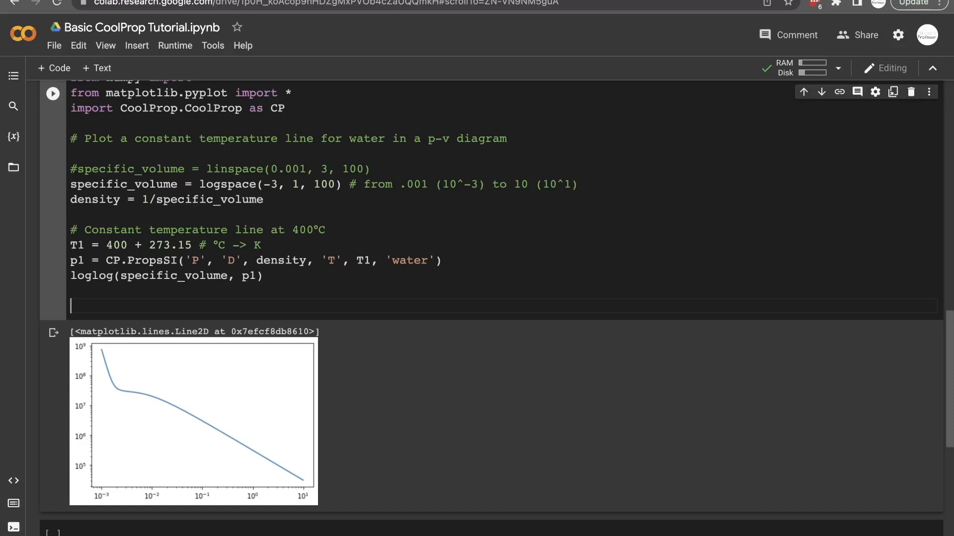
# - Add xlabel('Specific Volume [m^3/kg]') and ylabel('Pressure [MPa]') and run the cell
pyautogui.write('xlabel')
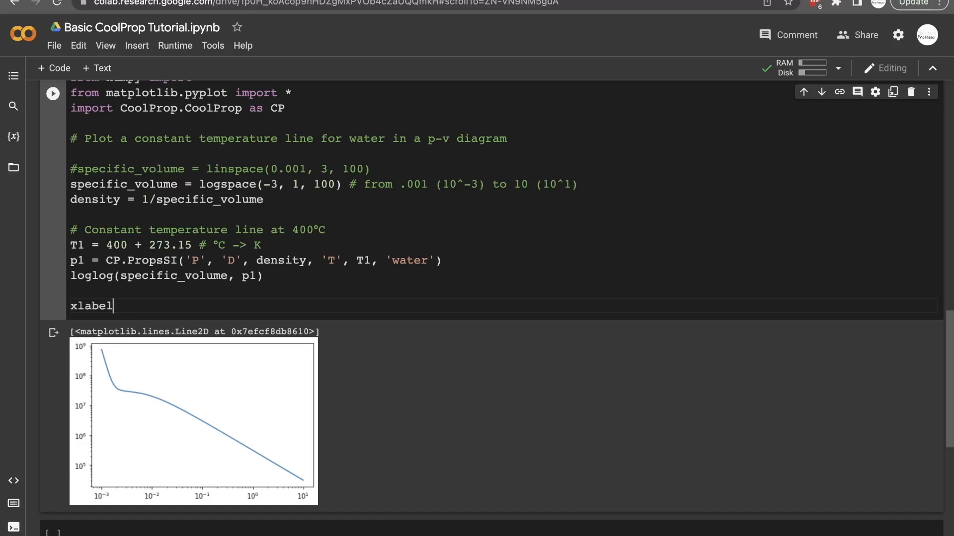
pyautogui.write("('S')")
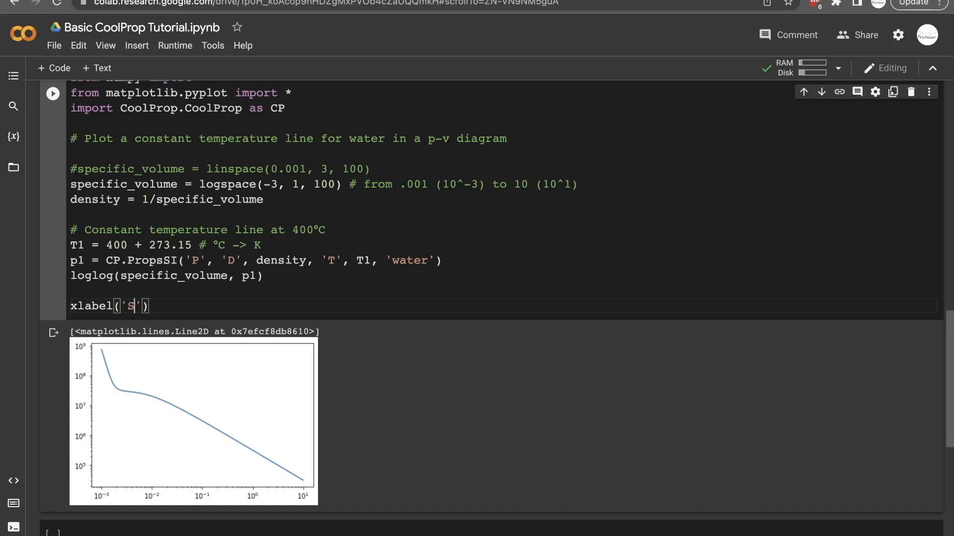
pyautogui.write('pecific Volume')
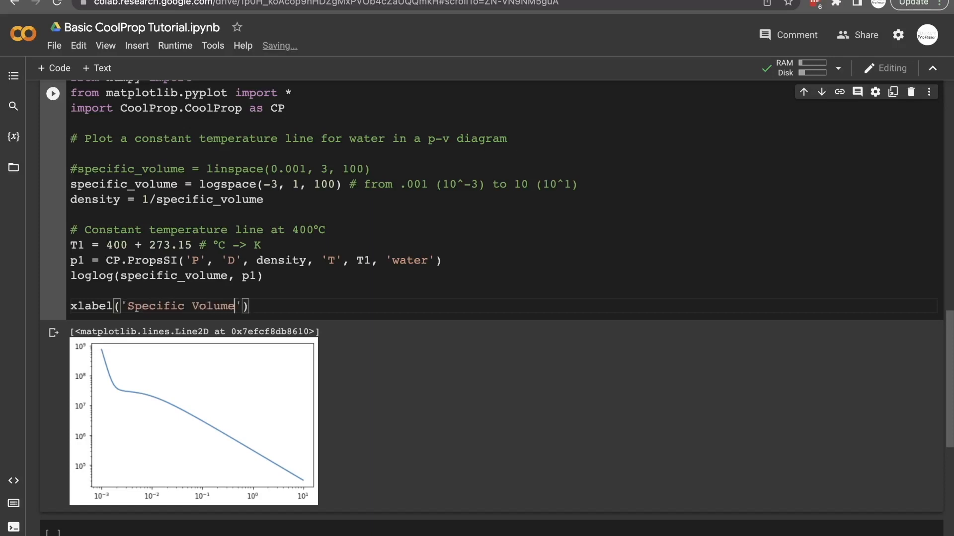
pyautogui.write('[m^3/kg')
pyautogui.write("ylabel('Pressure ")
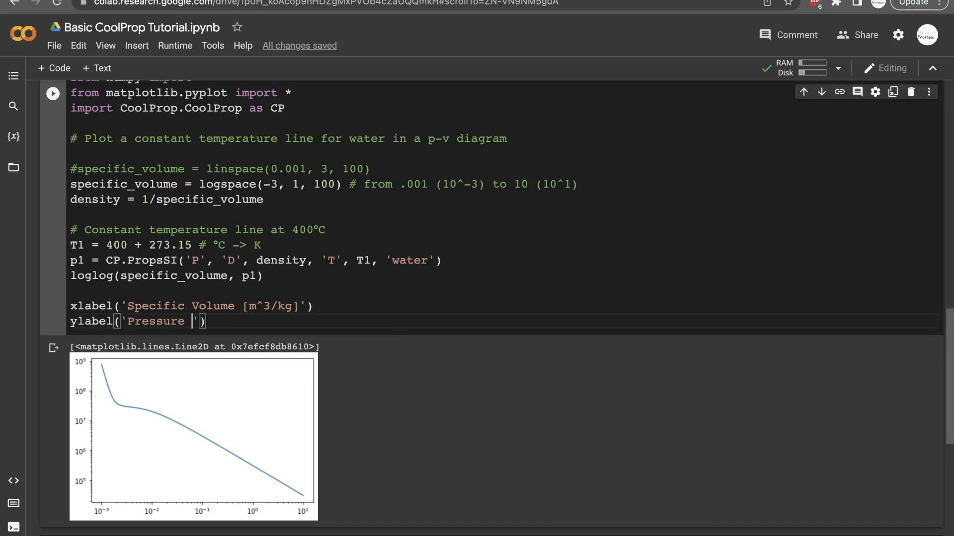
pyautogui.write('[')
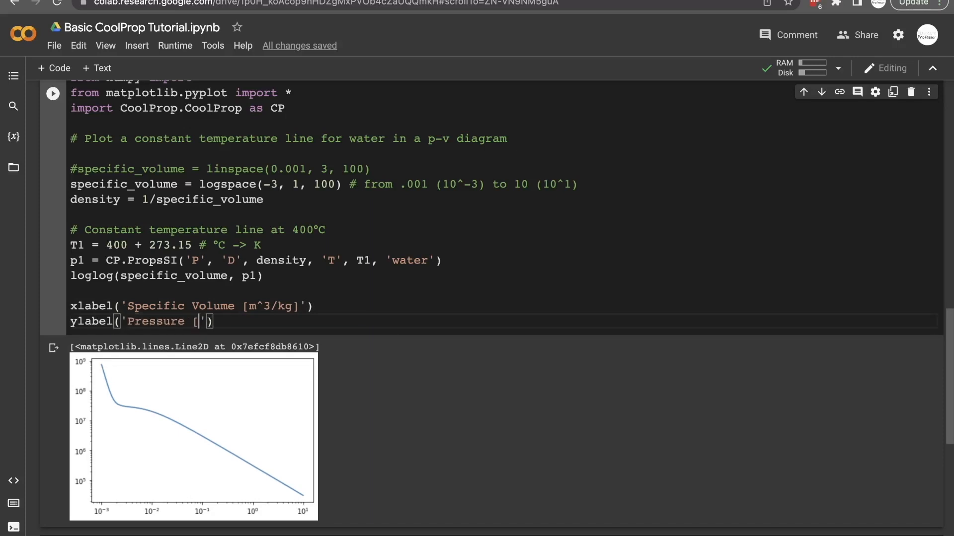
pyautogui.write('M')
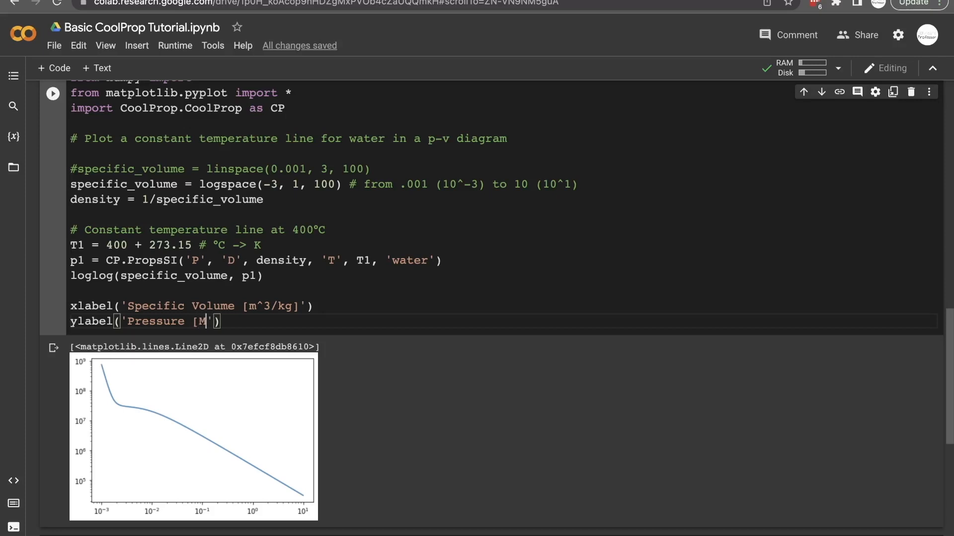
pyautogui.write('Pa')
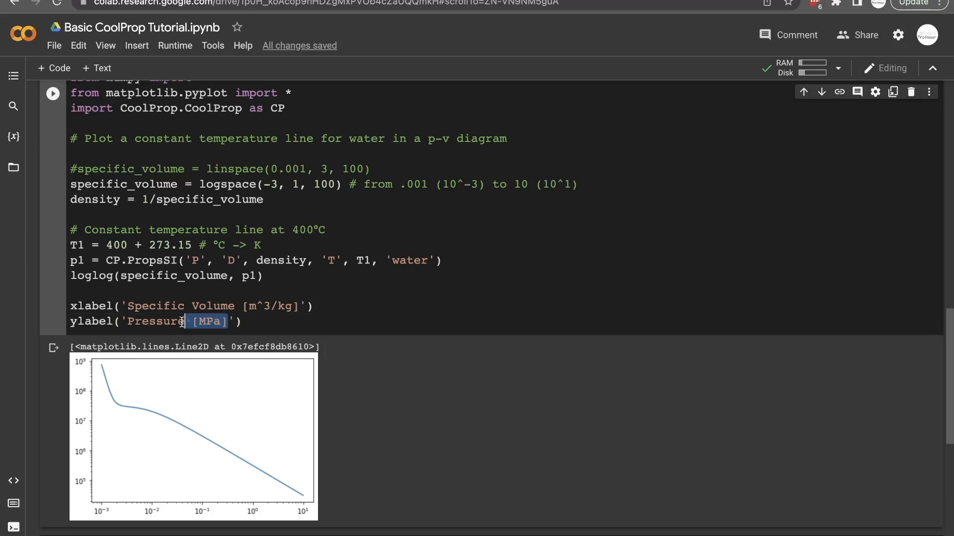
pyautogui.click(53, 94)
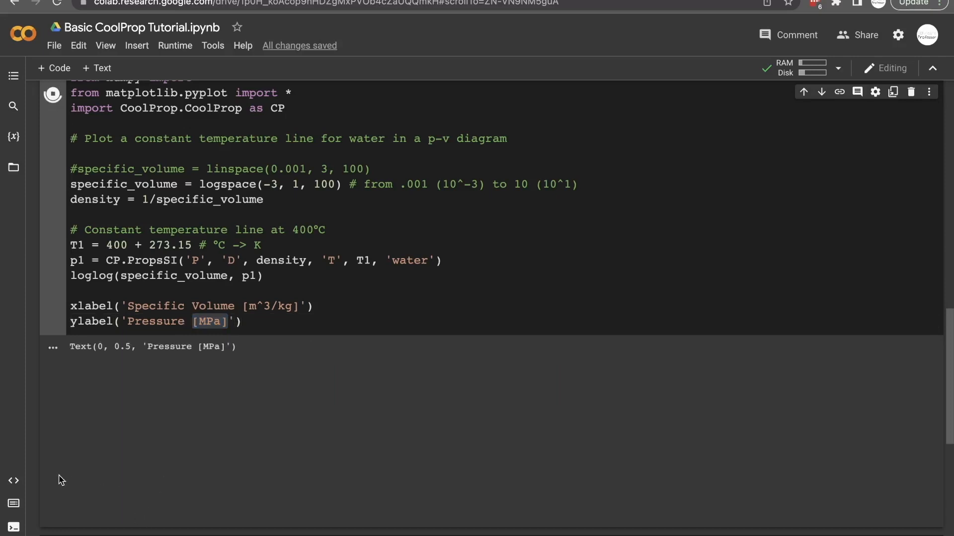
# - Plot pressure in MPa by changing p1 to p1/1e6 in loglog, then rerun
pyautogui.click(52, 94)
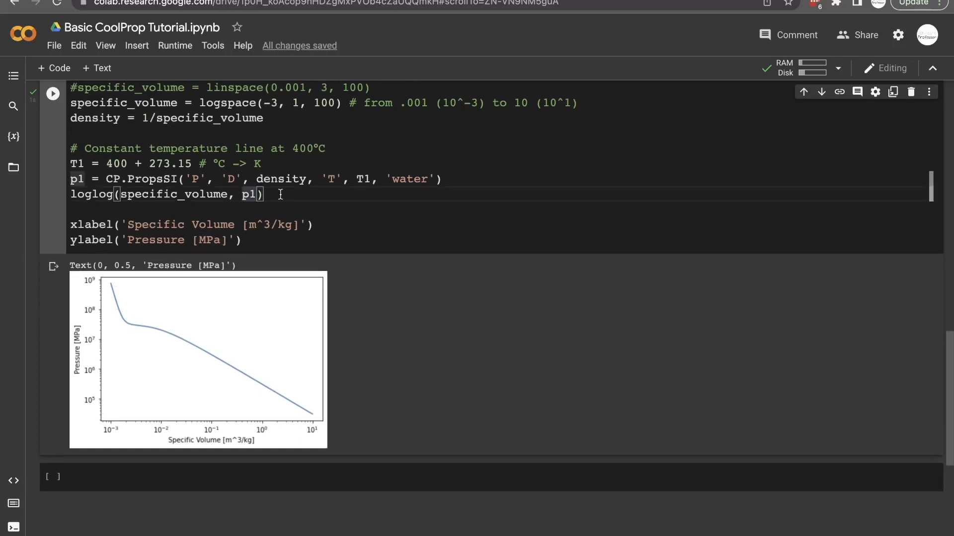
pyautogui.write('/1e6')
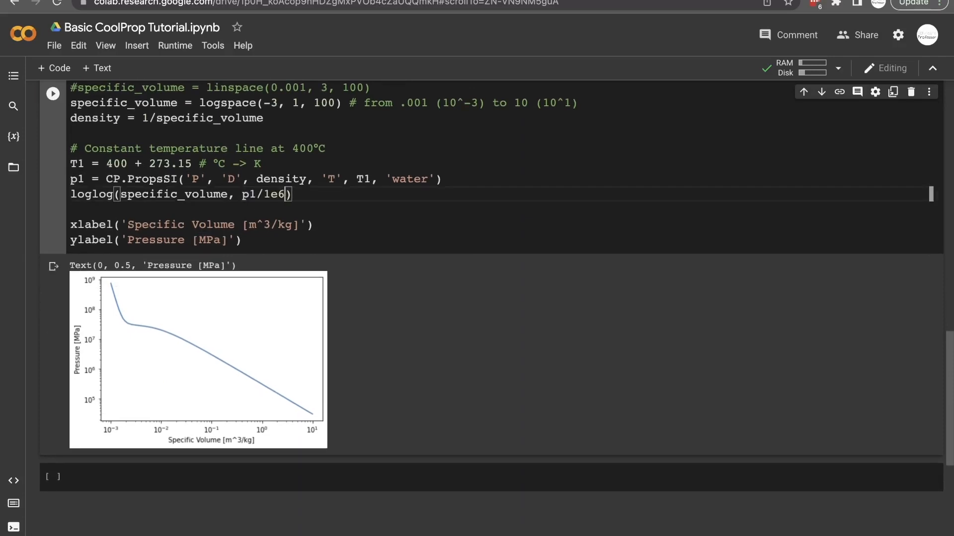
pyautogui.click(53, 93)
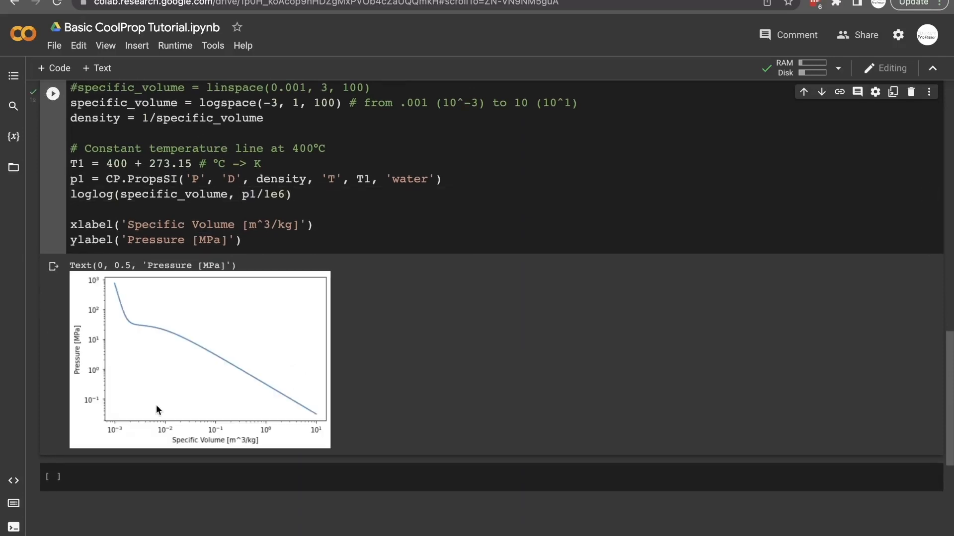
pyautogui.moveTo(111, 348)
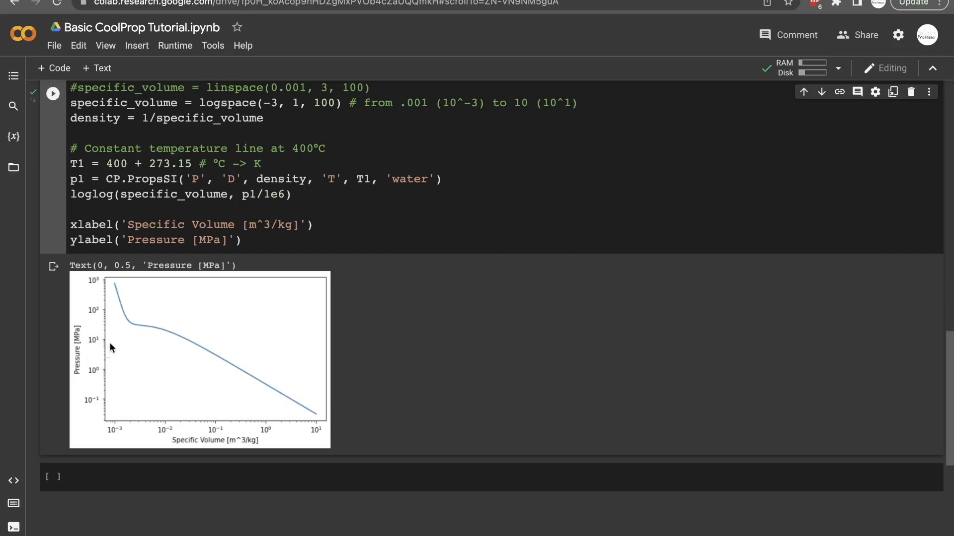
pyautogui.moveTo(106, 296)
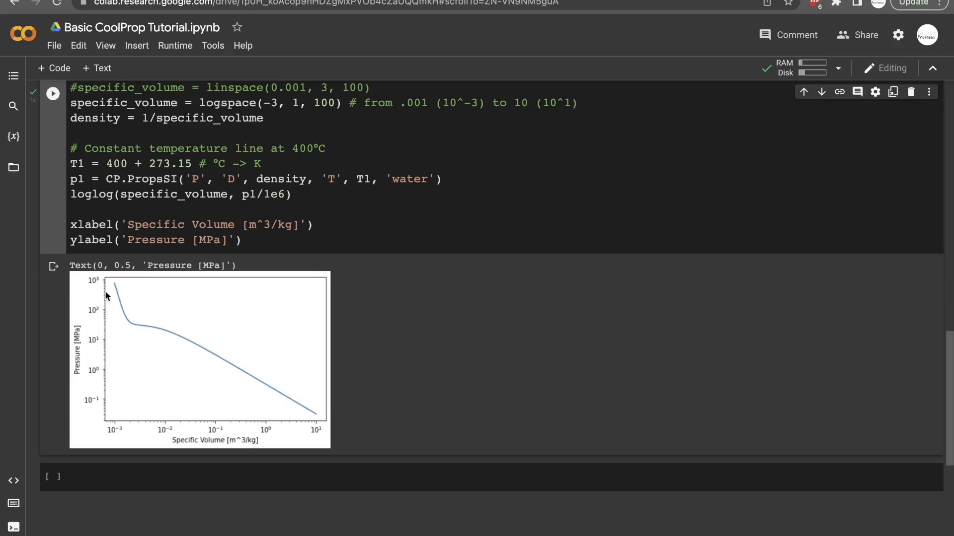
pyautogui.moveTo(152, 256)
pyautogui.write('axis([')
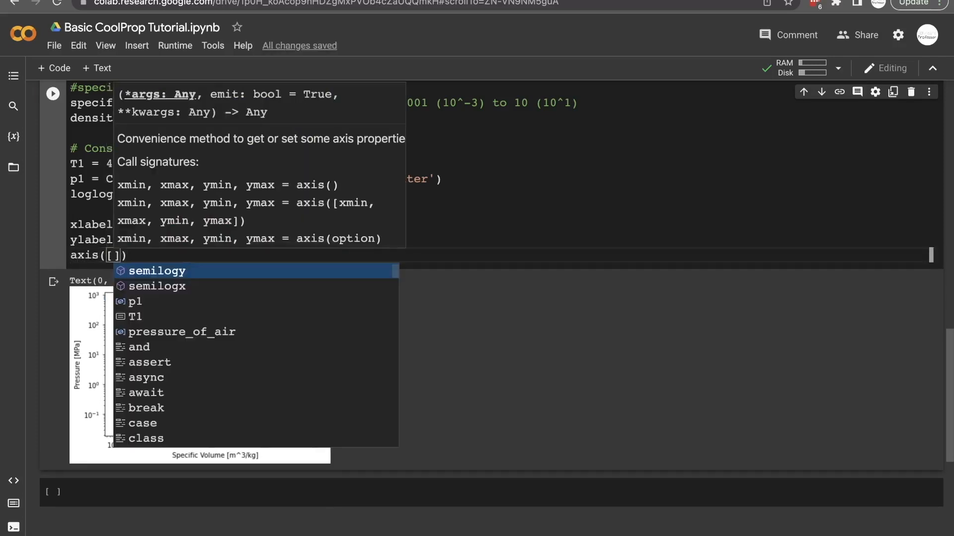
# - Type axis([0.001, 3, .01, 100]) below the axis labels
pyautogui.write('0.001')
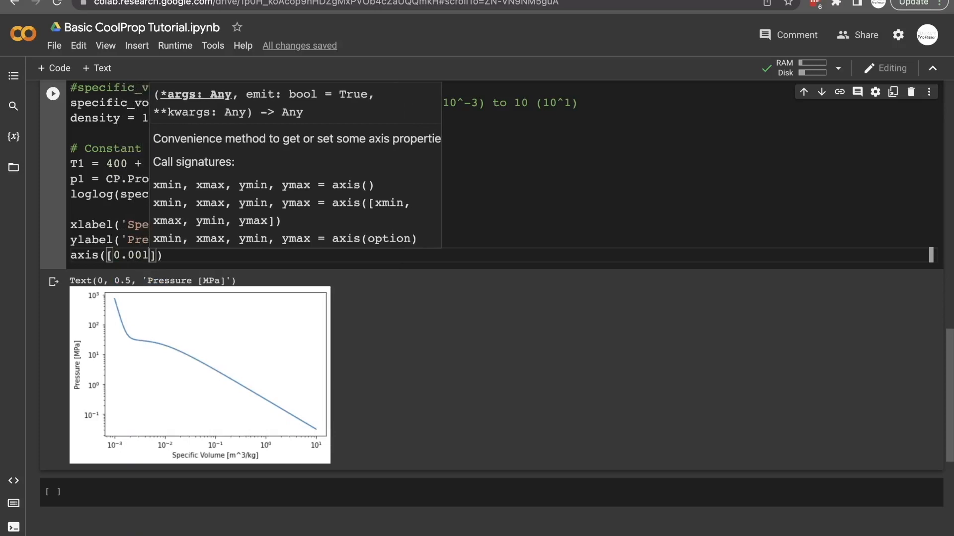
pyautogui.write(',')
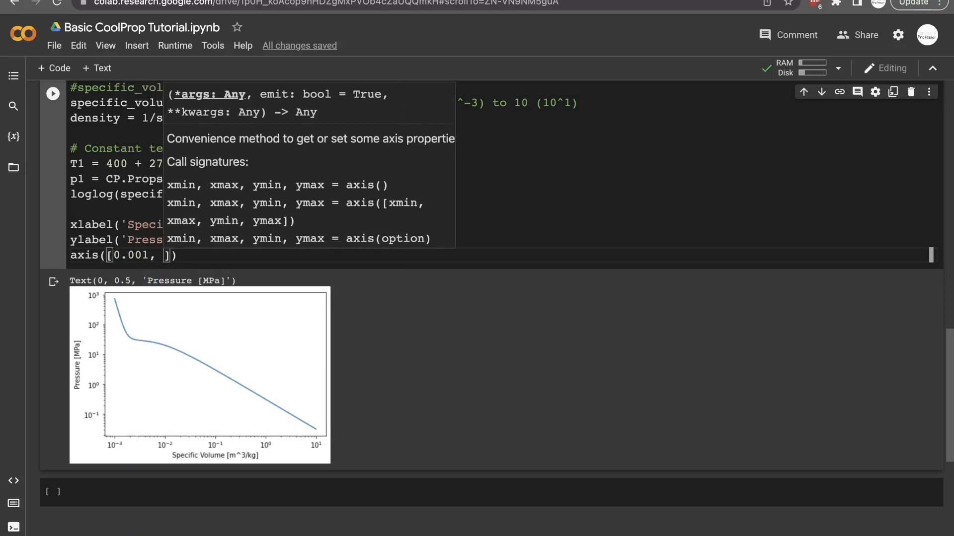
pyautogui.write('3')
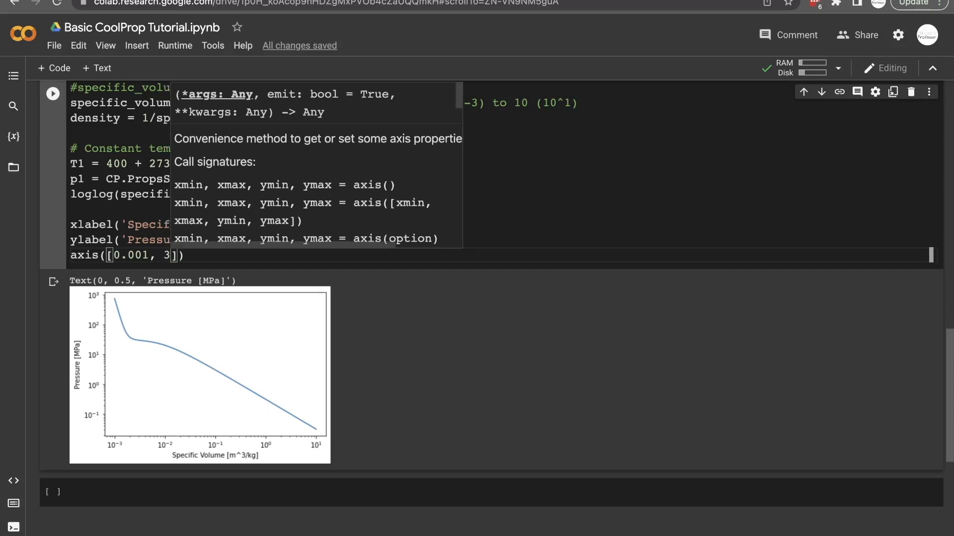
pyautogui.moveTo(125, 281)
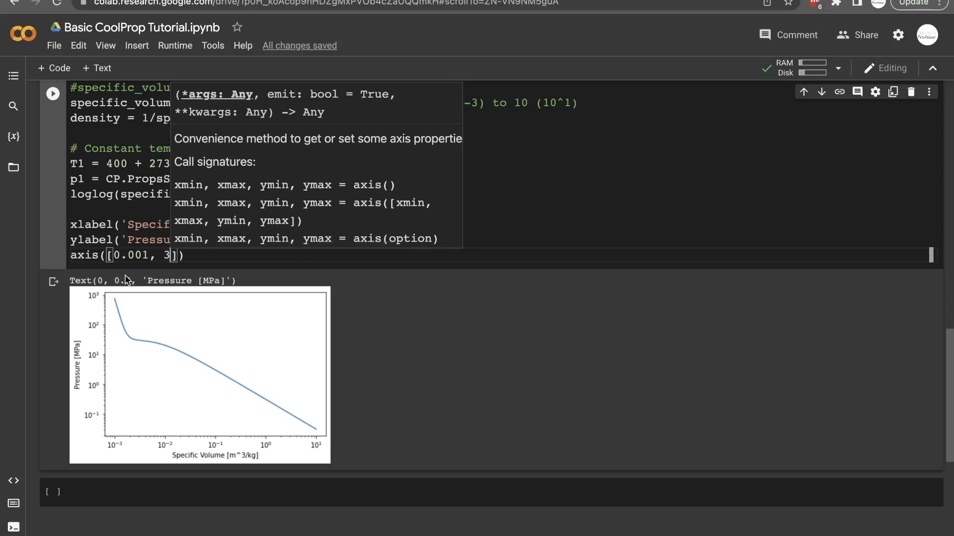
pyautogui.moveTo(241, 303)
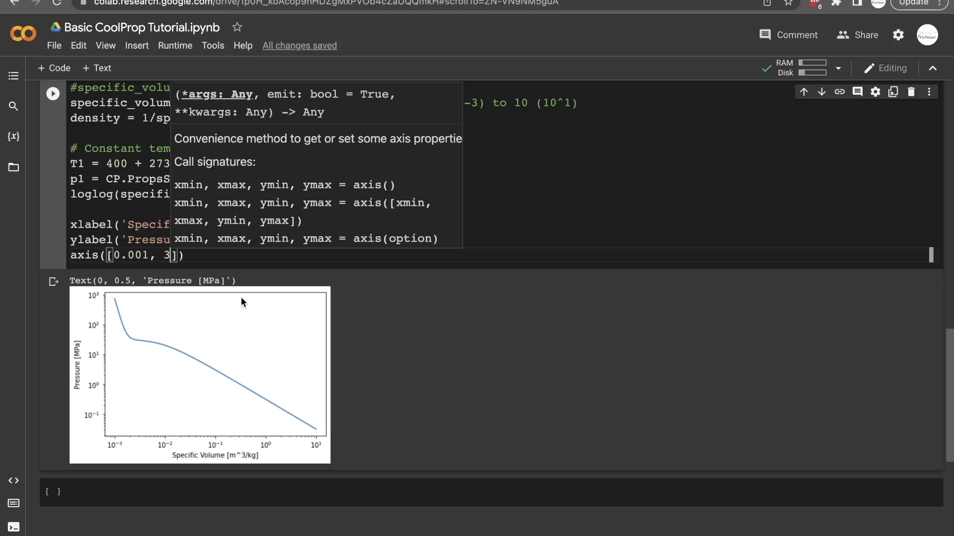
pyautogui.moveTo(238, 196)
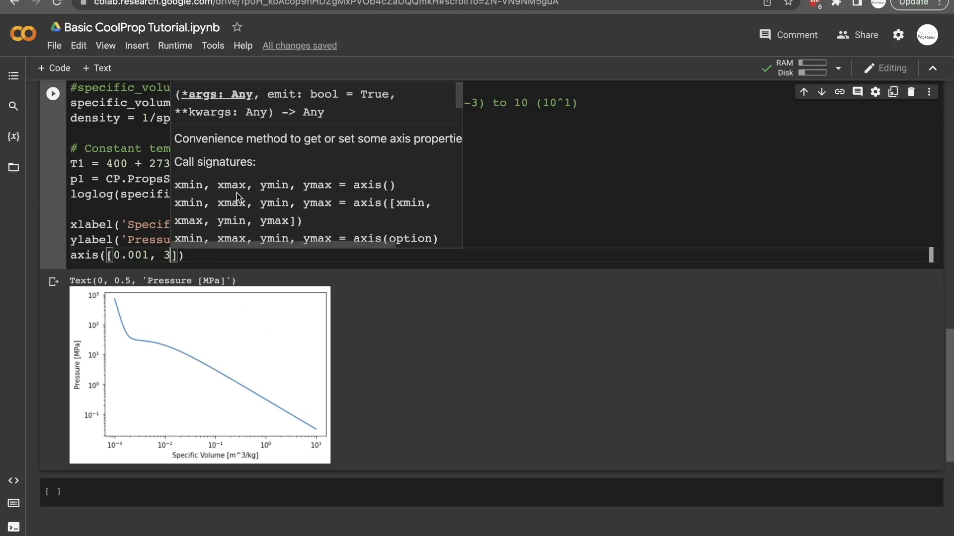
pyautogui.write(',')
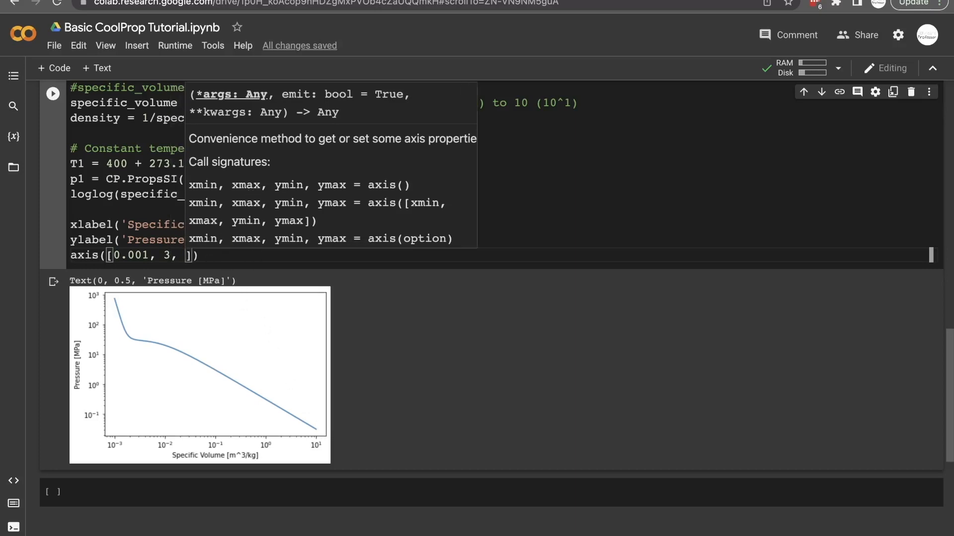
pyautogui.write('.01,')
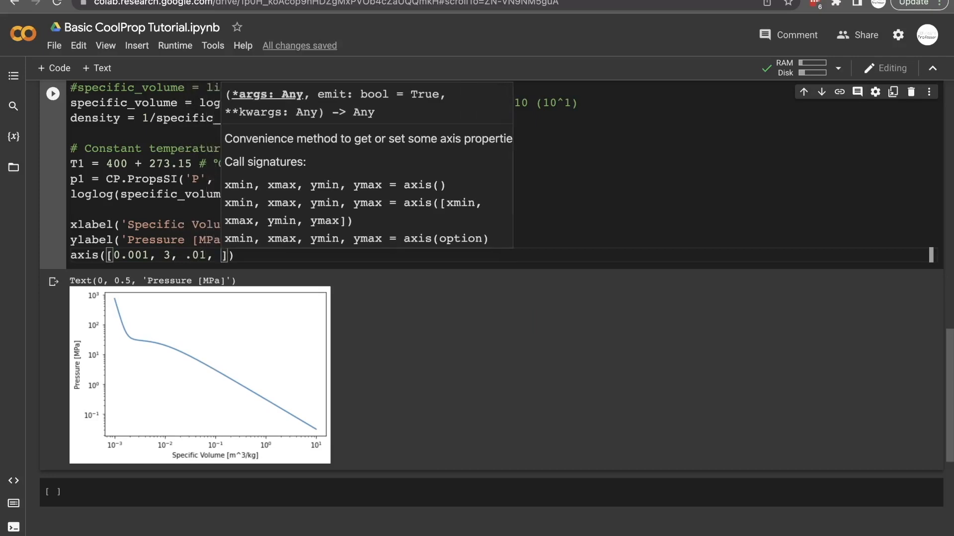
pyautogui.write('100')
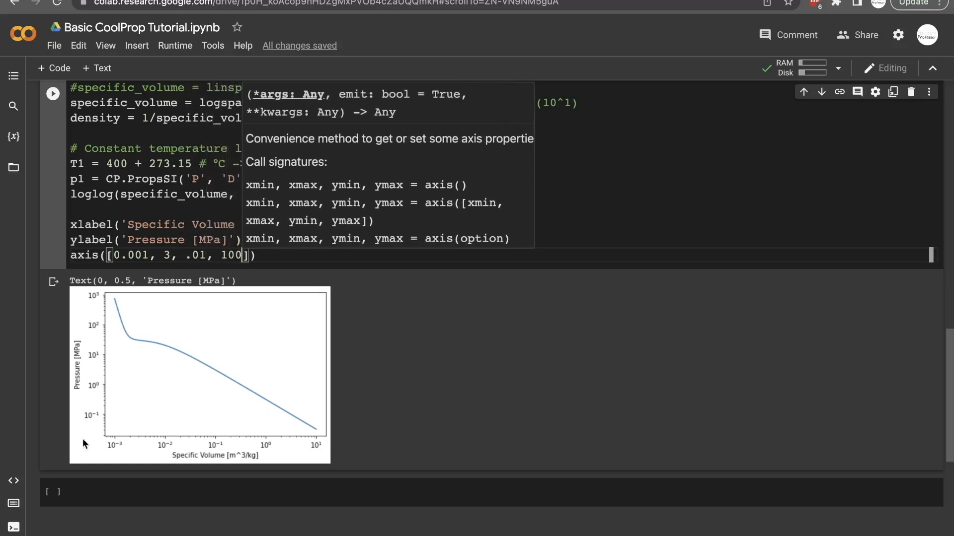
pyautogui.moveTo(241, 272)
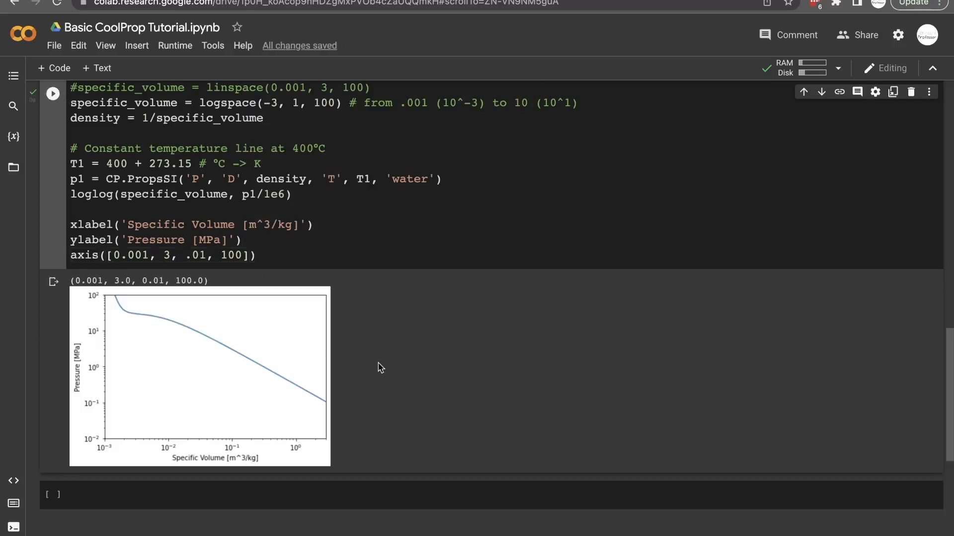
pyautogui.moveTo(140, 334)
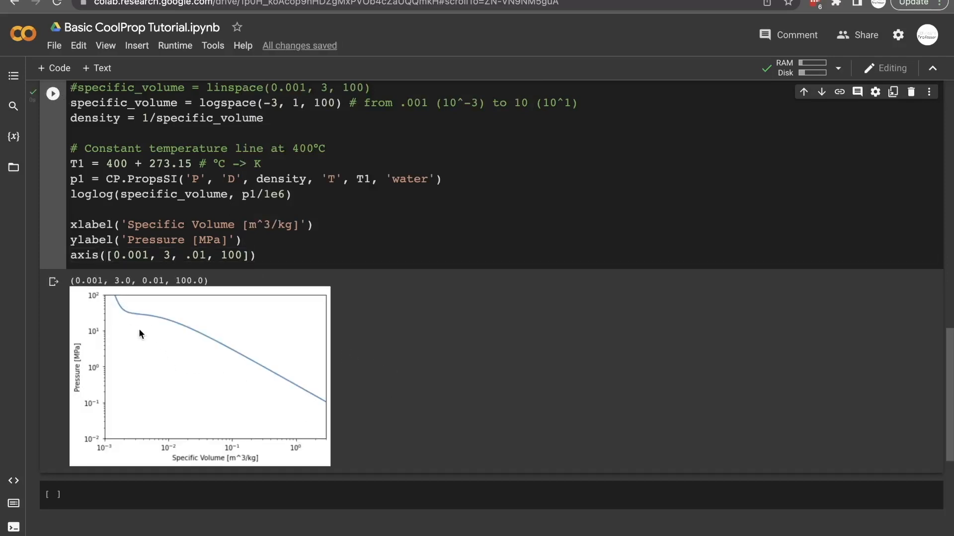
pyautogui.moveTo(384, 432)
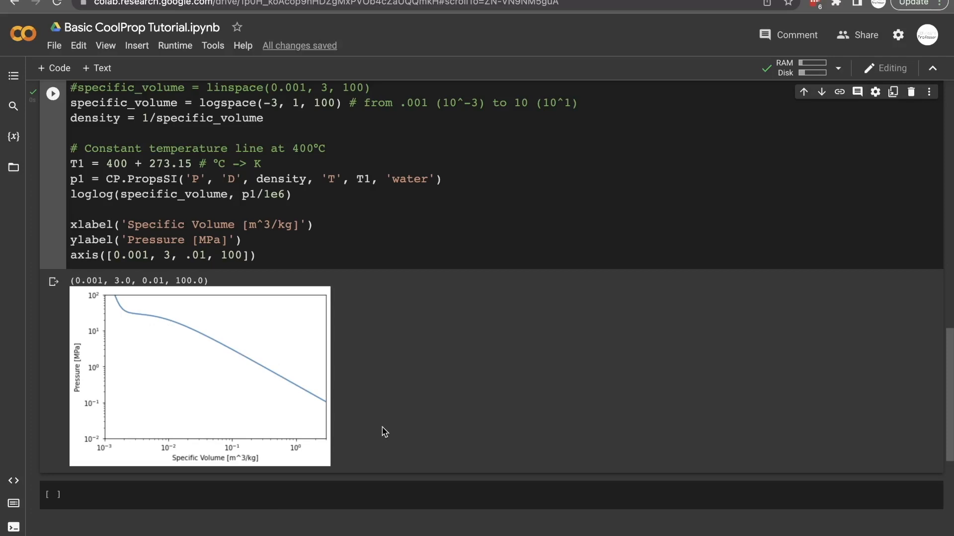
# - Add copied isotherm blocks for 300, 200 and 100°C and start editing their temperature values
pyautogui.click(292, 255)
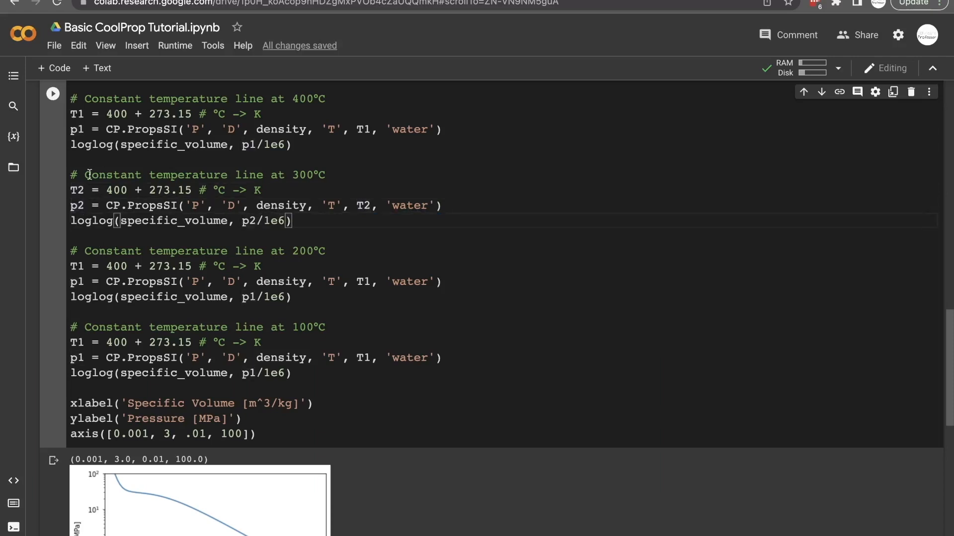
pyautogui.doubleClick(364, 205)
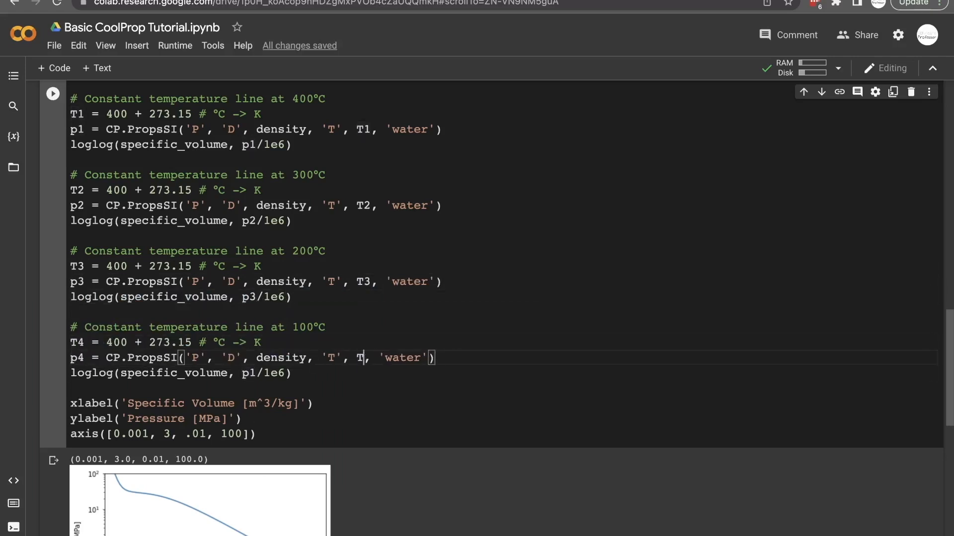
pyautogui.write('4')
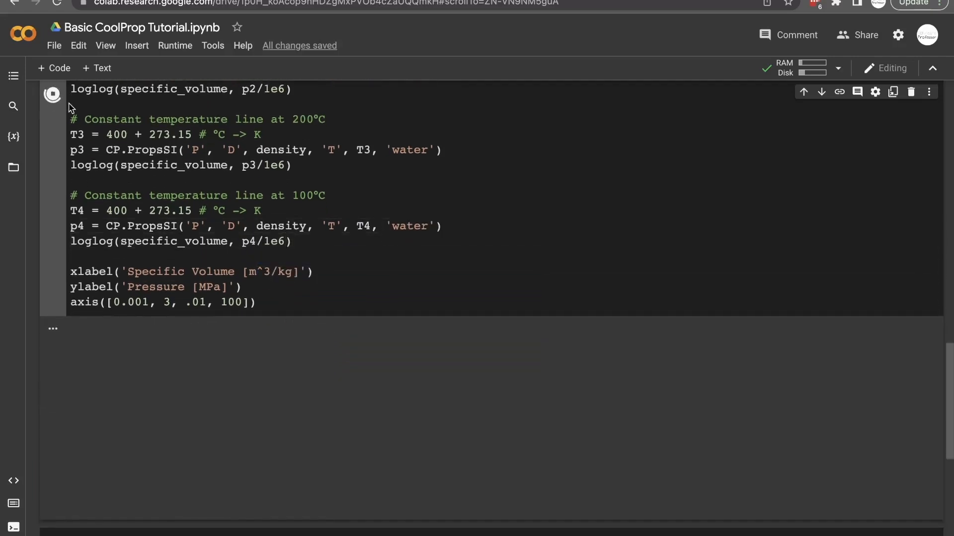
# - Scroll back to the temperature code and select a 400 value for replacement
pyautogui.click(53, 92)
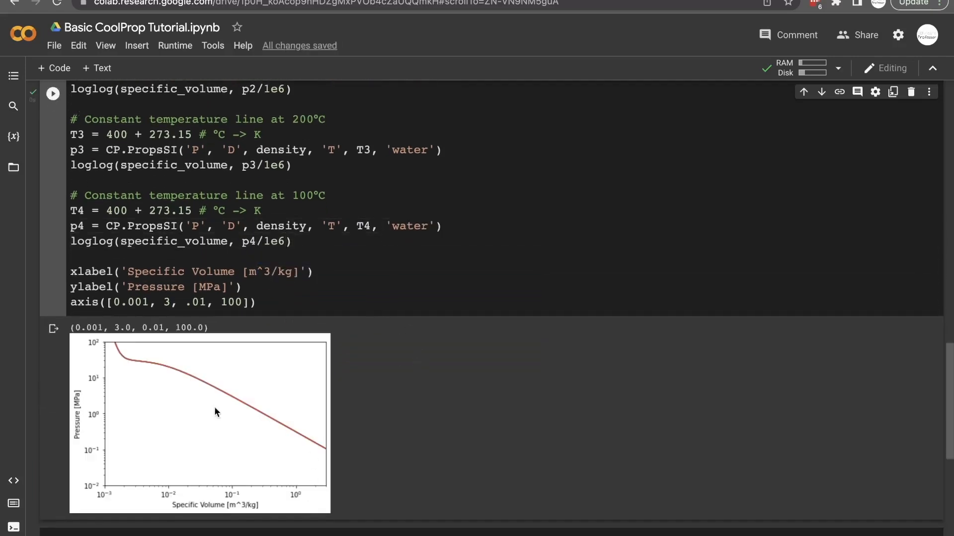
pyautogui.scroll(3)
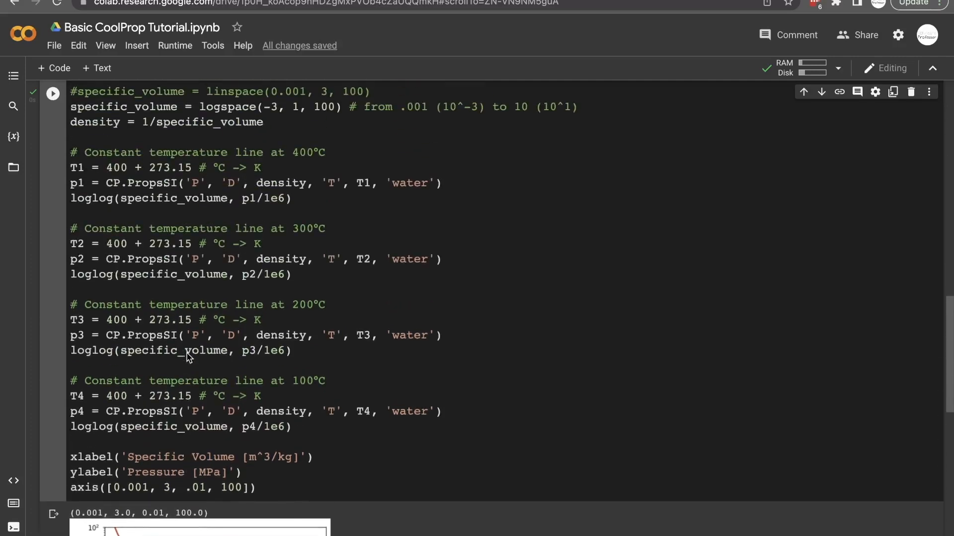
pyautogui.doubleClick(116, 174)
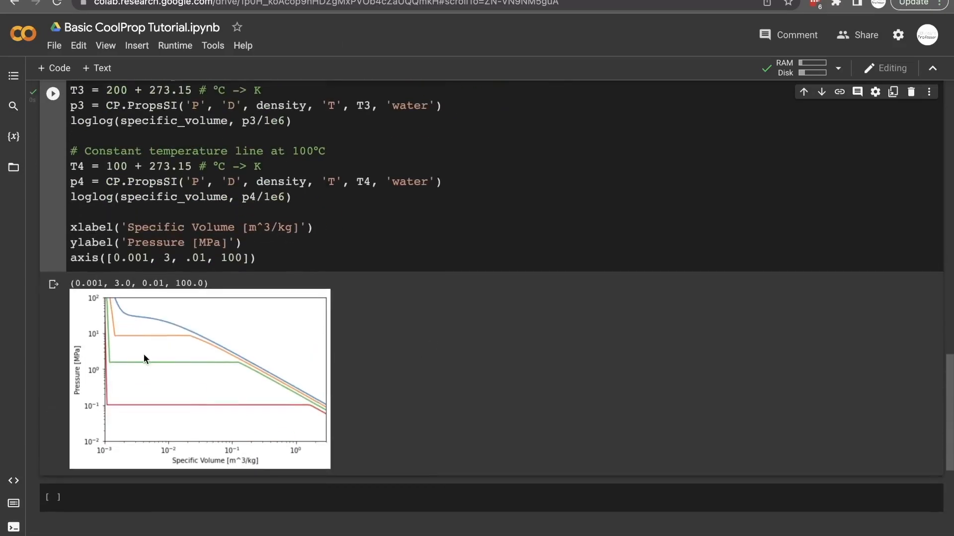
pyautogui.moveTo(163, 419)
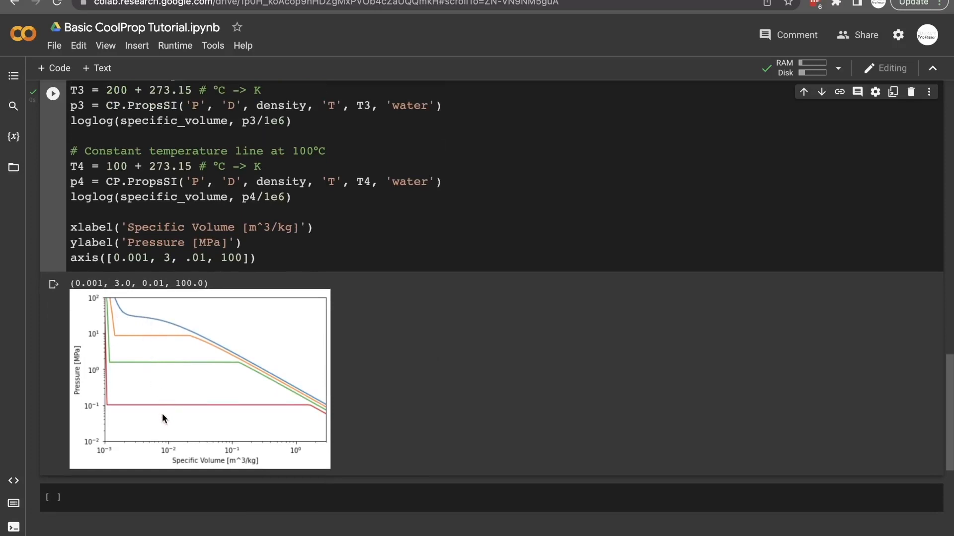
pyautogui.moveTo(242, 461)
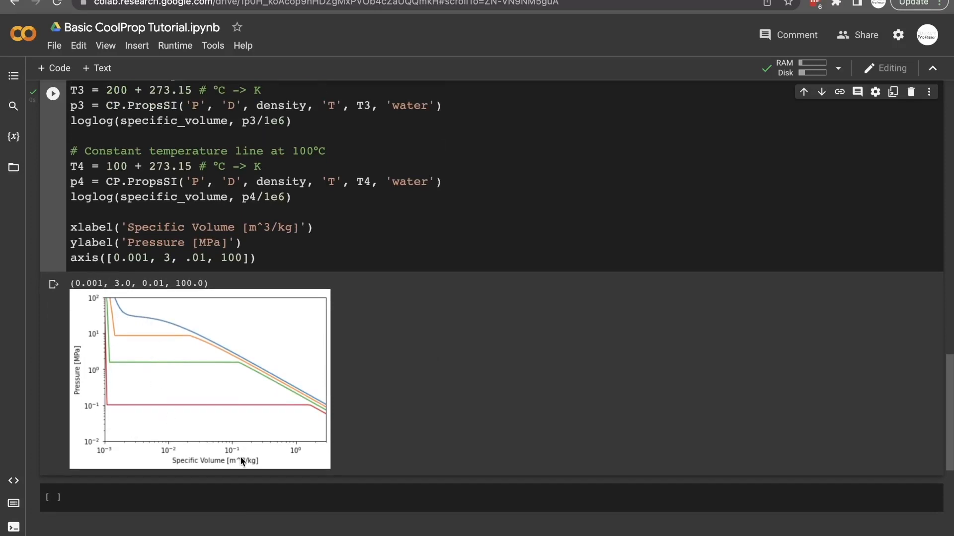
pyautogui.moveTo(406, 348)
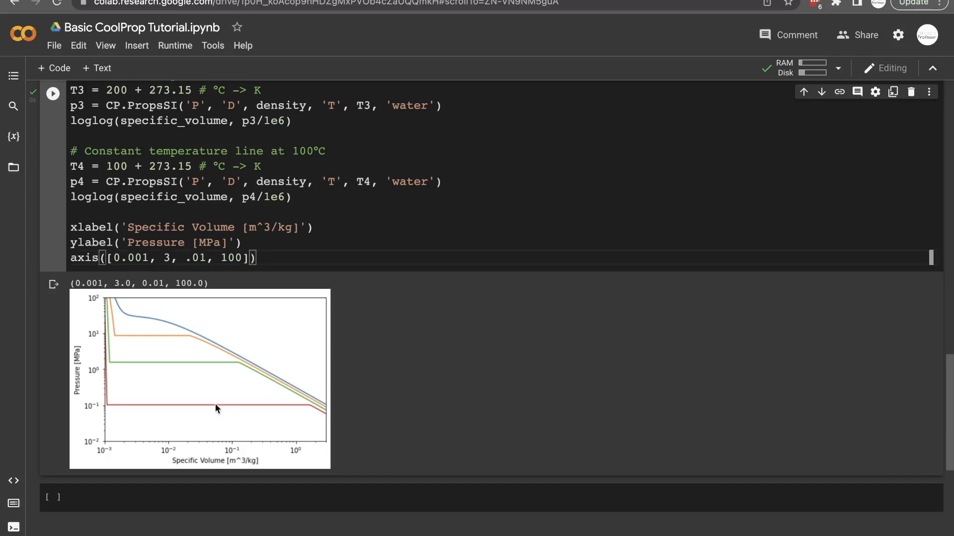
pyautogui.moveTo(271, 400)
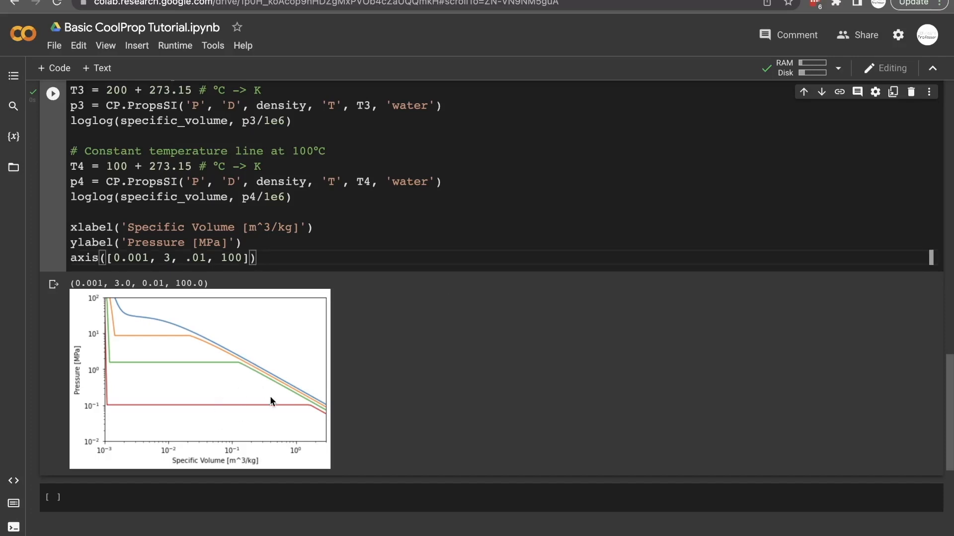
pyautogui.moveTo(247, 438)
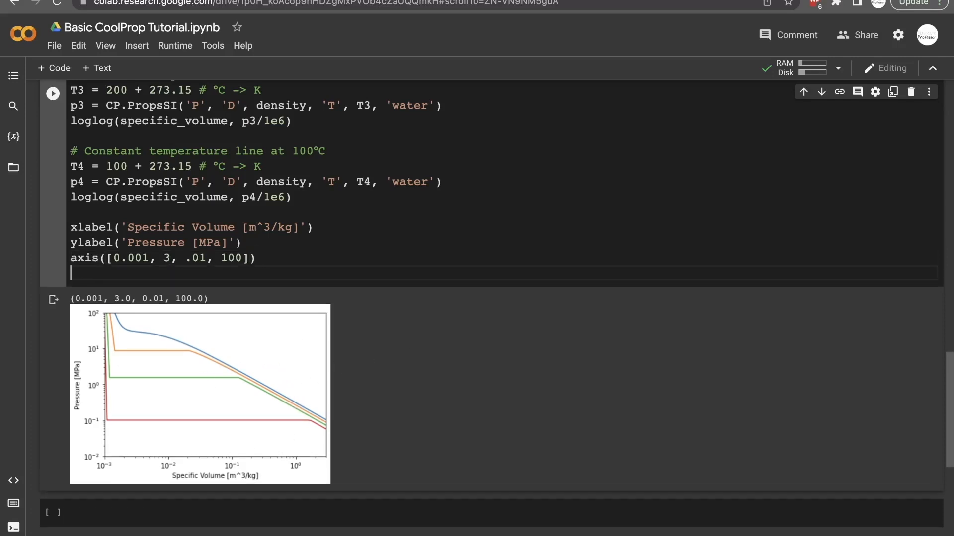
# - Write legend(['400°C', '300°C', '200°C', '100°C']) and start a title call below it
pyautogui.write('legend()')
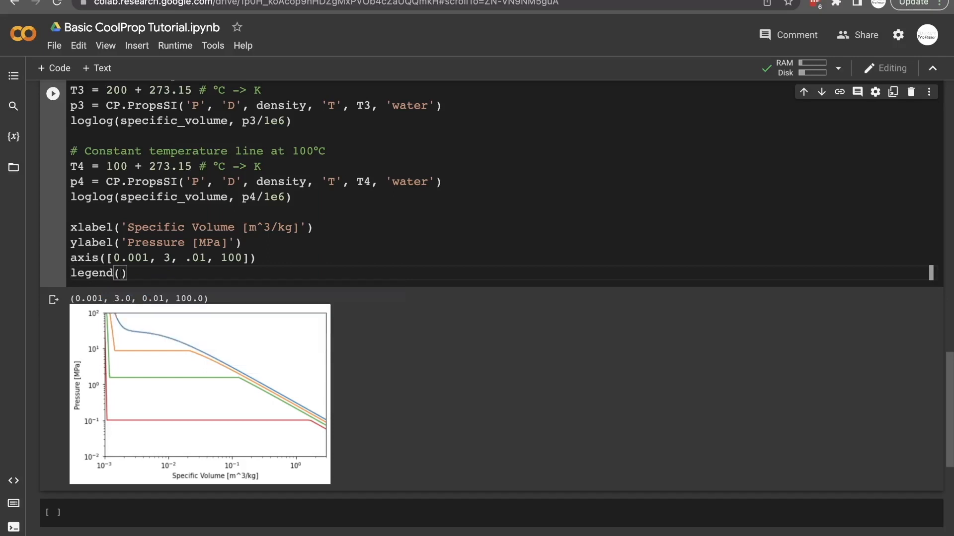
pyautogui.write('[]')
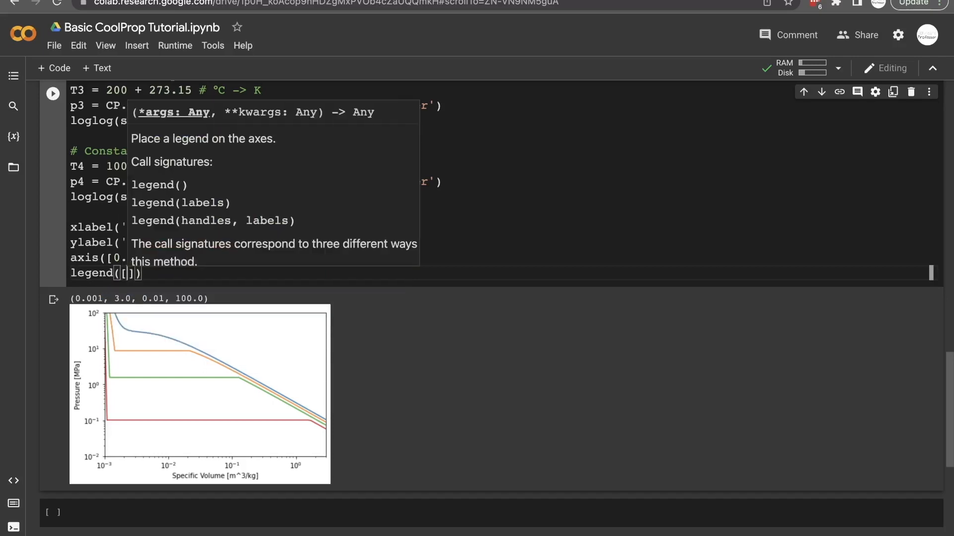
pyautogui.click(128, 273)
pyautogui.write("'")
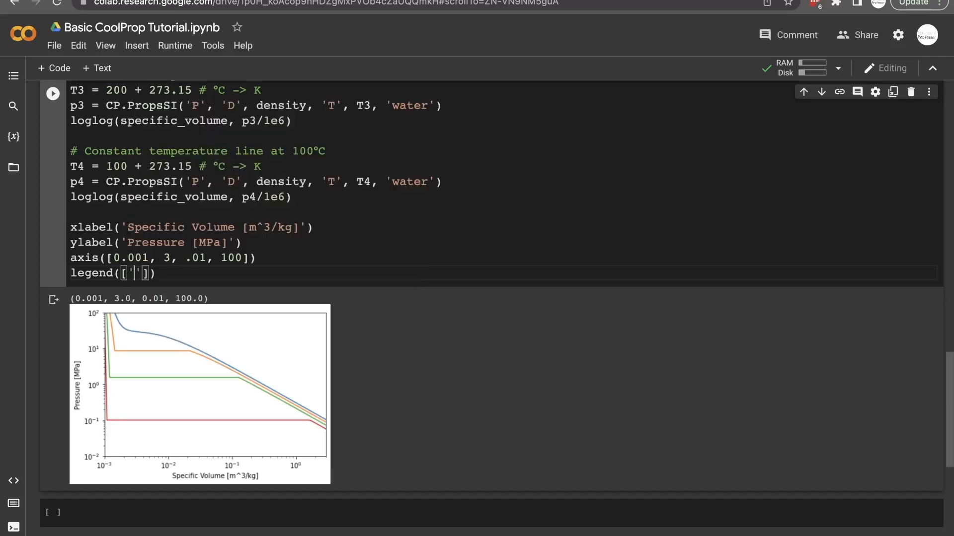
pyautogui.write('400')
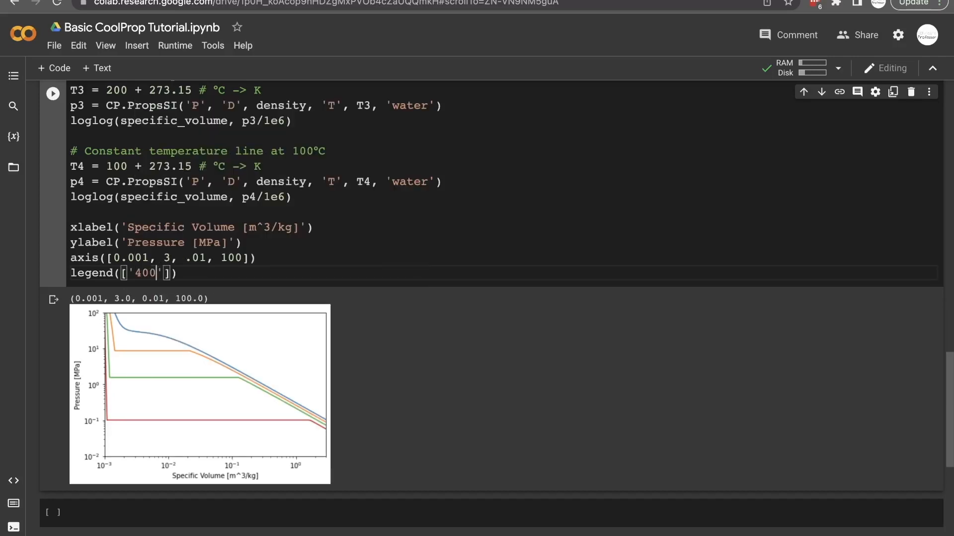
pyautogui.write('°C')
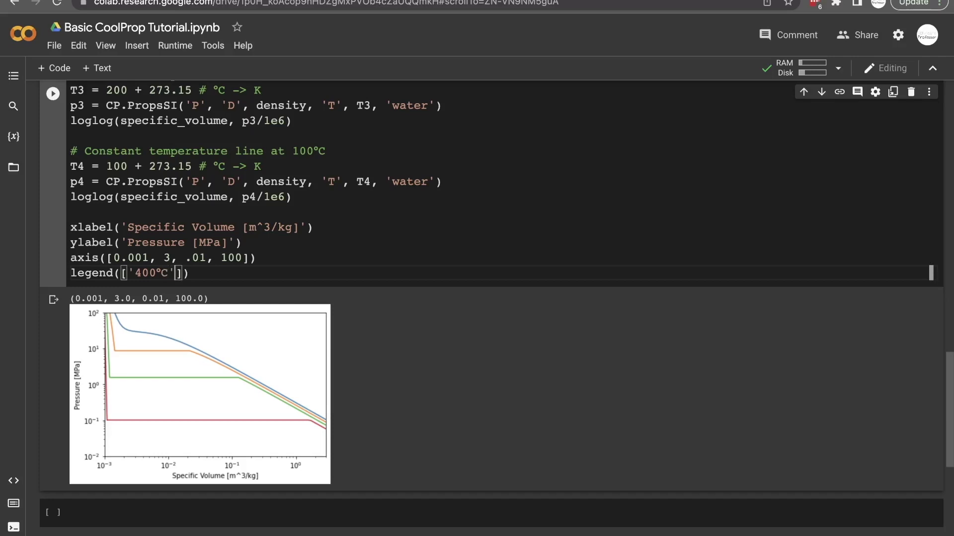
pyautogui.write(", '3'")
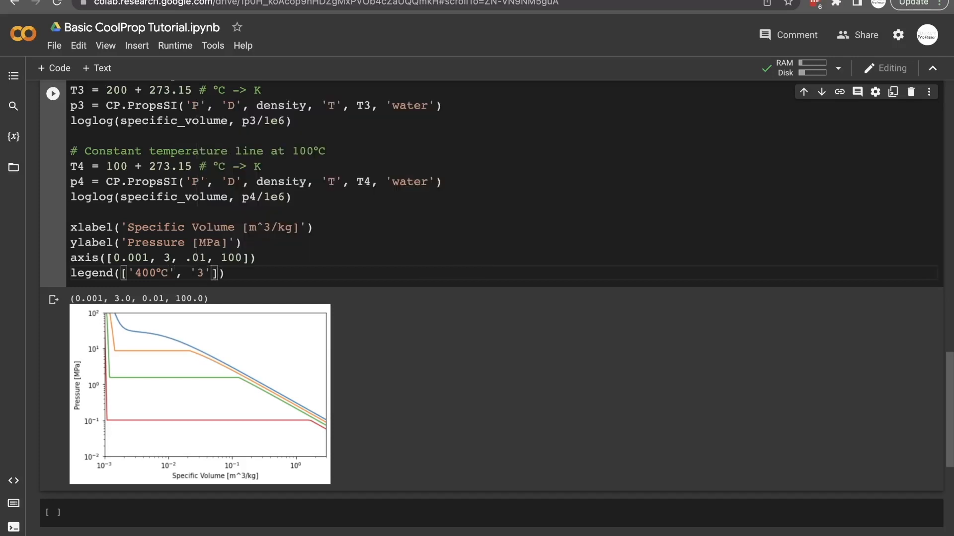
pyautogui.write("300°C', '")
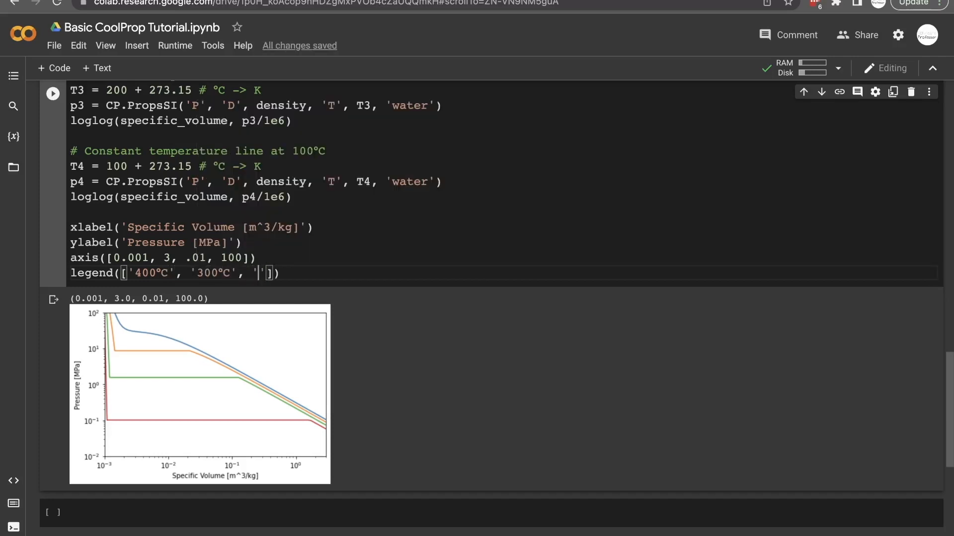
pyautogui.write("200°C', '100°C")
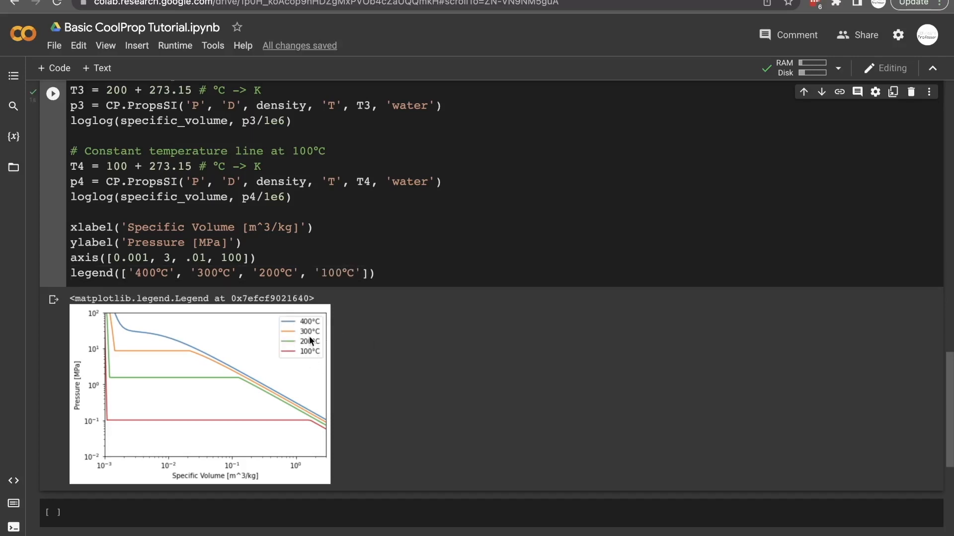
pyautogui.write("title('I")
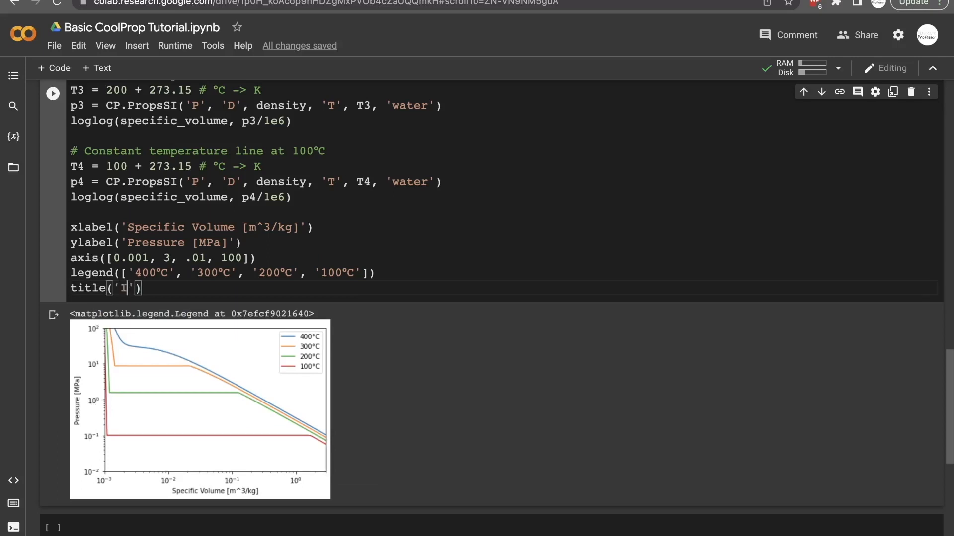
# - Complete title('Isothermal Lines for Water') and rerun the cell to show it
pyautogui.write('sothermal')
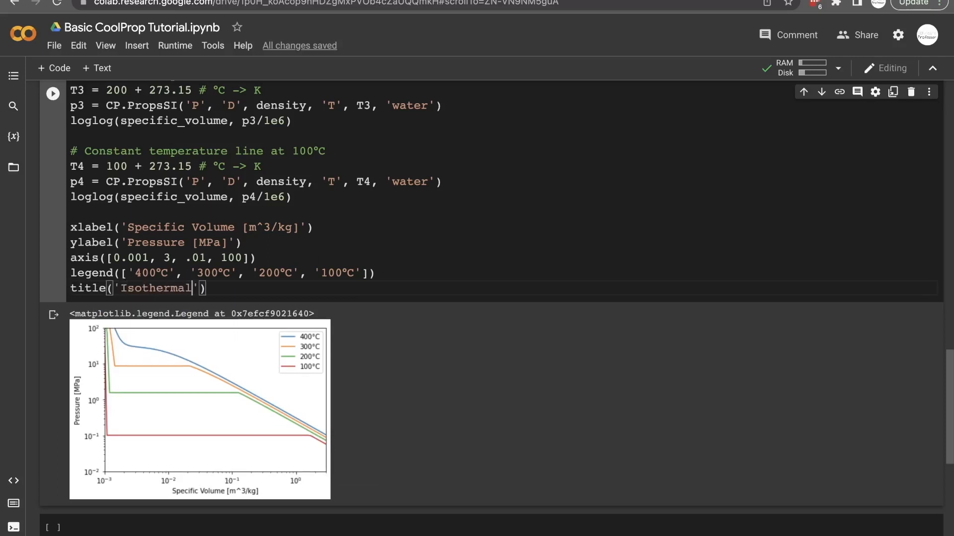
pyautogui.write('Lines for Water')
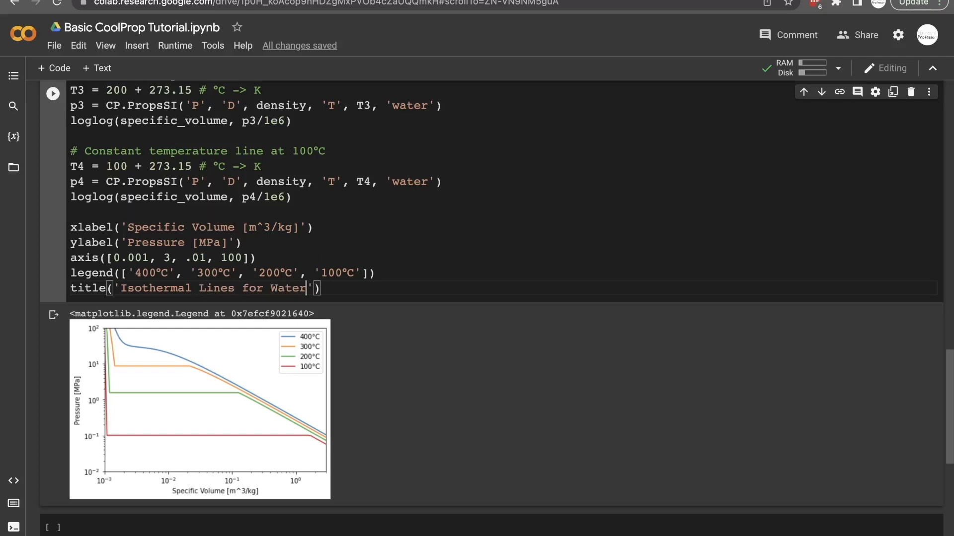
pyautogui.click(52, 93)
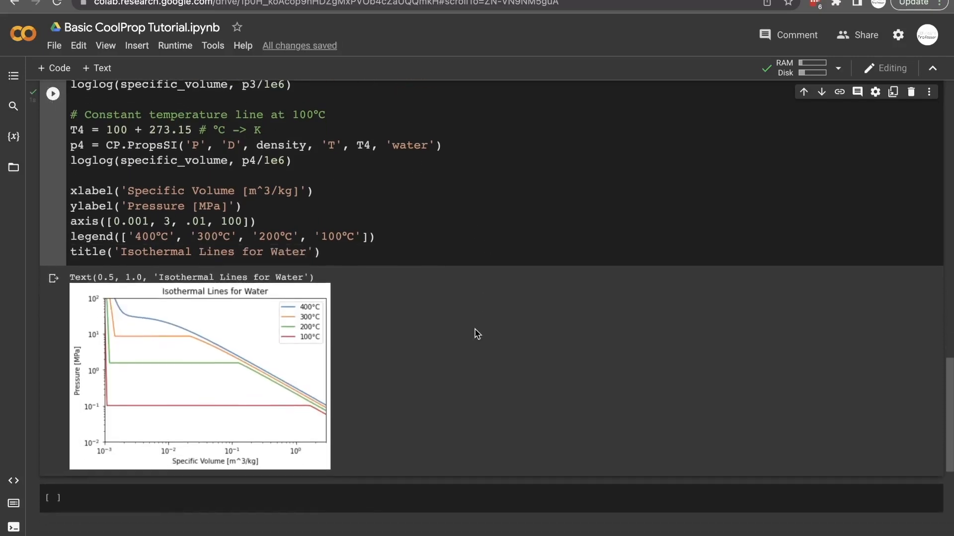
pyautogui.scroll(-3)
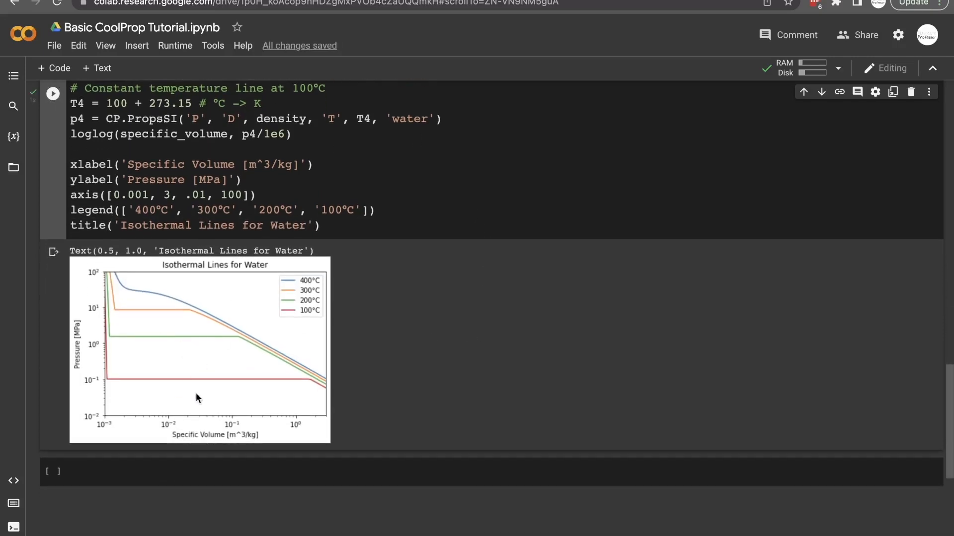
pyautogui.moveTo(174, 349)
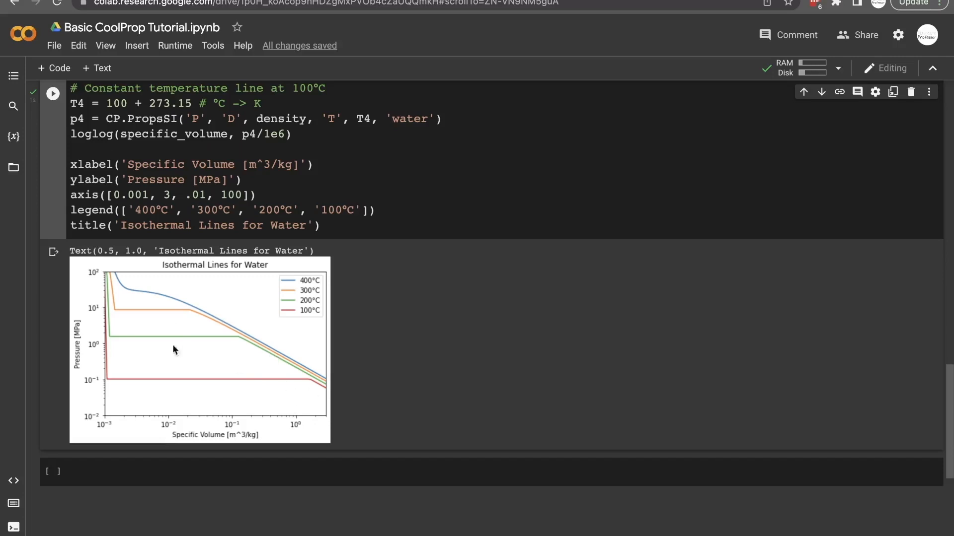
pyautogui.scroll(3)
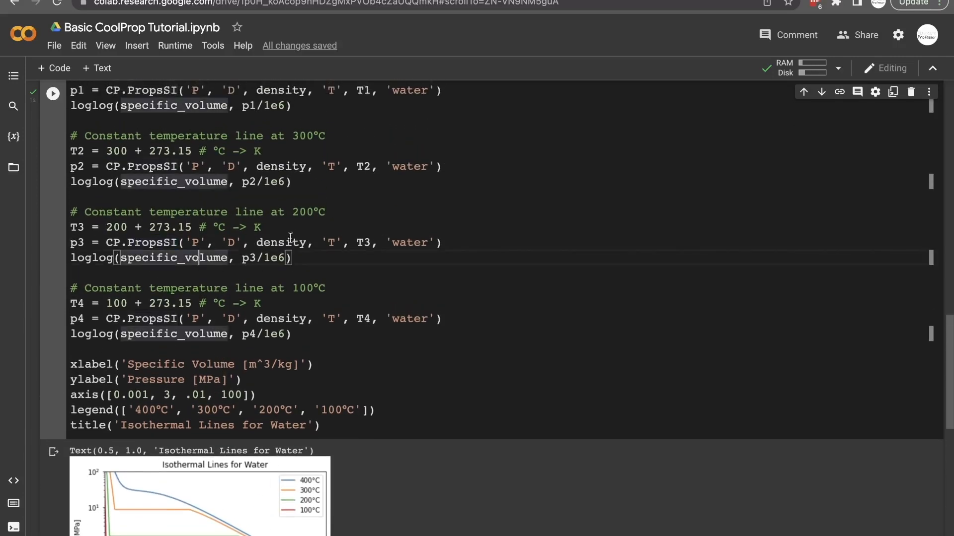
pyautogui.scroll(3)
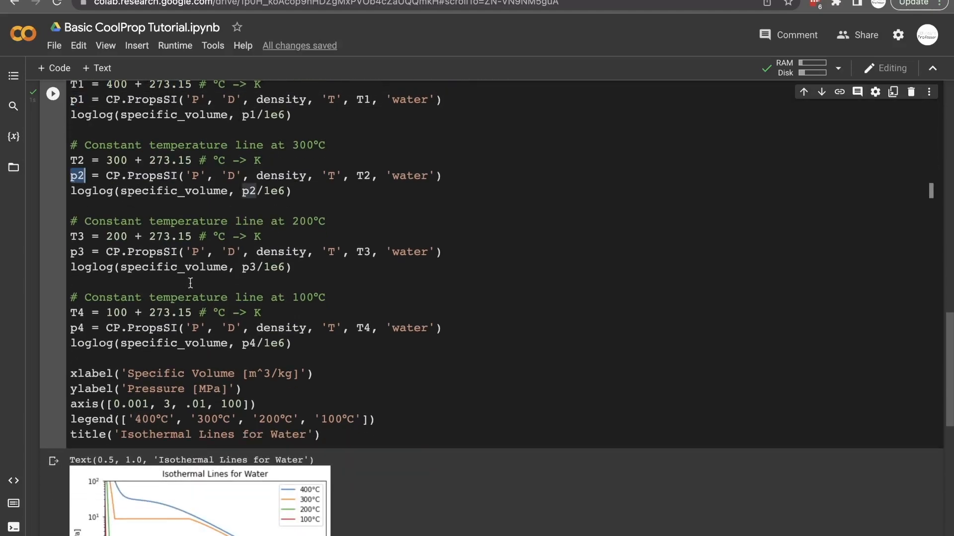
pyautogui.scroll(-3)
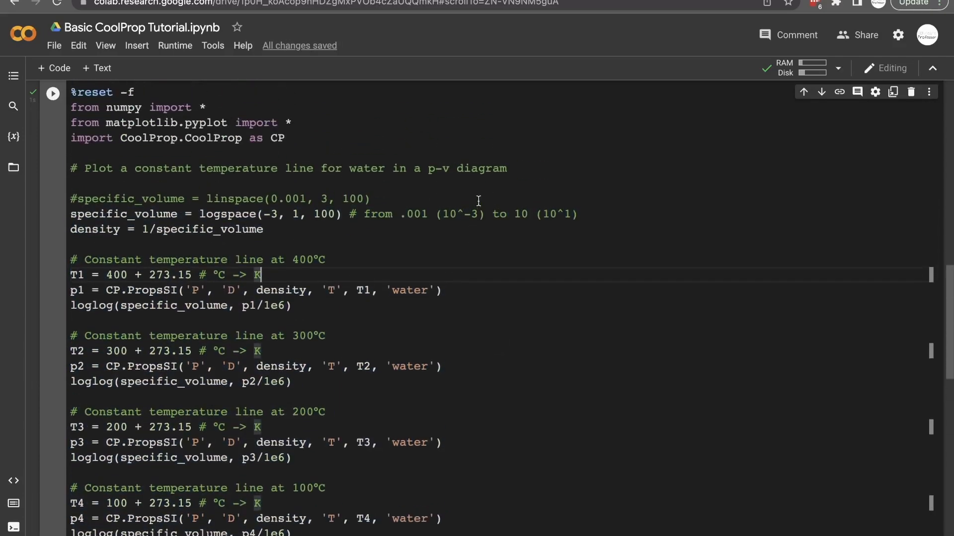
pyautogui.scroll(3)
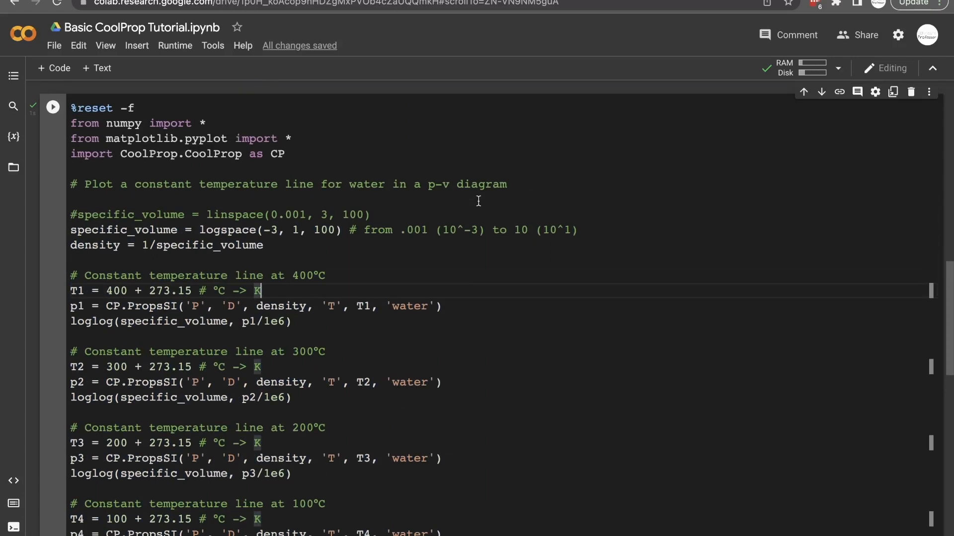
pyautogui.click(52, 106)
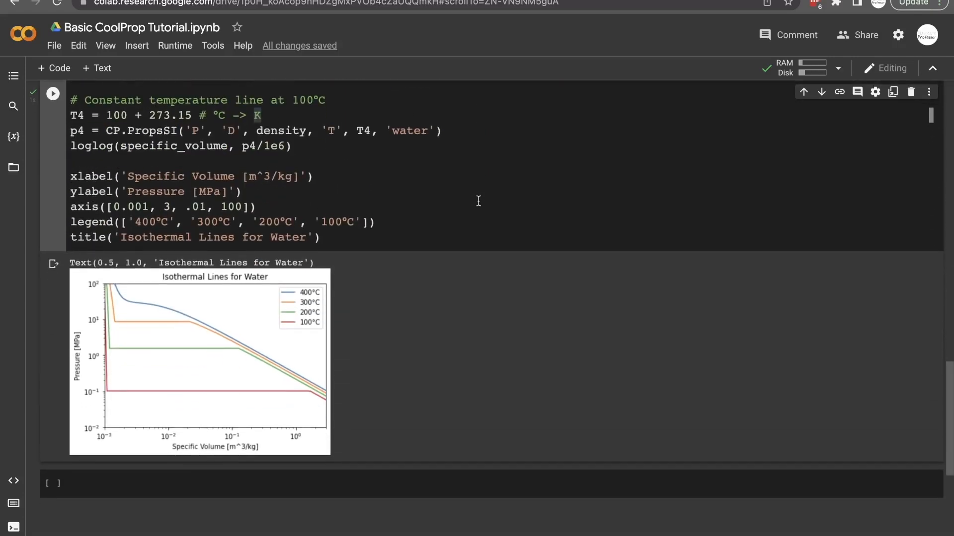